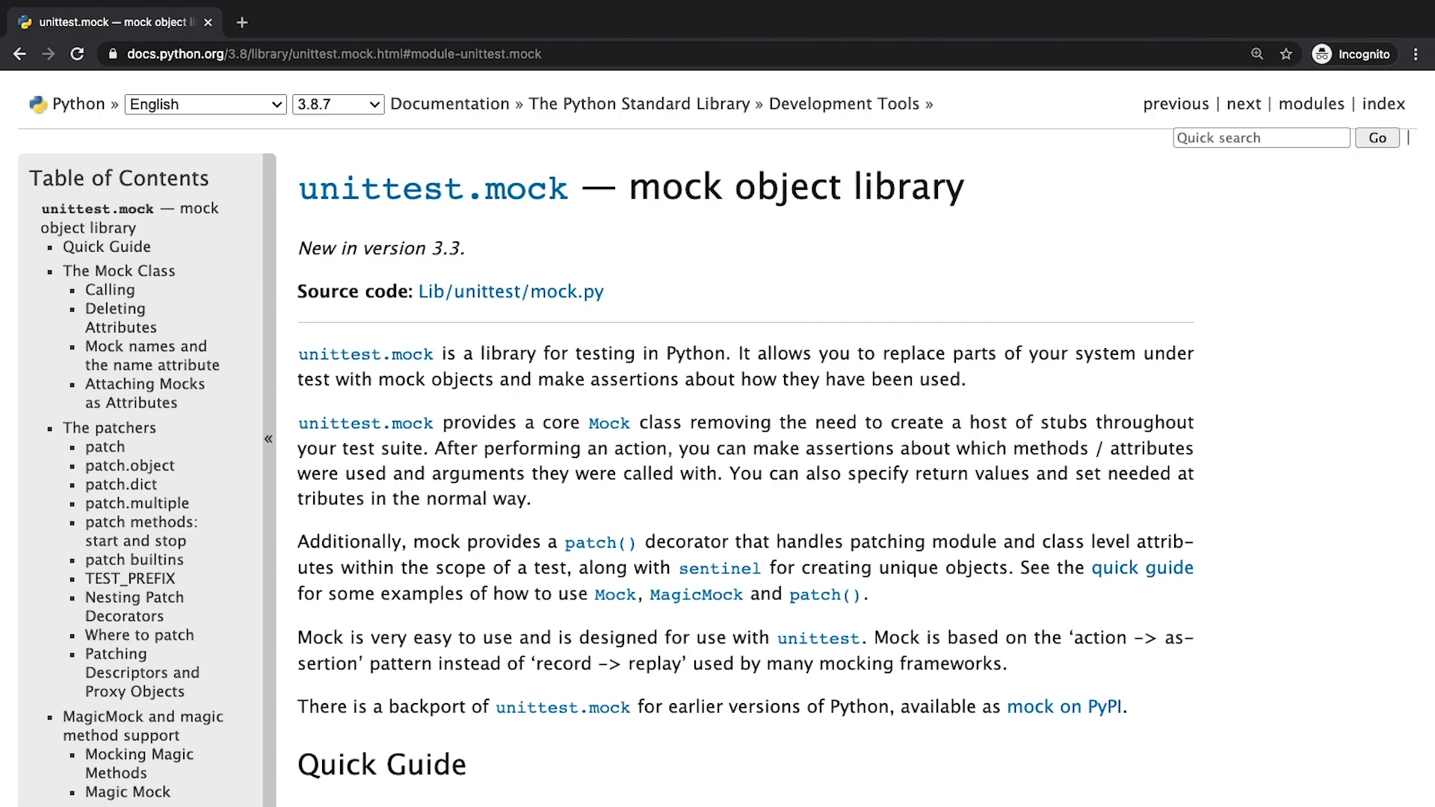
- Jump to The Mock Class section and select the Mock(spec=None, …) constructor signature
{"action": "left_click", "coordinate": [119, 272]}
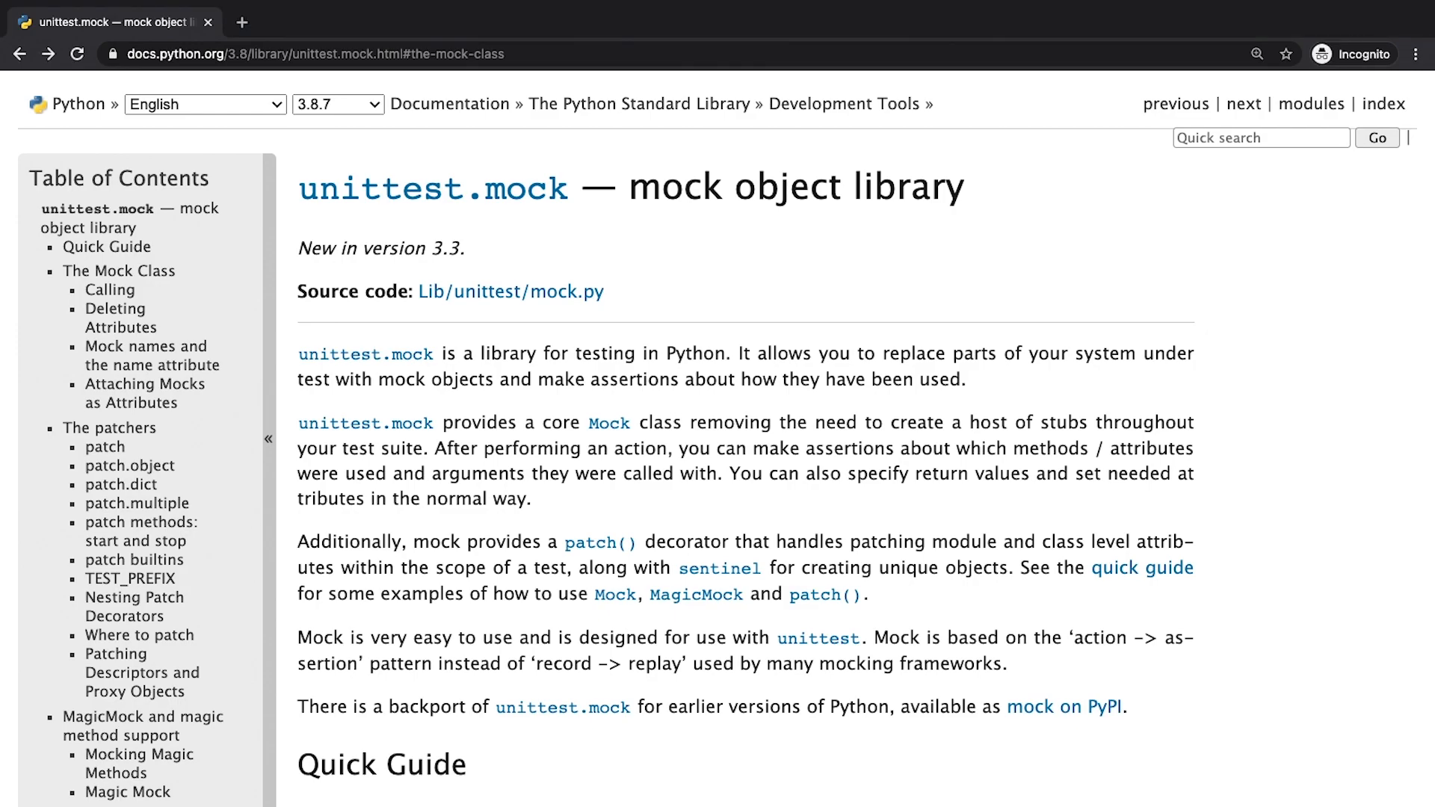
{"action": "mouse_move", "coordinate": [119, 271]}
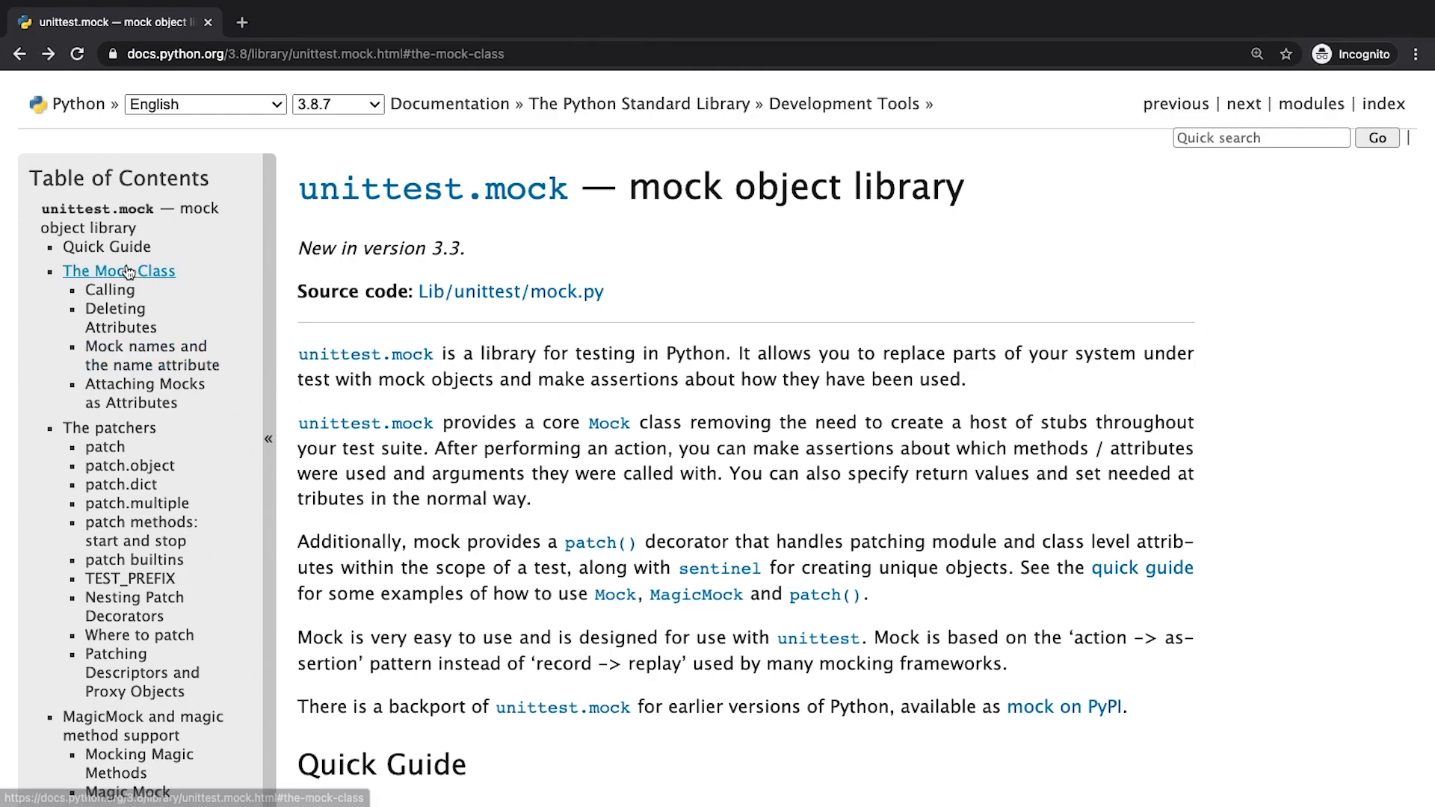
{"action": "left_click", "coordinate": [118, 270]}
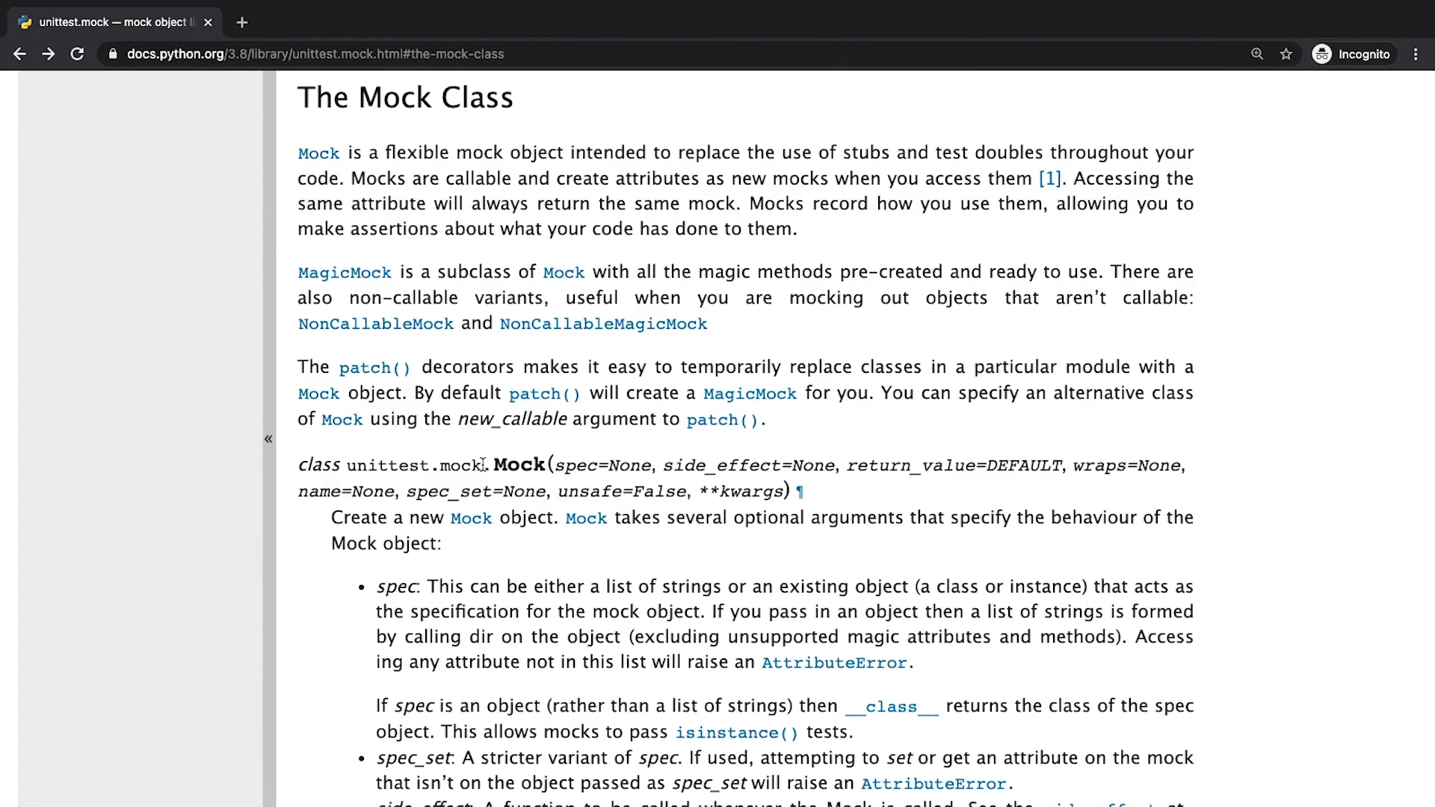
{"action": "left_click_drag", "start_coordinate": [491, 465], "coordinate": [708, 465]}
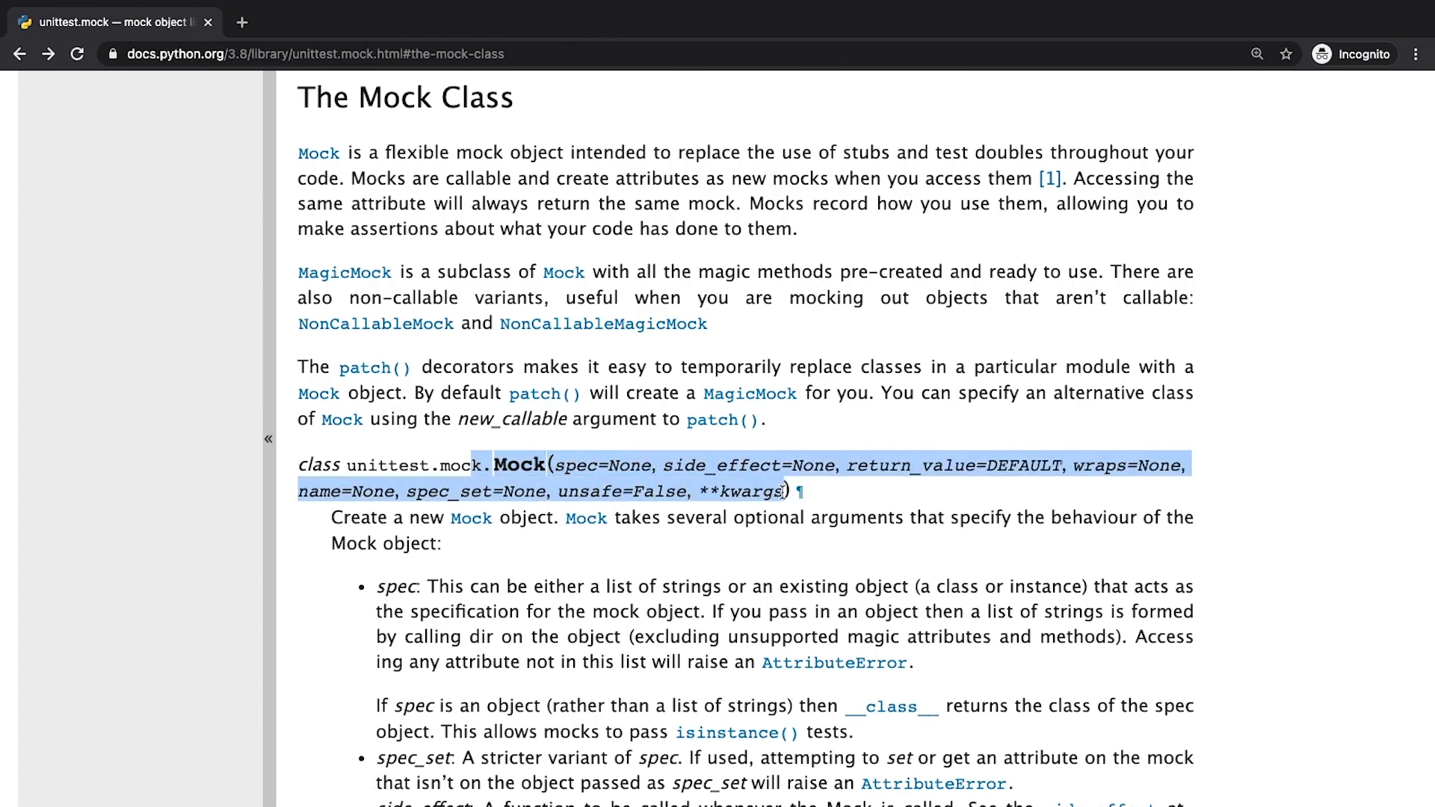
{"action": "mouse_move", "coordinate": [679, 483]}
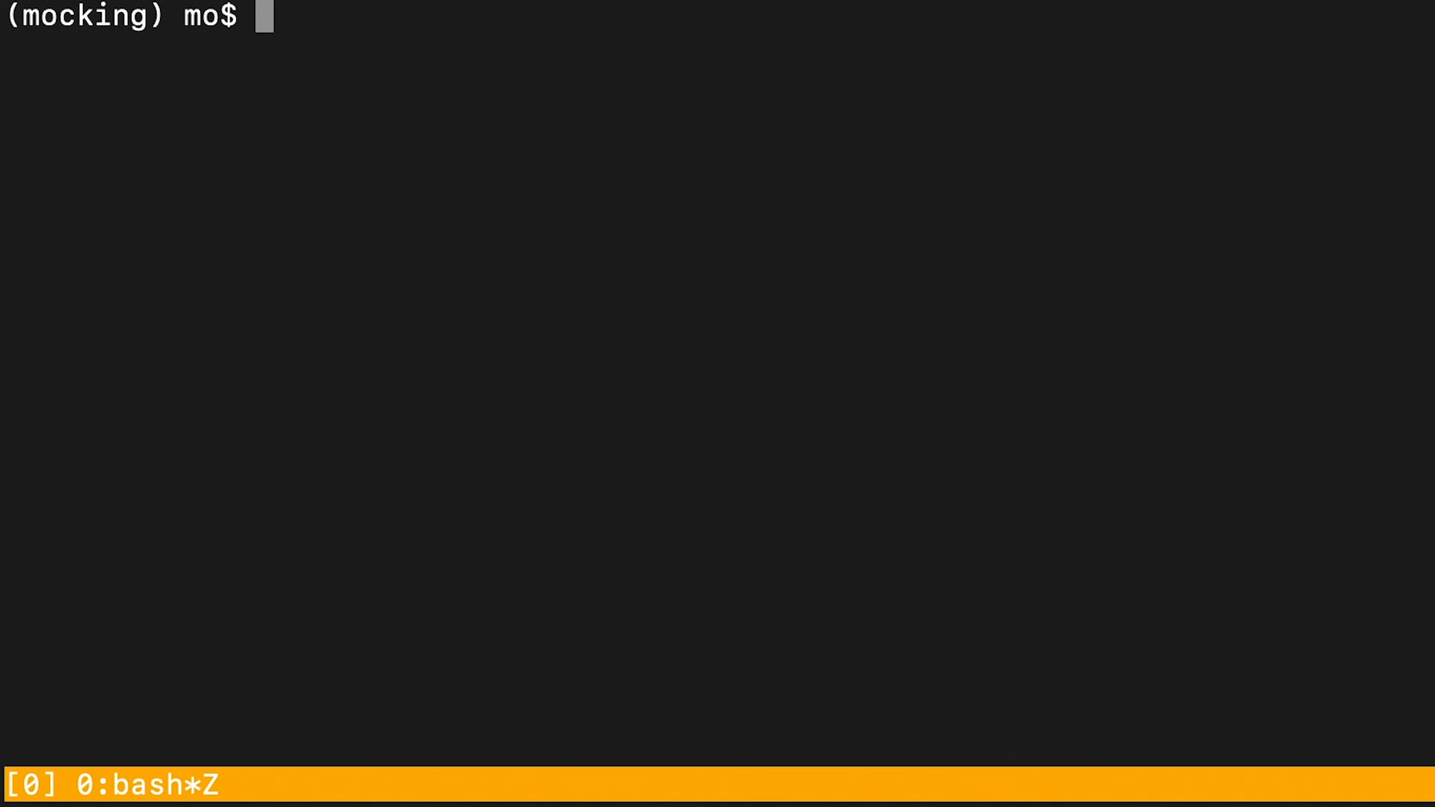
- Sketch "Hello [MASK]" with candidates earth, day, world, then start vim app.py
{"action": "type", "text": "\"He"}
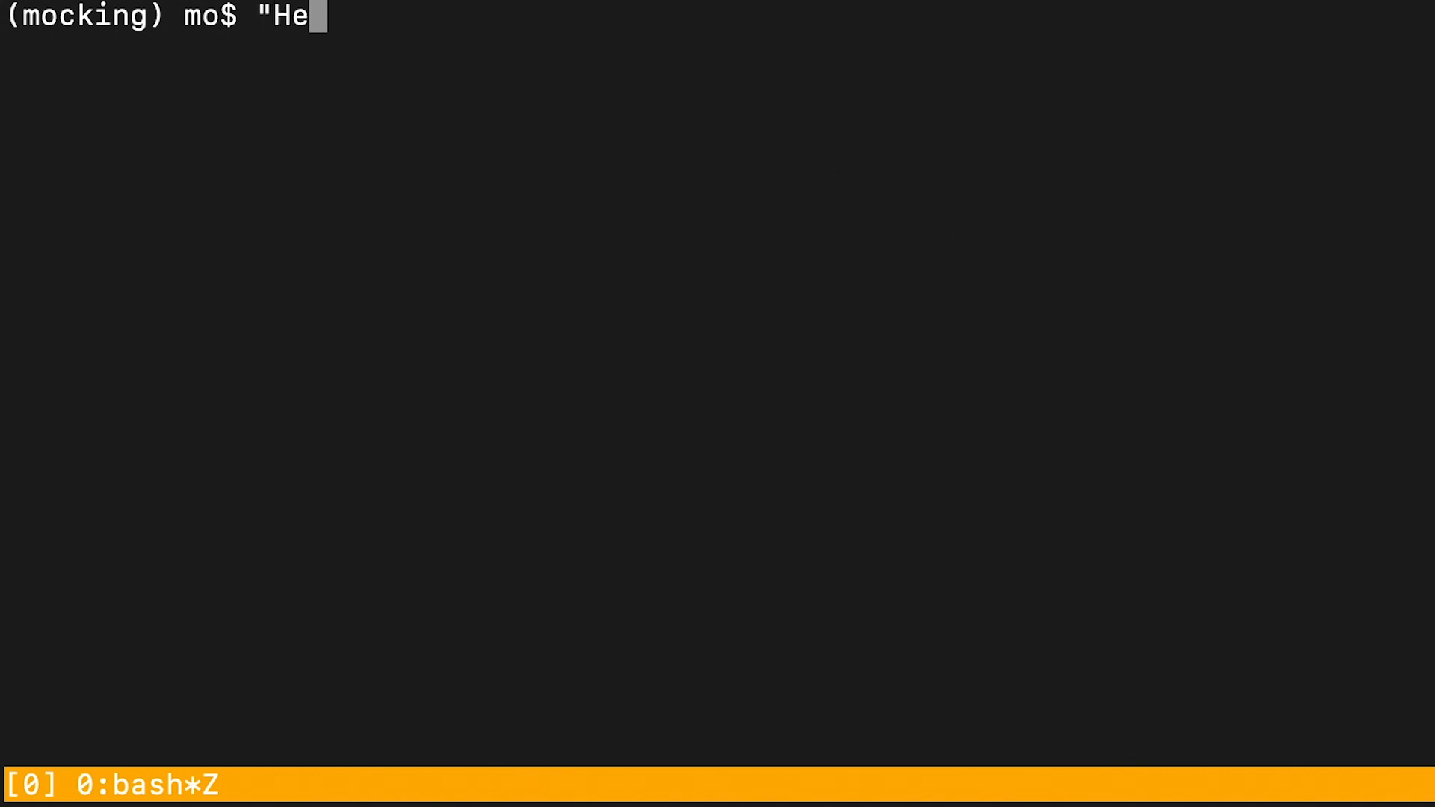
{"action": "type", "text": "llo [MASK]\""}
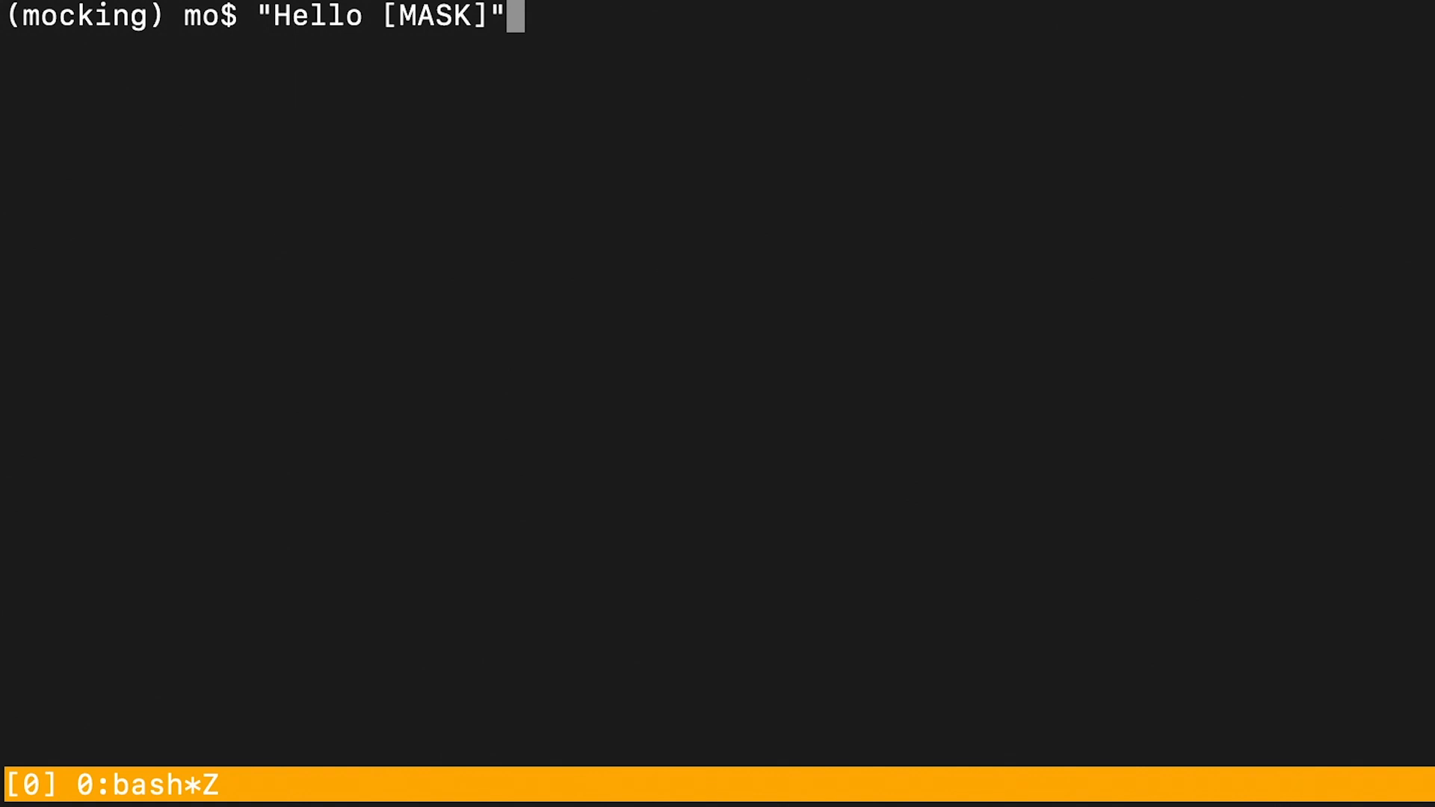
{"action": "key", "text": "Enter"}
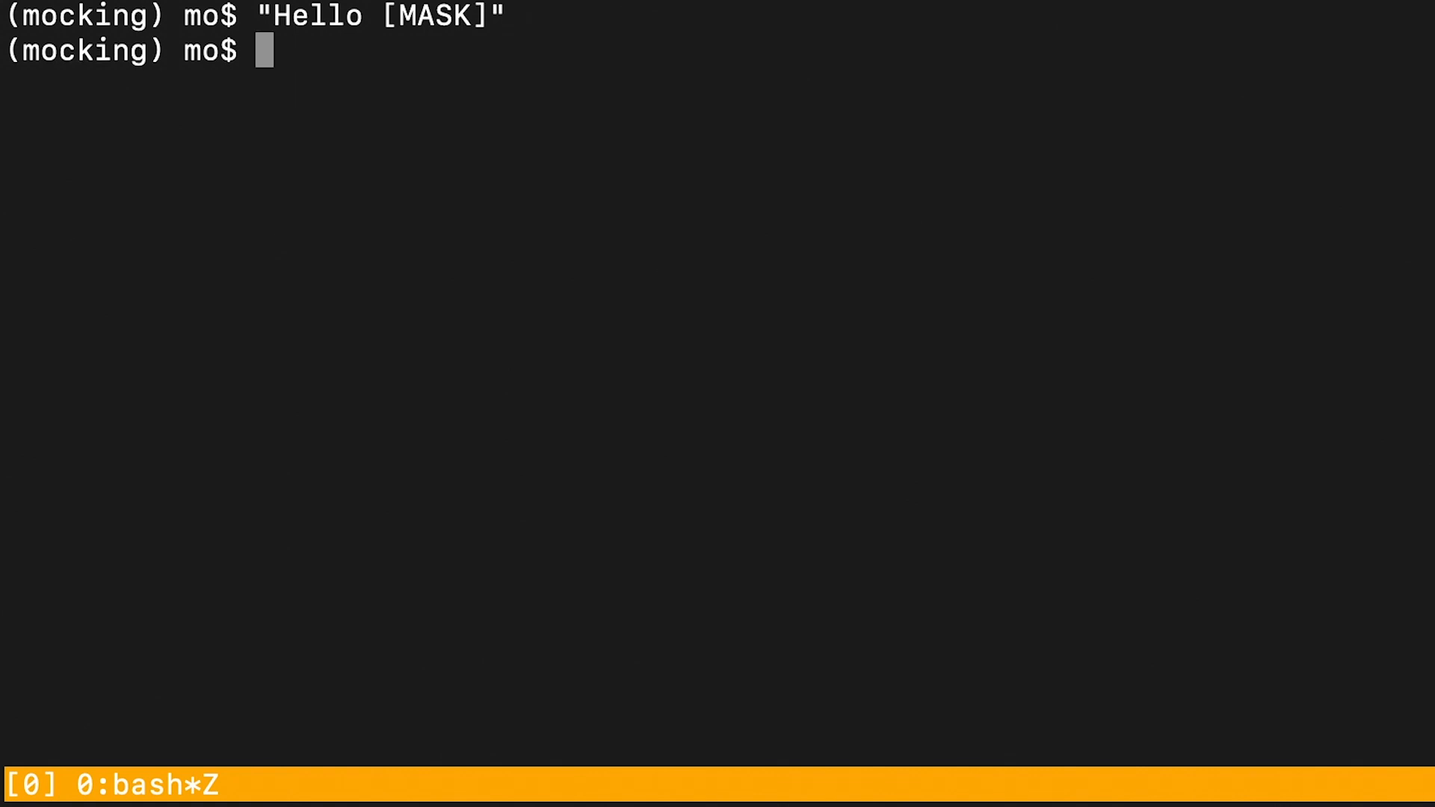
{"action": "type", "text": "earth, day,"}
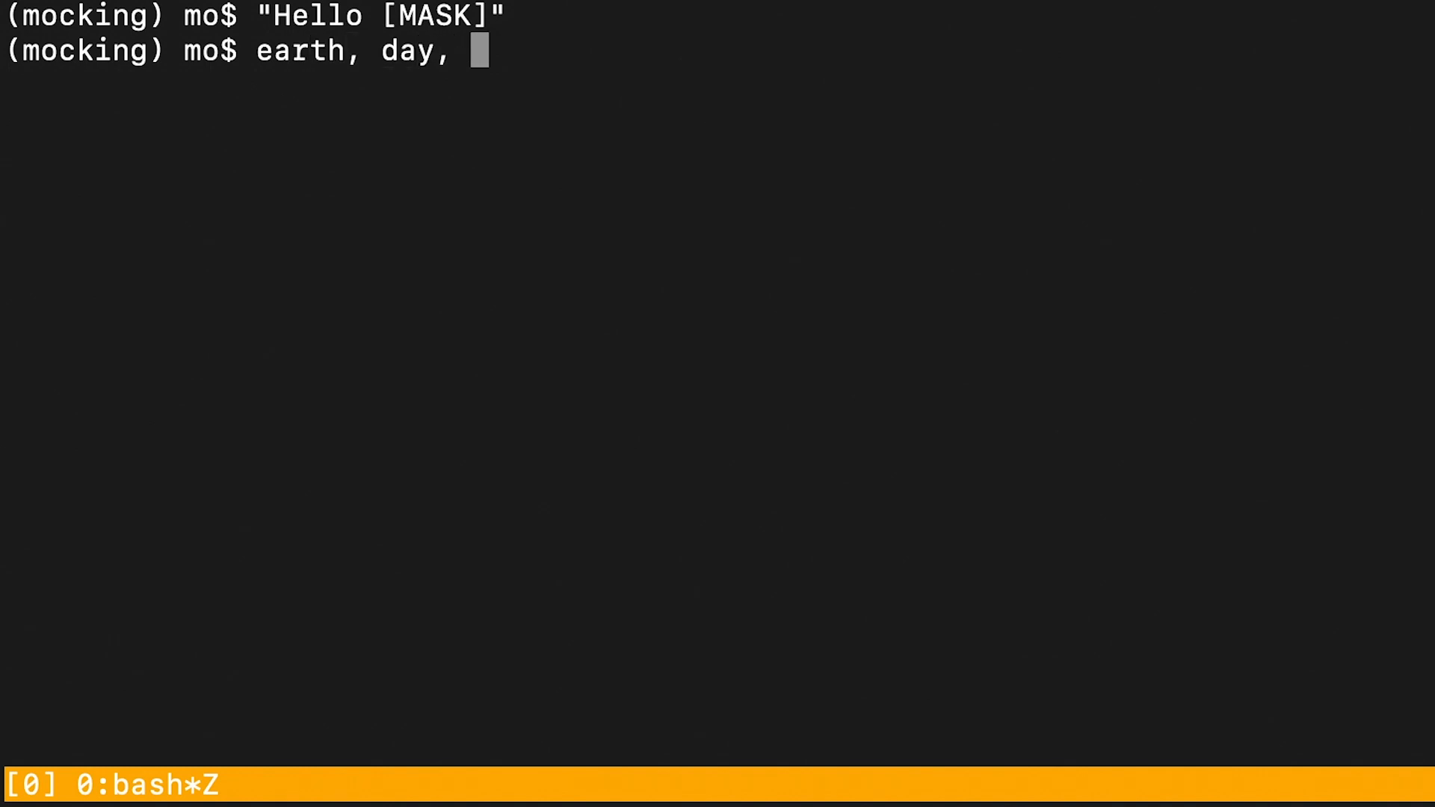
{"action": "type", "text": "world"}
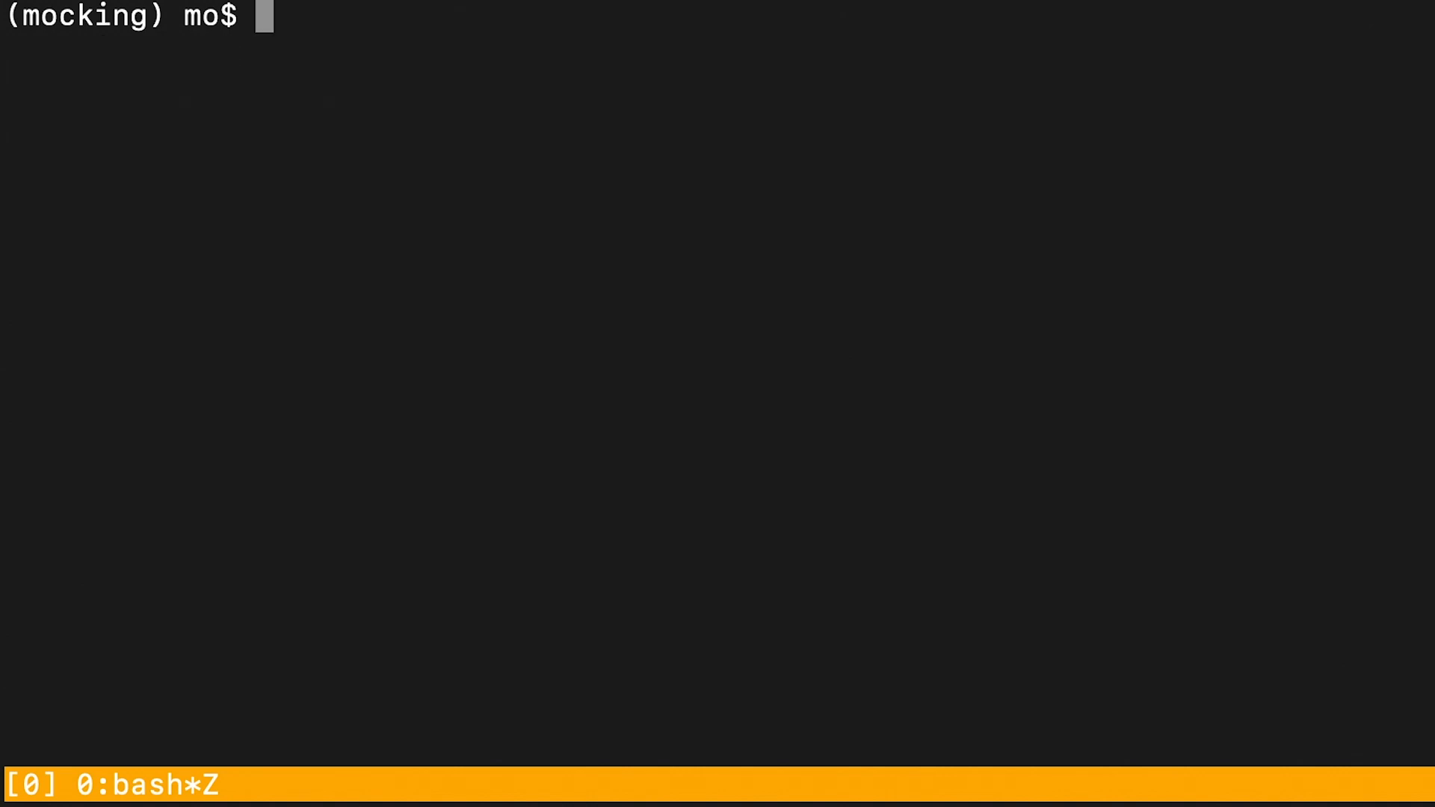
{"action": "type", "text": "vim app."}
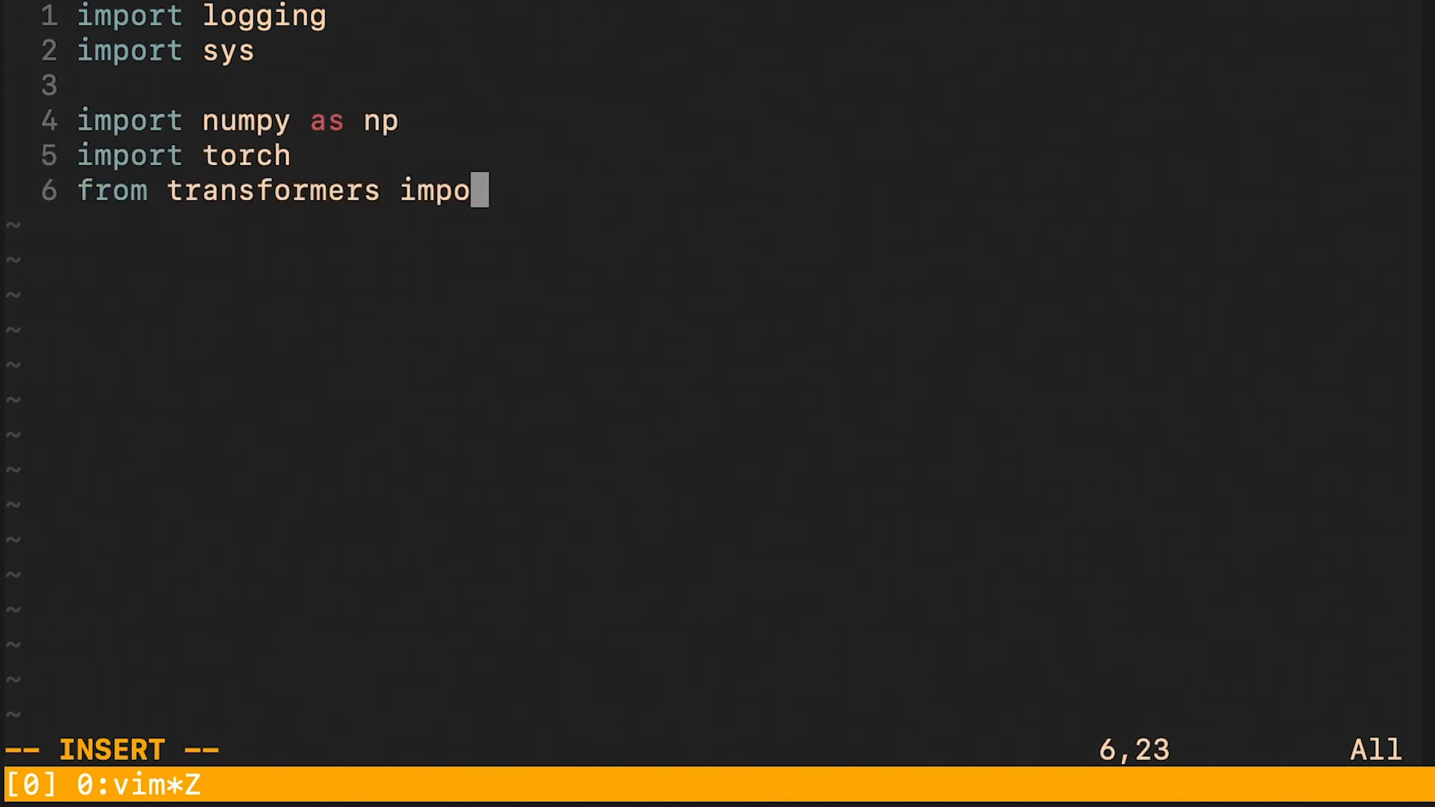
- Finish the transformers import of AutoModelForMaskedLM and AutoTokenizer
{"action": "type", "text": "rt AutoModelForMaskedLM, A"}
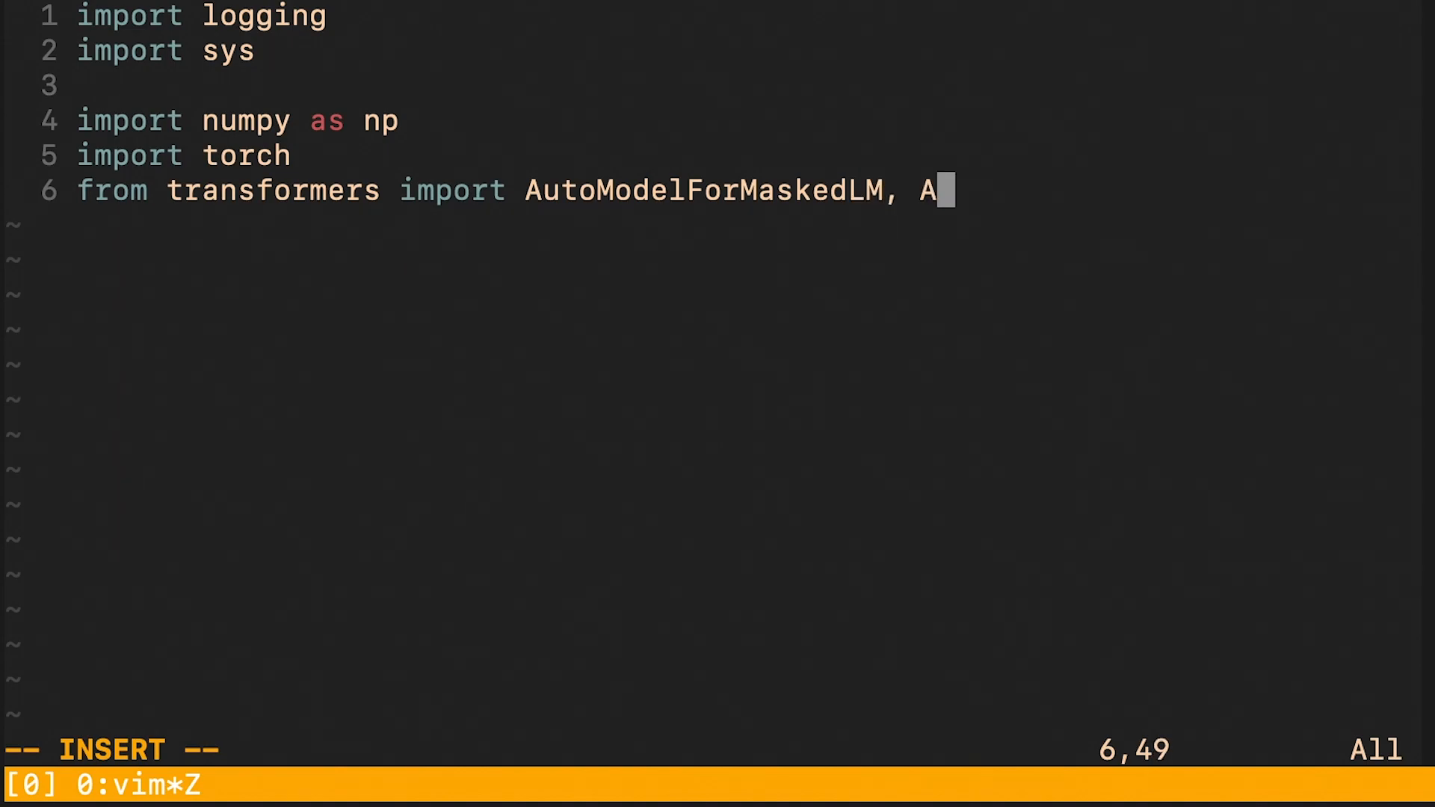
{"action": "type", "text": "utoTokenizer"}
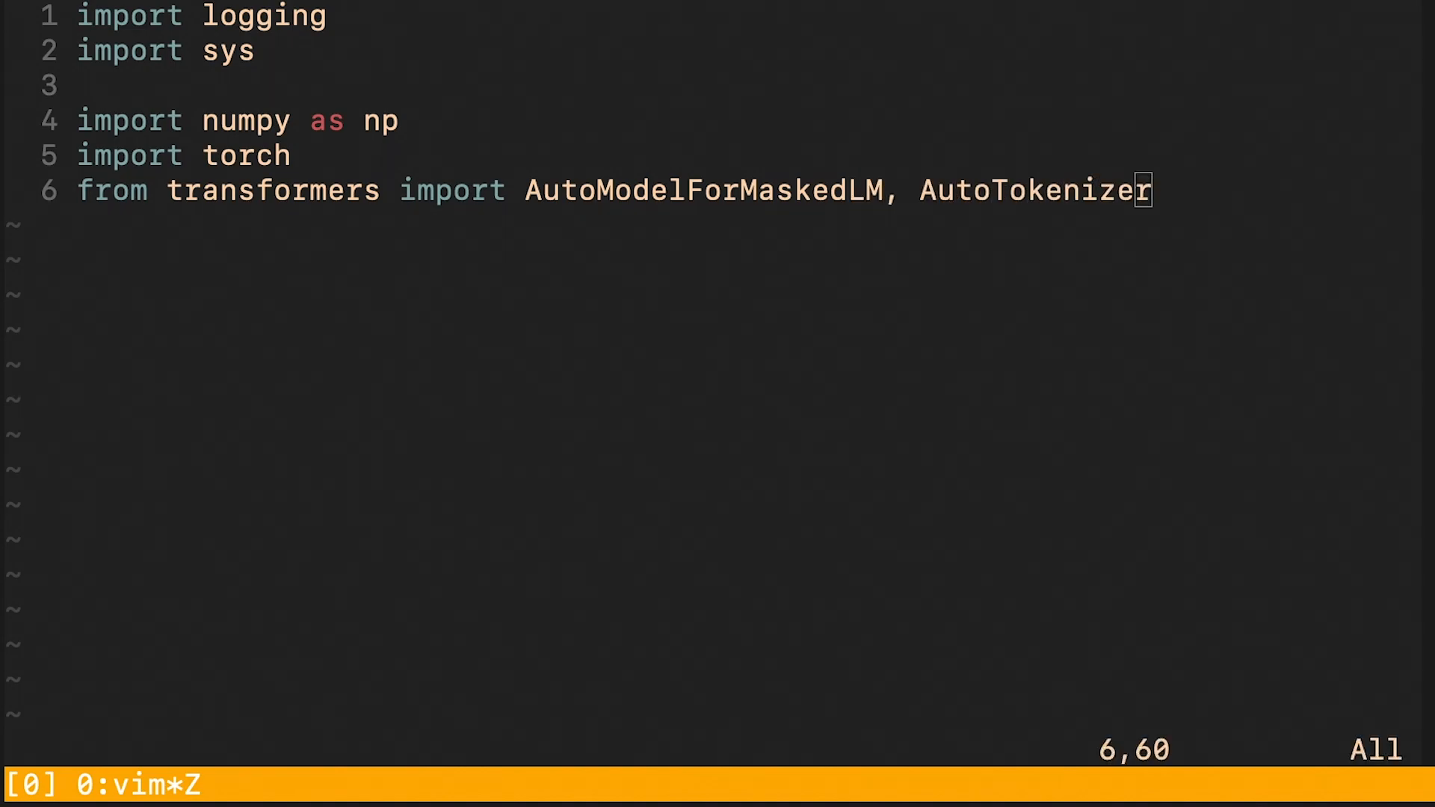
{"action": "mouse_move", "coordinate": [639, 192]}
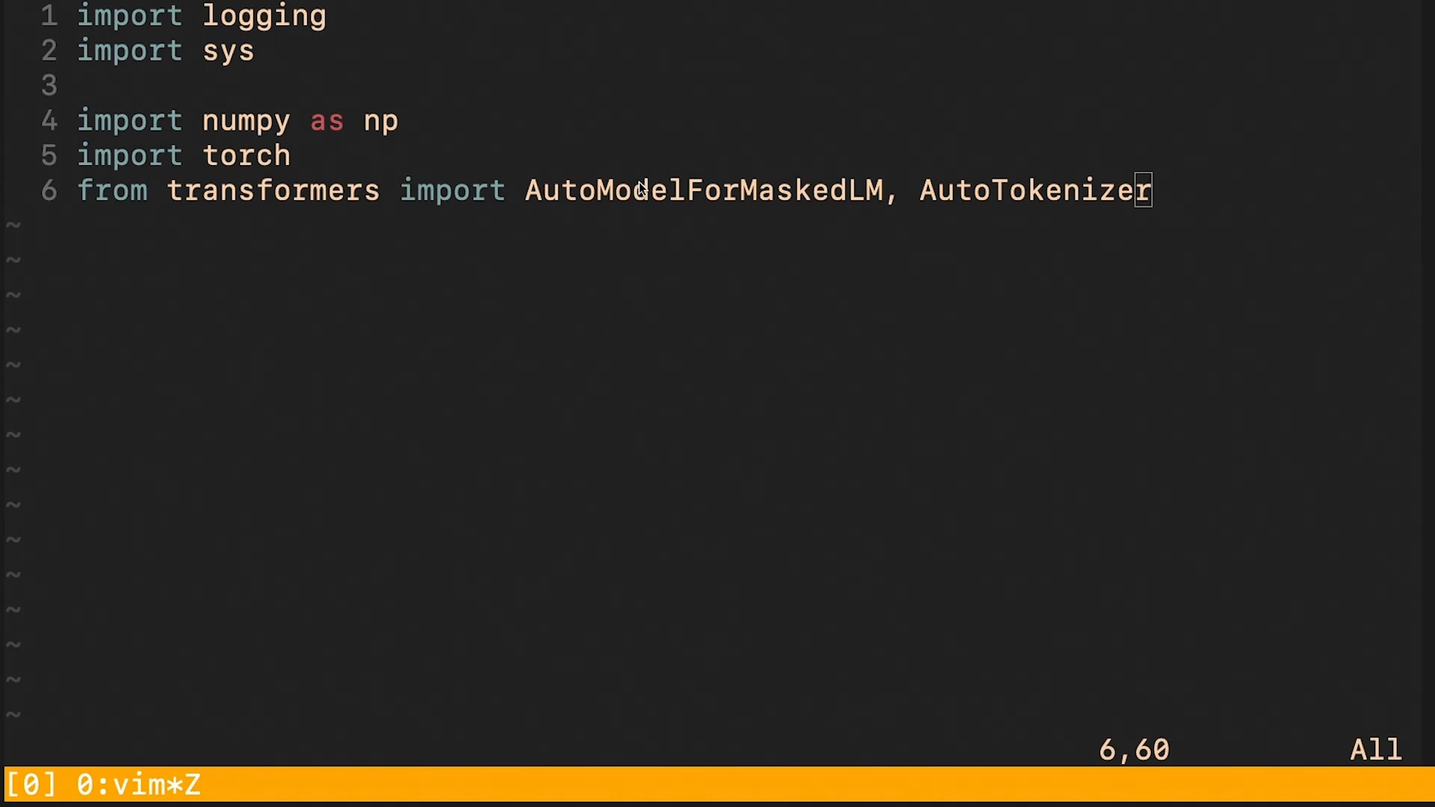
{"action": "key", "text": "V"}
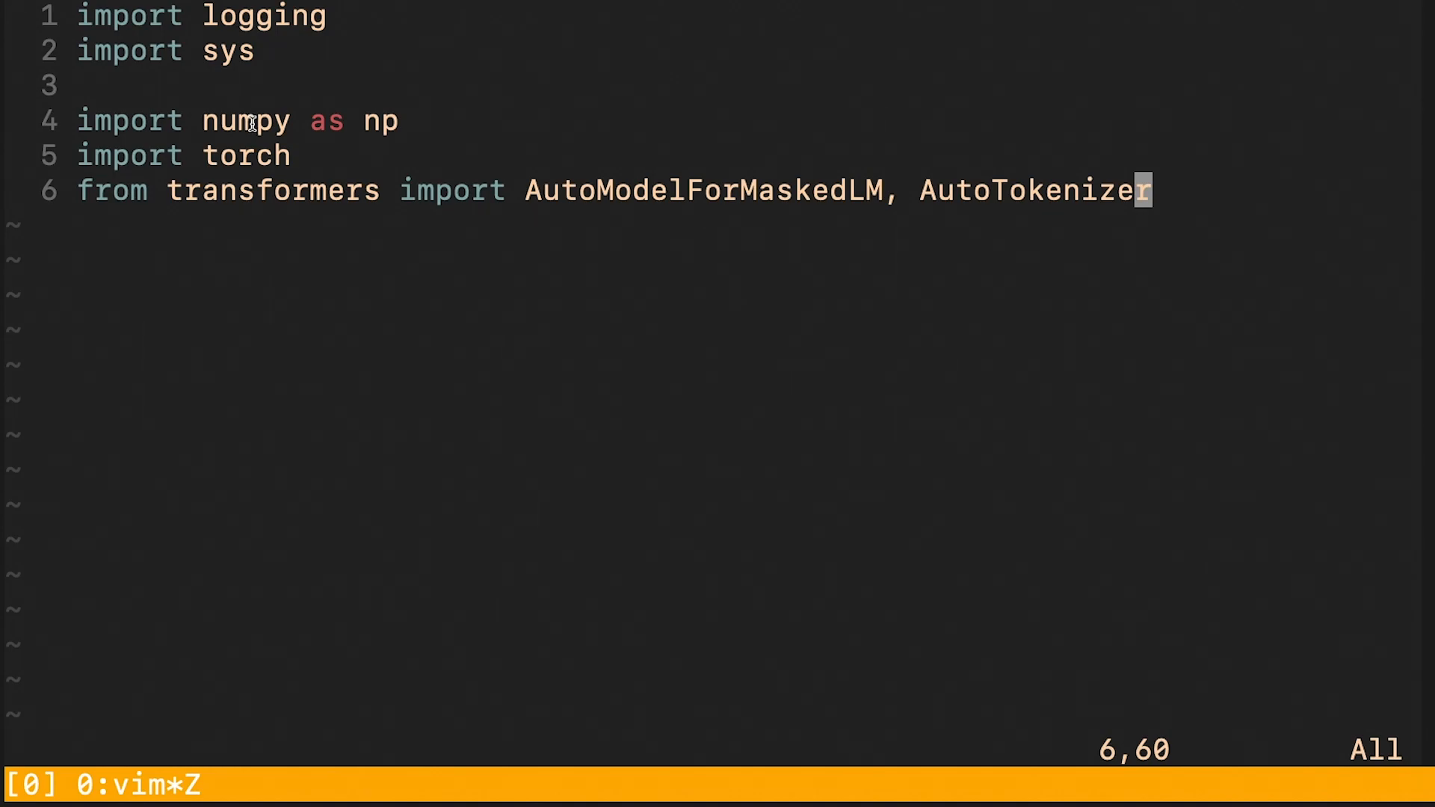
{"action": "mouse_move", "coordinate": [224, 51]}
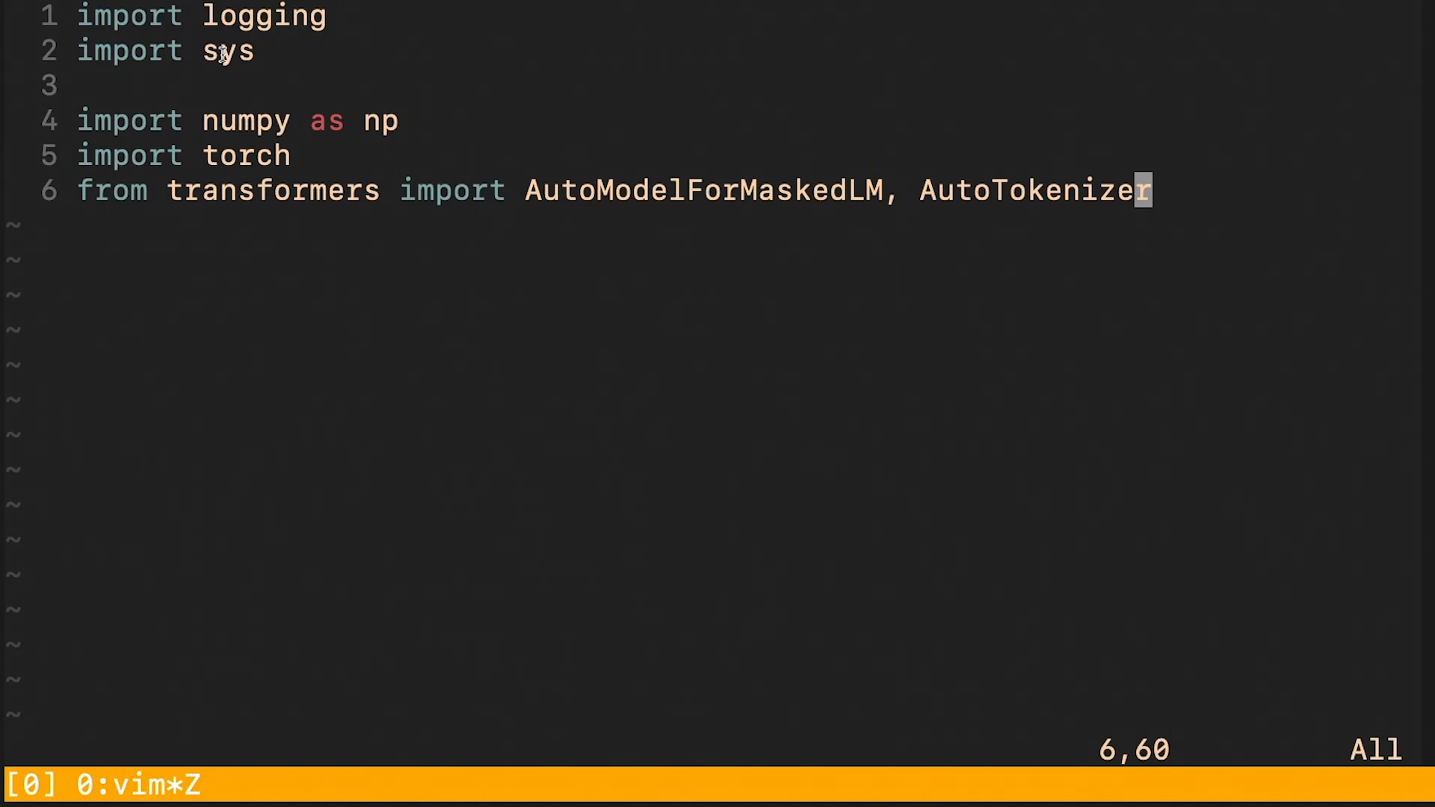
{"action": "double_click", "coordinate": [224, 50]}
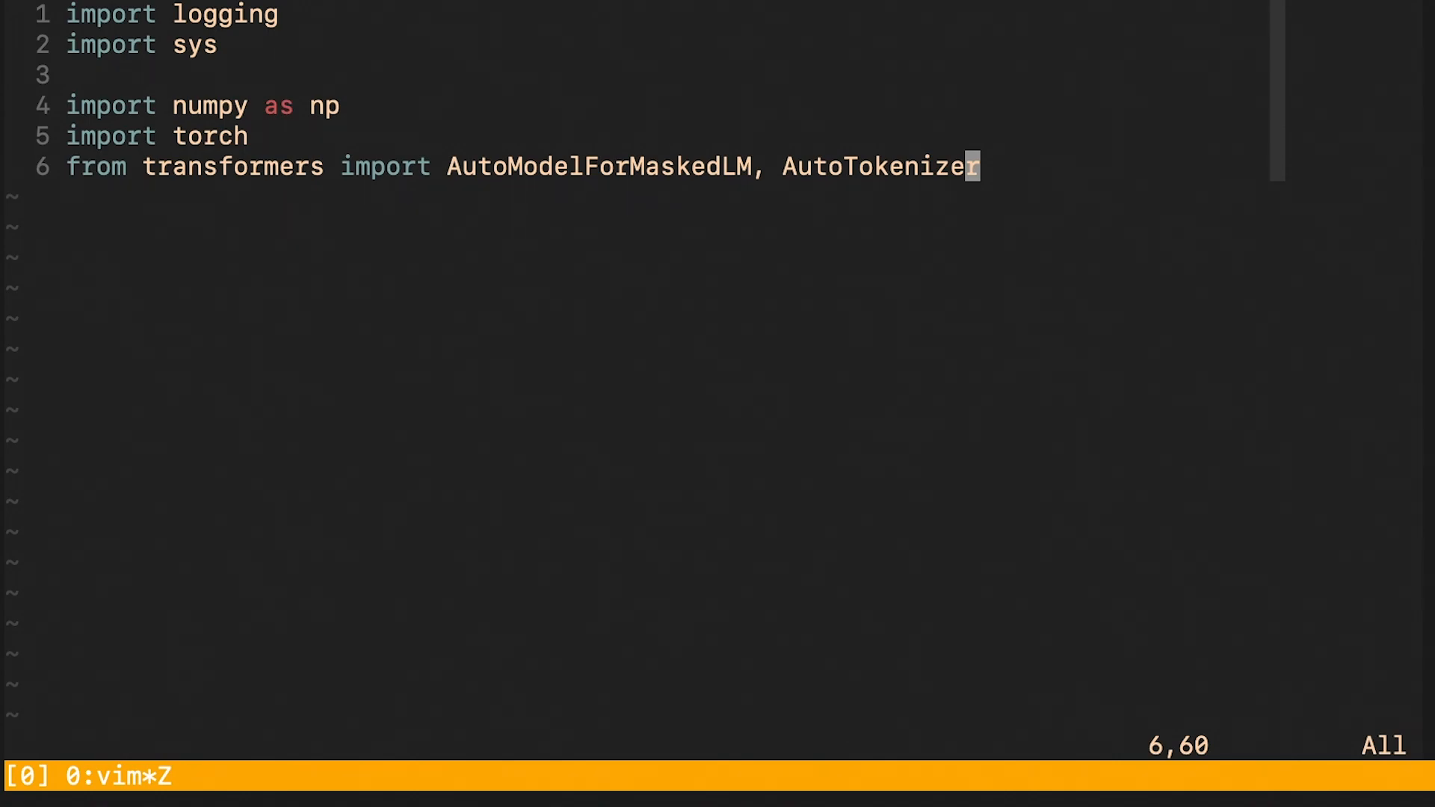
- Write def get_top_k(sequence, tokenizer, model, k=10) with a docstring typing BertFastTokenizer, BertForMaskedLM and a 1D tensor return
{"action": "type", "text": "def get_top_k(sequence, tokenizer, model, k=10):"}
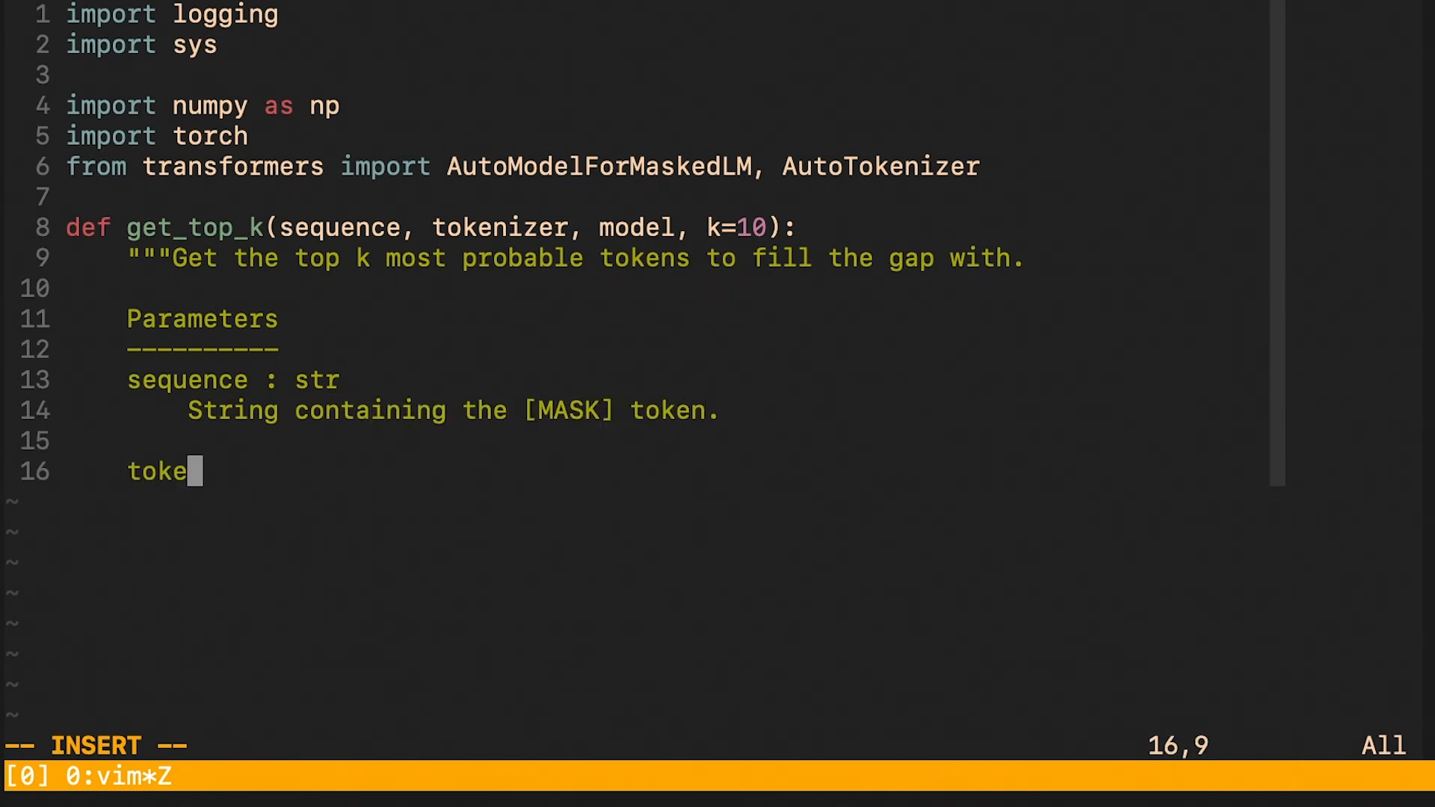
{"action": "type", "text": "nizer : BertFastTokenizer"}
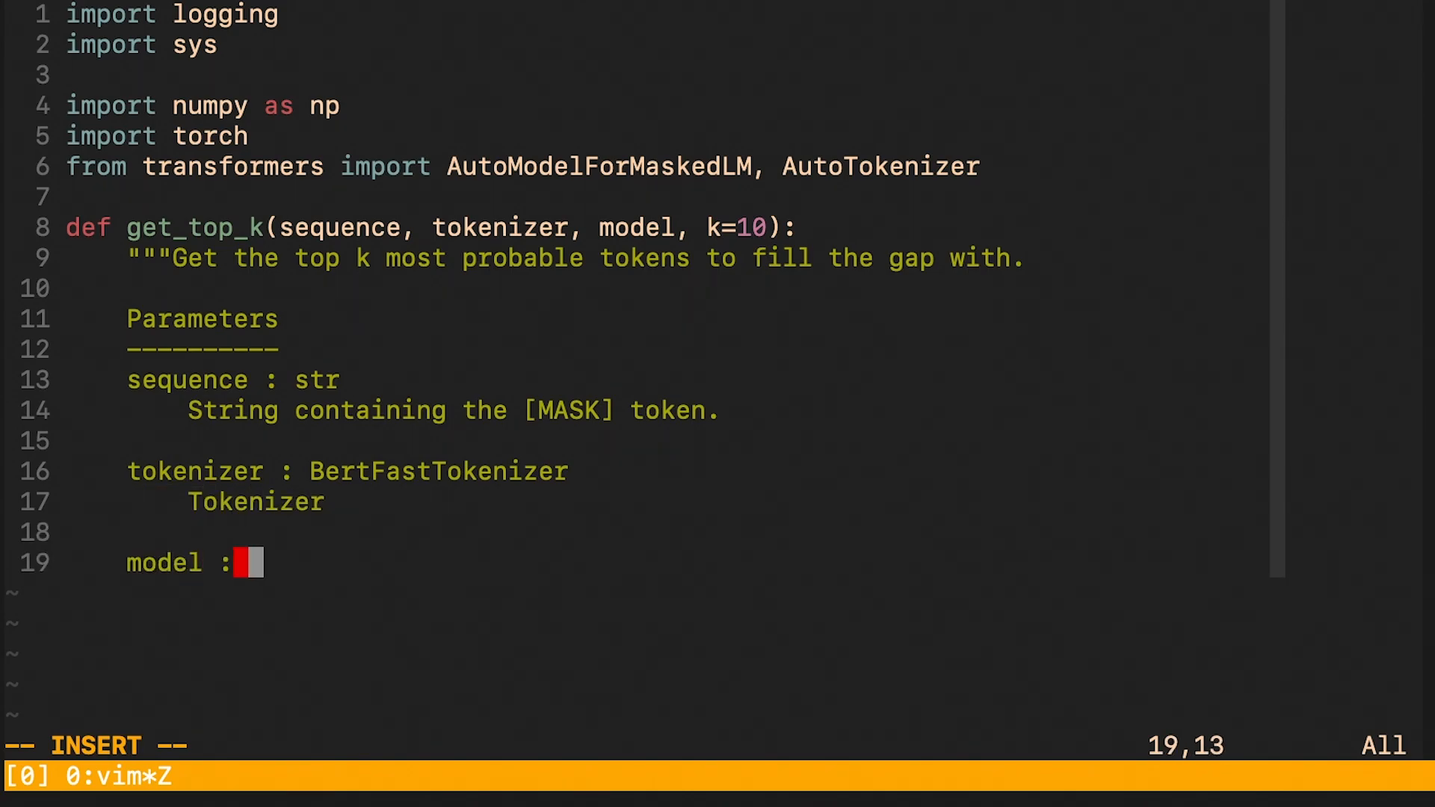
{"action": "type", "text": "BertForMaskedLM"}
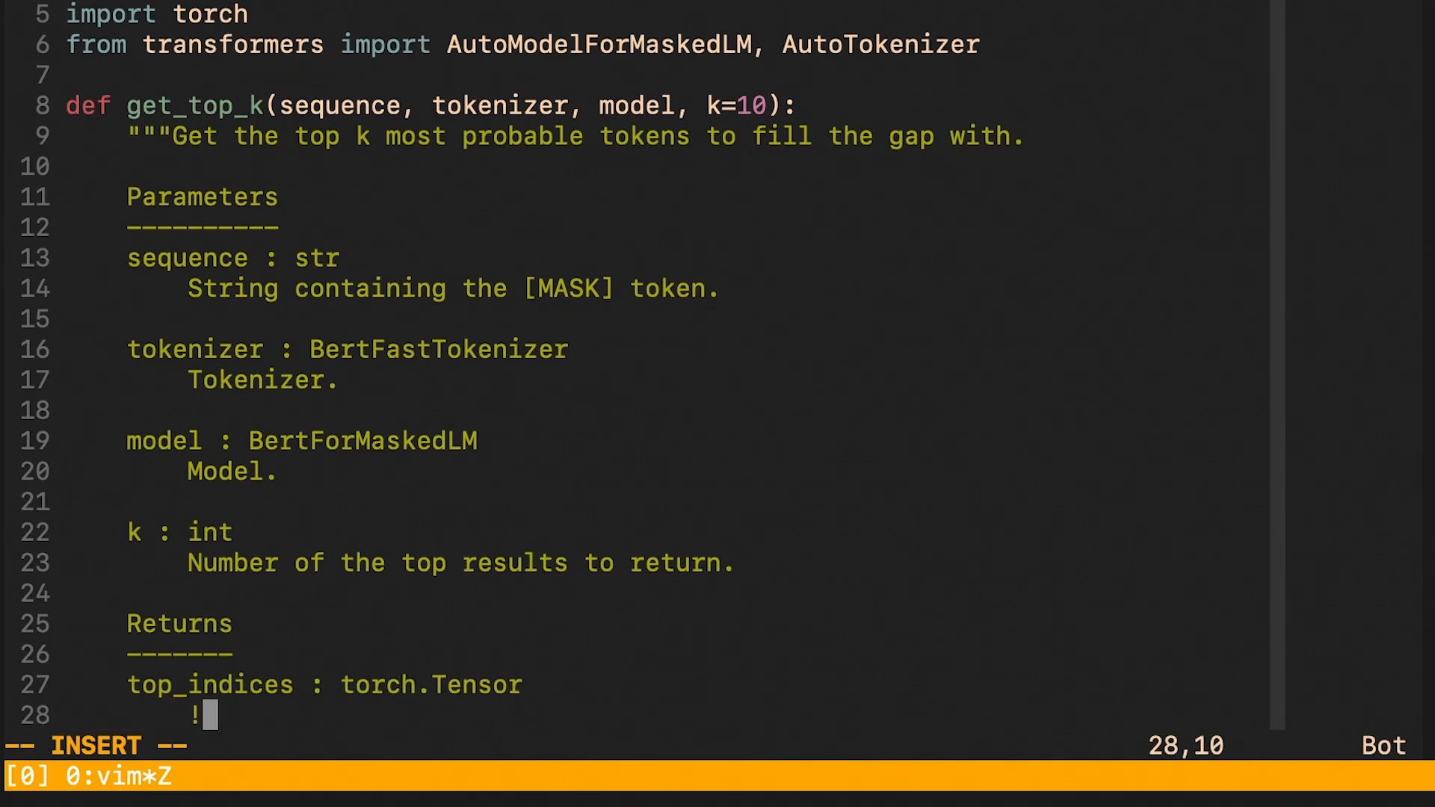
{"action": "type", "text": "1D tensor representing te"}
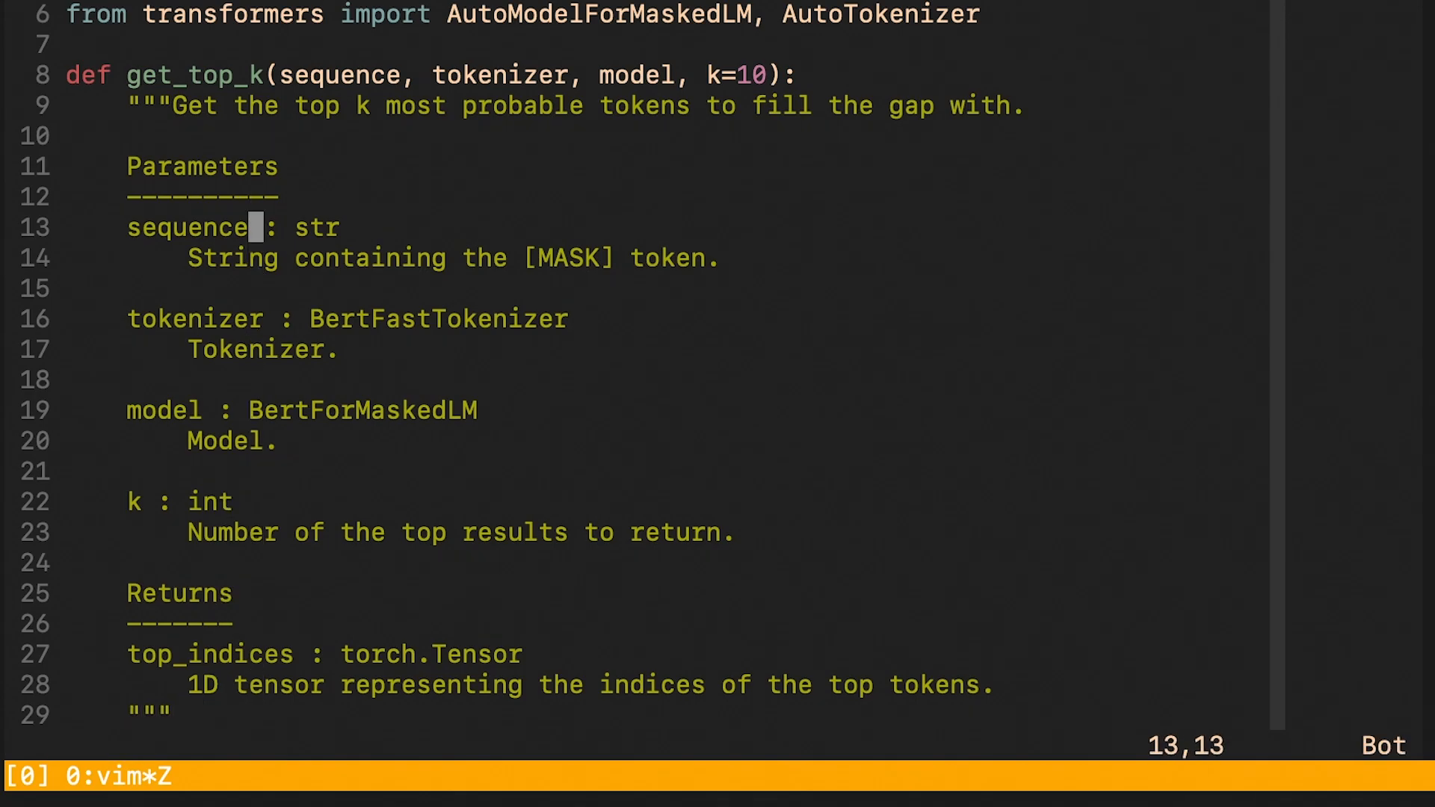
- Review the docstring parameter and return entries line by line, then start the function body
{"action": "key", "text": "V"}
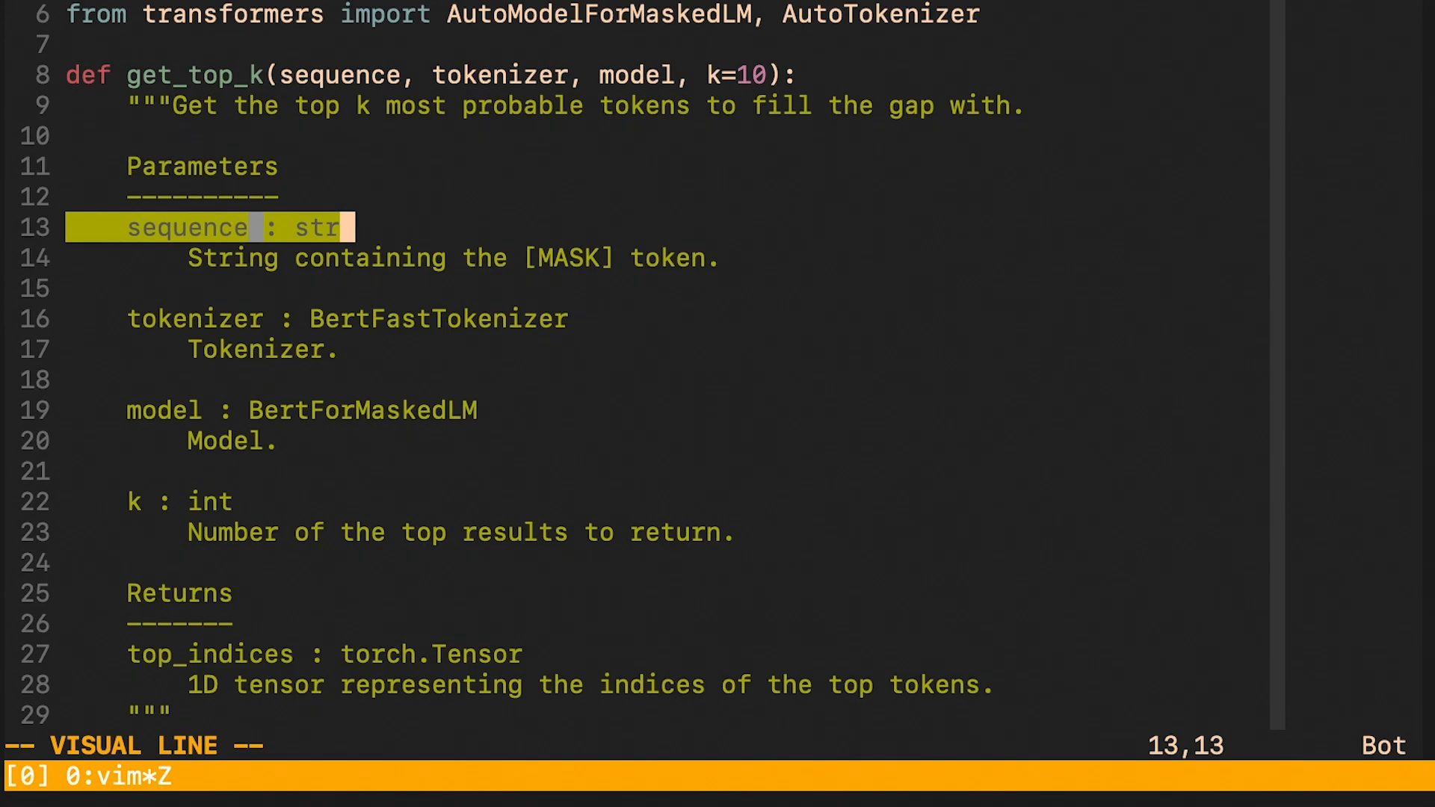
{"action": "key", "text": "j"}
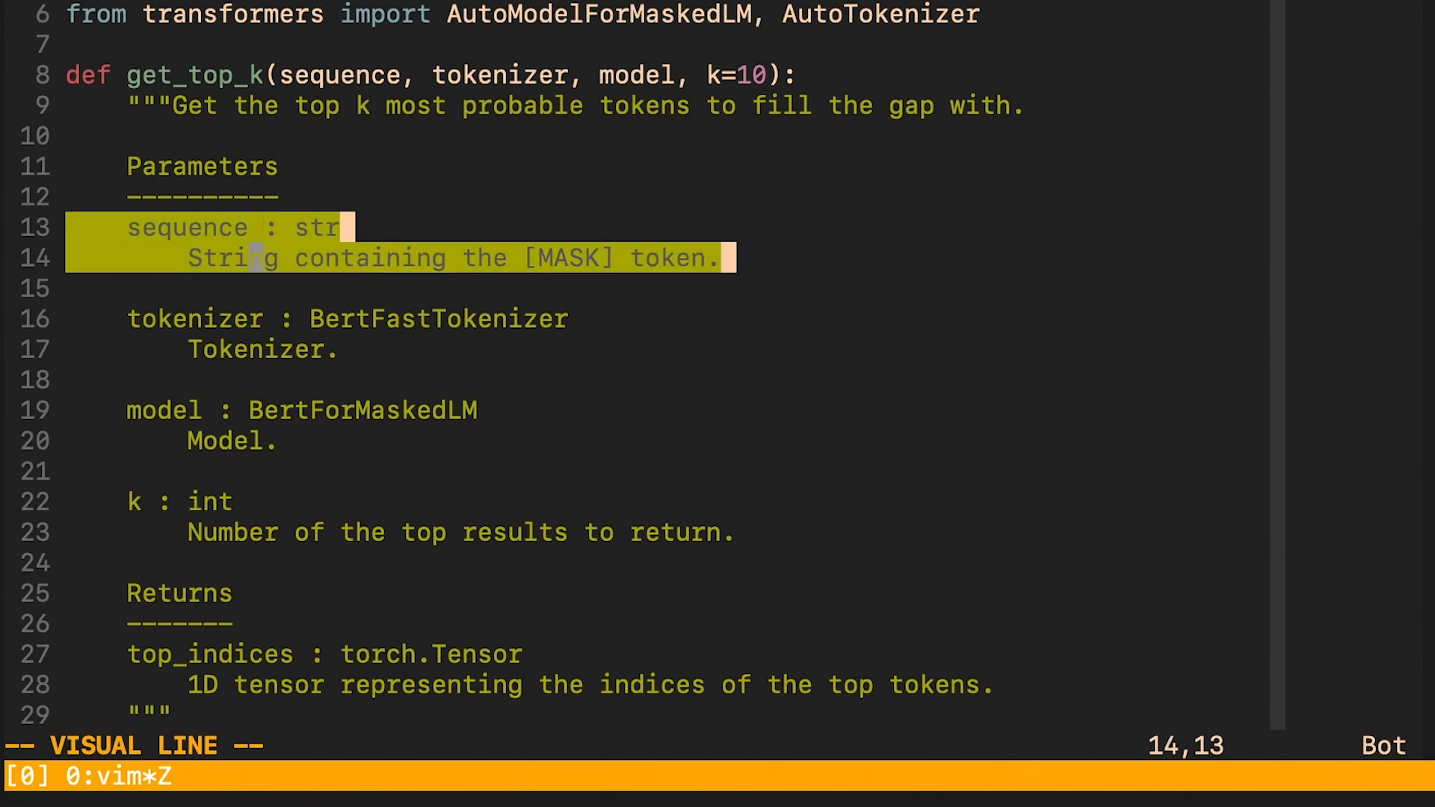
{"action": "key", "text": "j"}
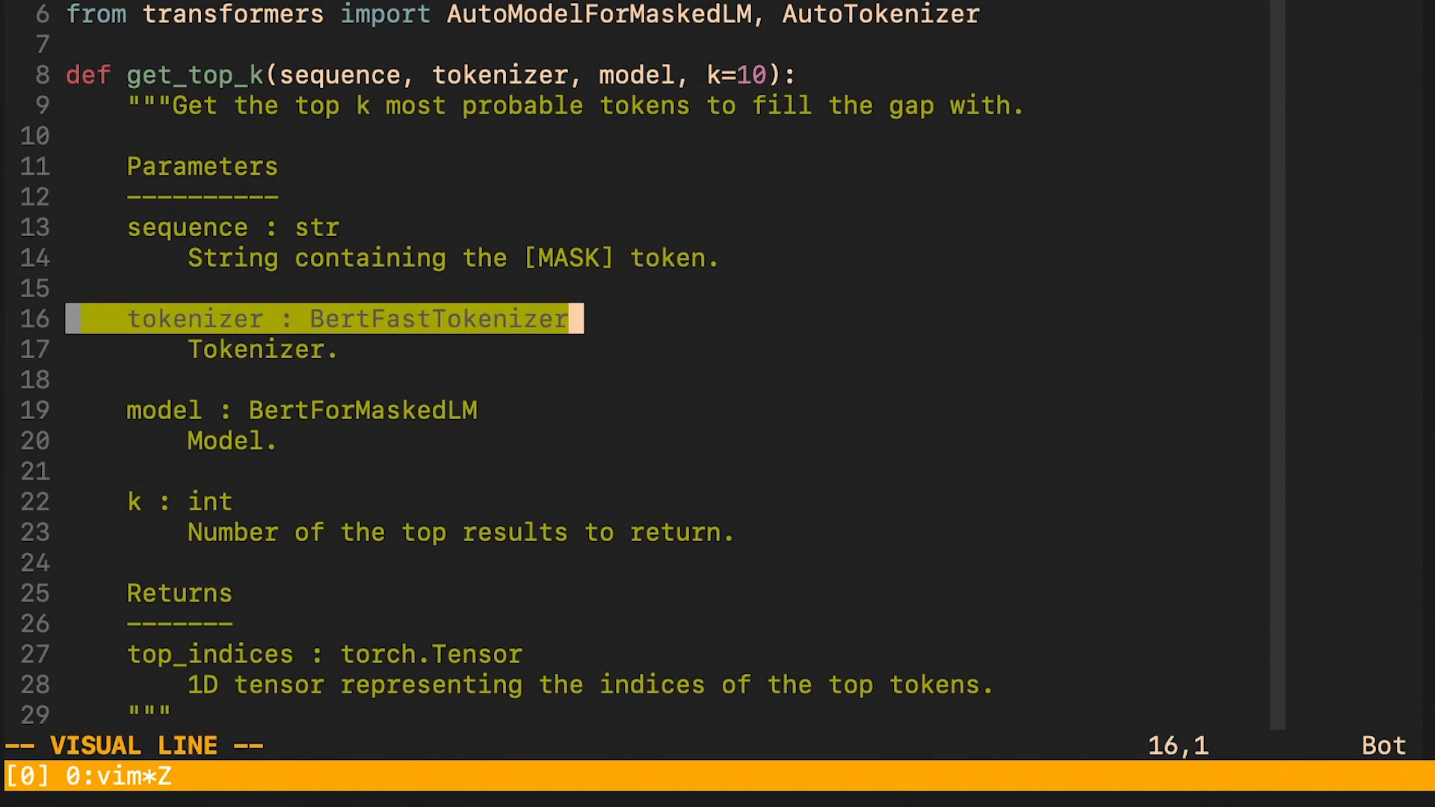
{"action": "key", "text": "j"}
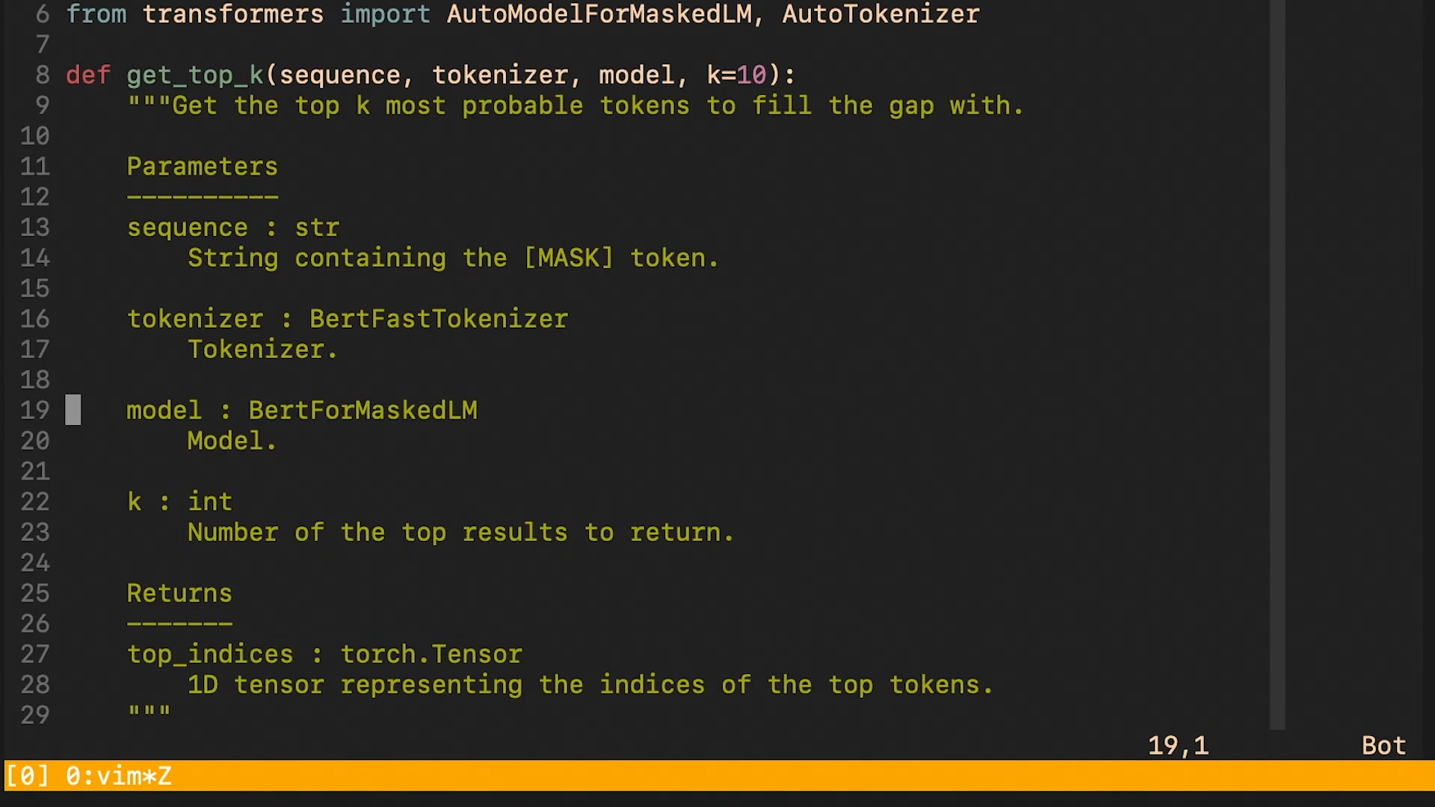
{"action": "key", "text": "j"}
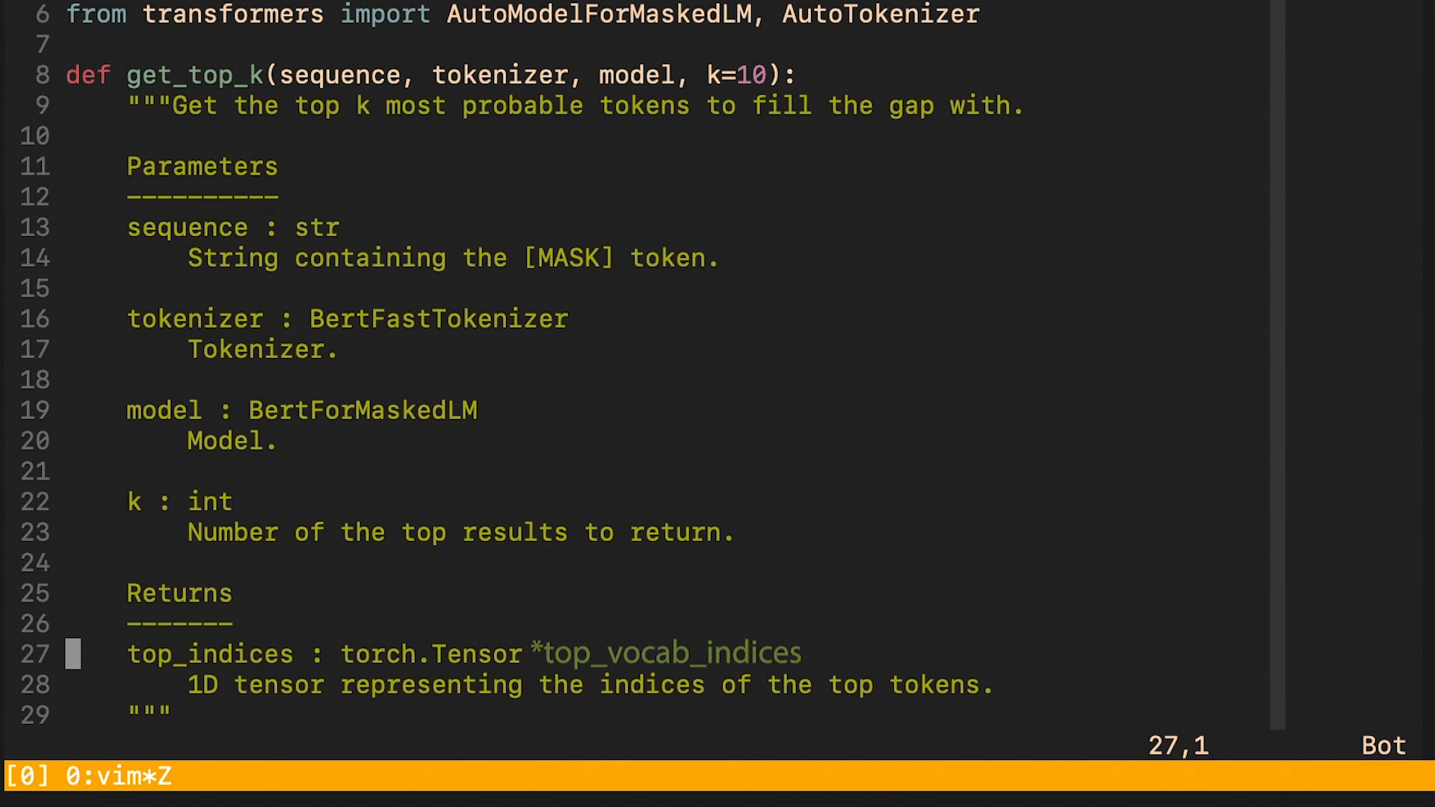
{"action": "key", "text": "V"}
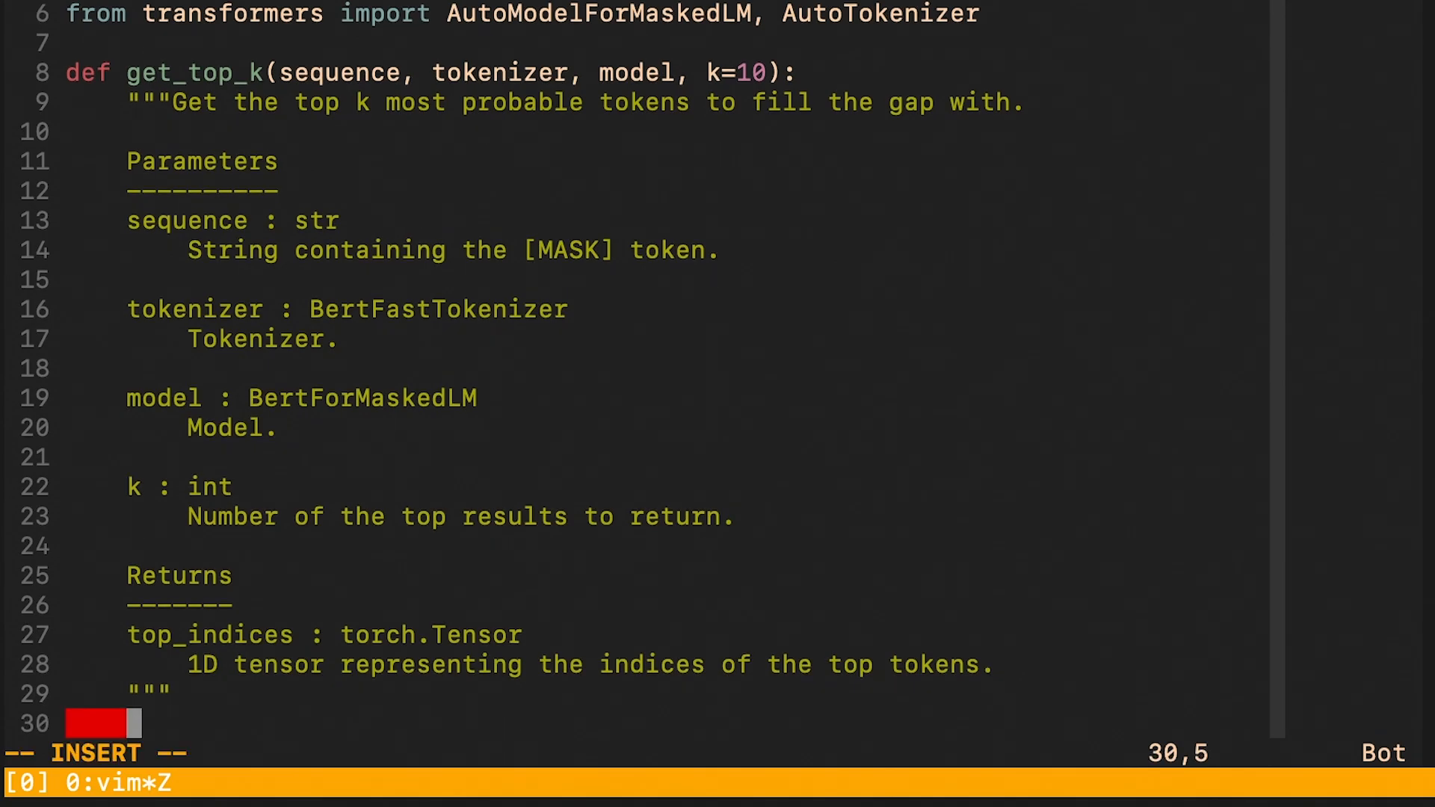
- Tokenize the sequence with return_tensors="pt" and find mask_ix via torch.where on mask_token_id
{"action": "type", "text": "batch_enc = tokenizer(sequence, return"}
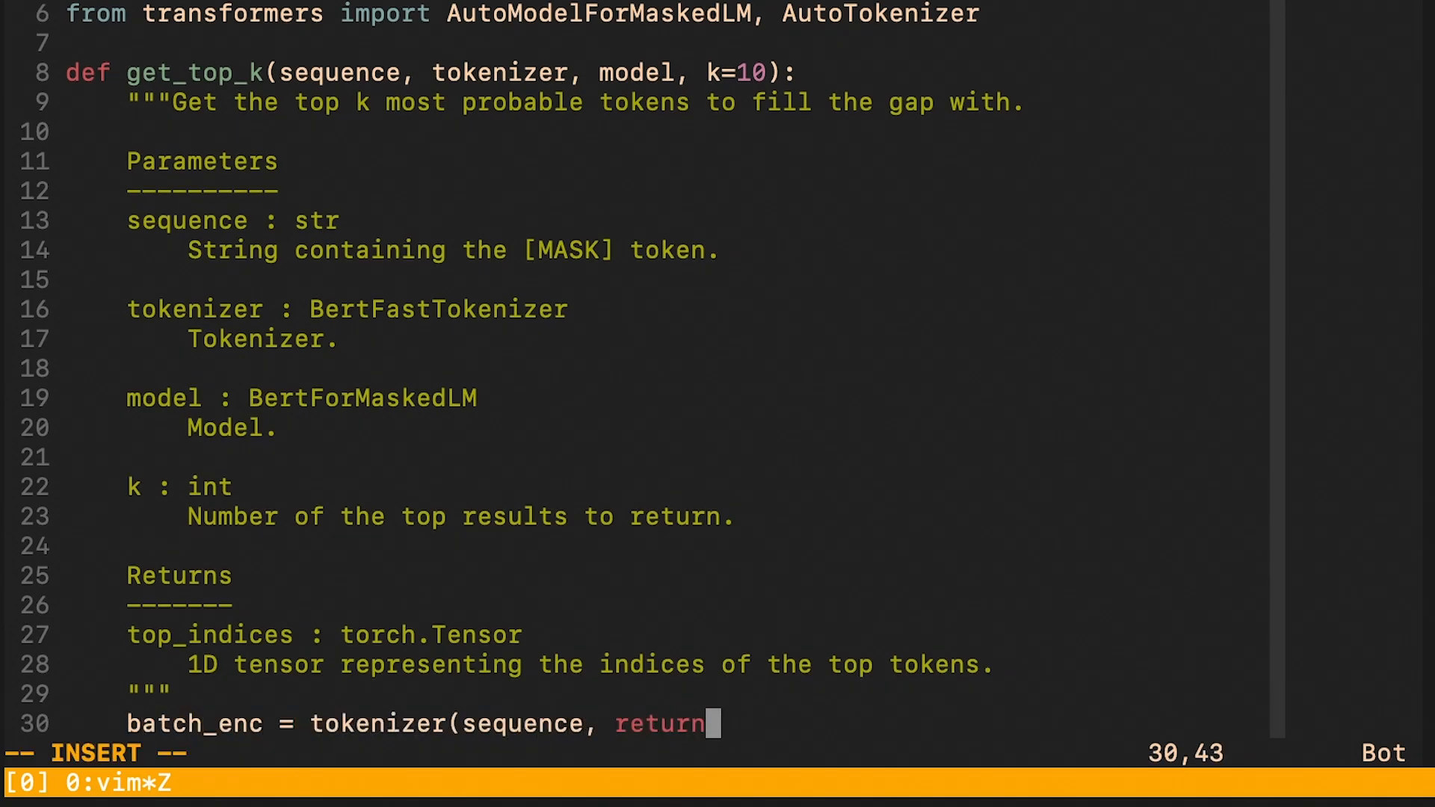
{"action": "type", "text": "_tensors=\"pt\")"}
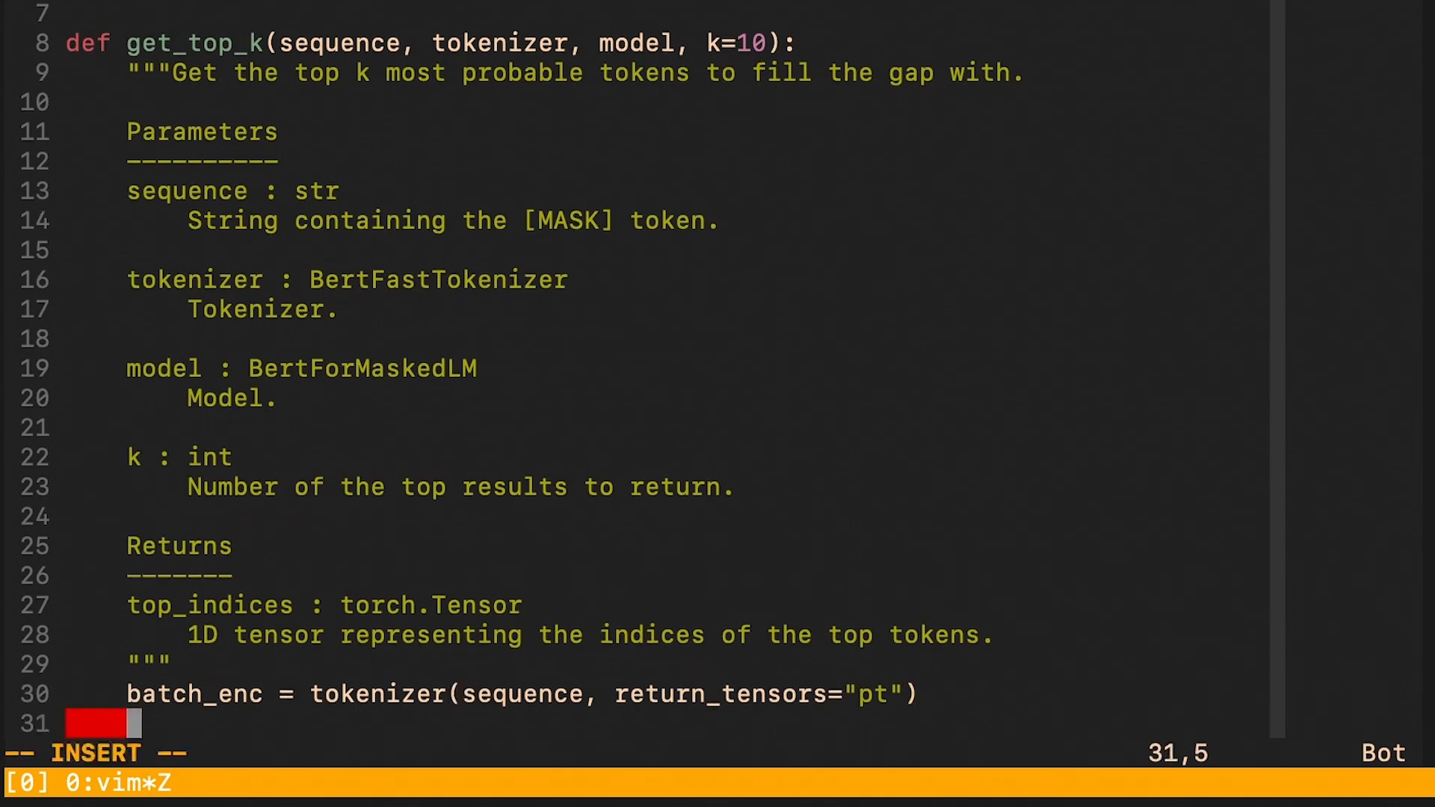
{"action": "type", "text": "mask_ix = torch.where(batch_"}
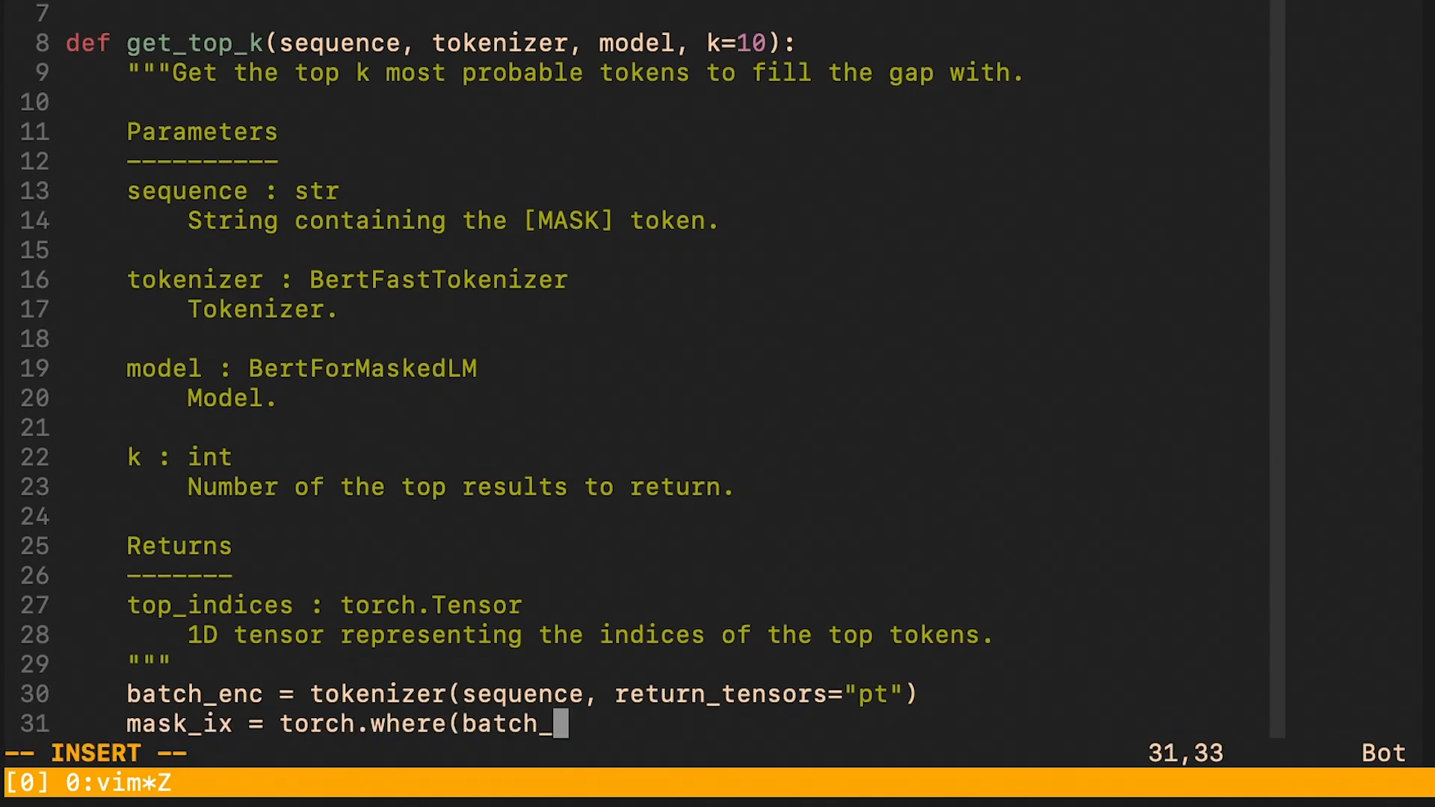
{"action": "type", "text": "enc[\"input_ids\"]"}
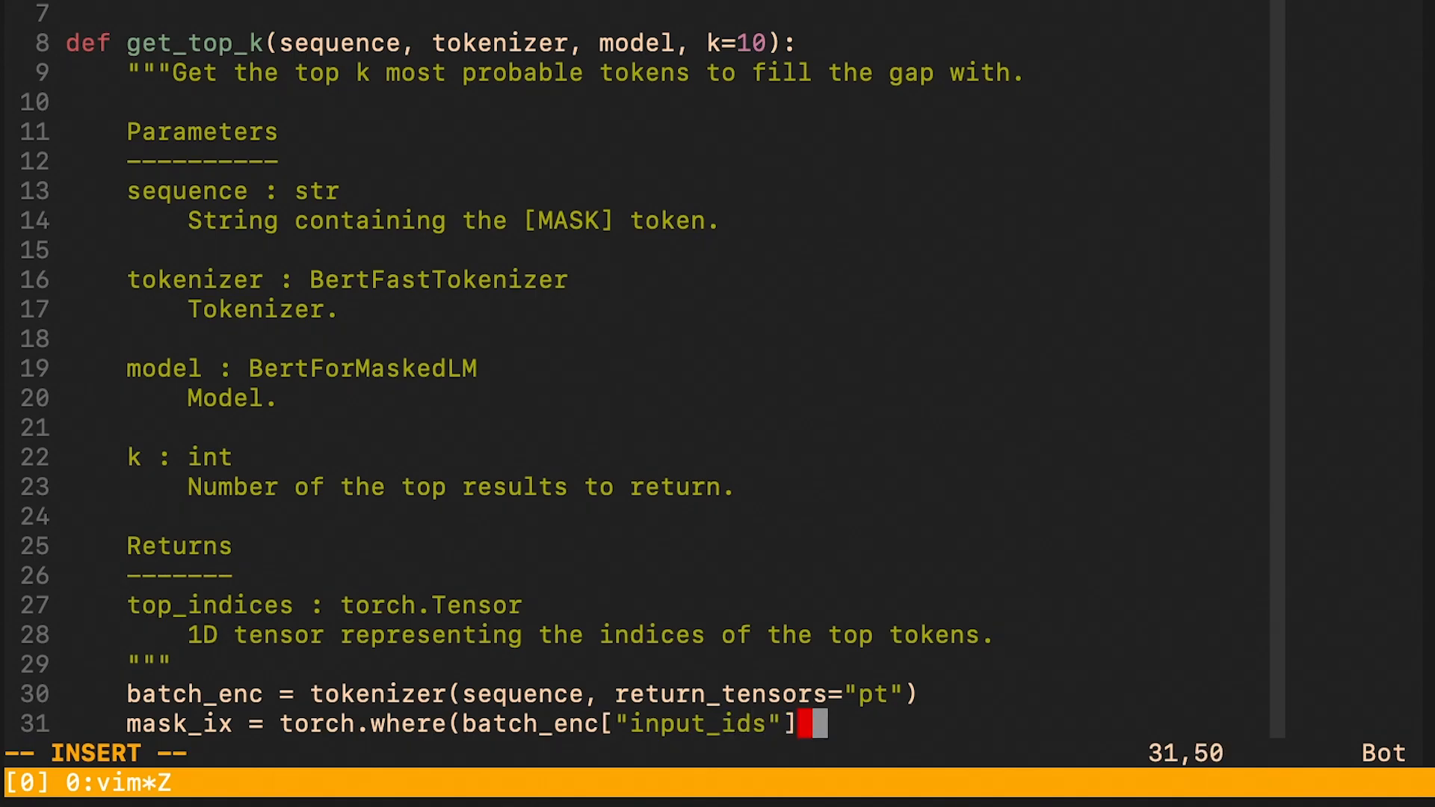
{"action": "type", "text": "== tokenizer.mask_token_id)"}
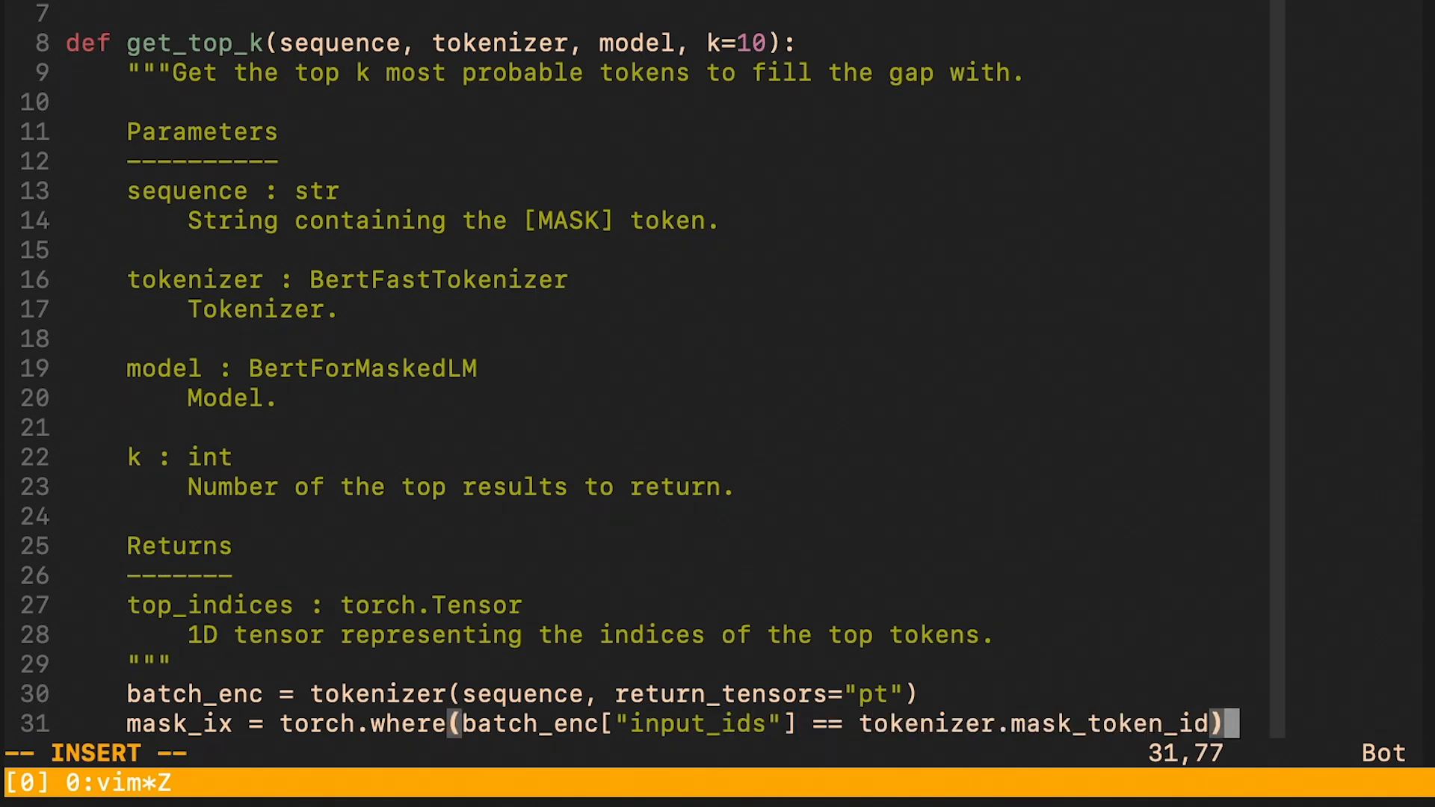
{"action": "type", "text": "[1]"}
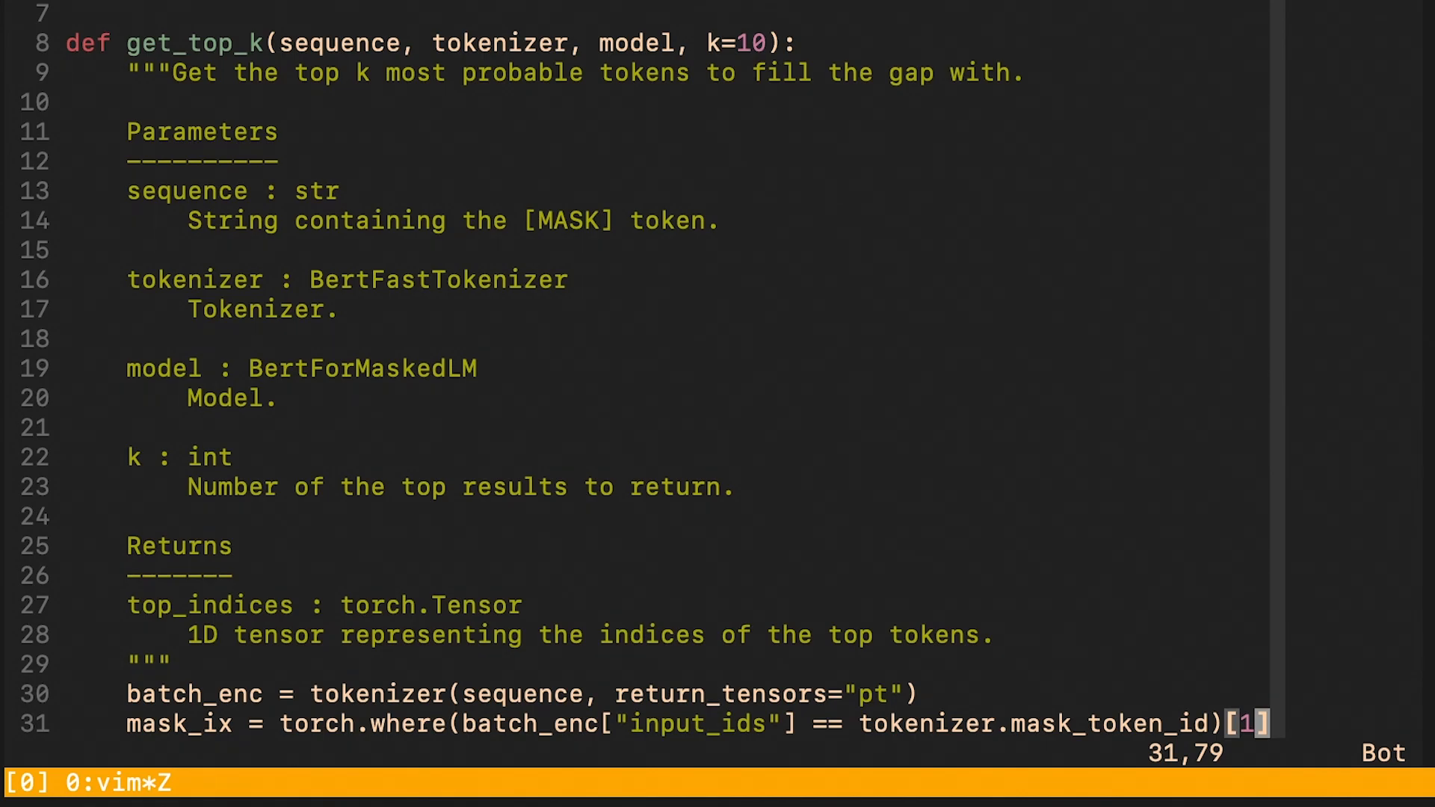
{"action": "key", "text": "o"}
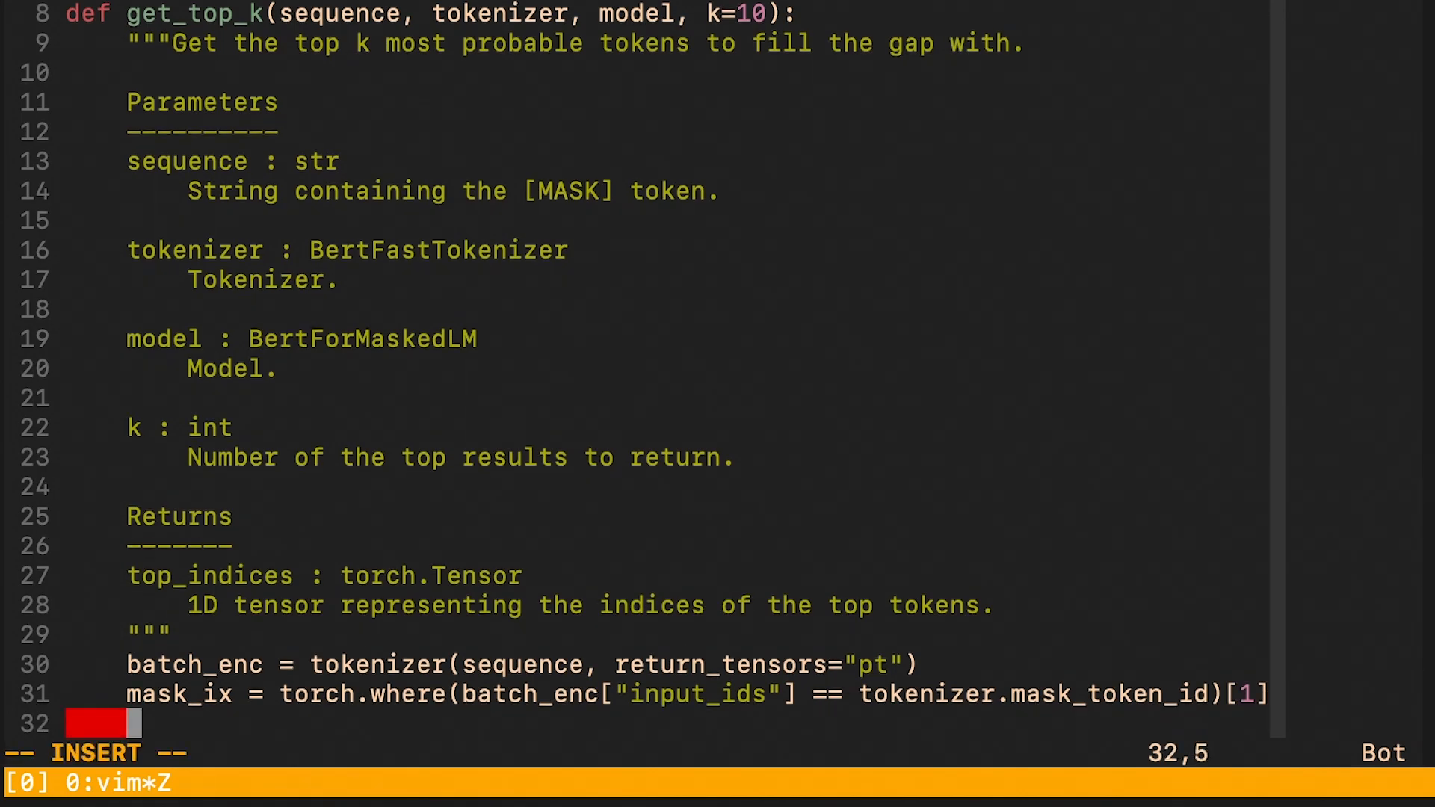
- Compute logits from the model and take torch.topk indices at the mask position, returning top_vocab_indices
{"action": "type", "text": "logits = model(**batch_end"}
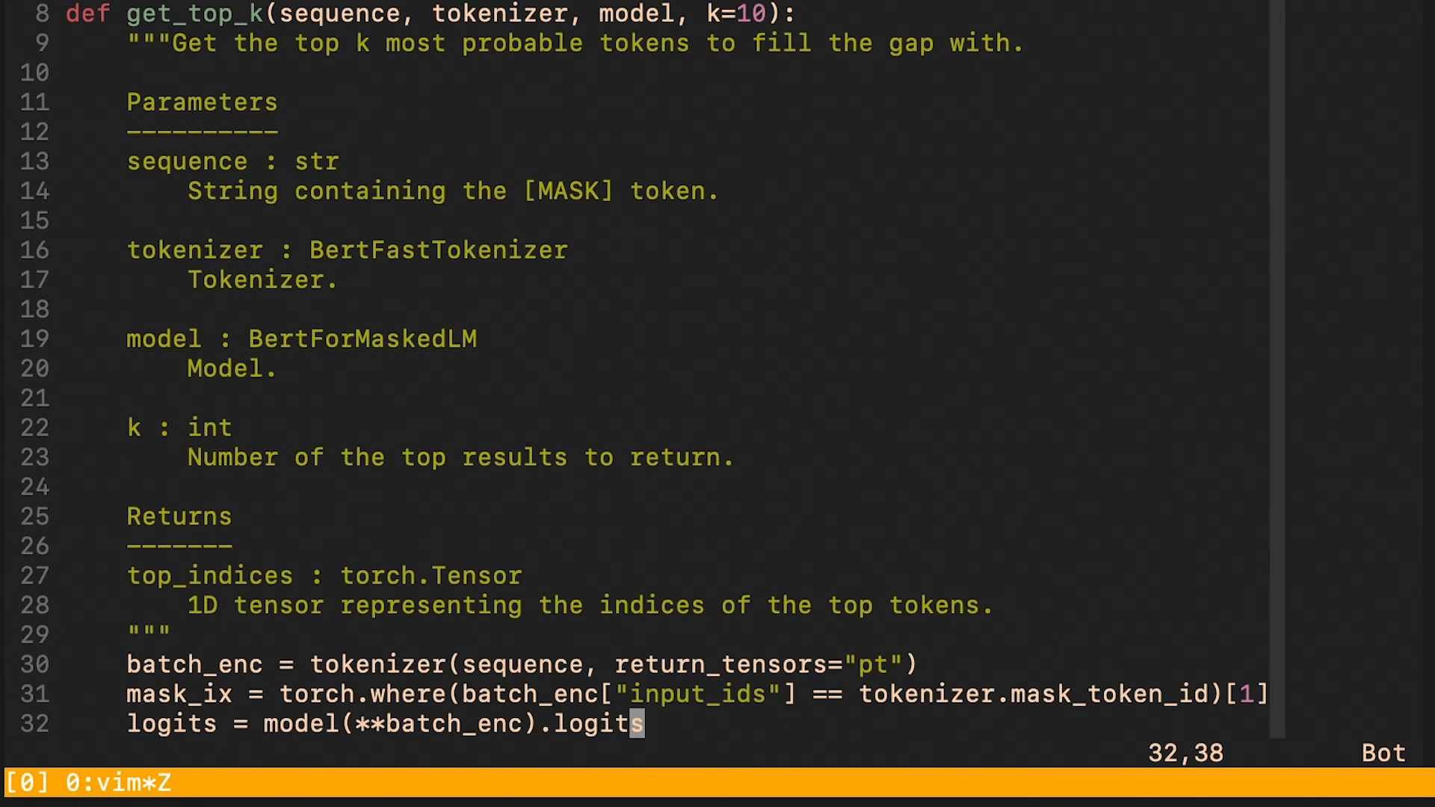
{"action": "type", "text": "top_vocab_indices ="}
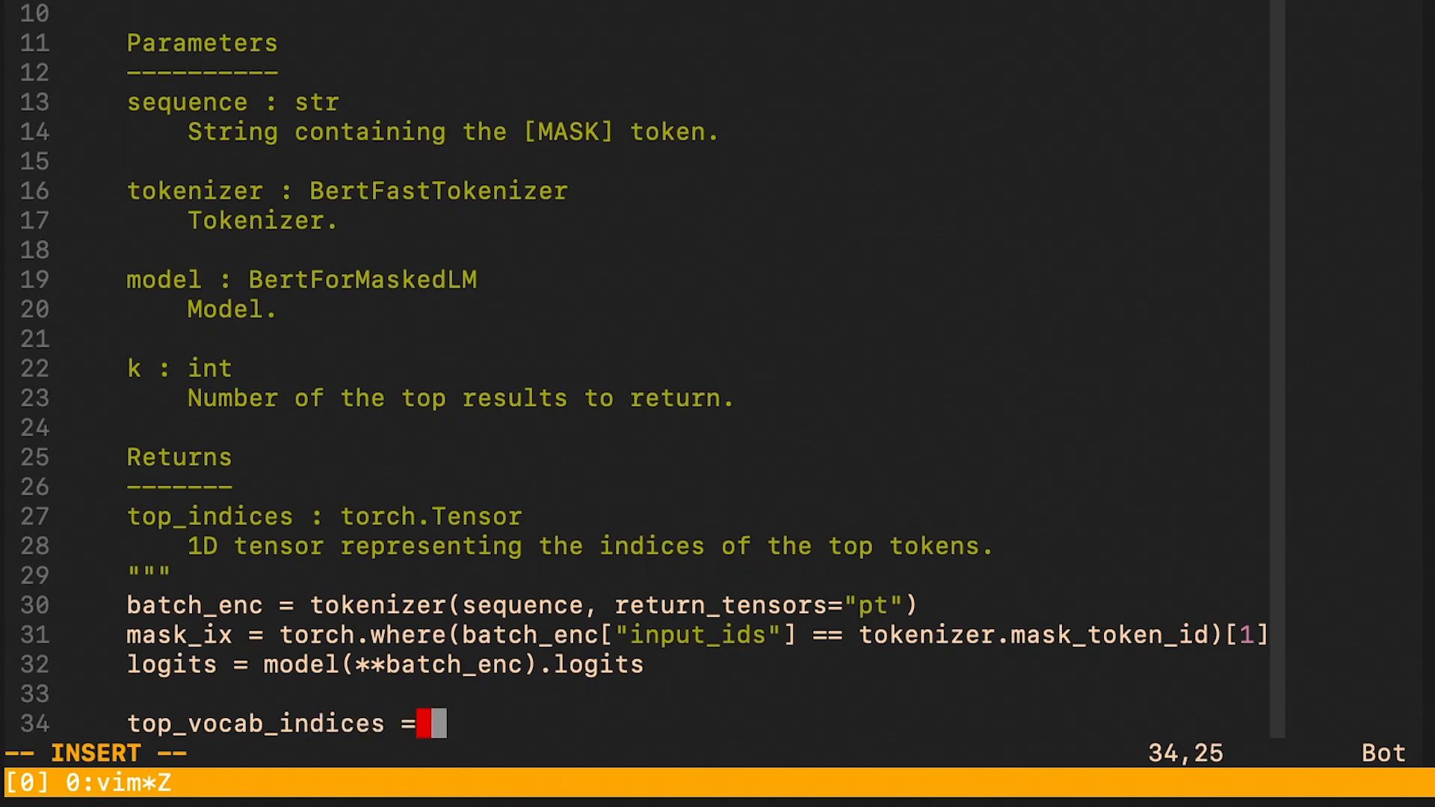
{"action": "type", "text": "torch.topk(logits[0,"}
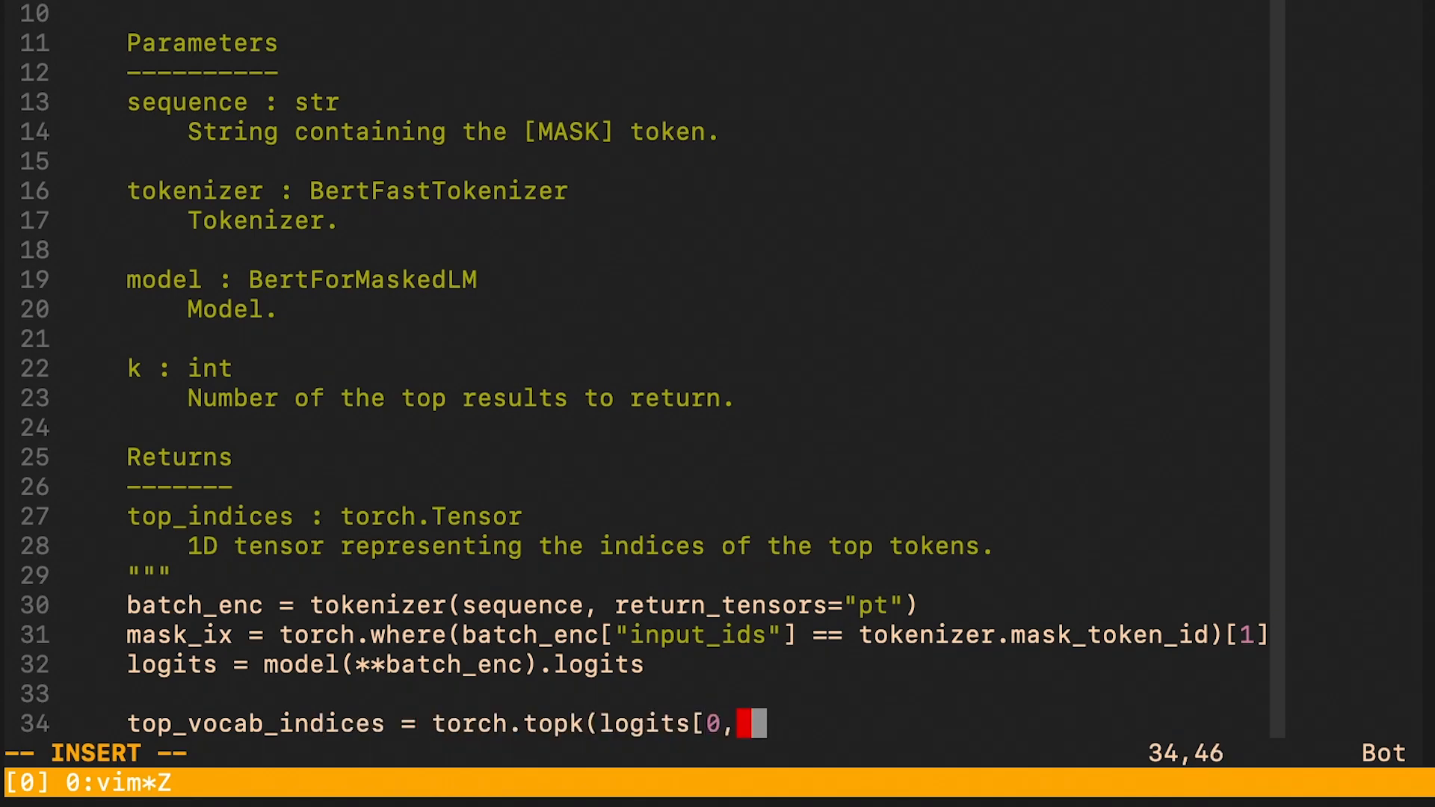
{"action": "type", "text": "mask_ix.item(), :]"}
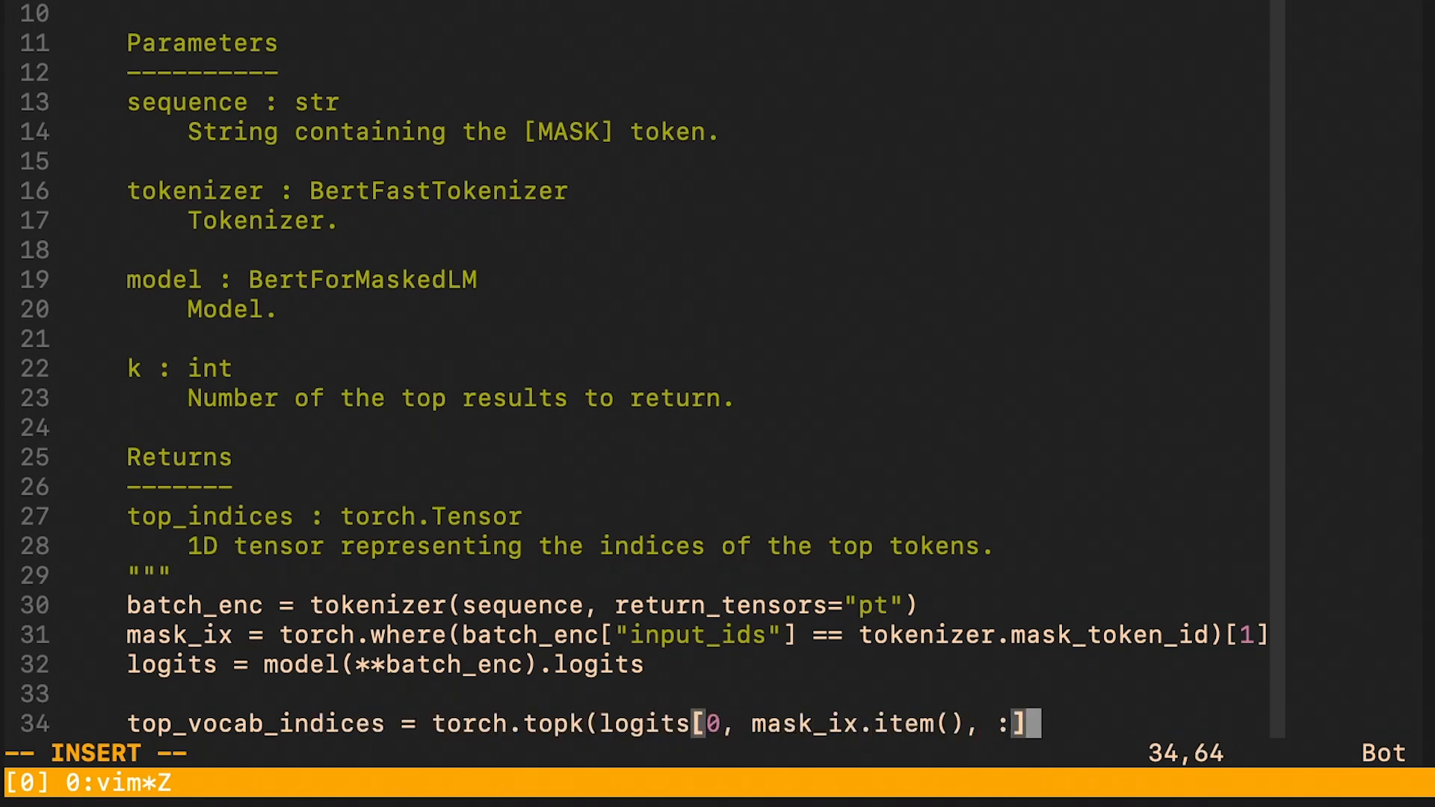
{"action": "type", "text": ", k)[1]"}
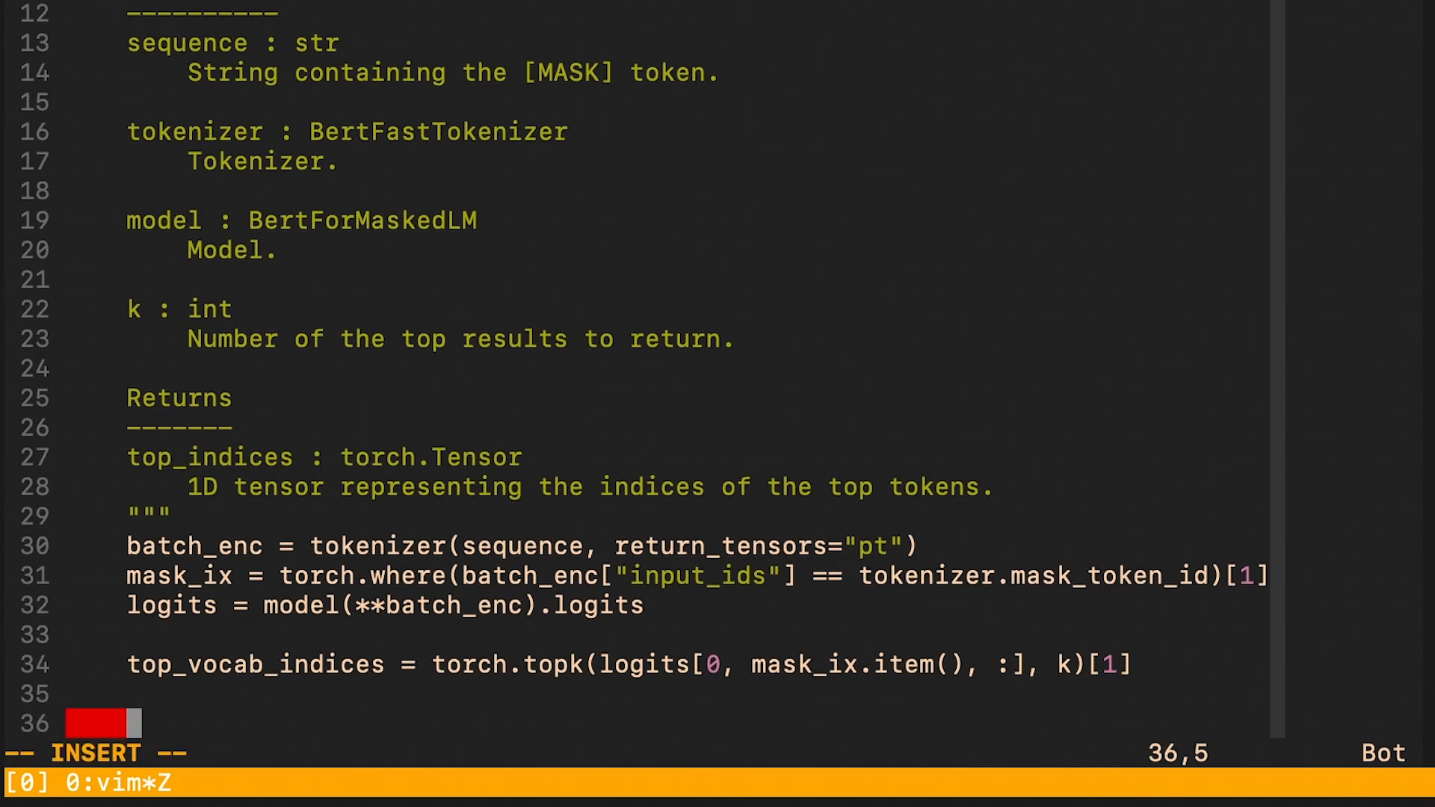
{"action": "type", "text": "return top_vocab_indic"}
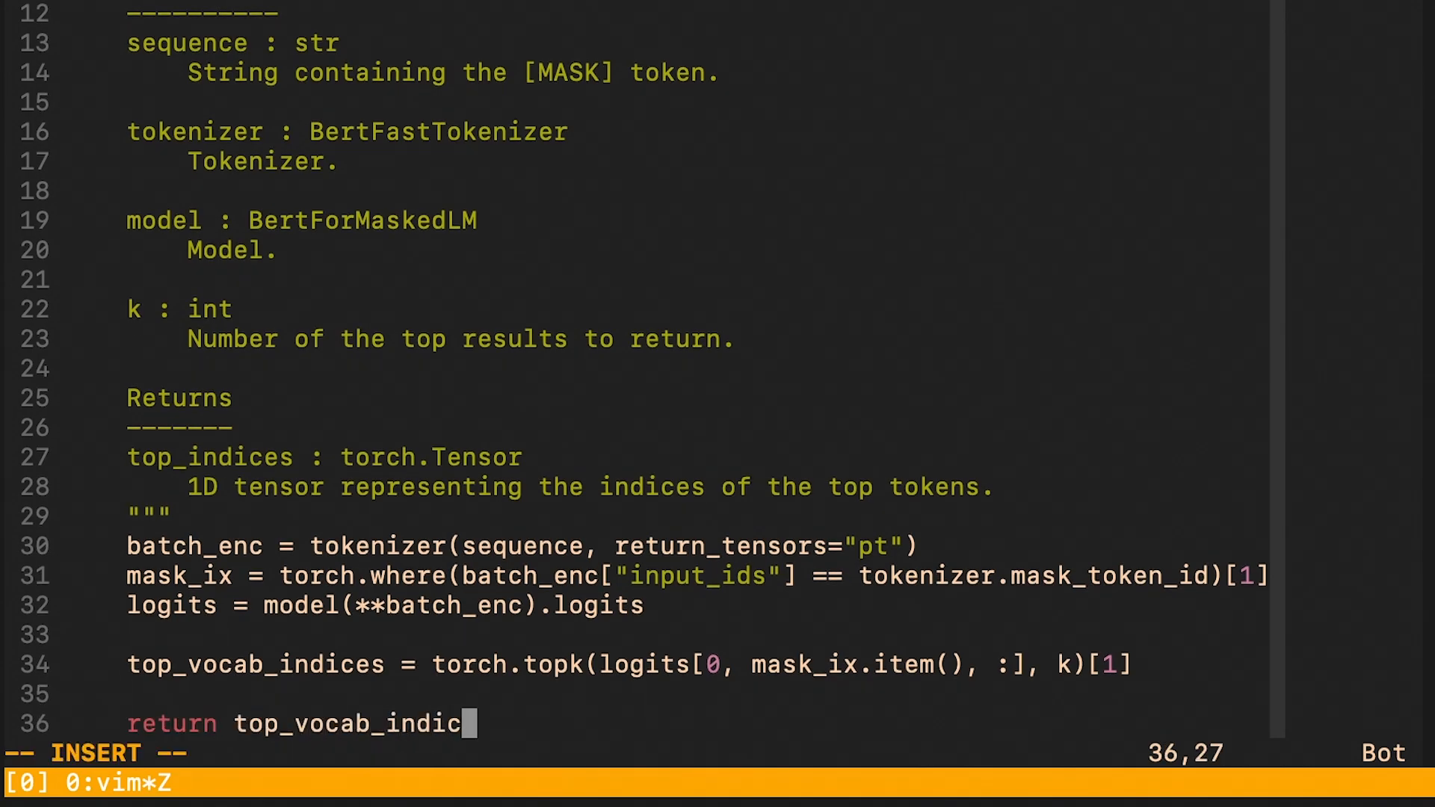
- Finish the return and add a __main__ block that disables logging warnings
{"action": "type", "text": "es"}
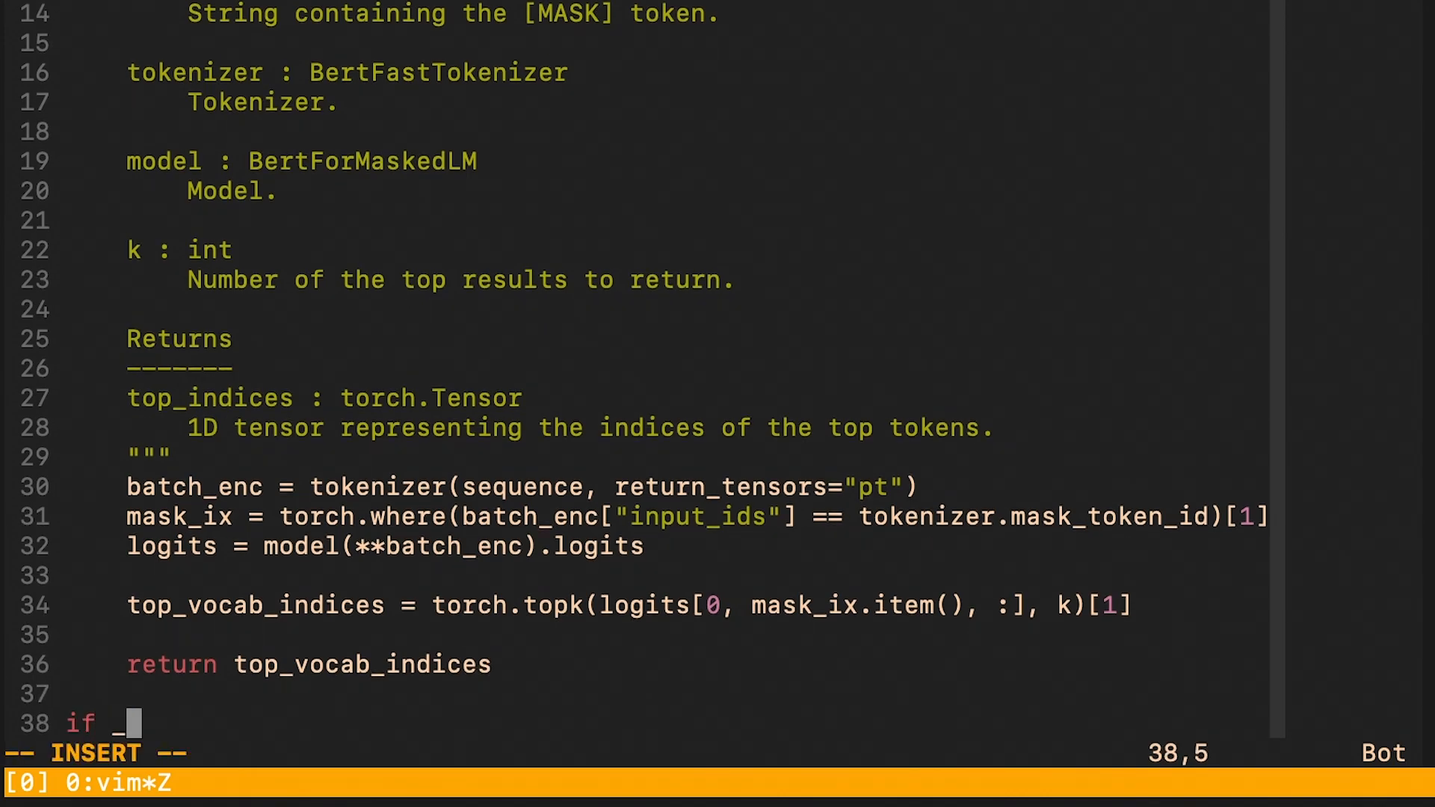
{"action": "type", "text": "__name__ == \"__main__\":"}
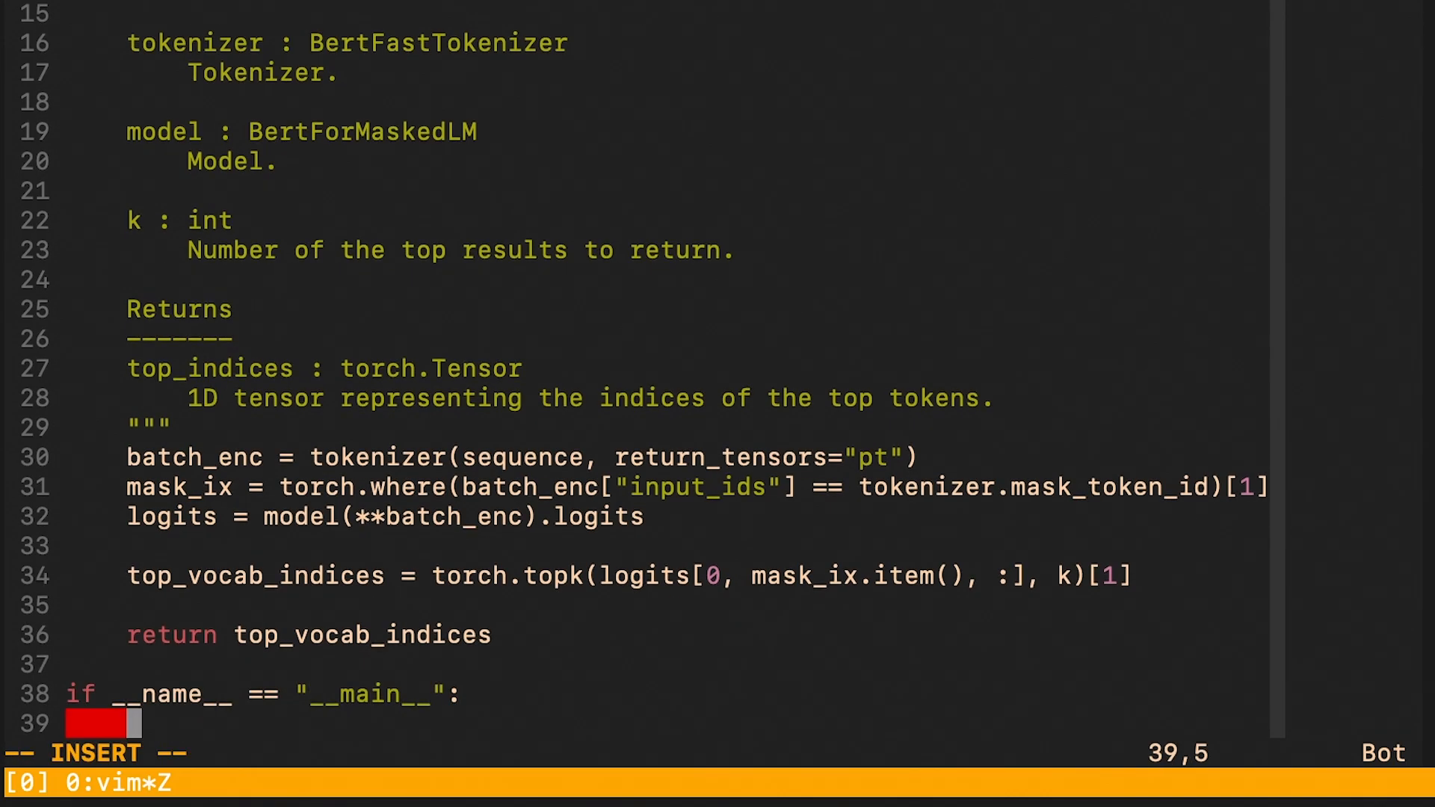
{"action": "type", "text": "logging.disable(logging.WA"}
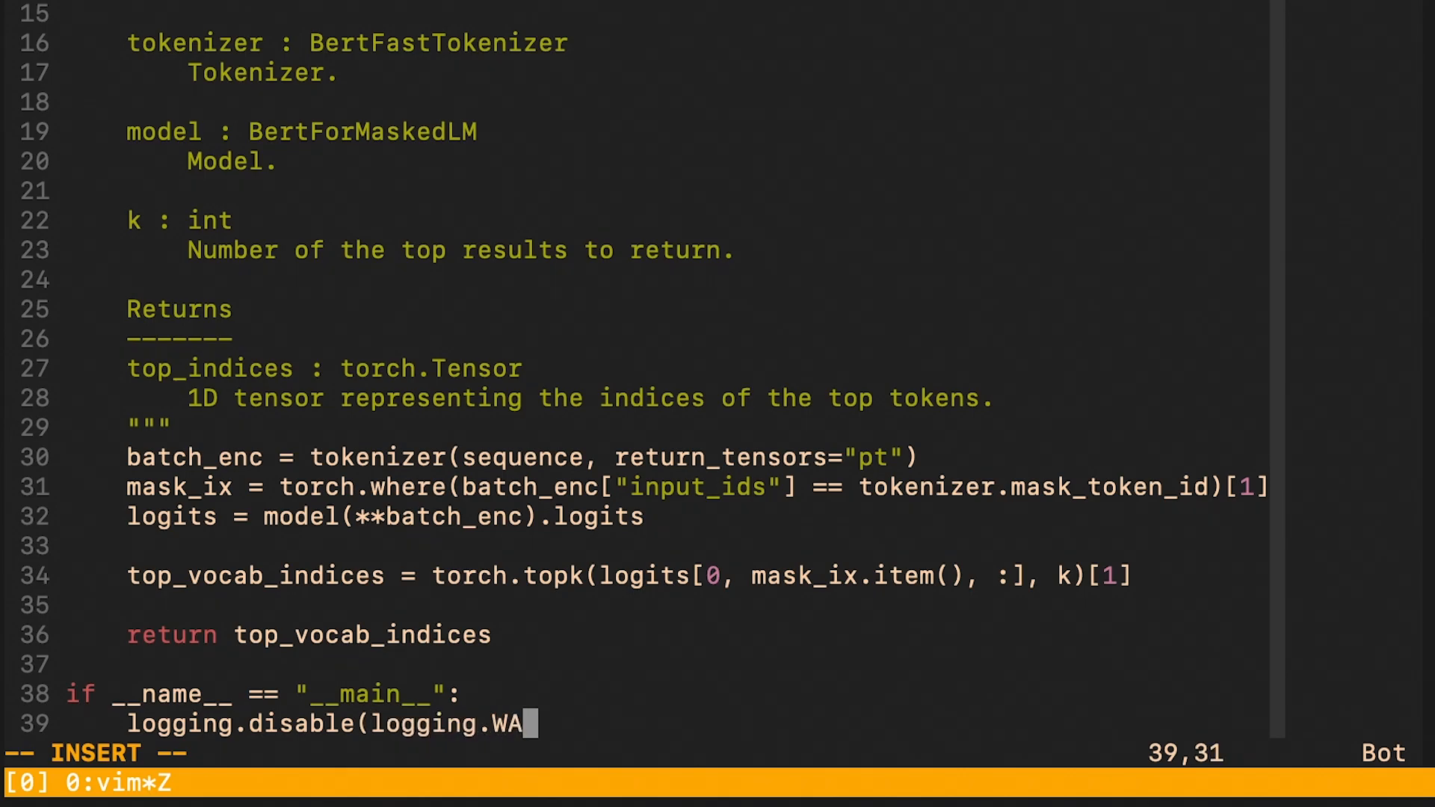
{"action": "type", "text": "RNING)"}
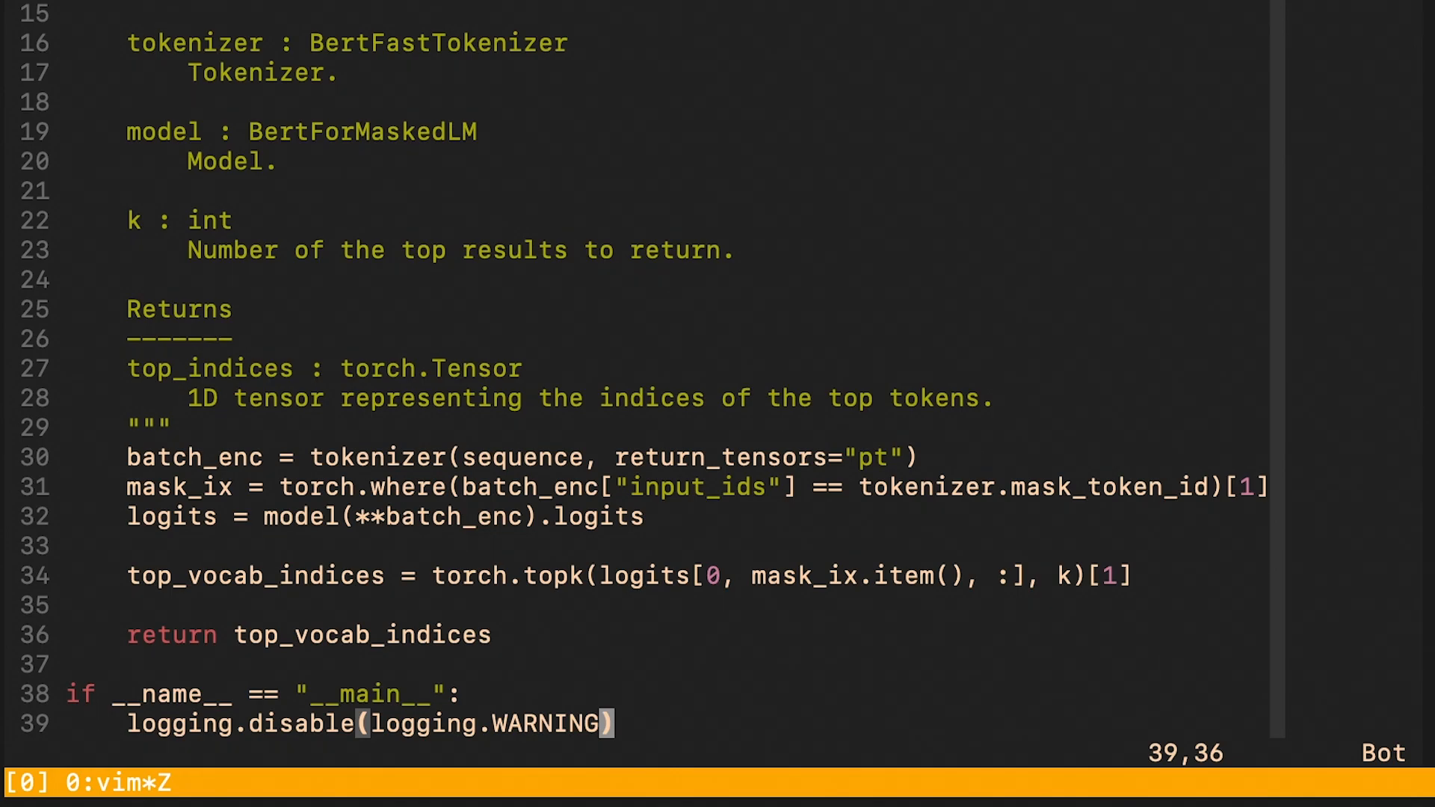
- Load the bert-base-uncased AutoTokenizer and AutoModelForMaskedLM with from_pretrained
{"action": "type", "text": "tokenizer = Au"}
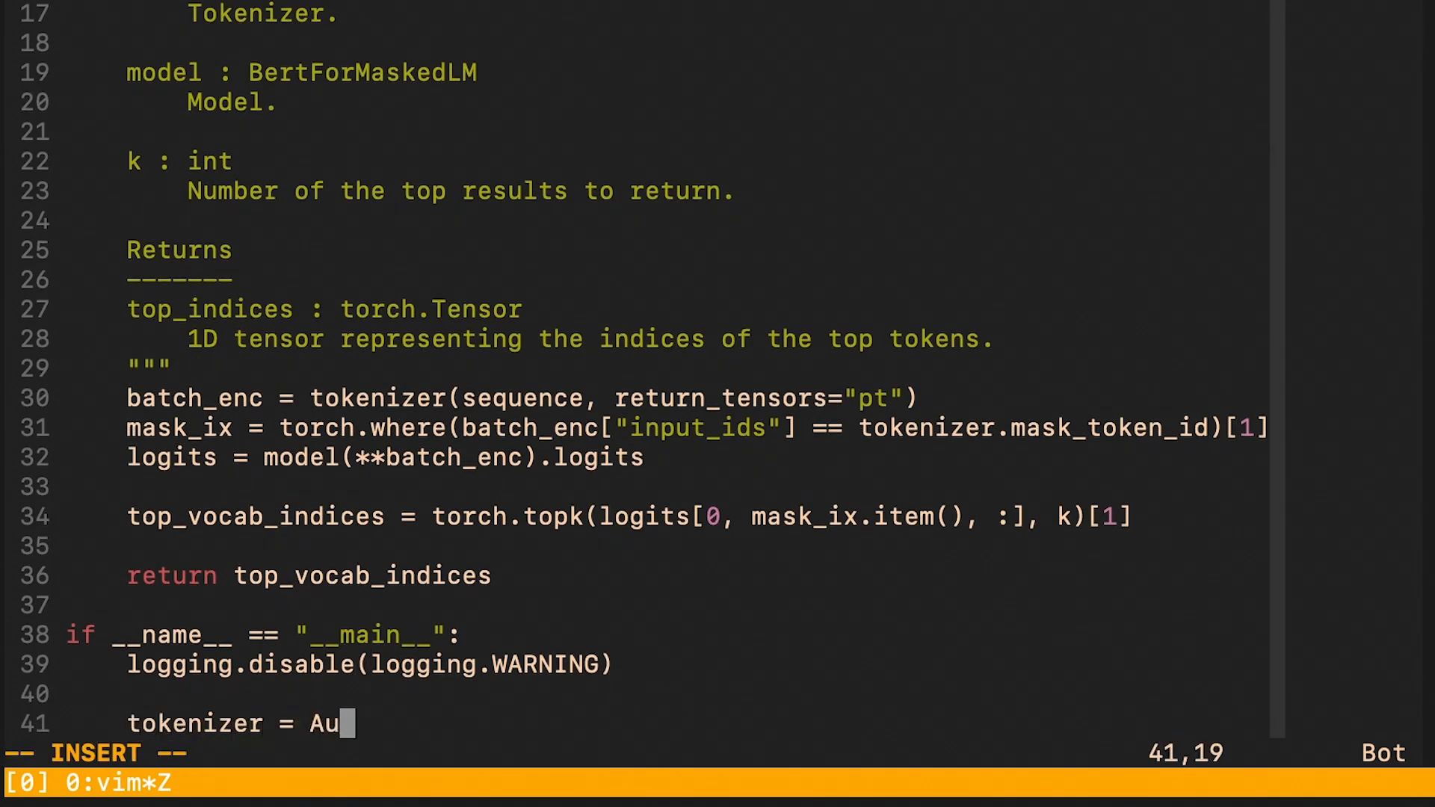
{"action": "type", "text": "toTokenizer.from_pretraine"}
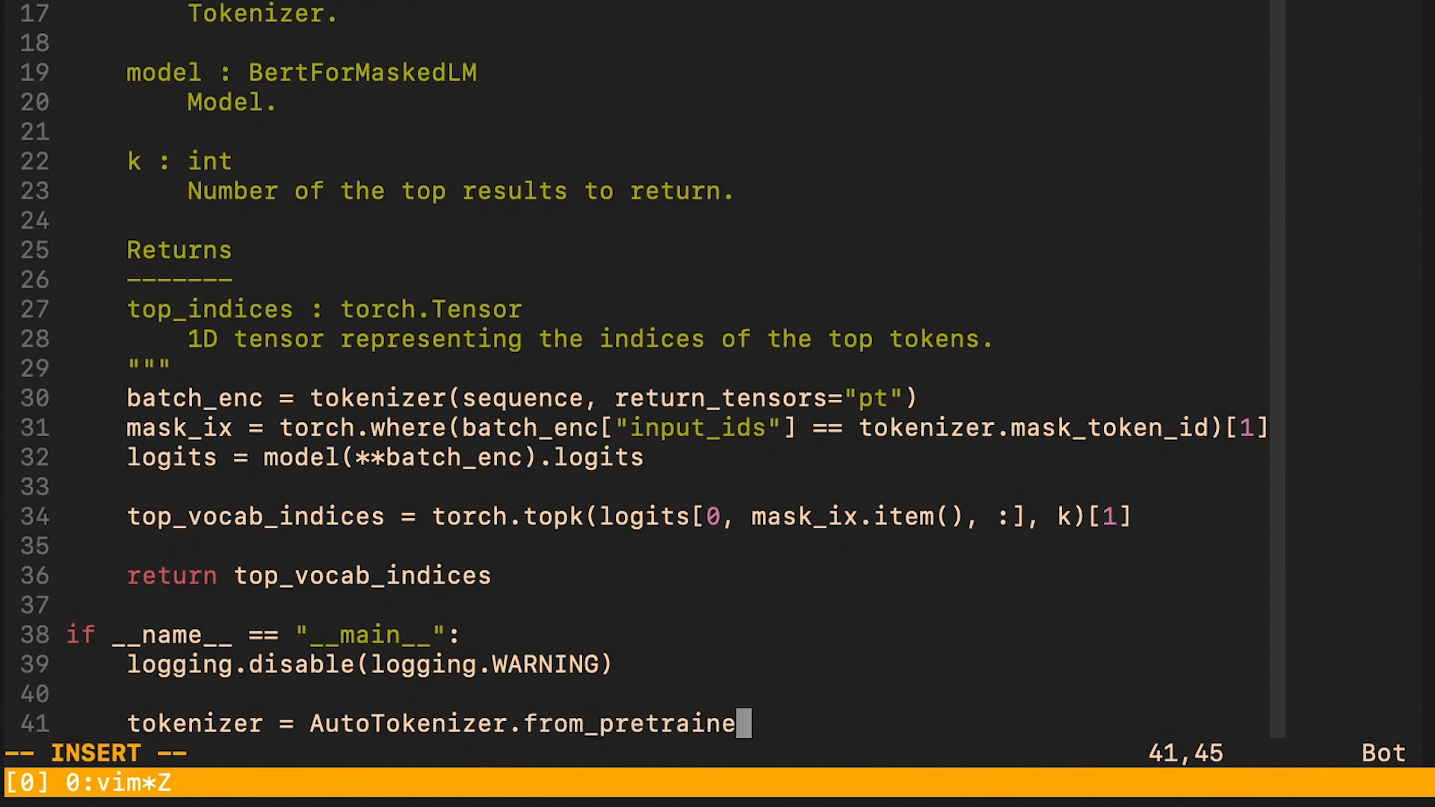
{"action": "type", "text": "d(\"bert-base-"}
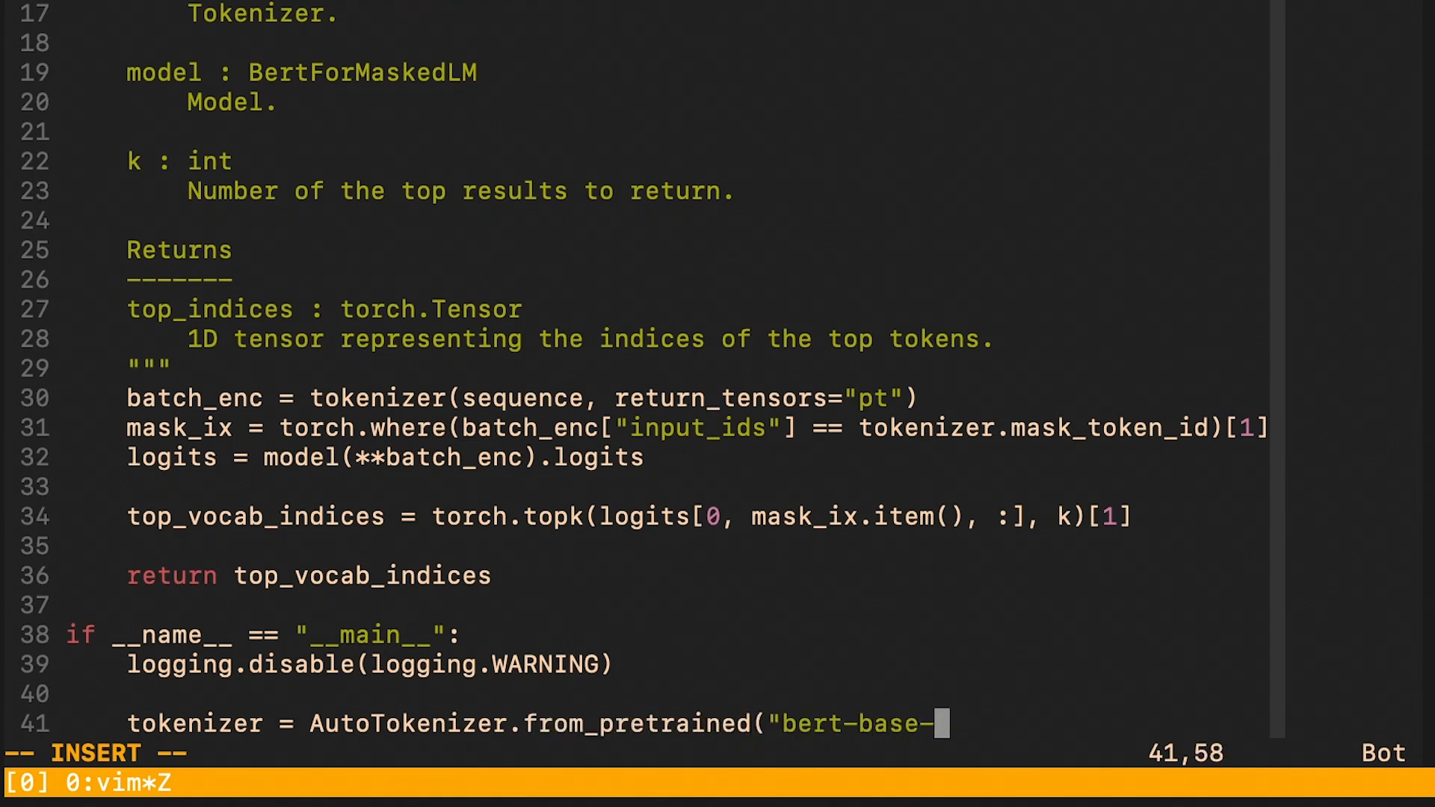
{"action": "type", "text": "uncased\")"}
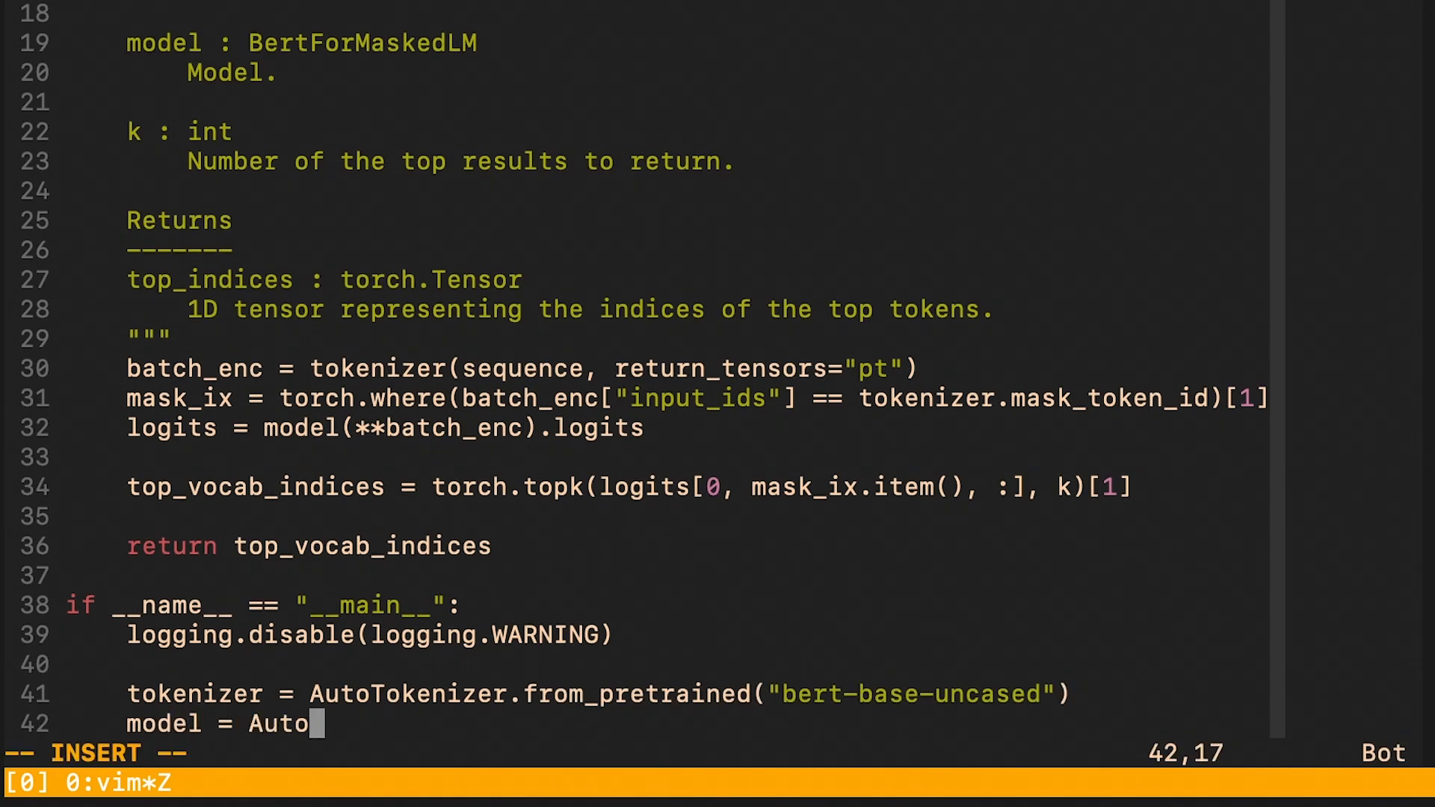
{"action": "type", "text": "ModelForMaskedLM.from_"}
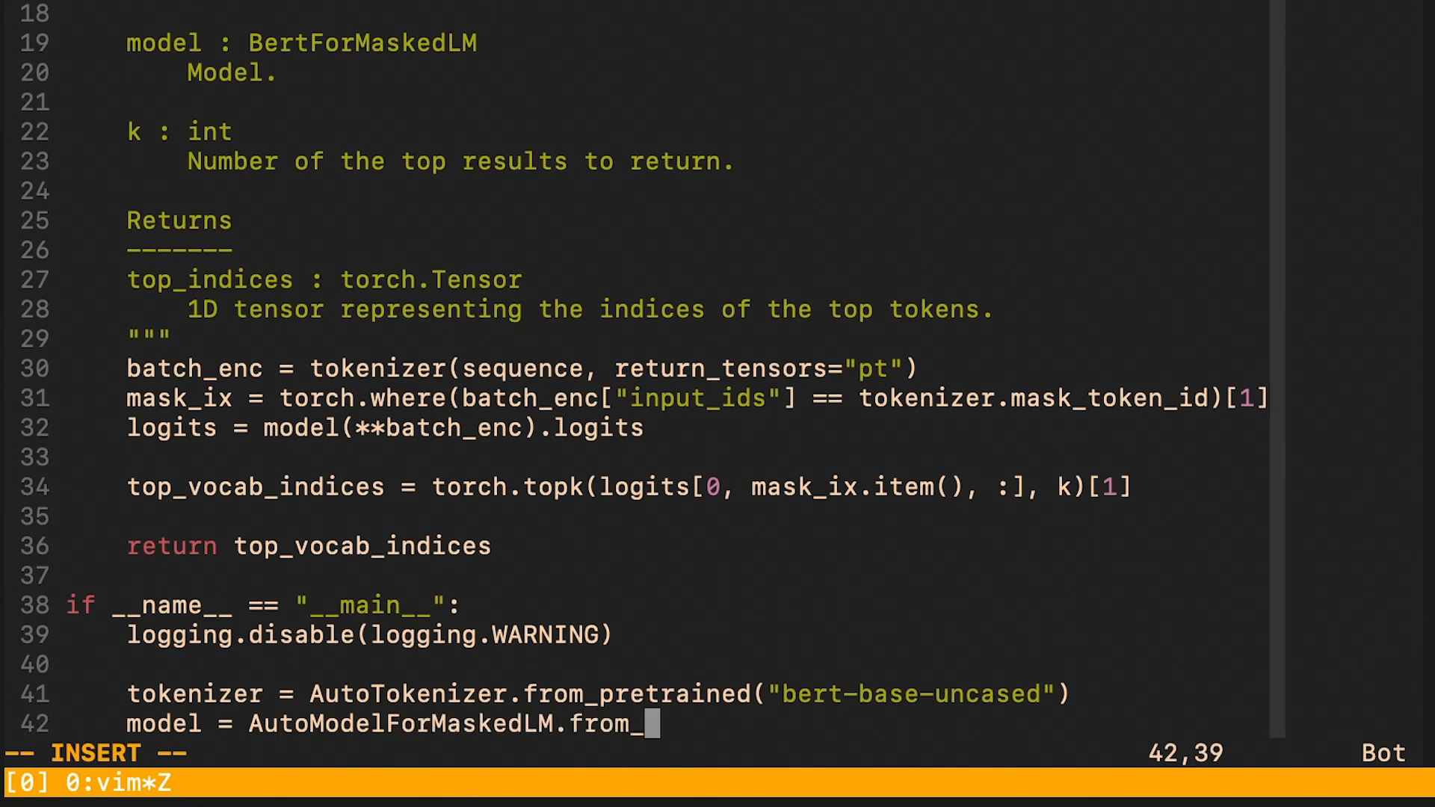
{"action": "type", "text": "pretrained(\"bert-base-uncased\")"}
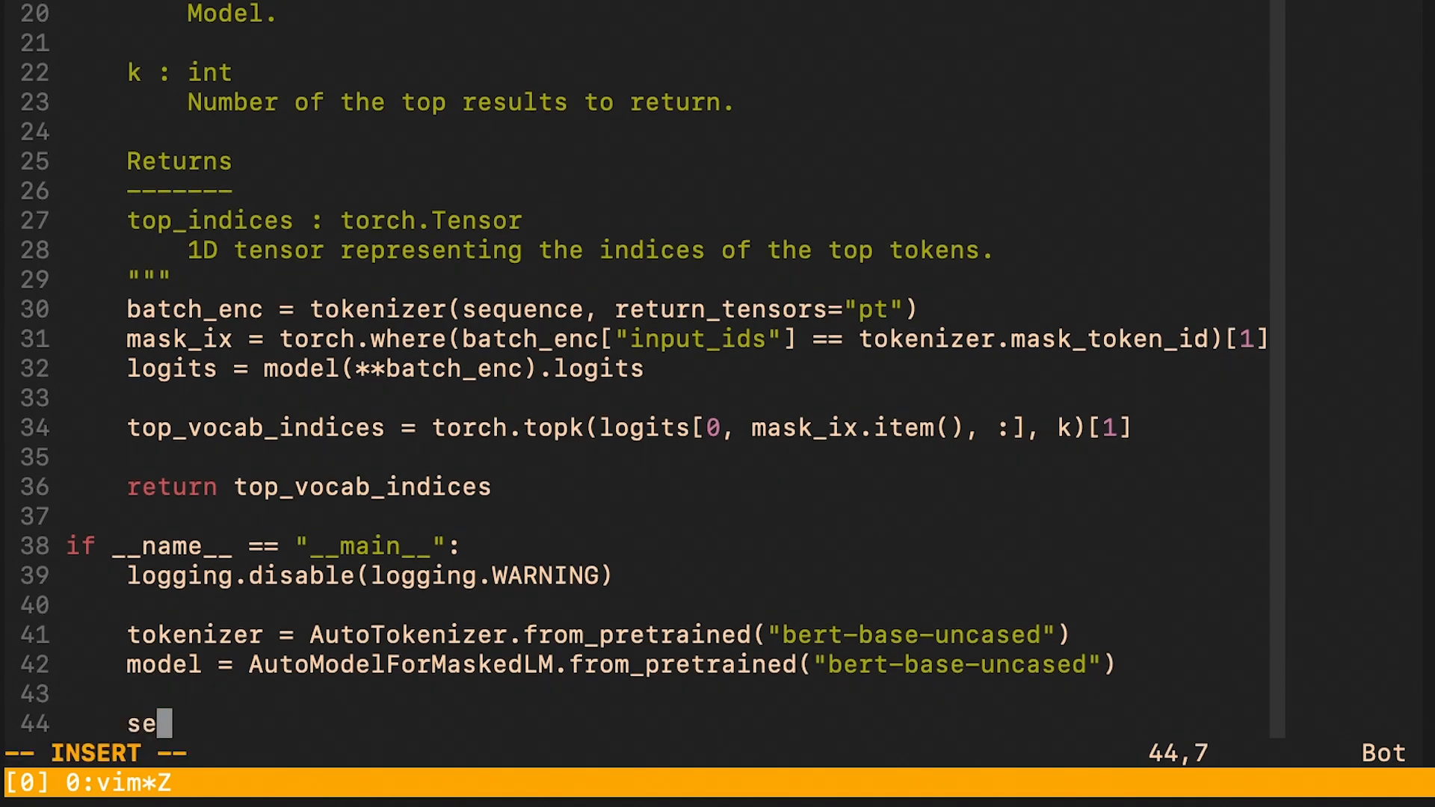
- Read the sequence from sys.argv[1], get the top 5 indices and decode them into top_tokens
{"action": "type", "text": "quence = sys.argv[1]"}
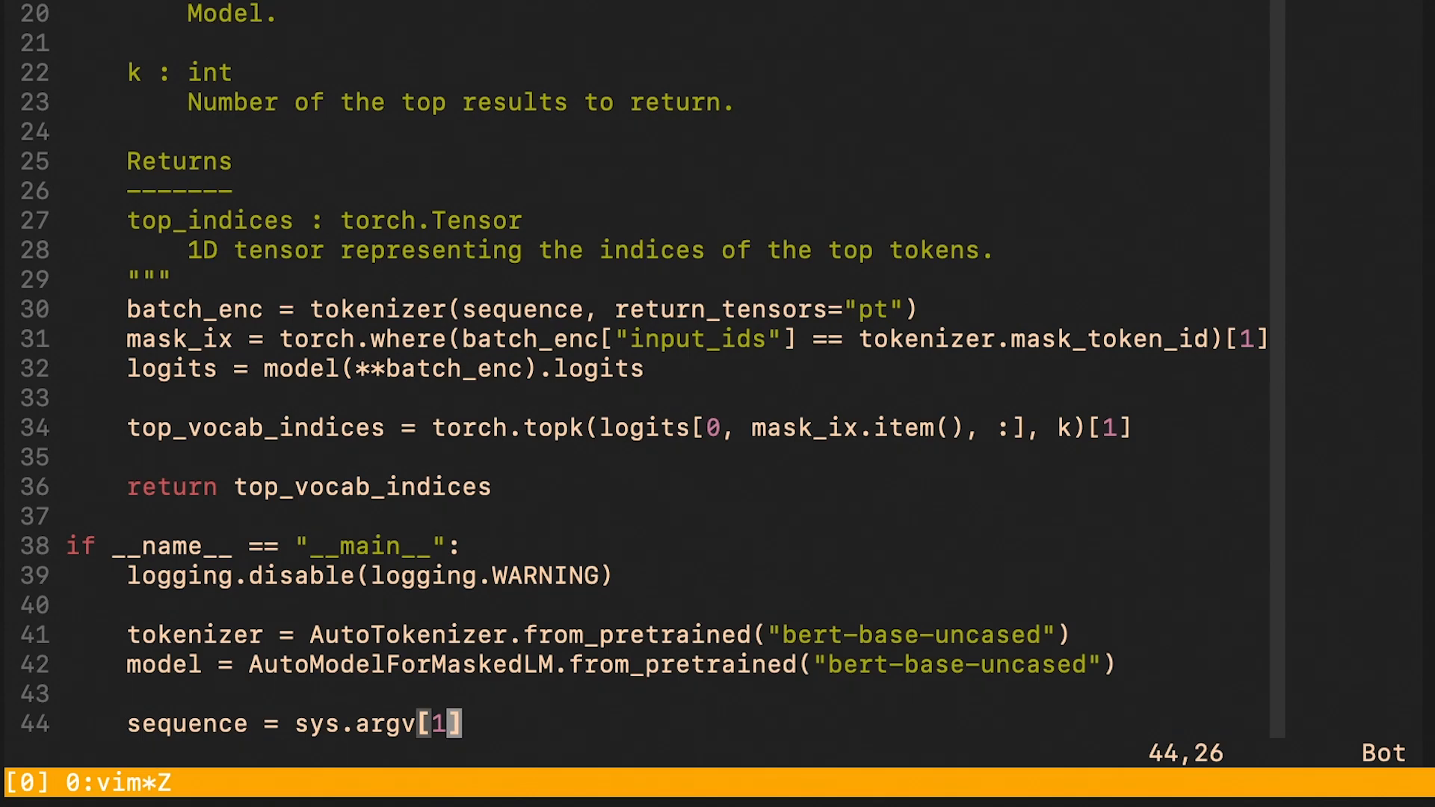
{"action": "type", "text": "top"}
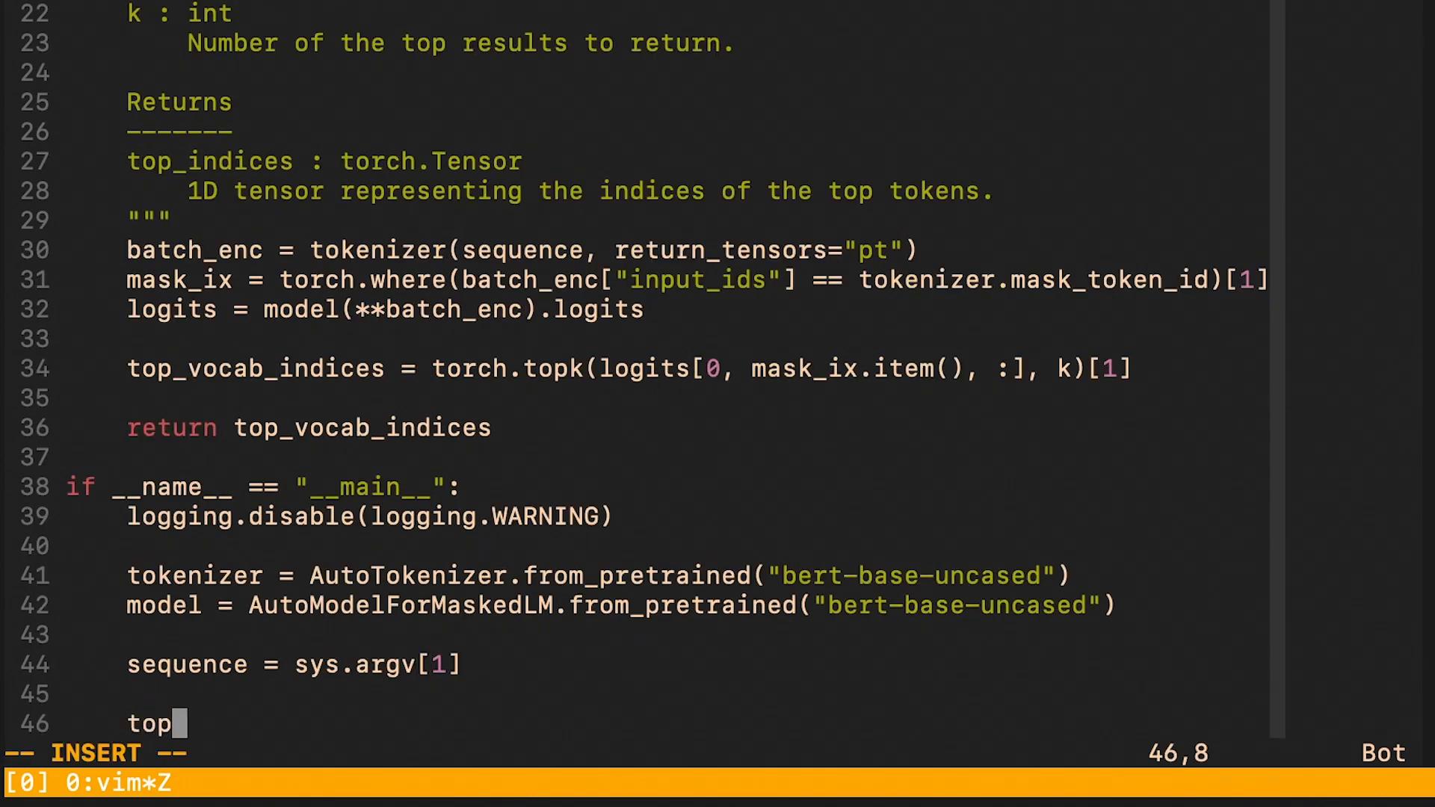
{"action": "type", "text": "_indices = get_top_k("}
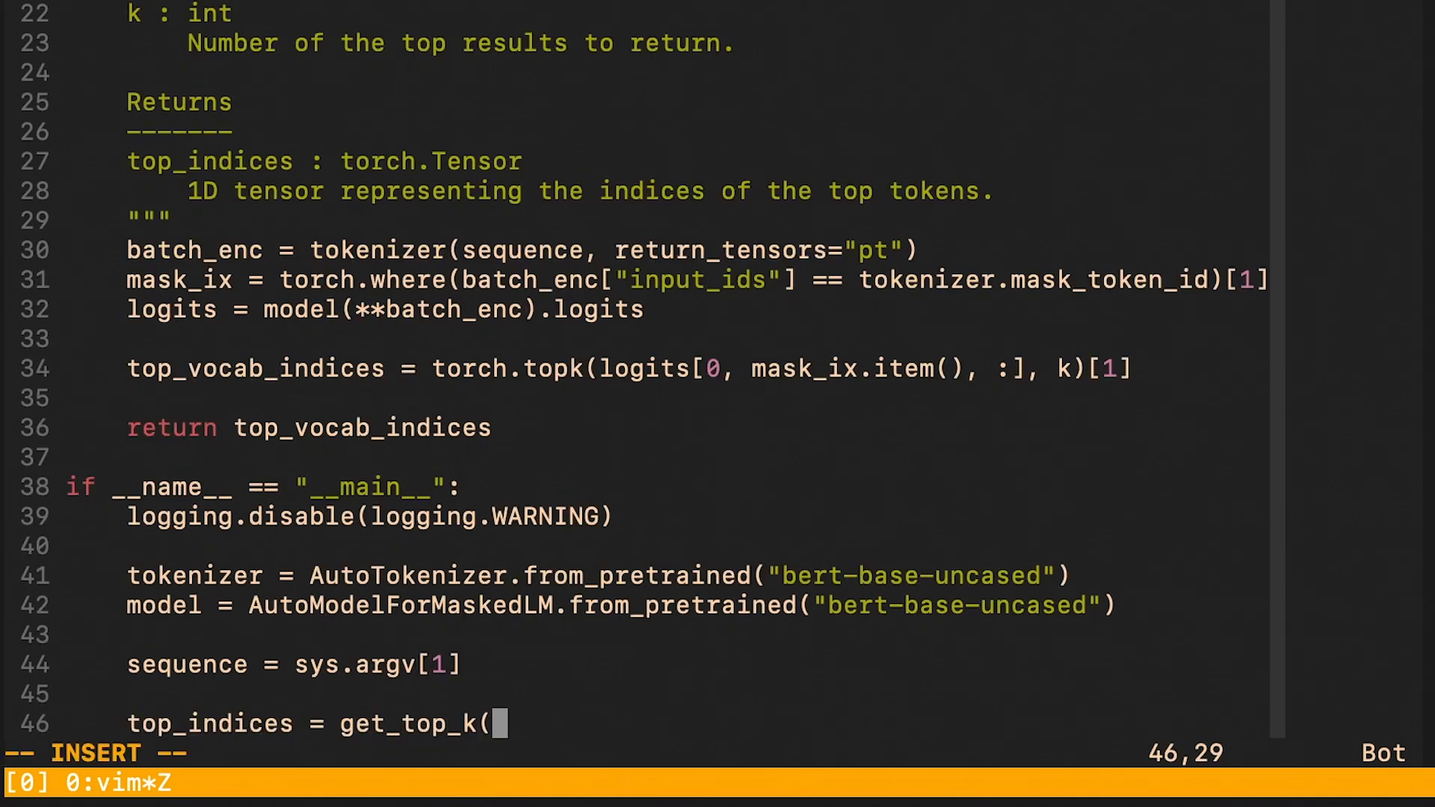
{"action": "type", "text": "sequence, tokenizer, model, 5)"}
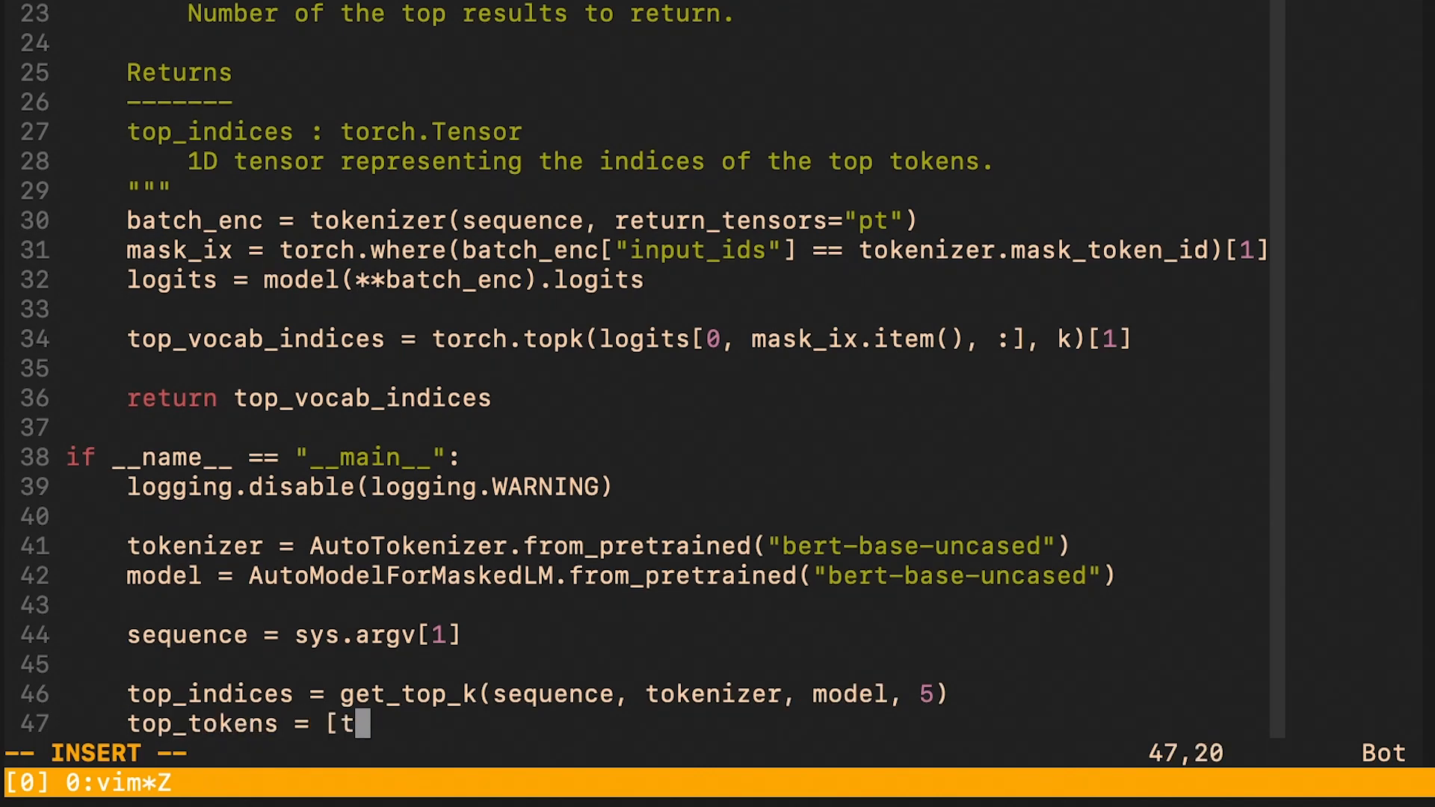
{"action": "type", "text": "okenizer.decode(torch."}
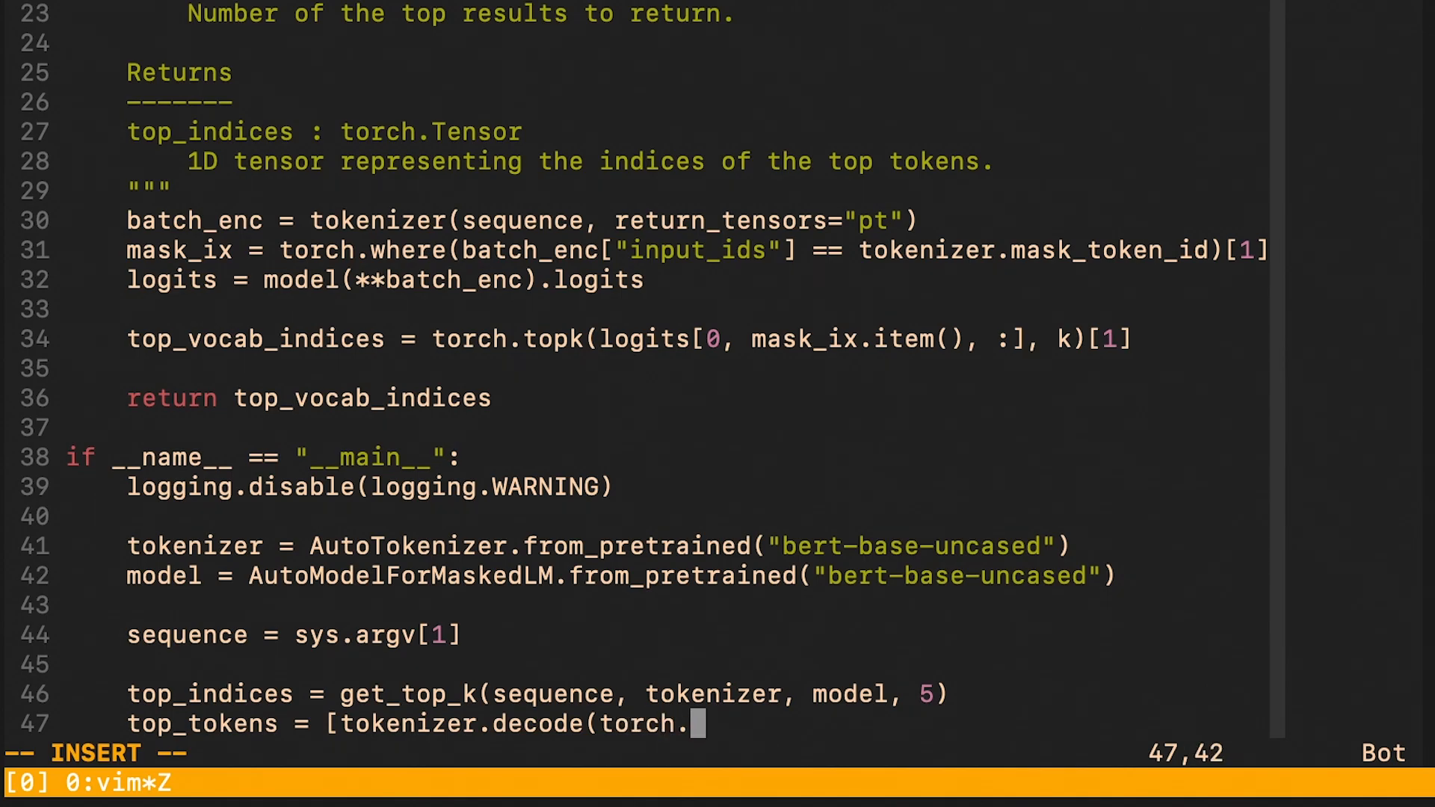
{"action": "type", "text": "tensor([ix]) for ix in to"}
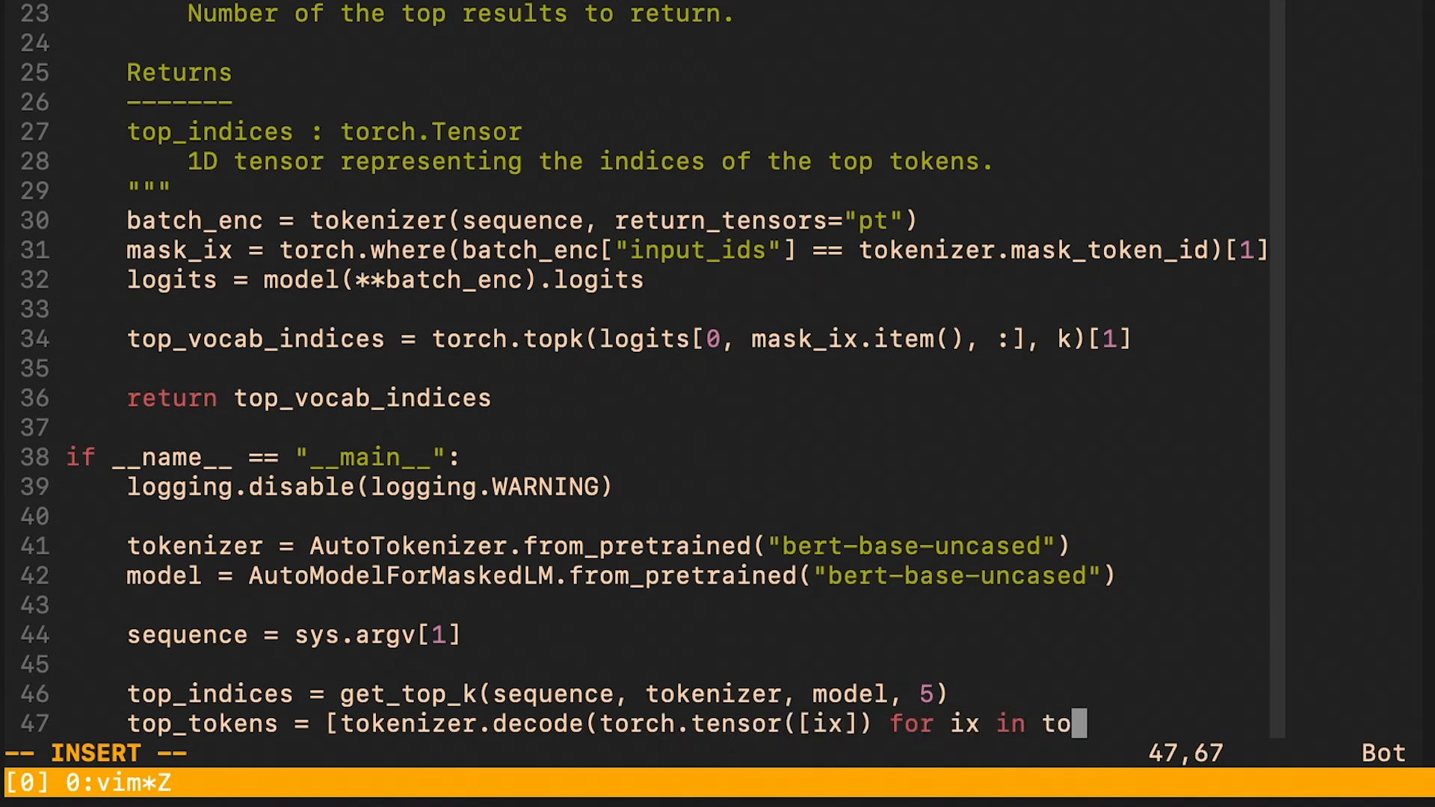
{"action": "type", "text": "p_indices]"}
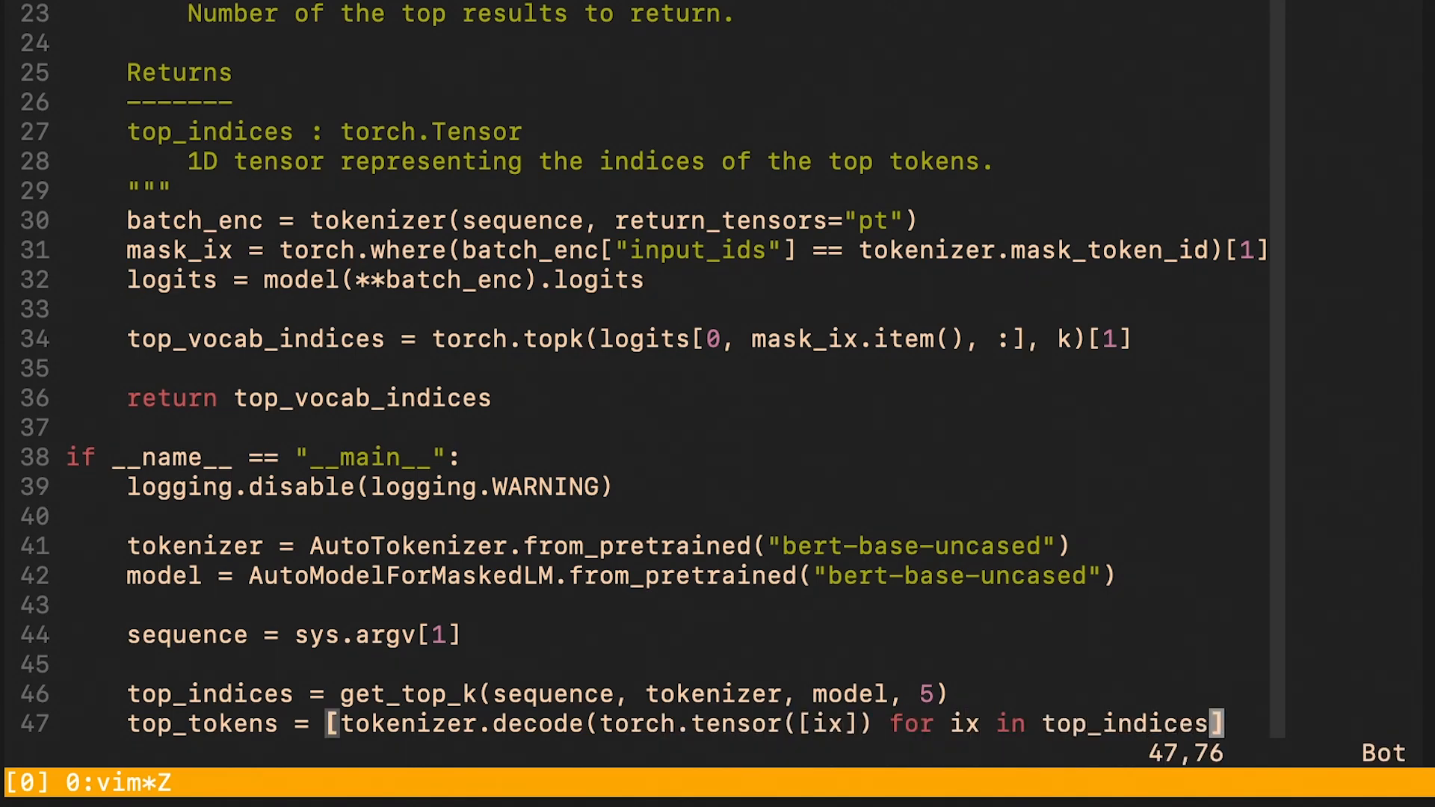
{"action": "type", "text": ")"}
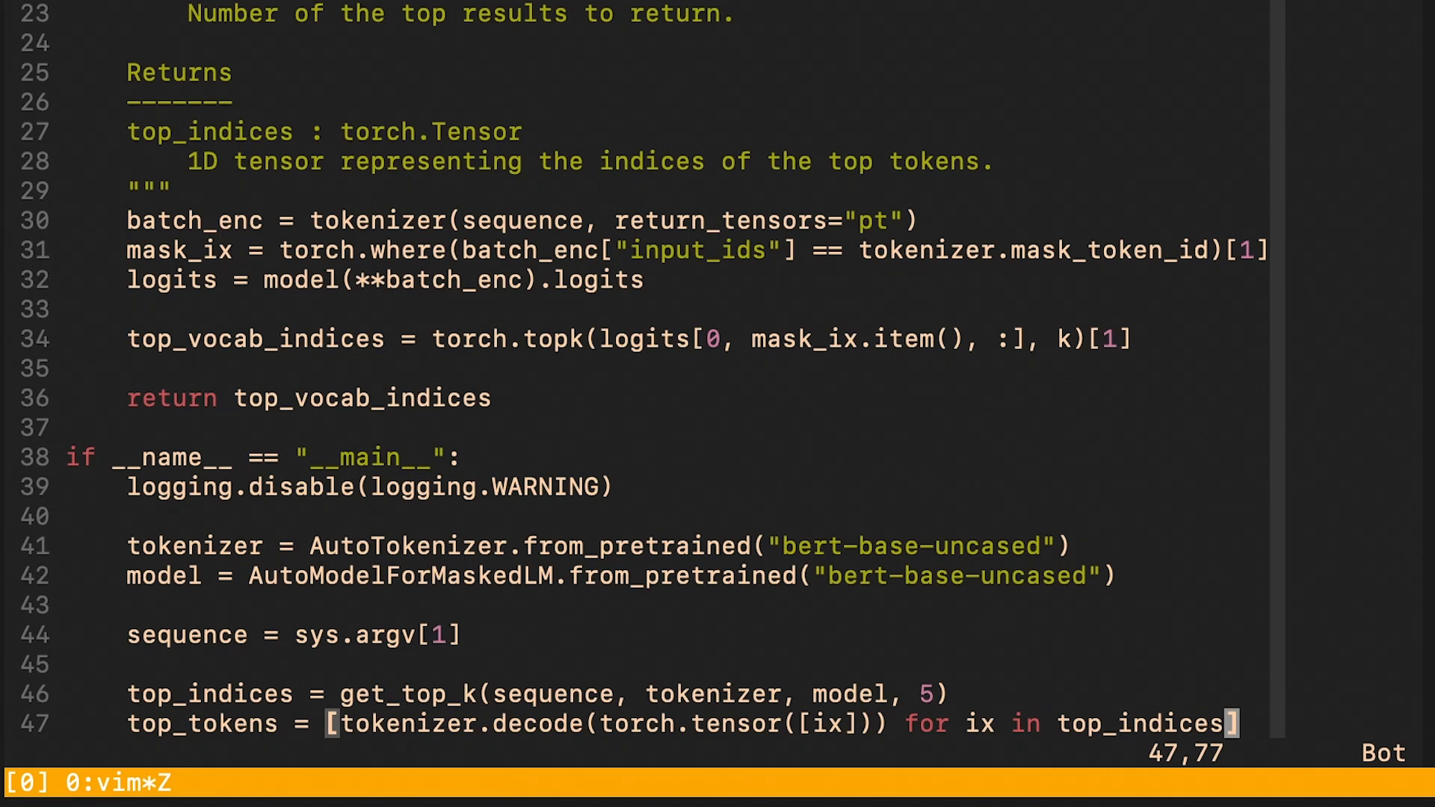
- Set the winner, print a random permutation of top_tokens and prompt "Who do you think is the winner?"
{"action": "type", "text": "winner = top_tokens[0]"}
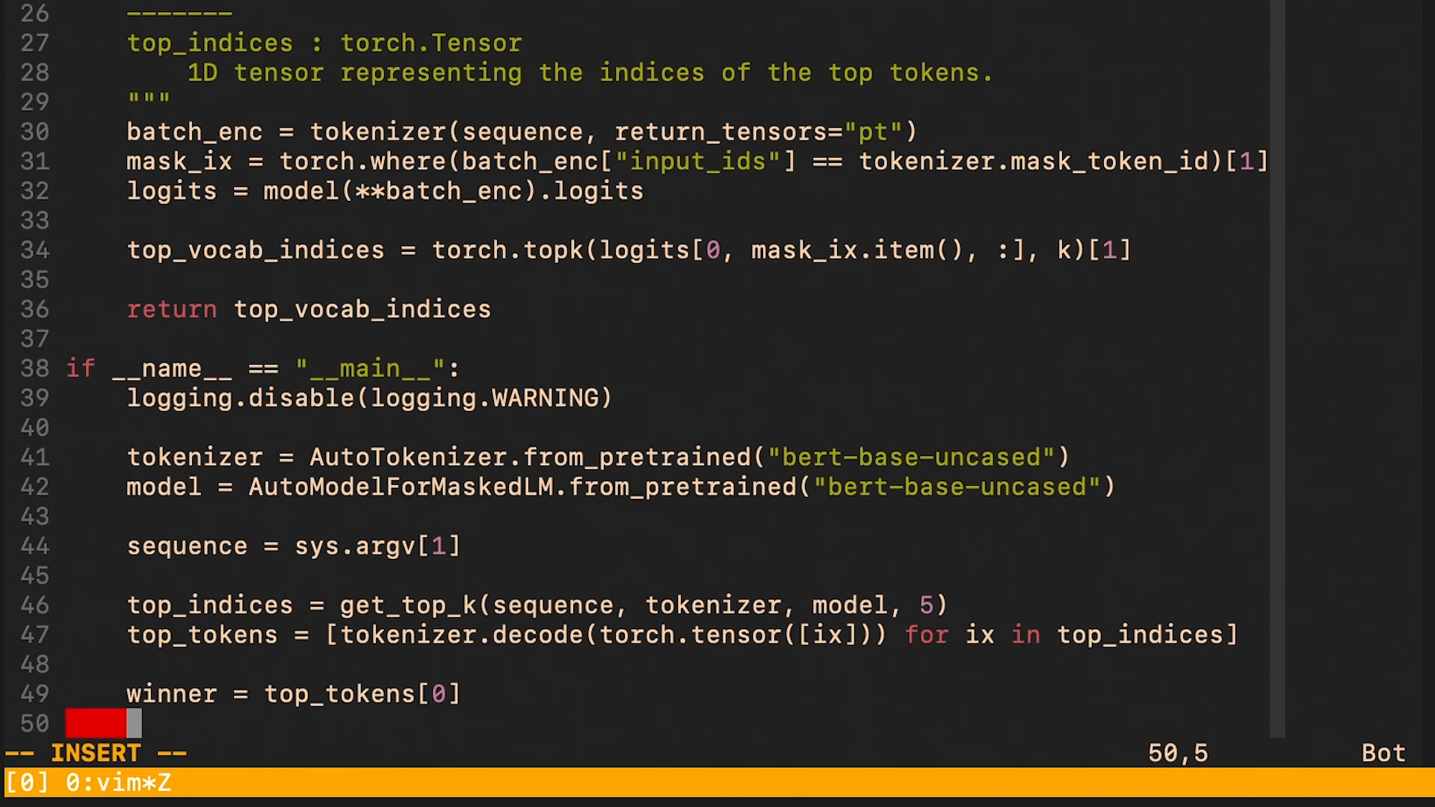
{"action": "type", "text": "print(np.random.permutation("}
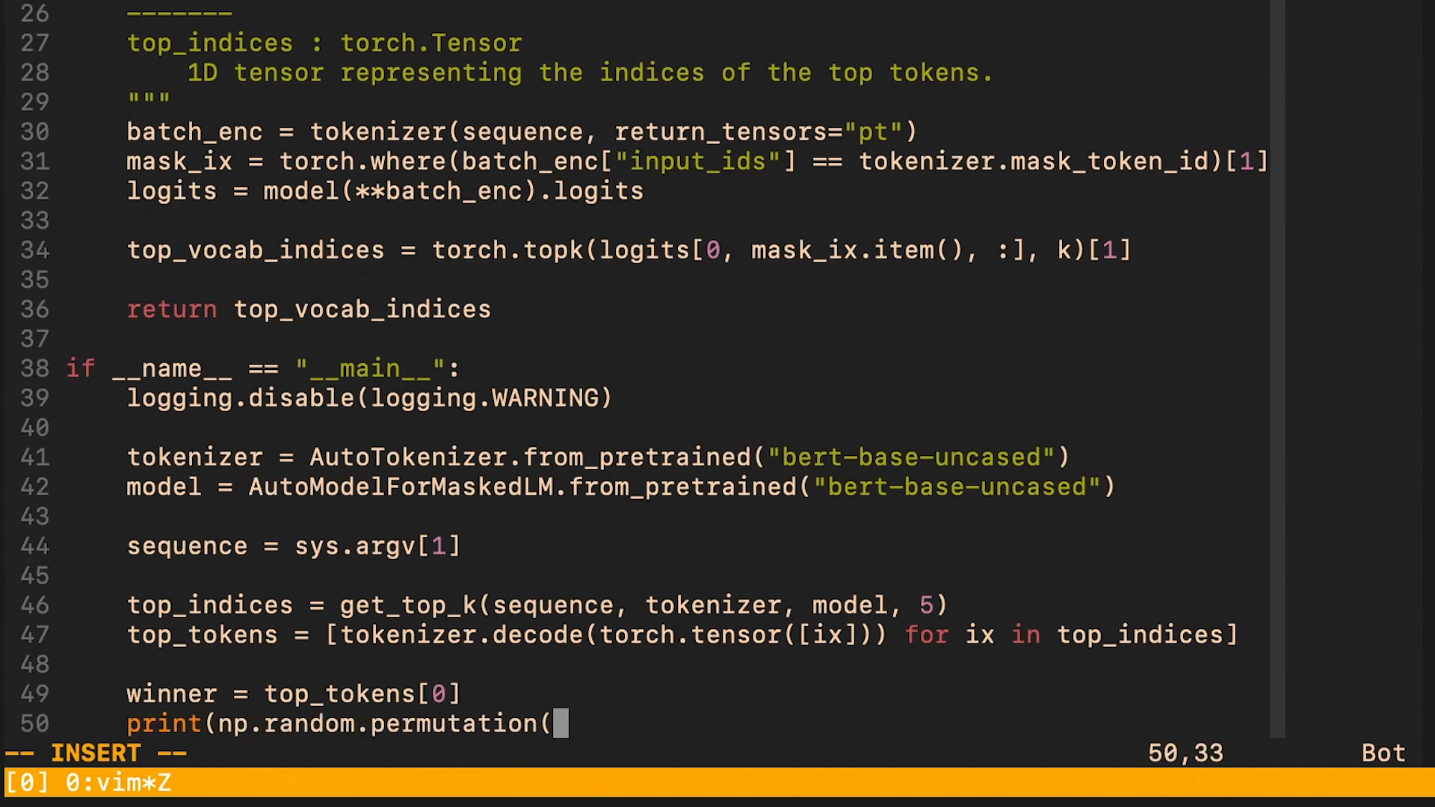
{"action": "type", "text": "top_tokens))"}
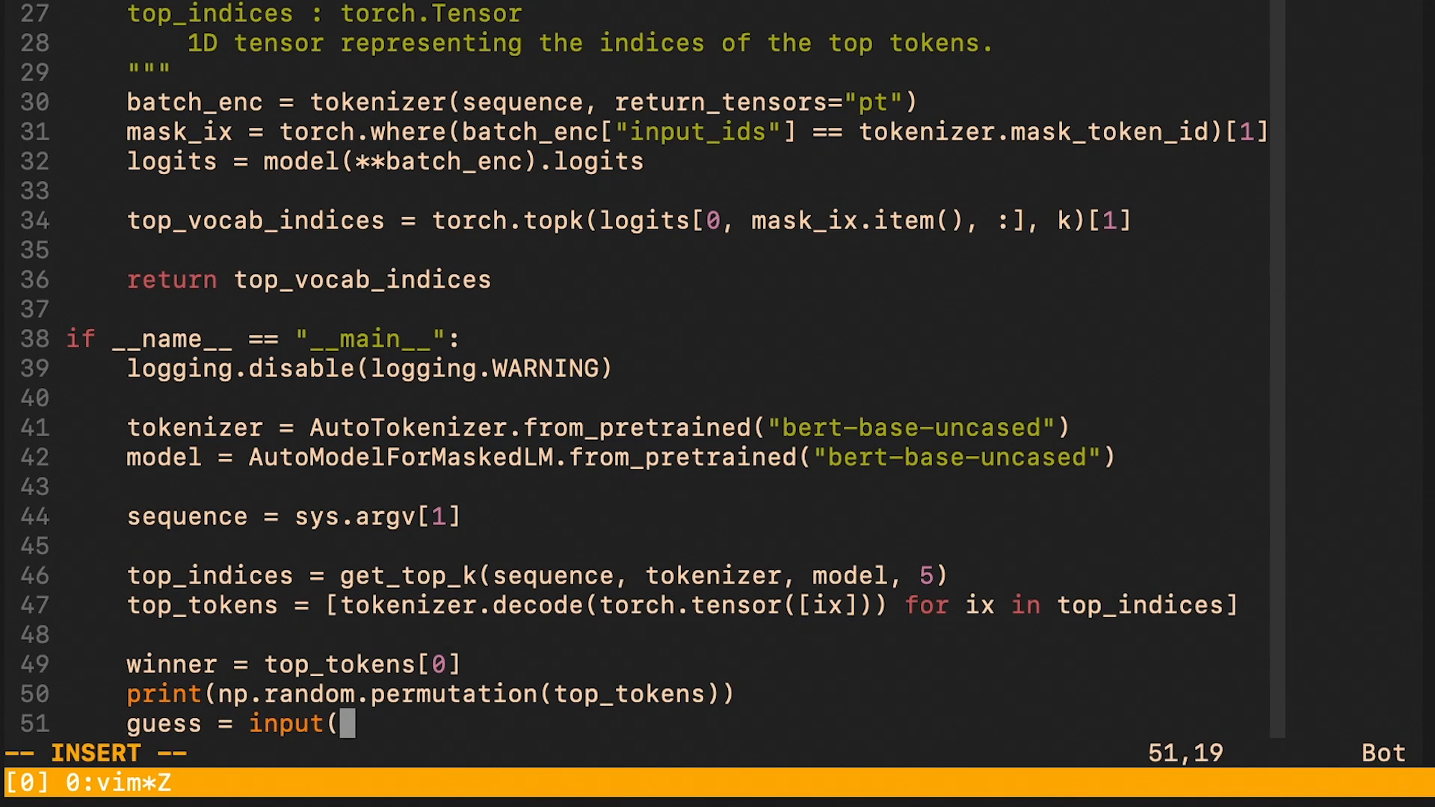
{"action": "type", "text": "\"Who do you think is the winner?"}
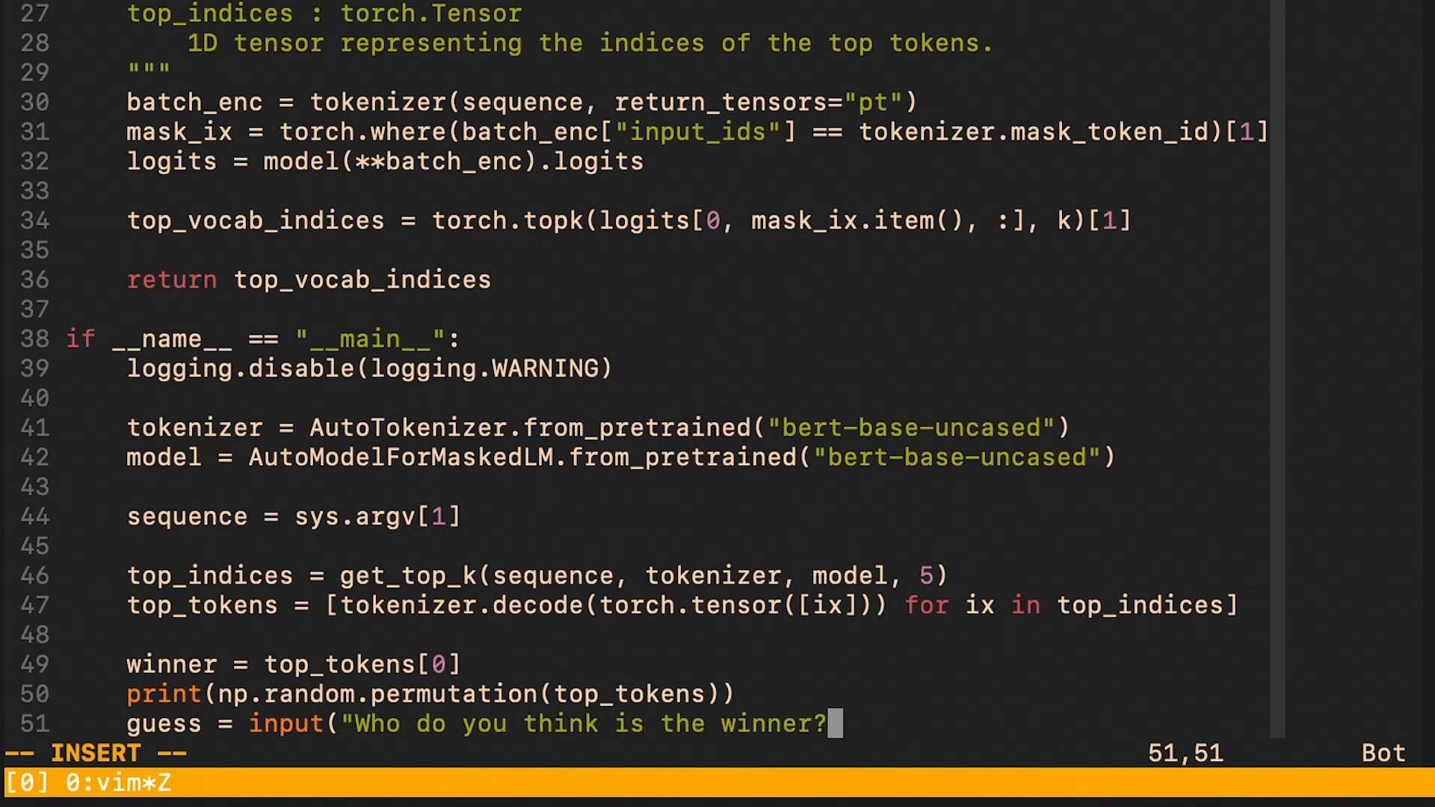
{"action": "type", "text": "\").strip()"}
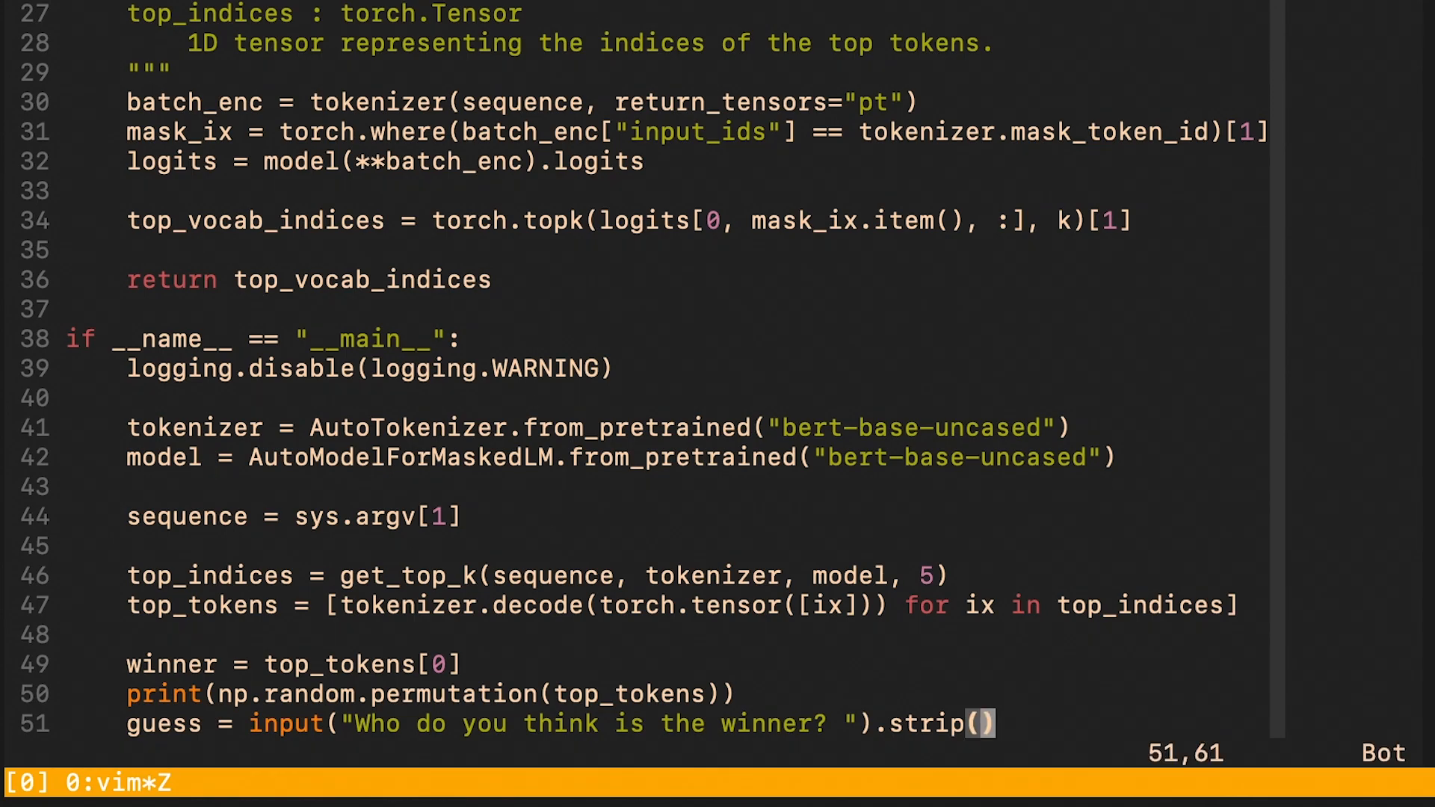
{"action": "scroll", "scroll_direction": "down", "scroll_amount": 3}
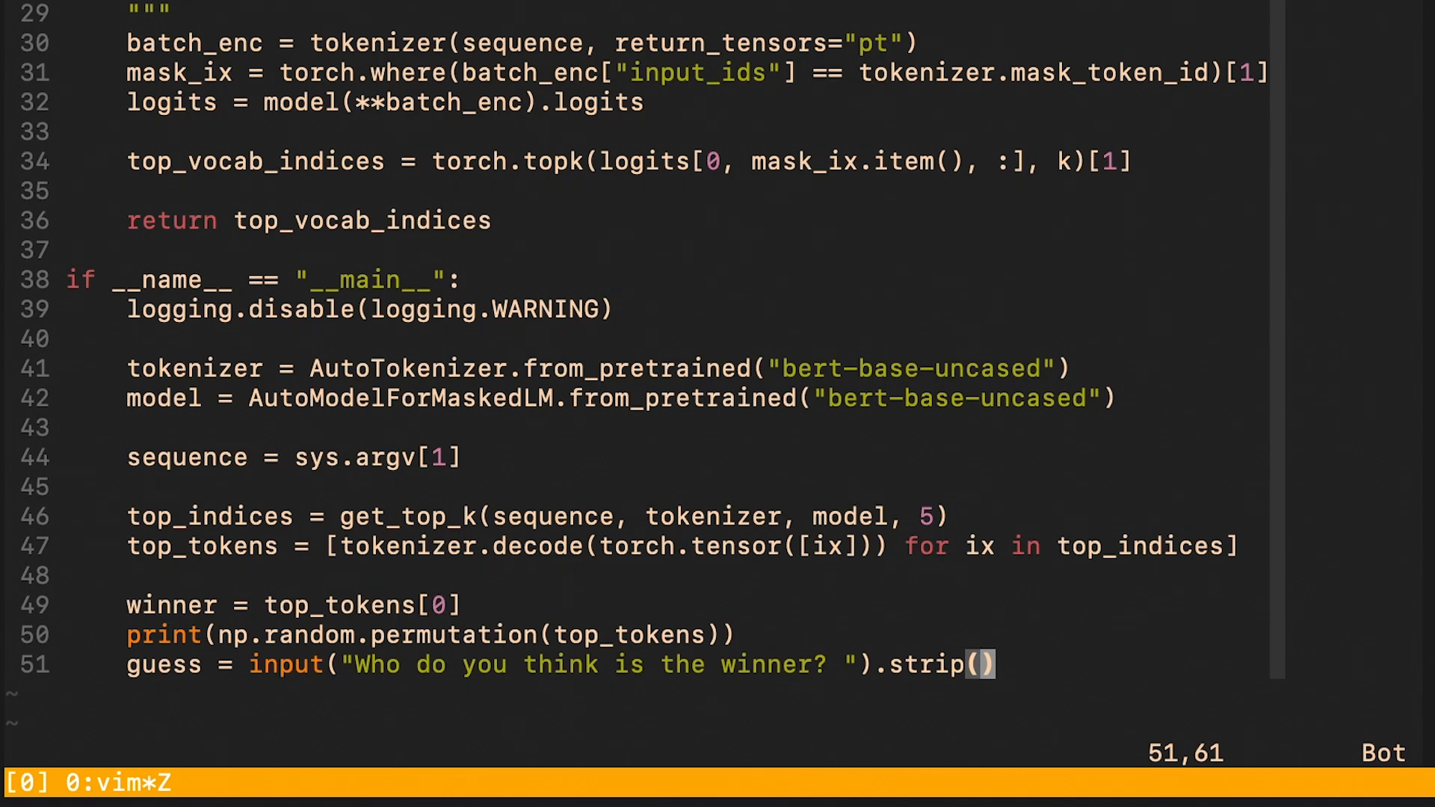
- Check guess == winner for win/loss, then print "True ranking" and enumerate top_tokens
{"action": "type", "text": "if"}
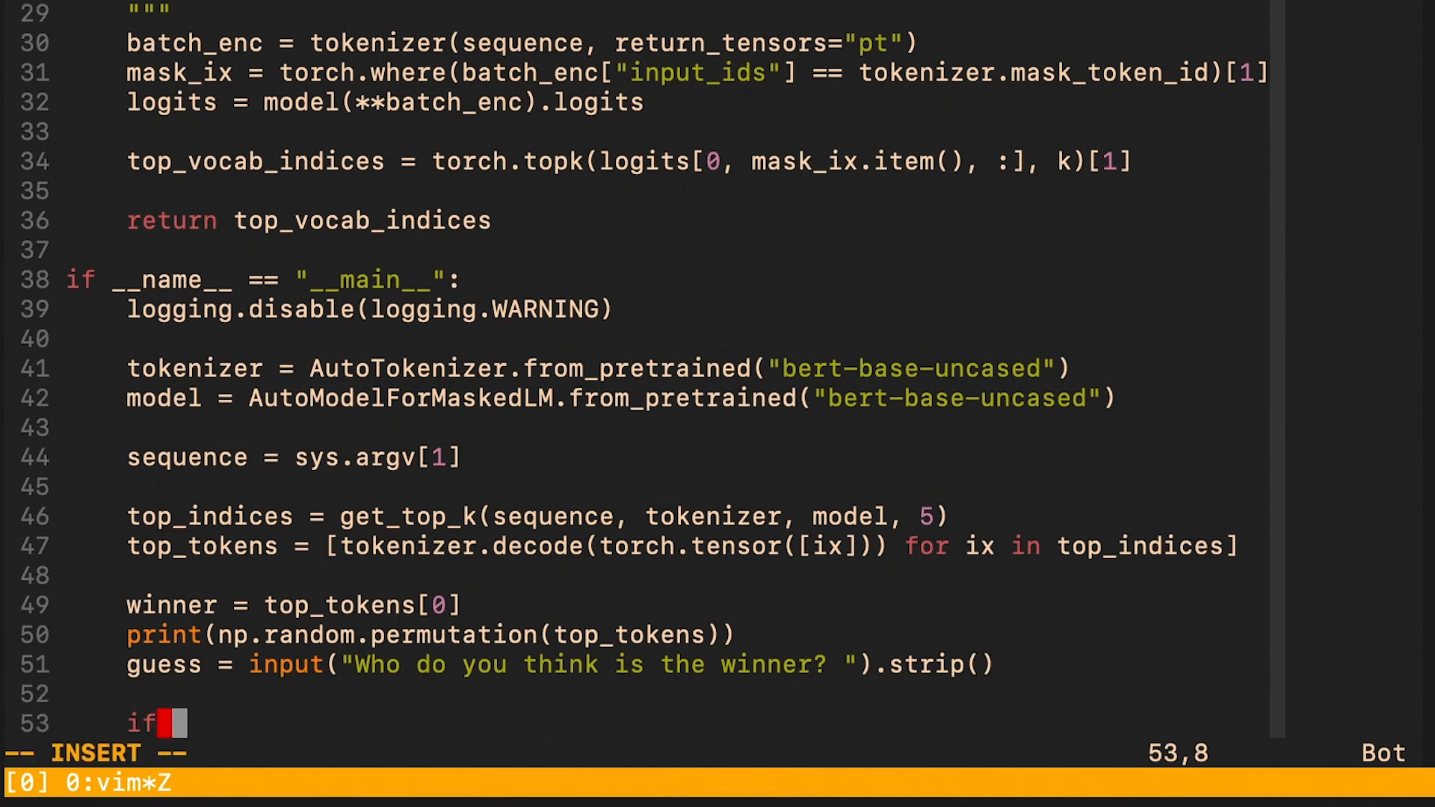
{"action": "type", "text": "guess == winner:"}
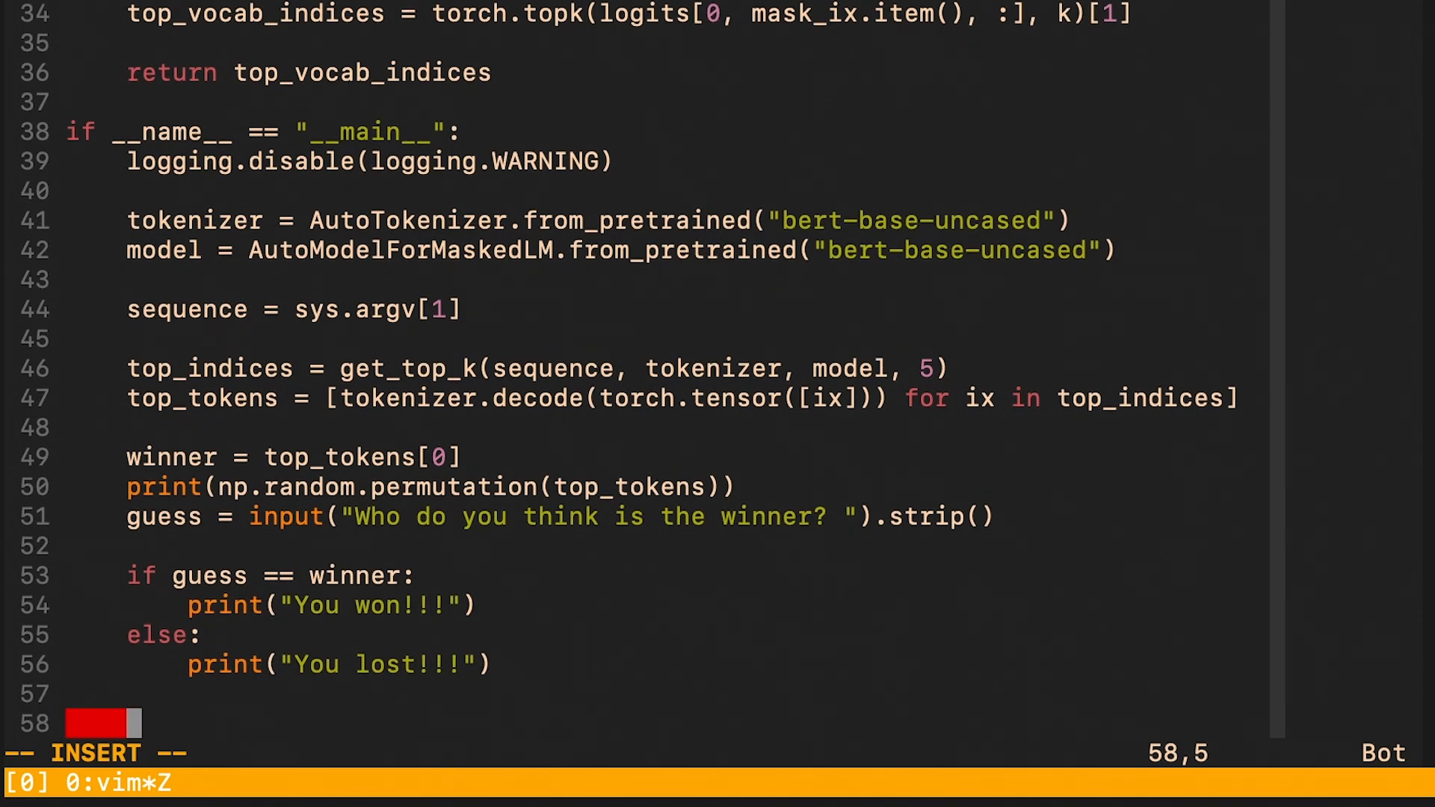
{"action": "type", "text": "print(\"\\"}
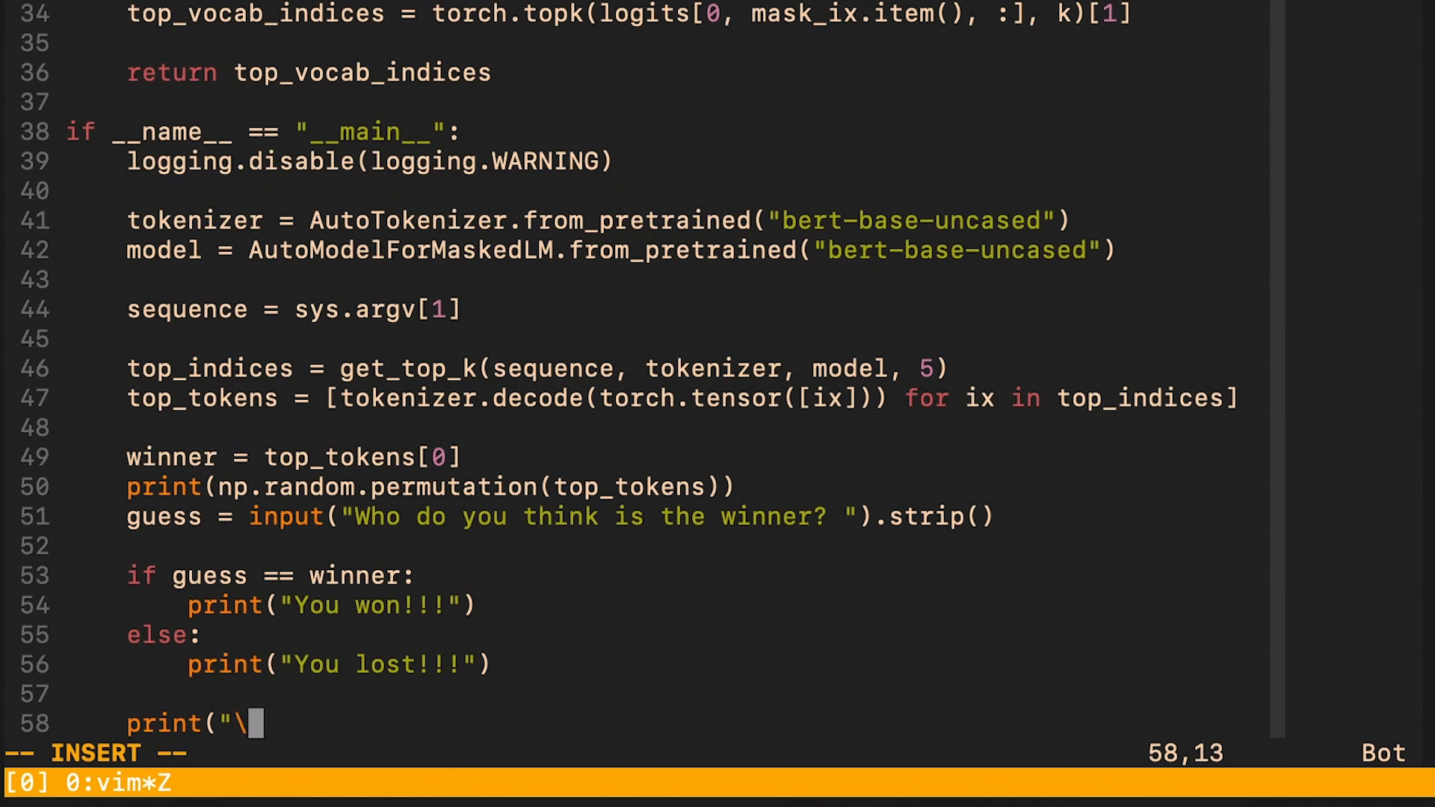
{"action": "type", "text": "nTrue ranking\")"}
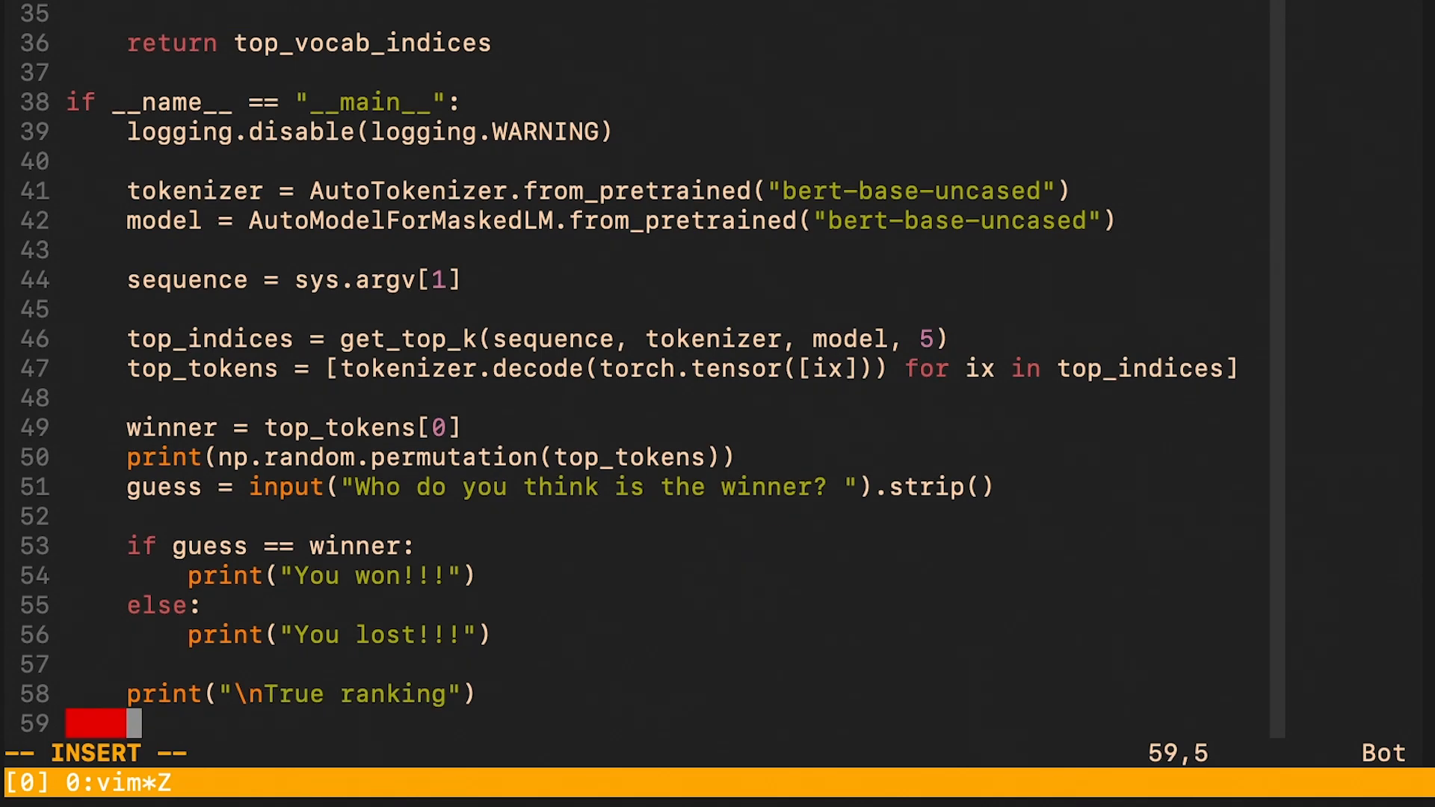
{"action": "type", "text": "for i, x in enumerate(top_tokens):"}
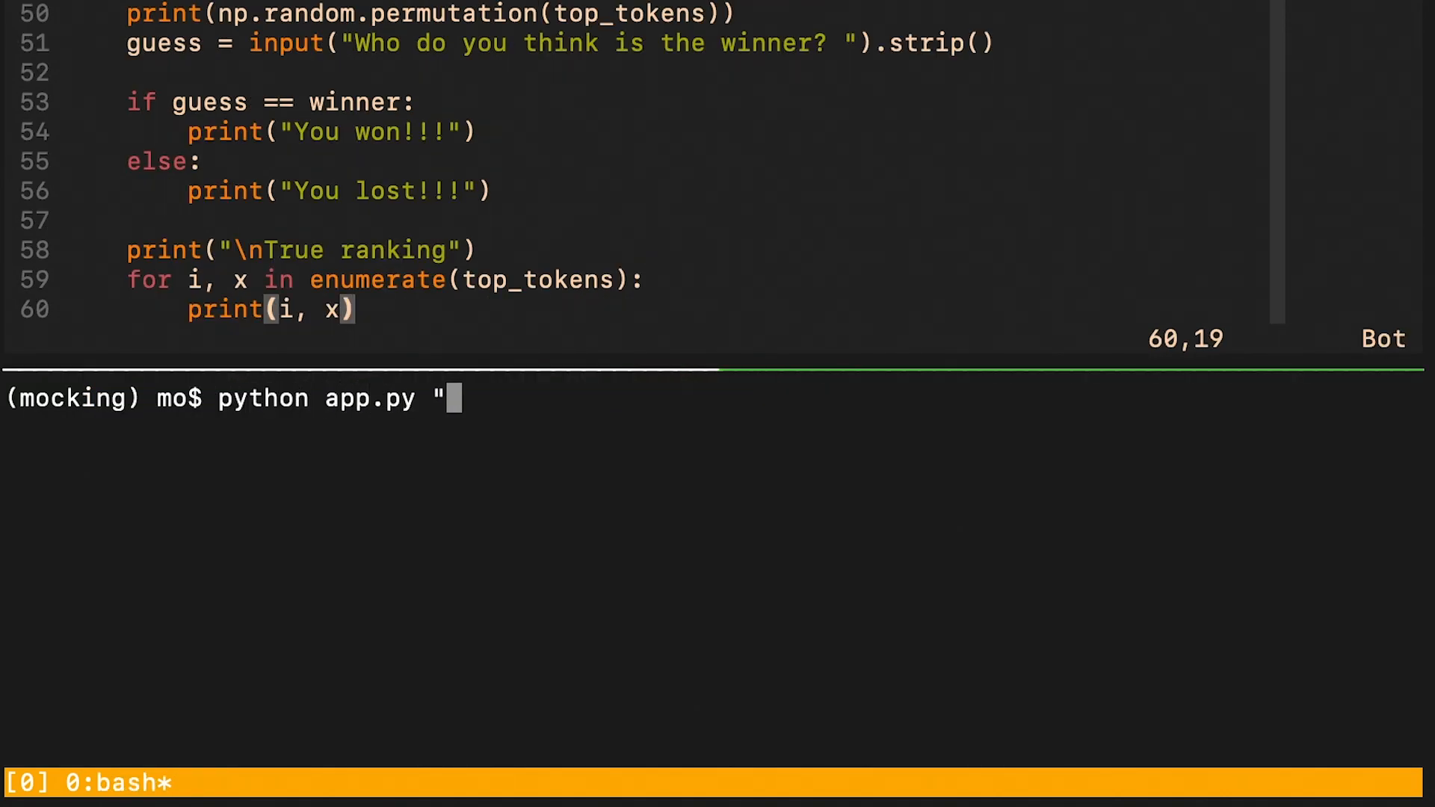
- Run app.py on "I wish I [MASK] more when I was younger." in the new pane
{"action": "type", "text": "I wish I [MASK] more when I"}
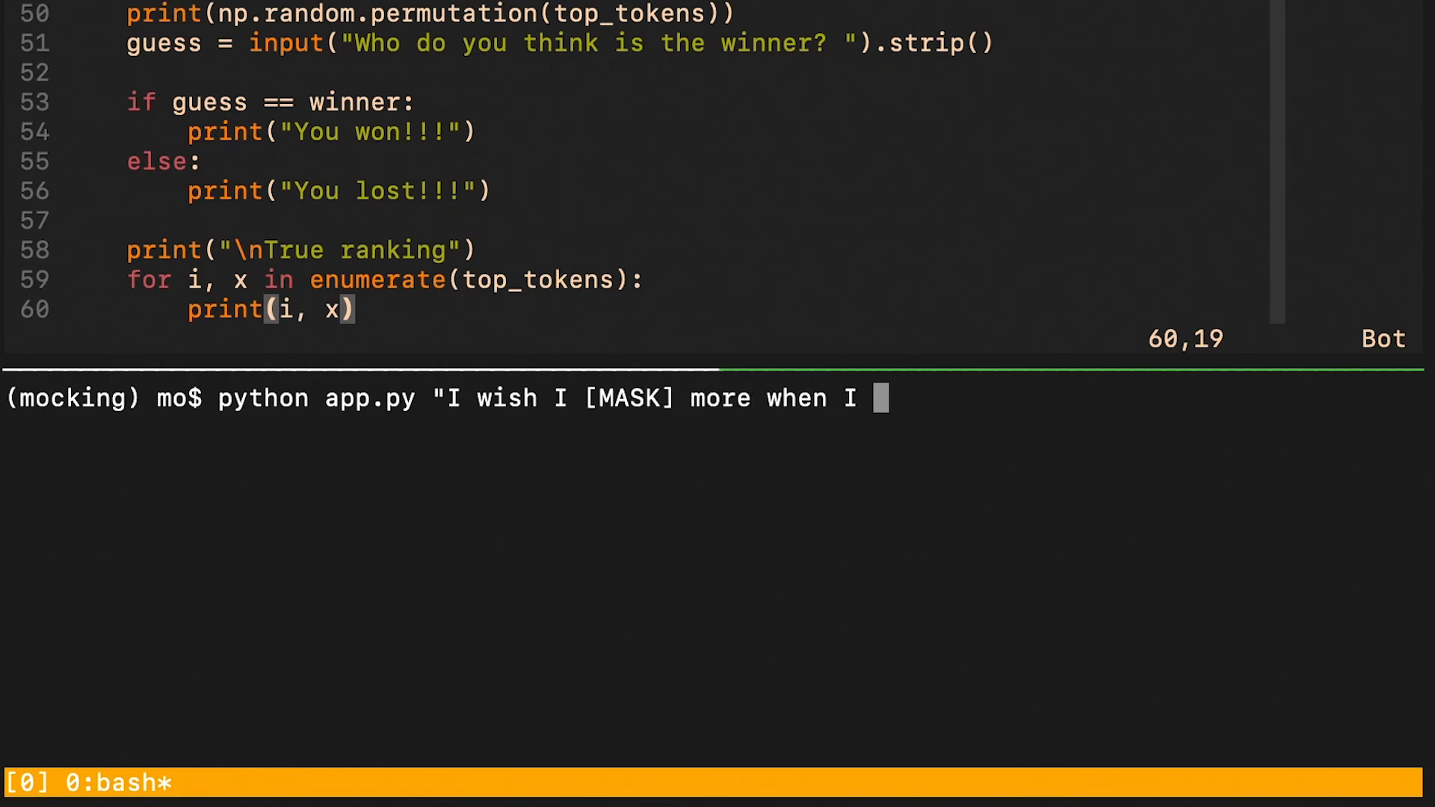
{"action": "type", "text": "was younger.\""}
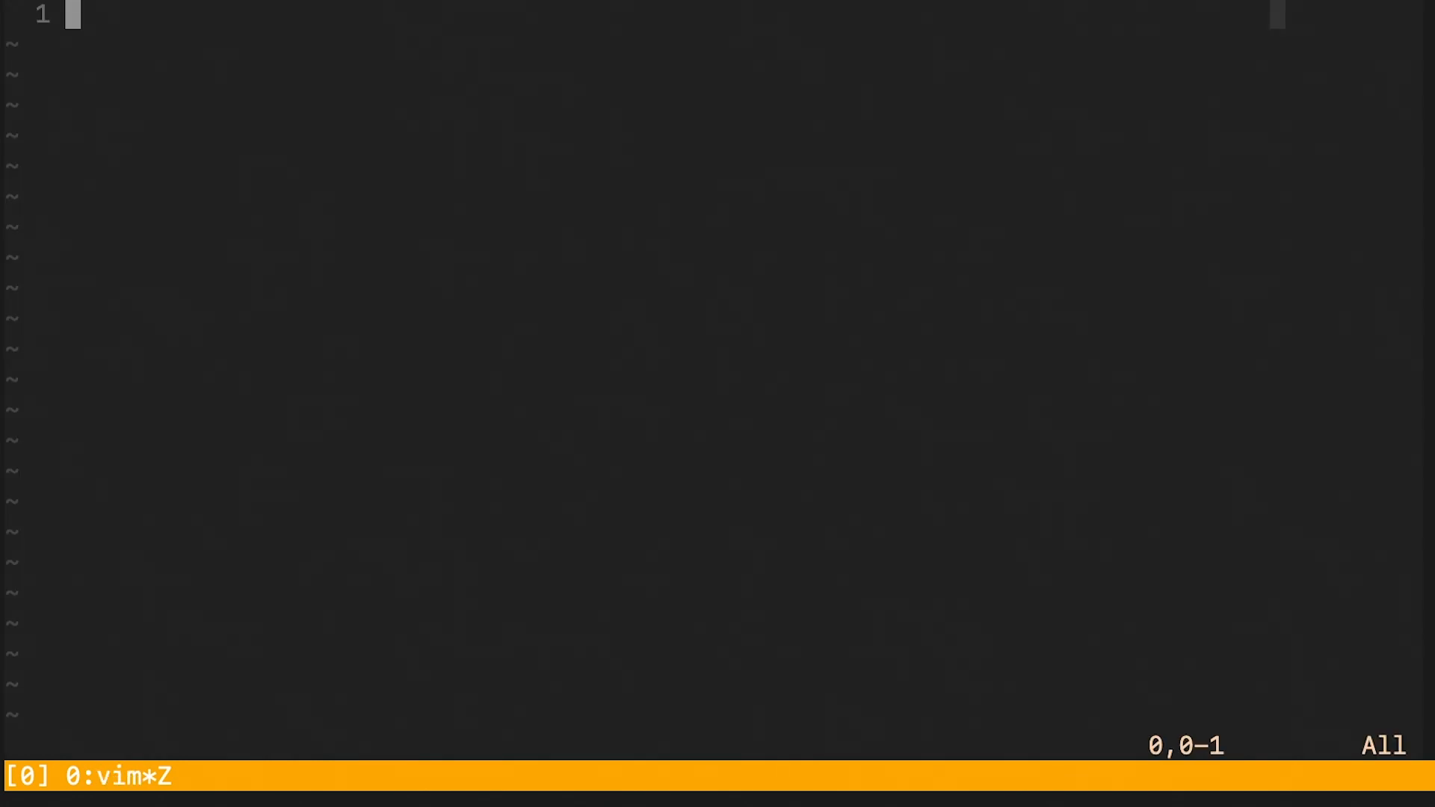
- Import pytest, AutoTokenizer and AutoModelForMaskedLM from transformers, and get_top_k from app
{"action": "type", "text": "import pytest"}
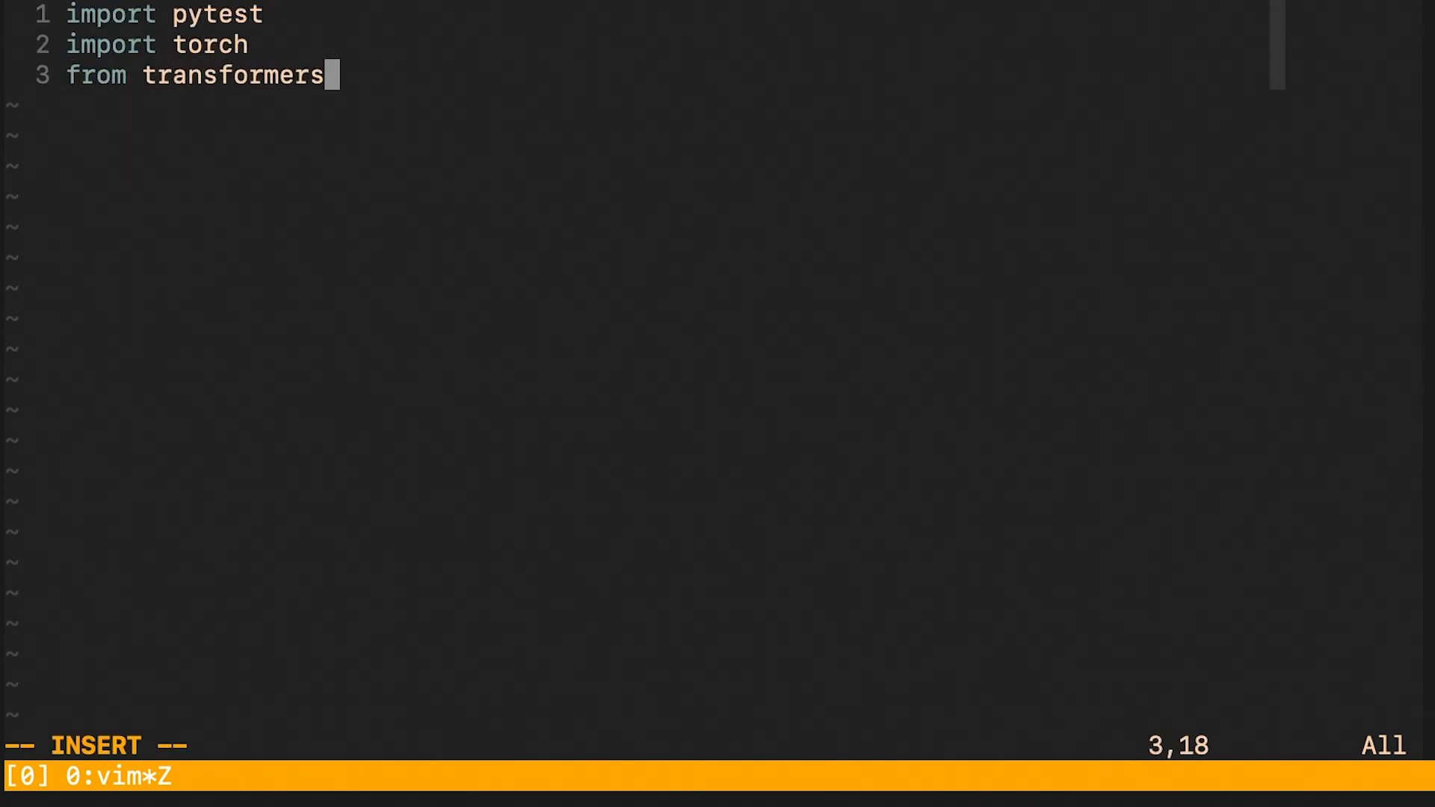
{"action": "type", "text": "import (AutoTokenize"}
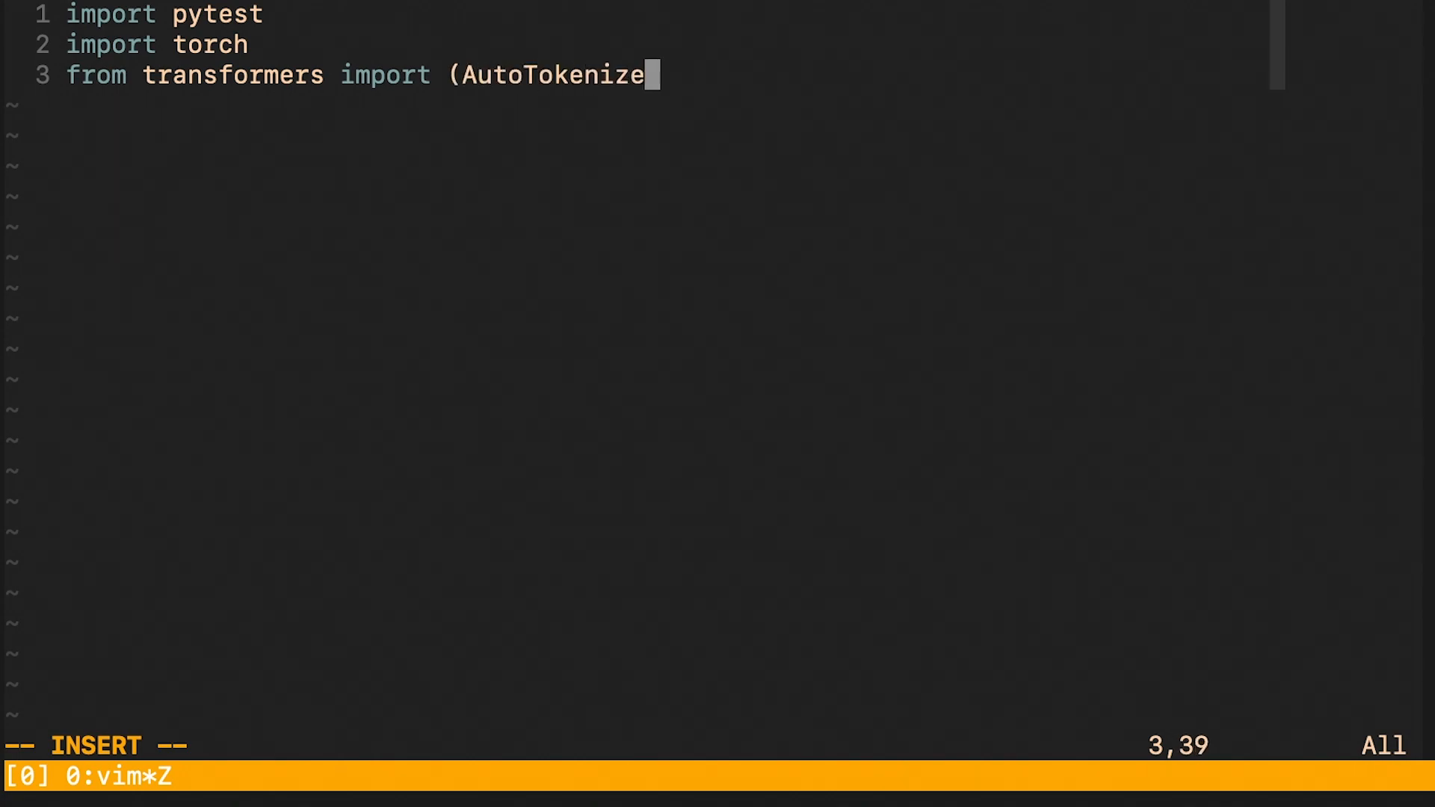
{"action": "type", "text": "r, AutoModelForMaskedL"}
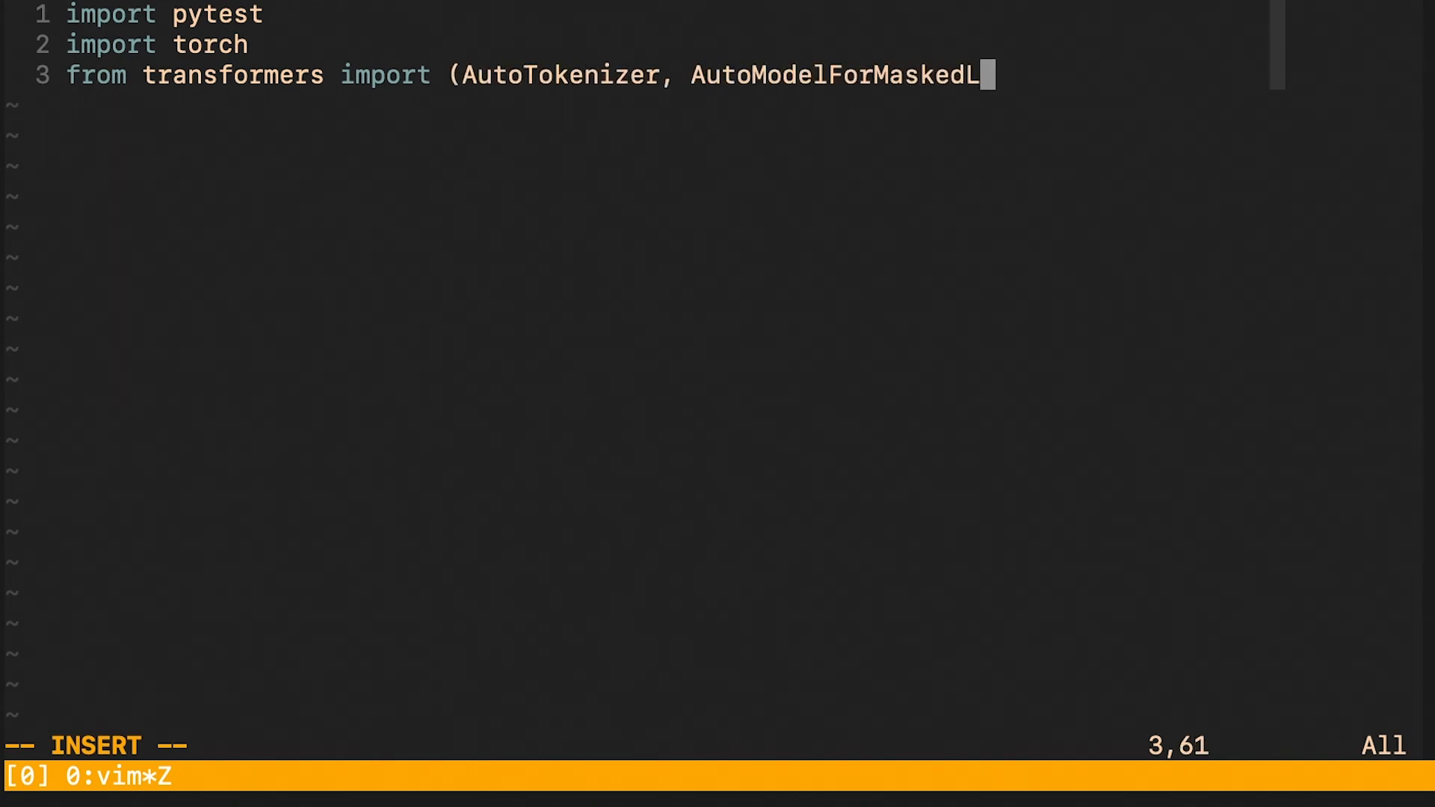
{"action": "type", "text": "M)"}
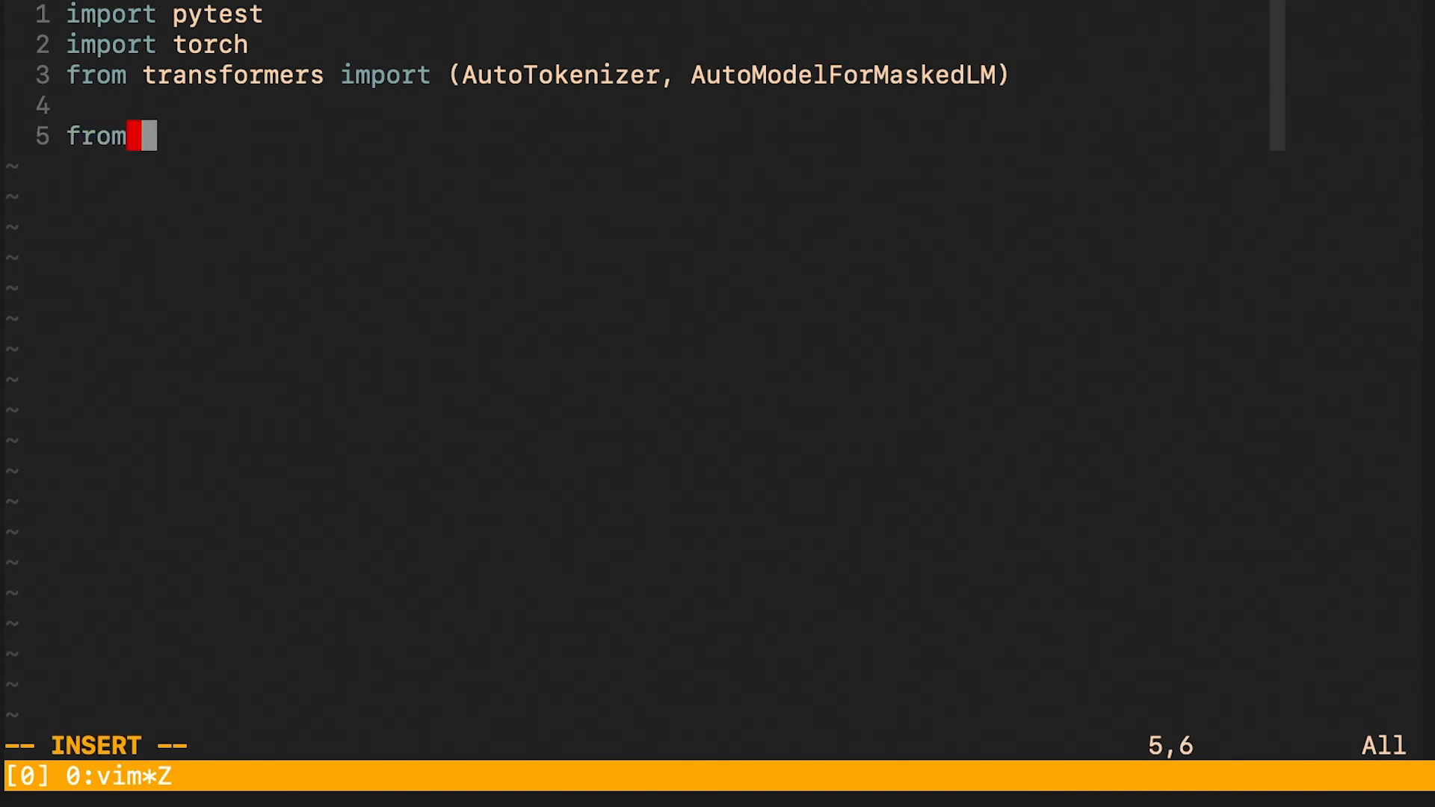
{"action": "type", "text": "app import get_top_k"}
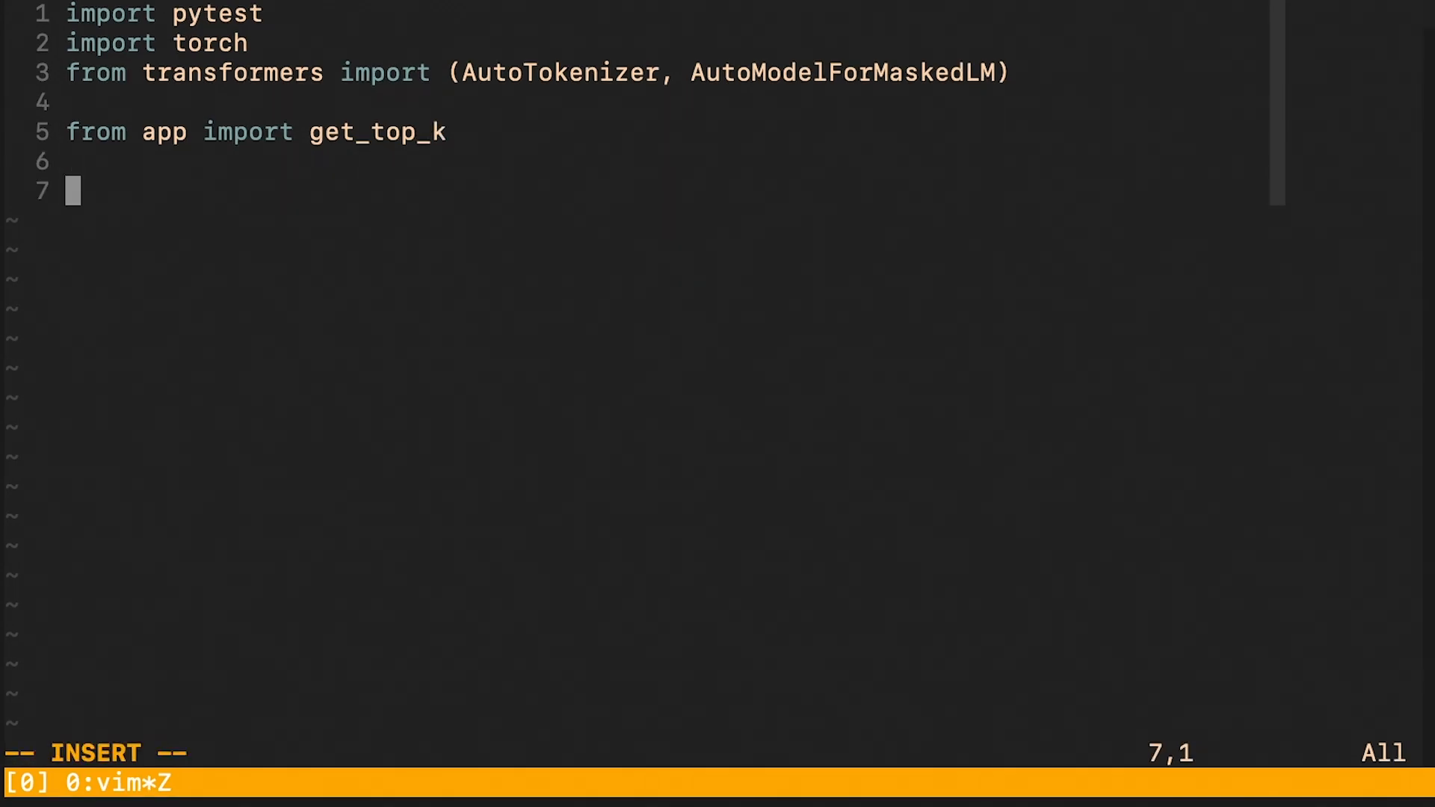
- Begin parametrized test_with_real_objects(k) loading bert-base-uncased tokenizer and AutoModelForMaskedLM
{"action": "type", "text": "@pytest.mark.parametrize(\"k\", [5, 7"}
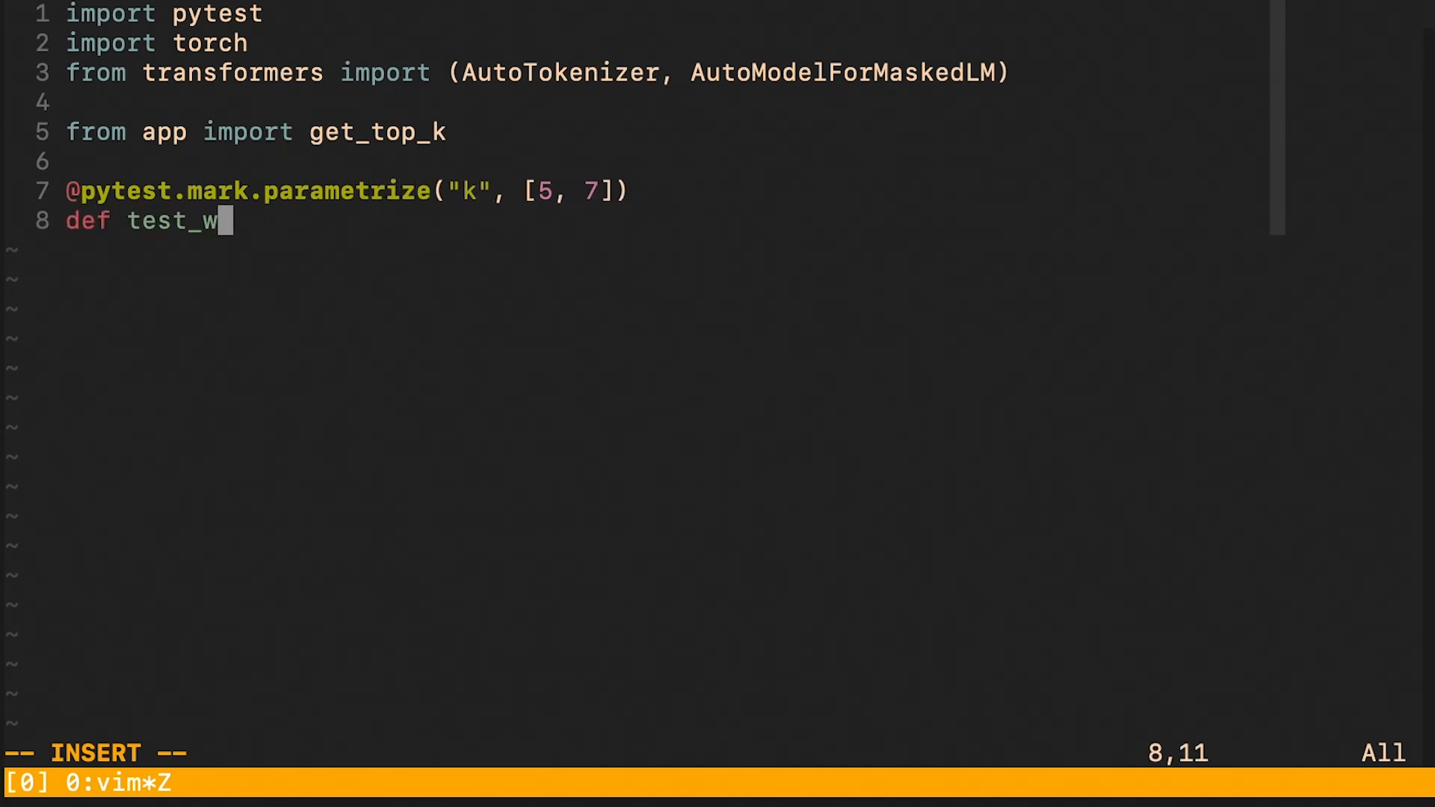
{"action": "type", "text": "ith_real_objects(k):"}
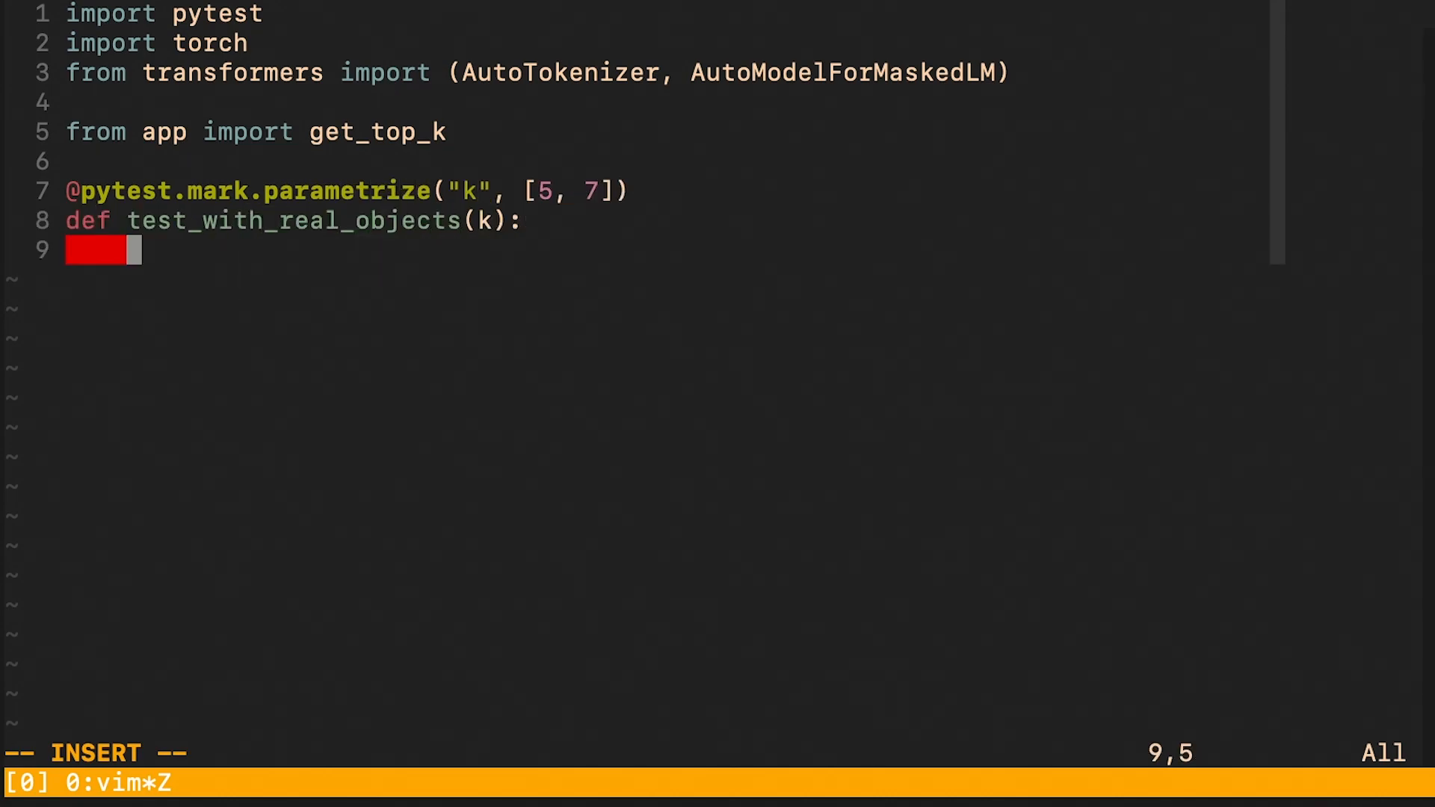
{"action": "type", "text": "tokenizer = AutoTokenizer.from_pret"}
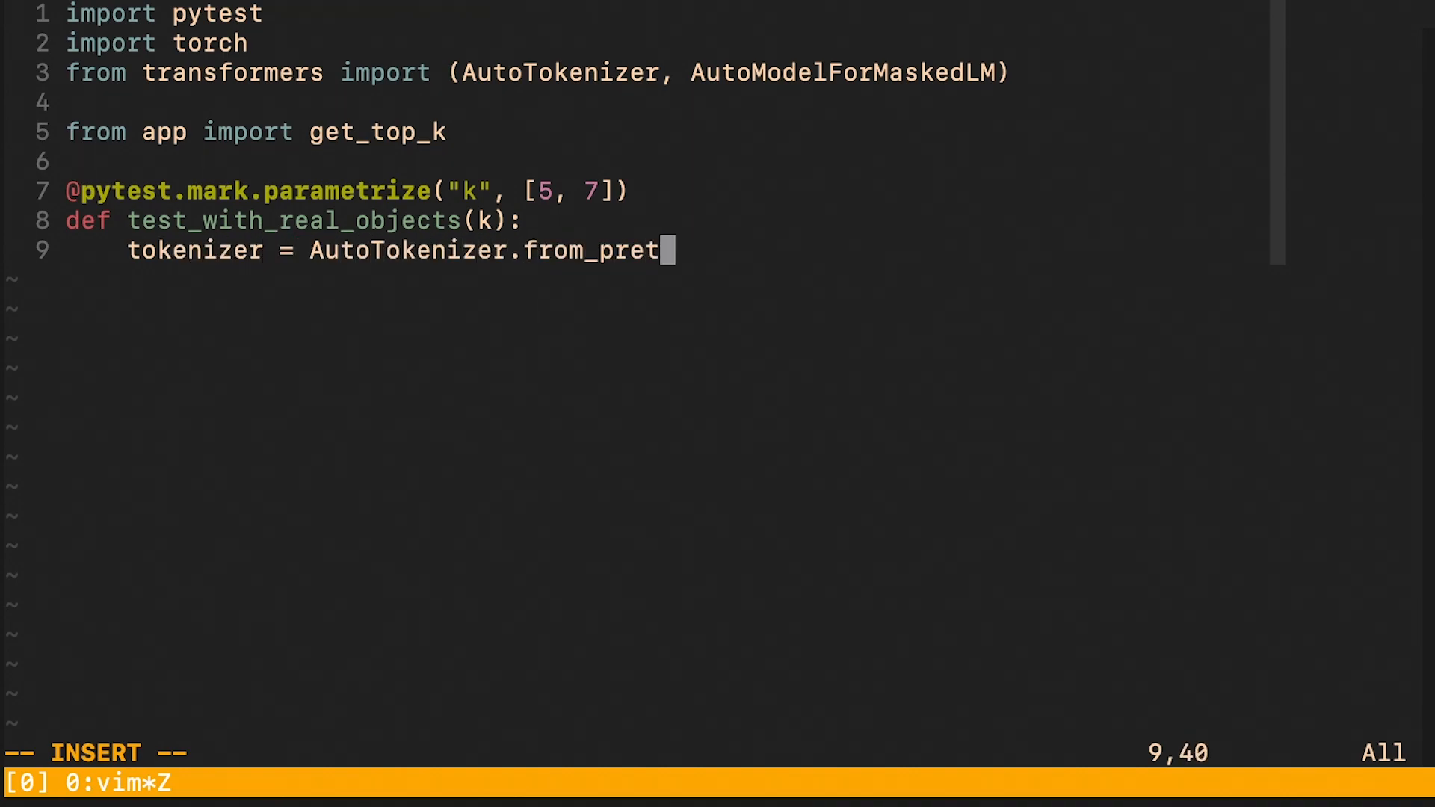
{"action": "type", "text": "rained(\"bert-base-uncased\")"}
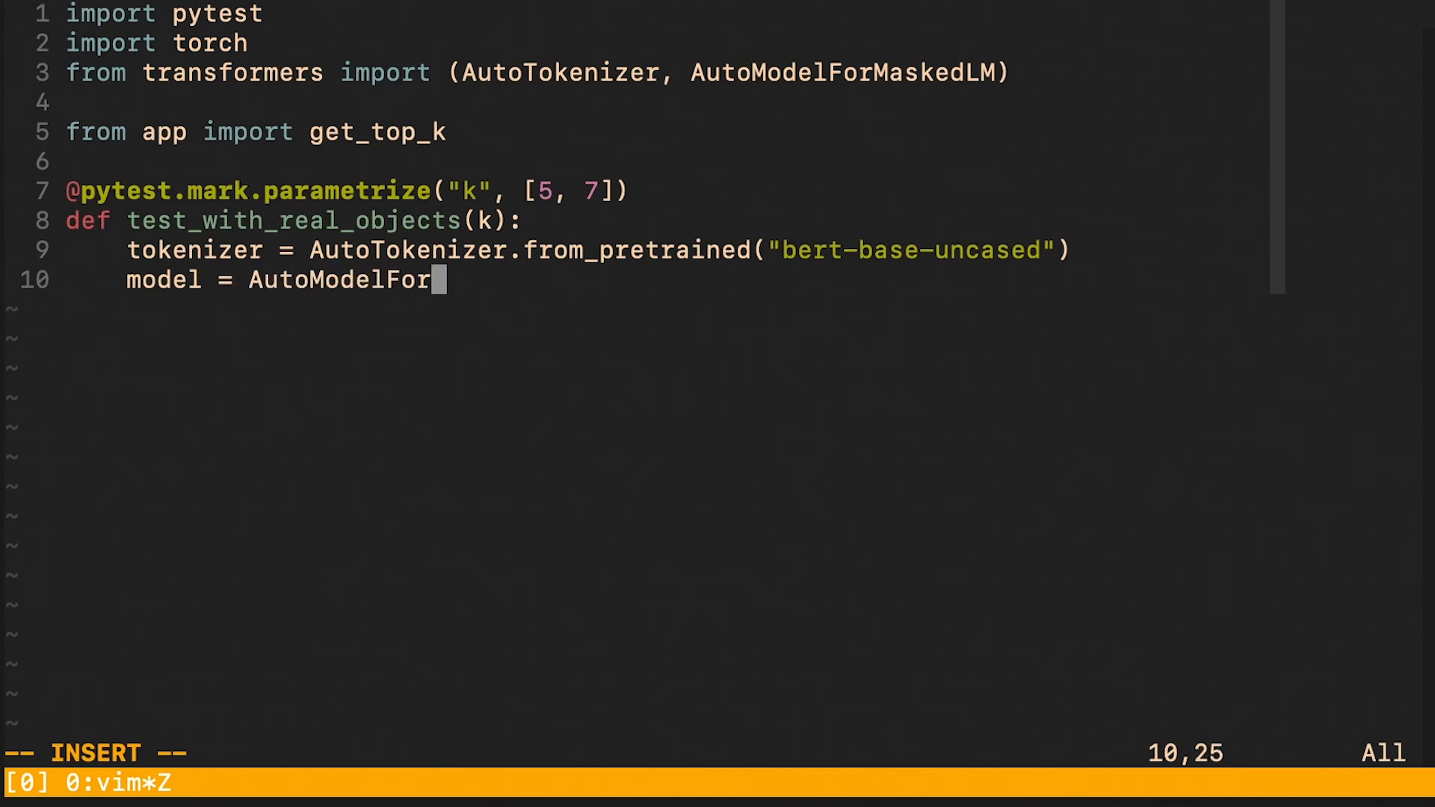
{"action": "type", "text": "MaskedLM.from_pretrained("}
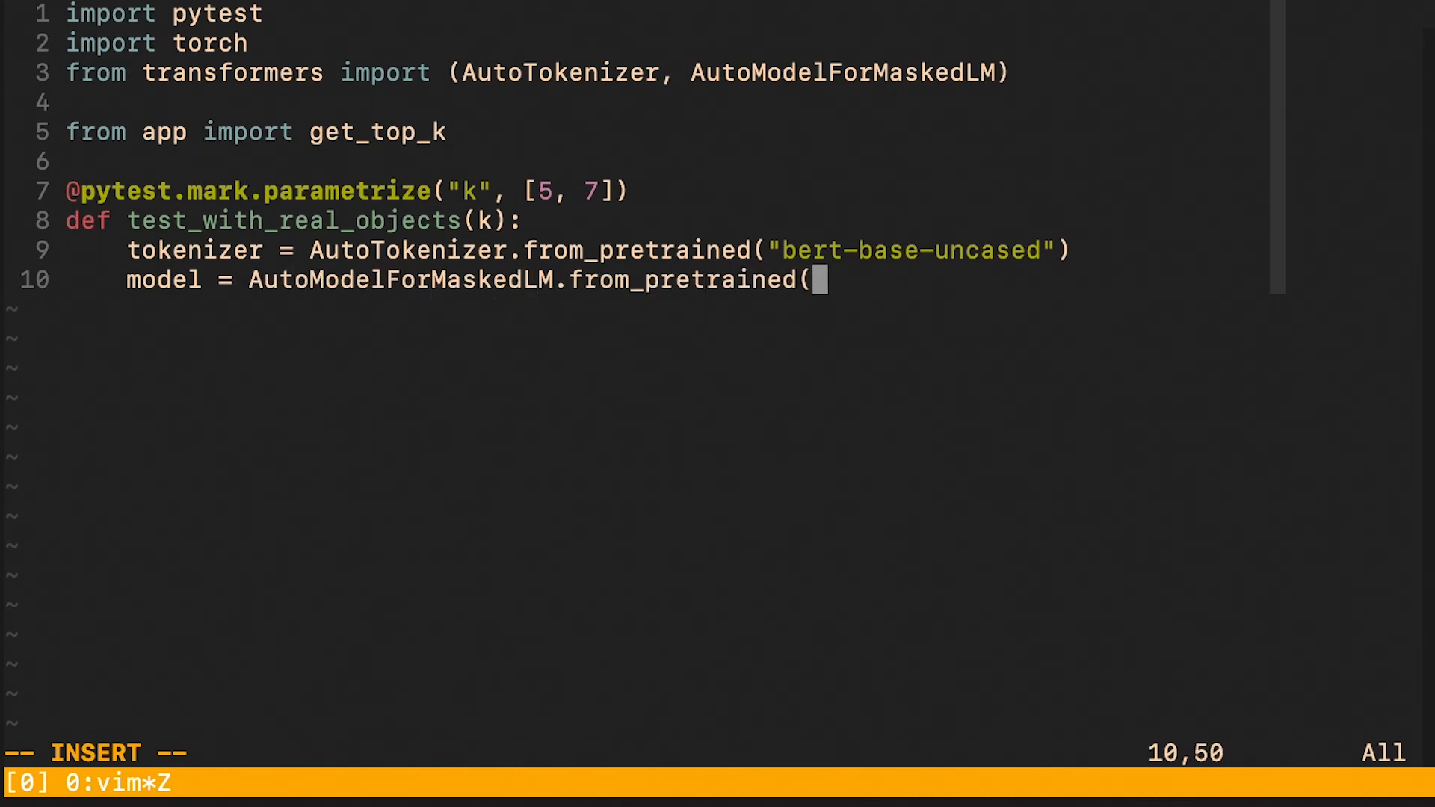
{"action": "type", "text": "\"bert-base-uncased\")"}
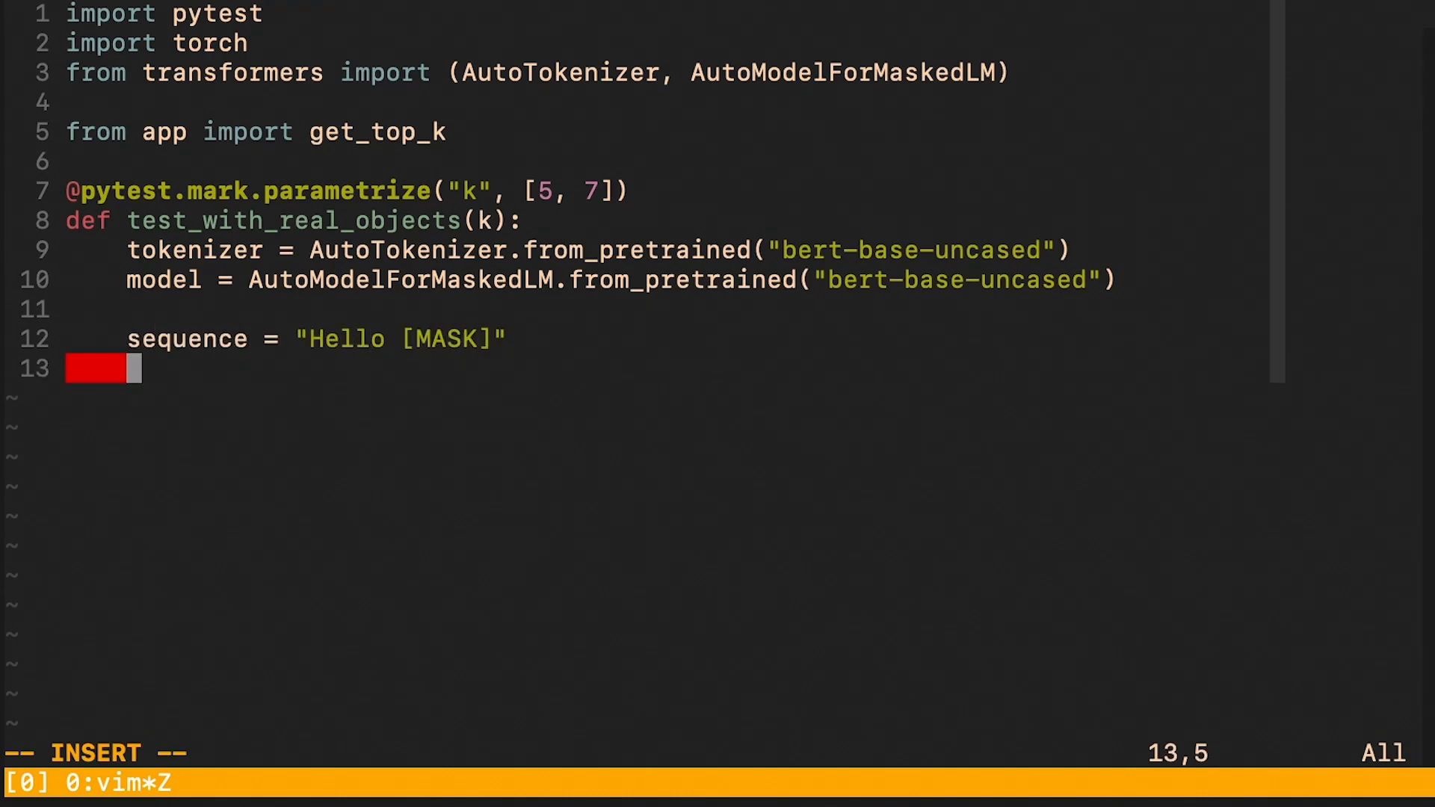
- Call get_top_k(sequence, tokenizer, model, k) and assert the result is a torch.Tensor
{"action": "type", "text": "res = get_top_k("}
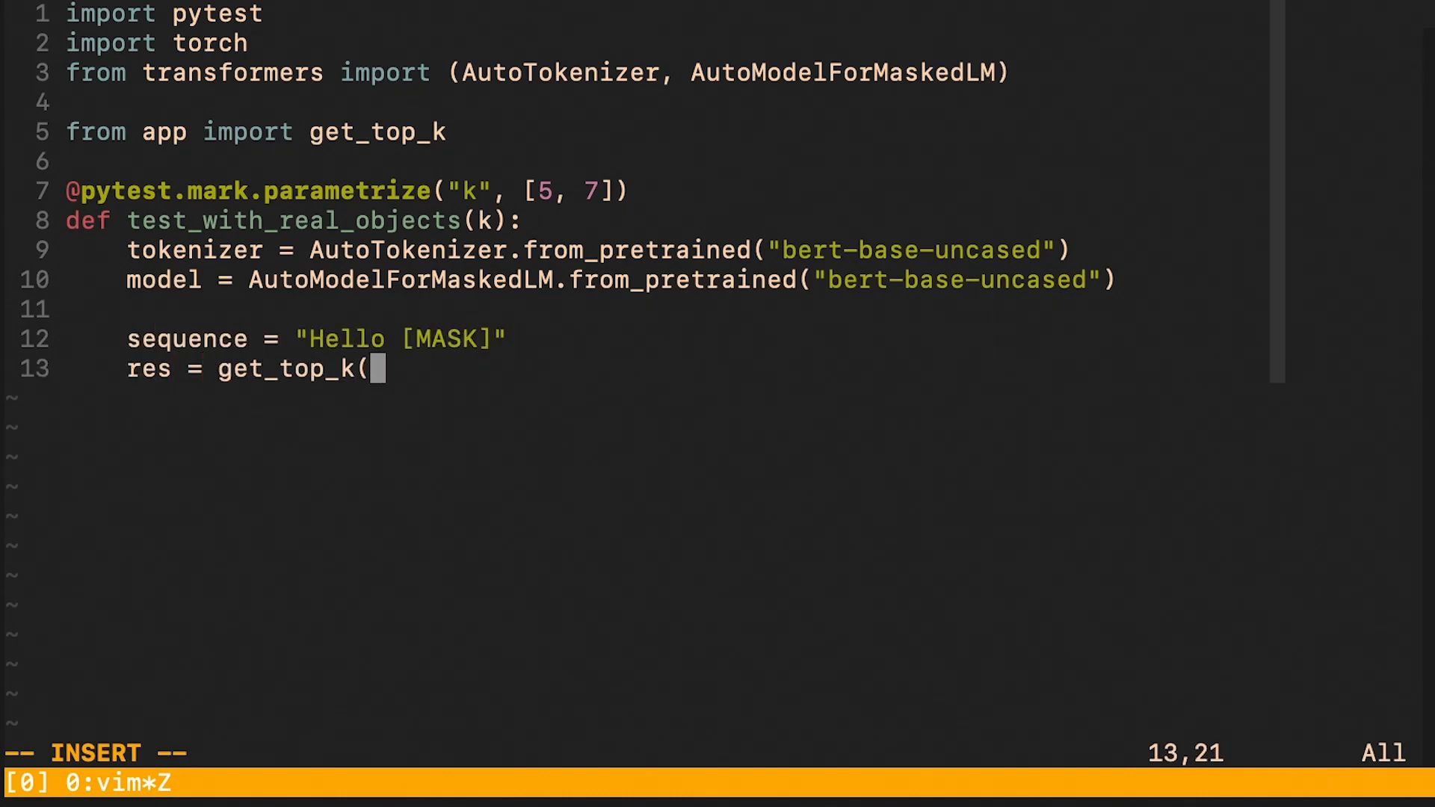
{"action": "type", "text": "sequence, tokenizer, model, k)"}
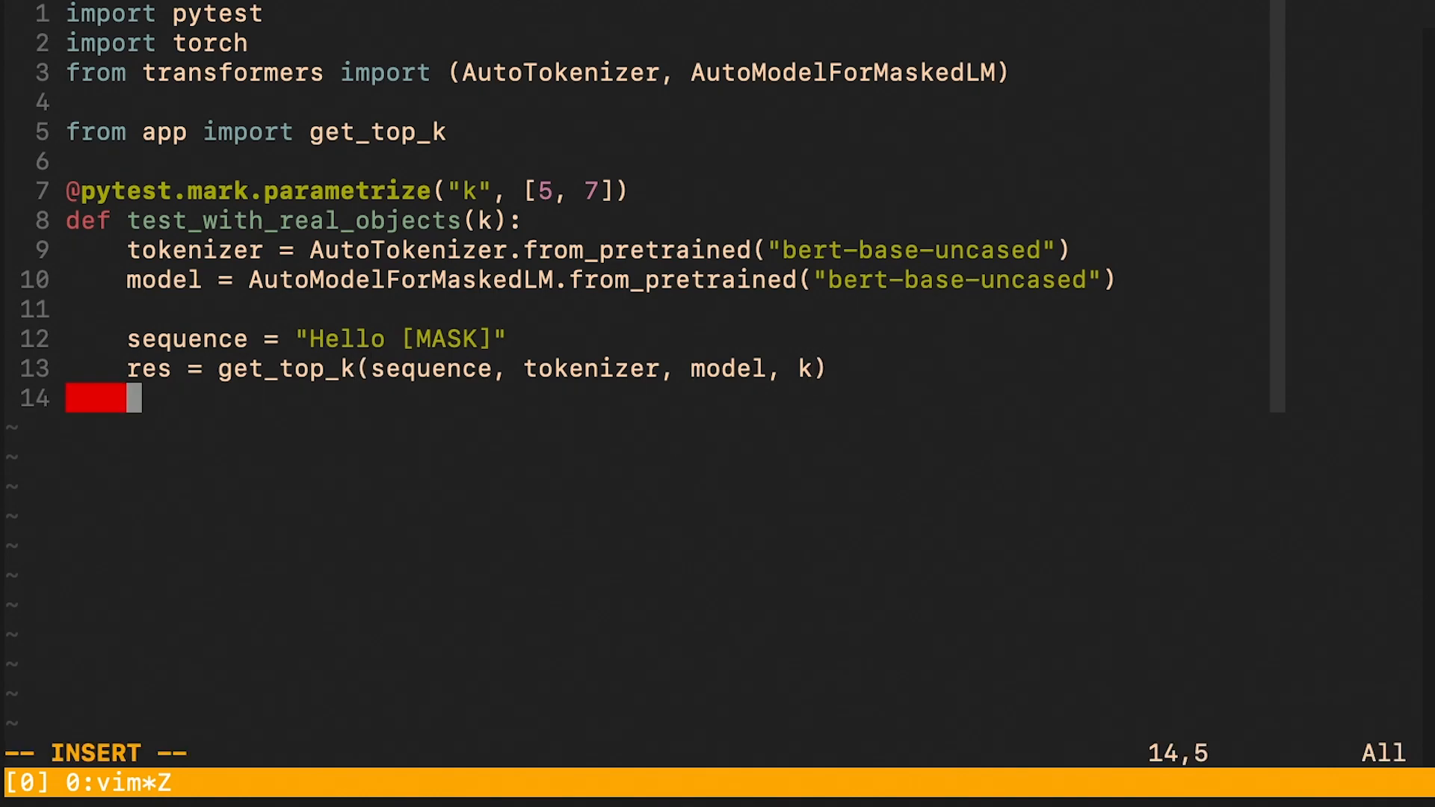
{"action": "type", "text": "assert isinstance(res, torch.Tensor"}
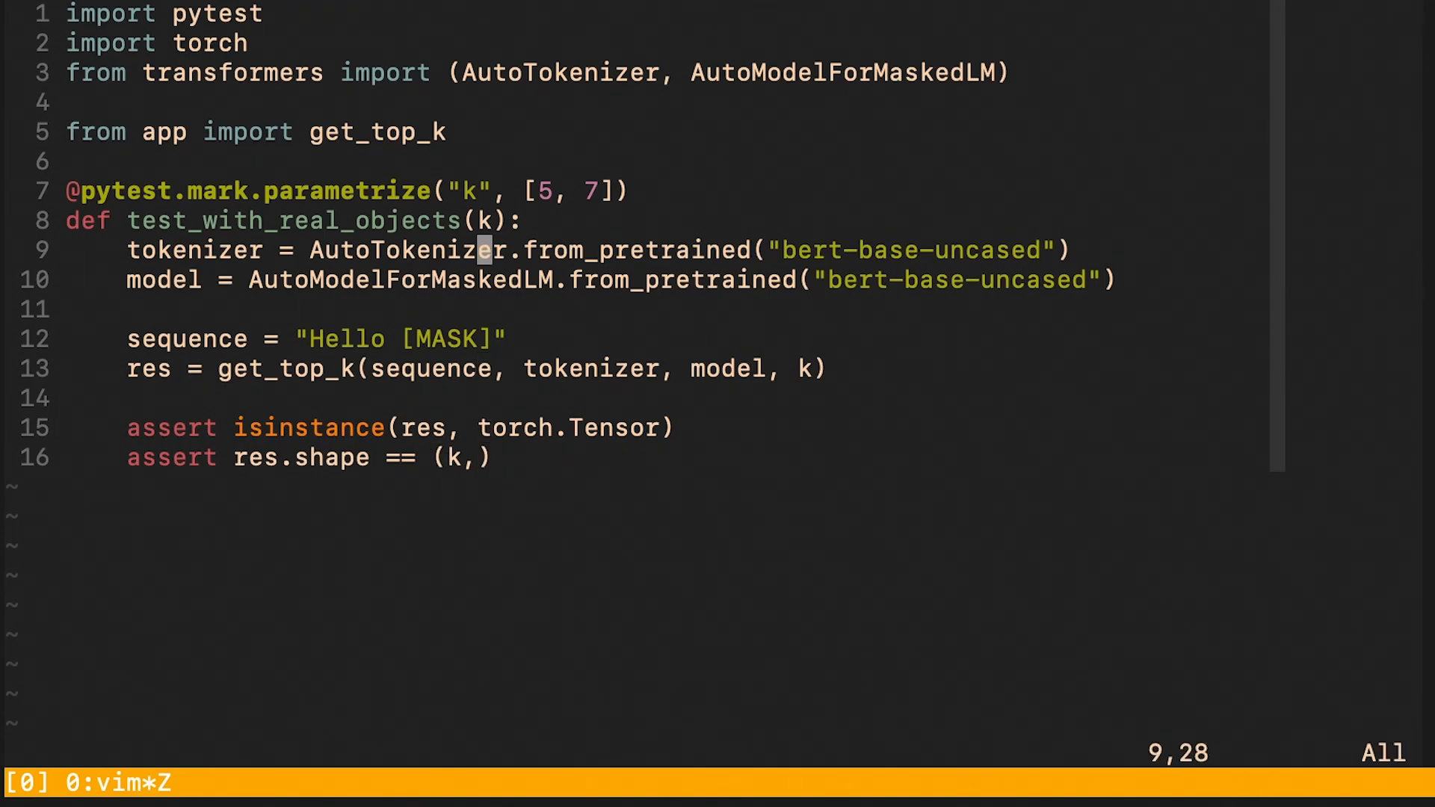
- Highlight the sequence line, then the isinstance assertion lines, while explaining
{"action": "key", "text": "V"}
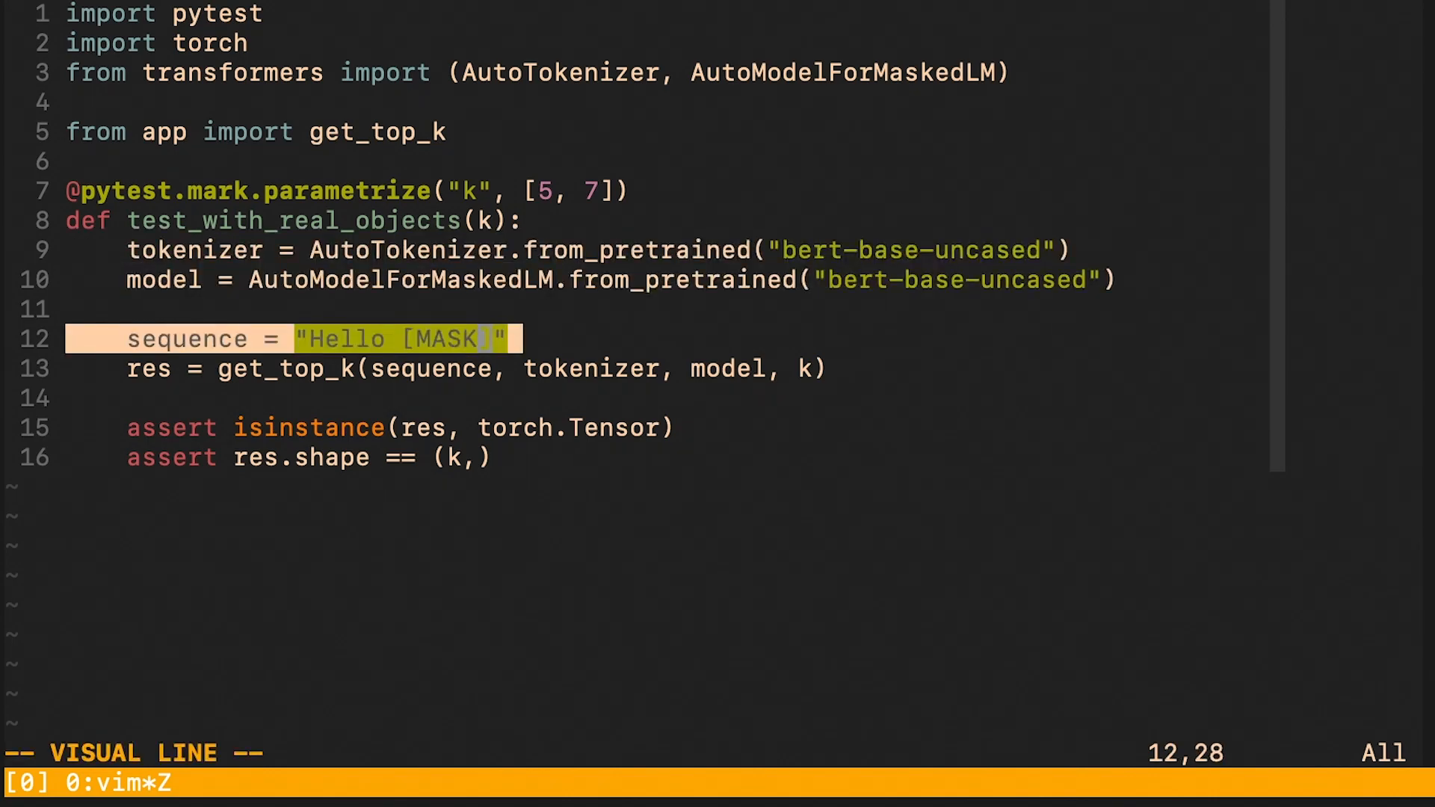
{"action": "key", "text": "Escape"}
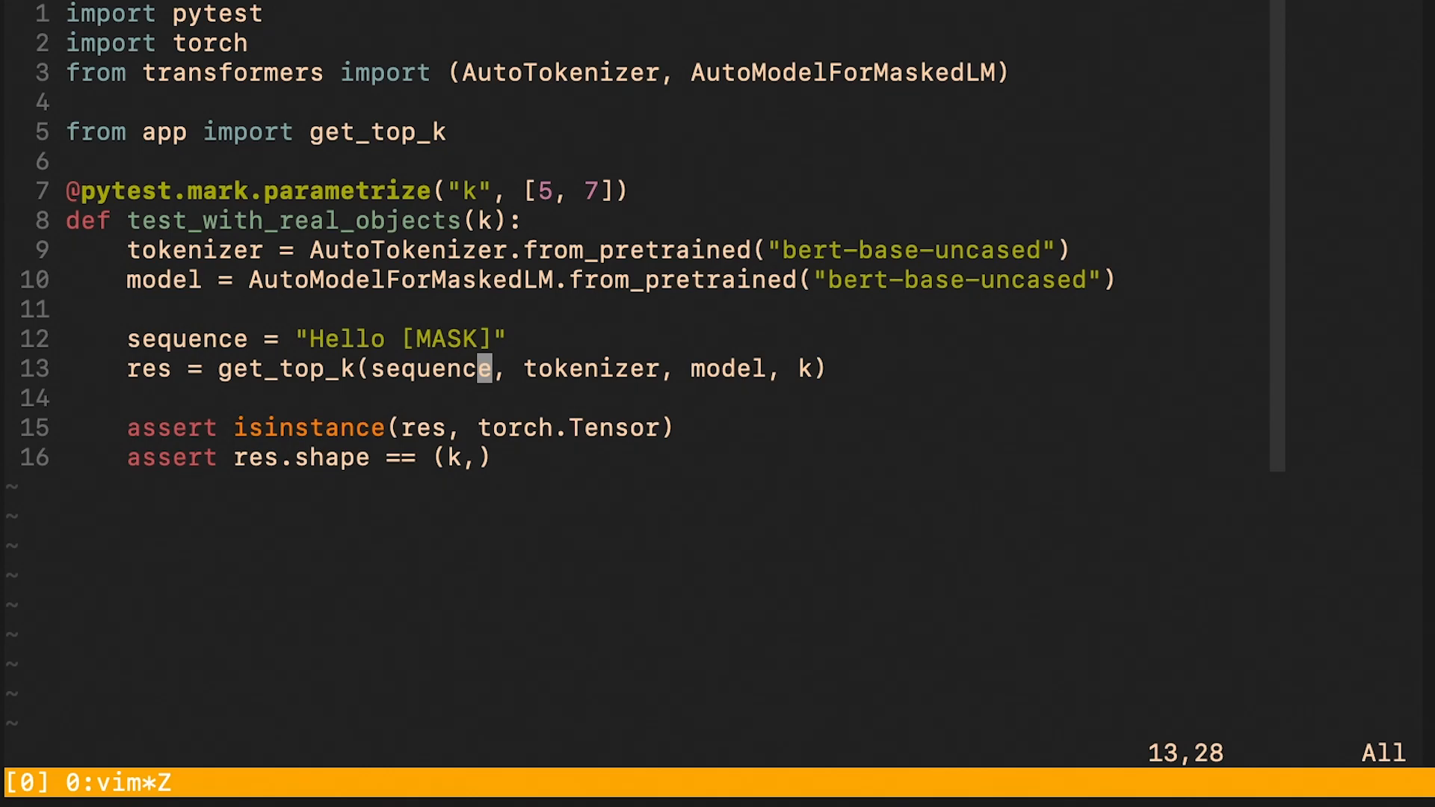
{"action": "key", "text": "j"}
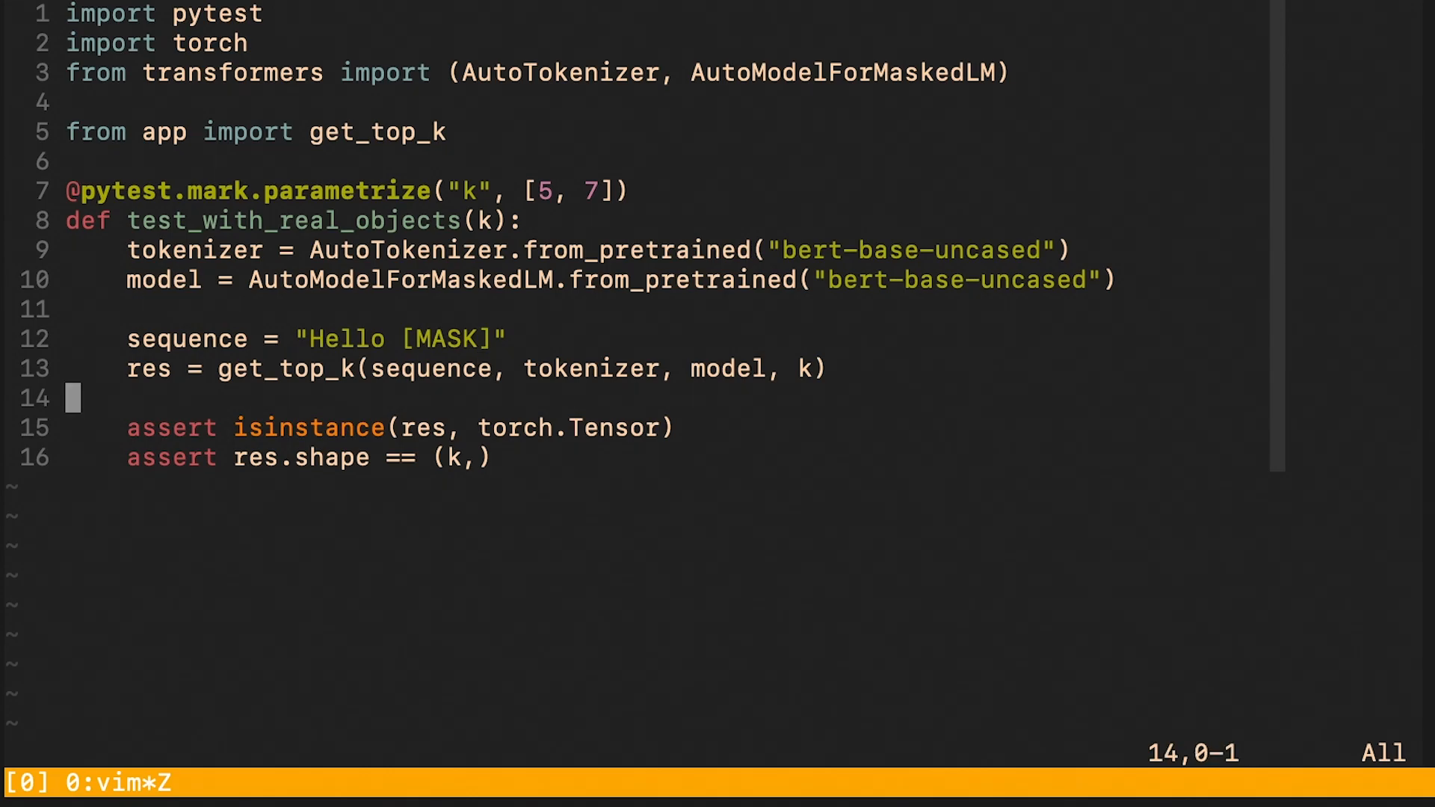
{"action": "key", "text": "V"}
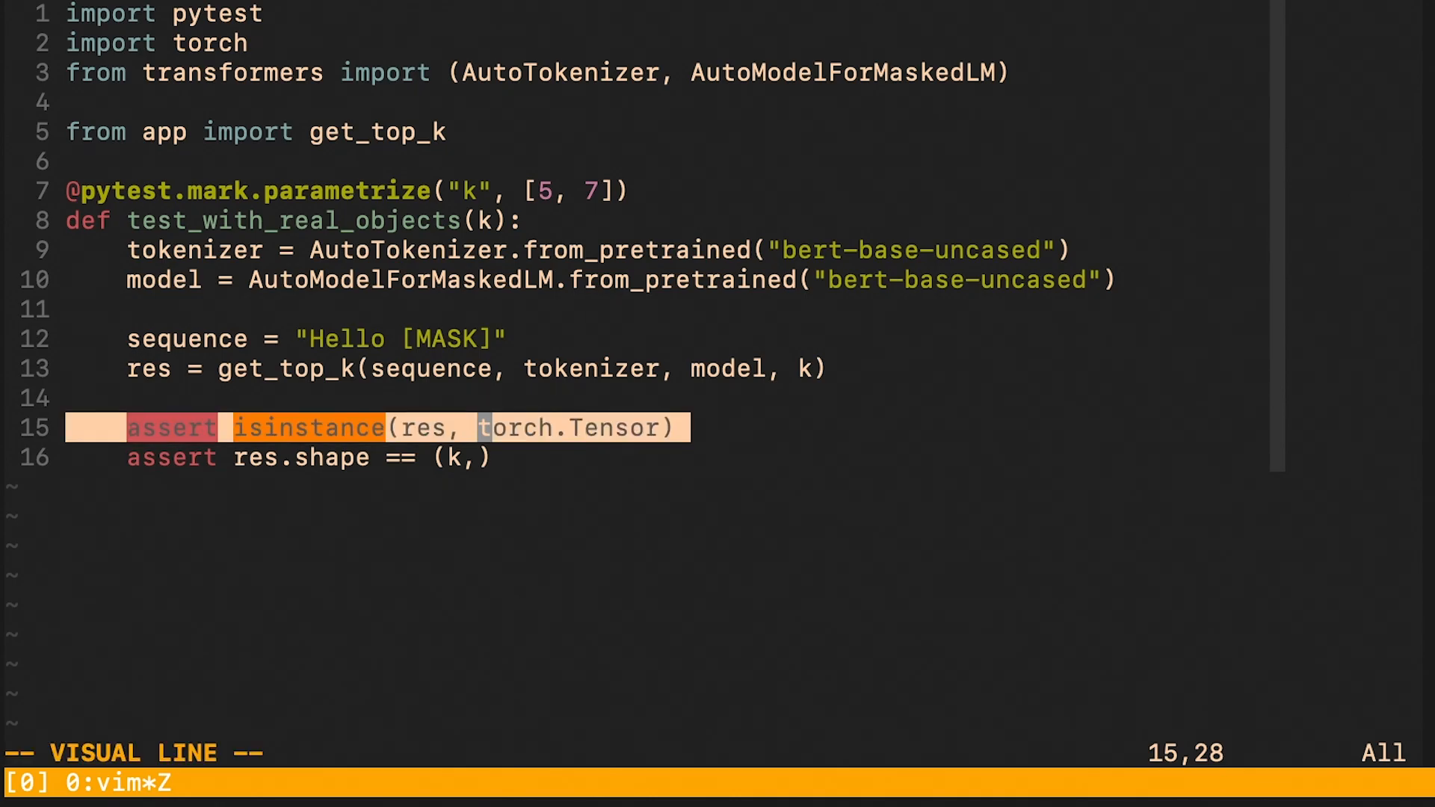
{"action": "key", "text": "j"}
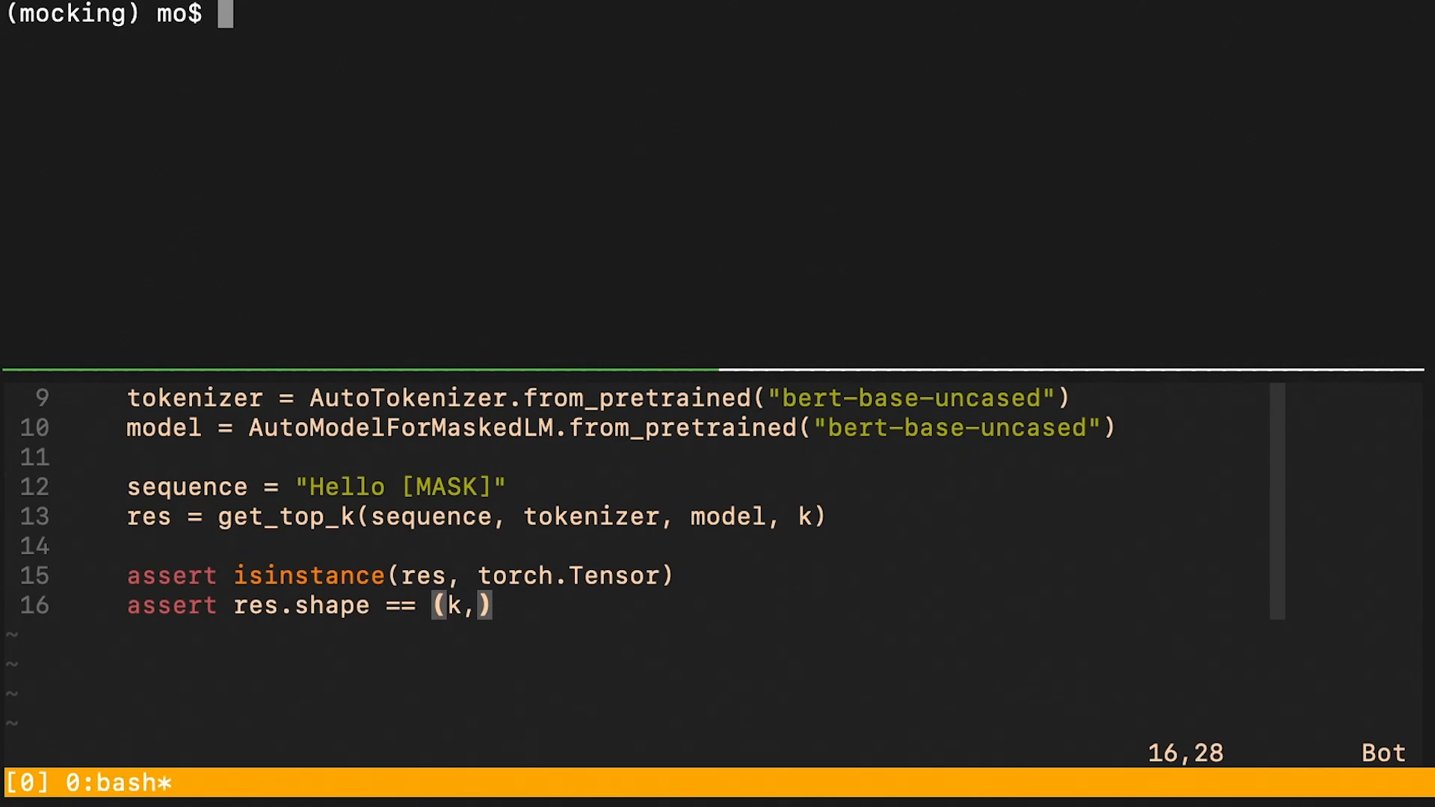
- Run pytest --doctest-modules in the shell pane
{"action": "type", "text": "pytest --d"}
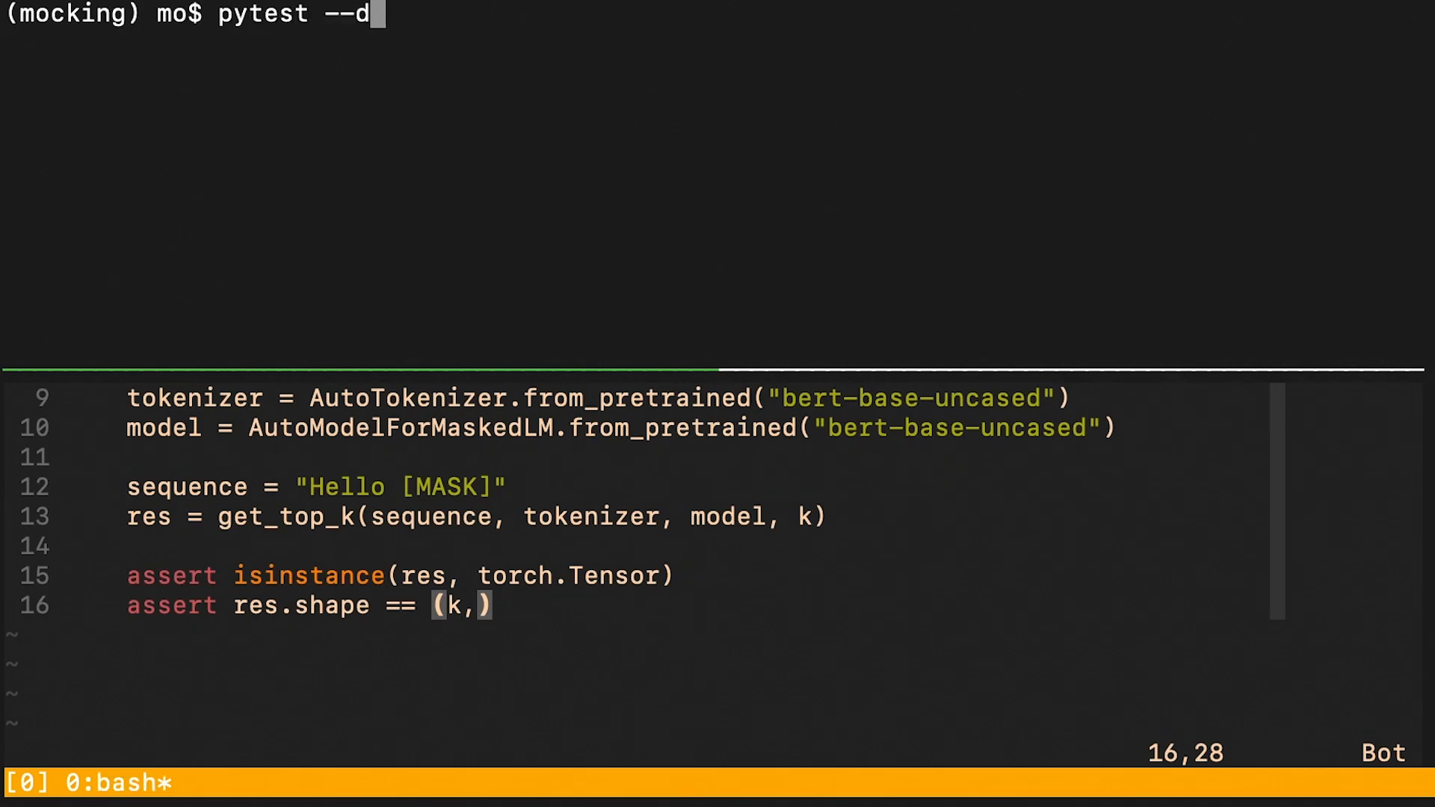
{"action": "key", "text": "Enter"}
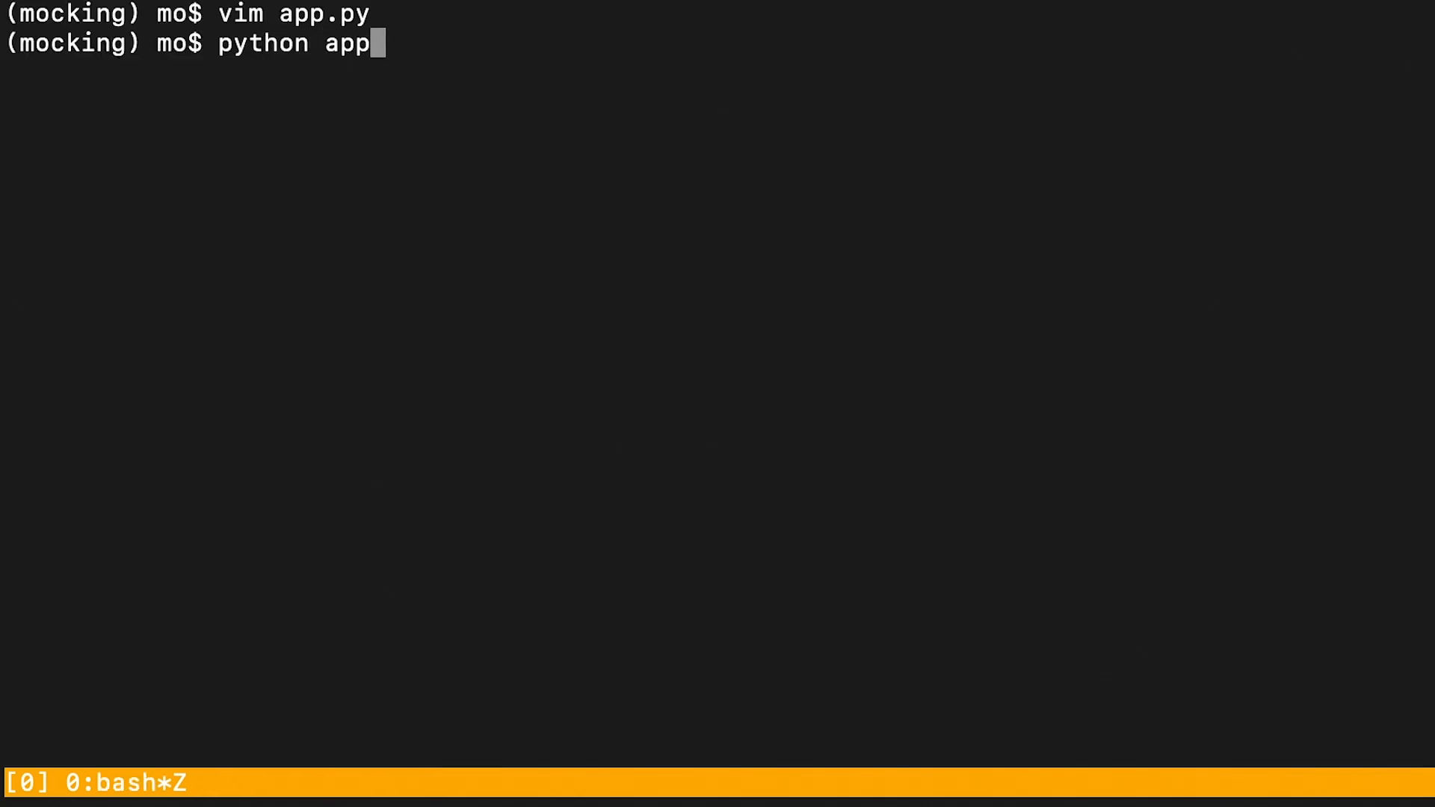
- Run app.py with the "Hello [MASK]" sequence to reach the debugger
{"action": "type", "text": ".py \"Hello [MASK"}
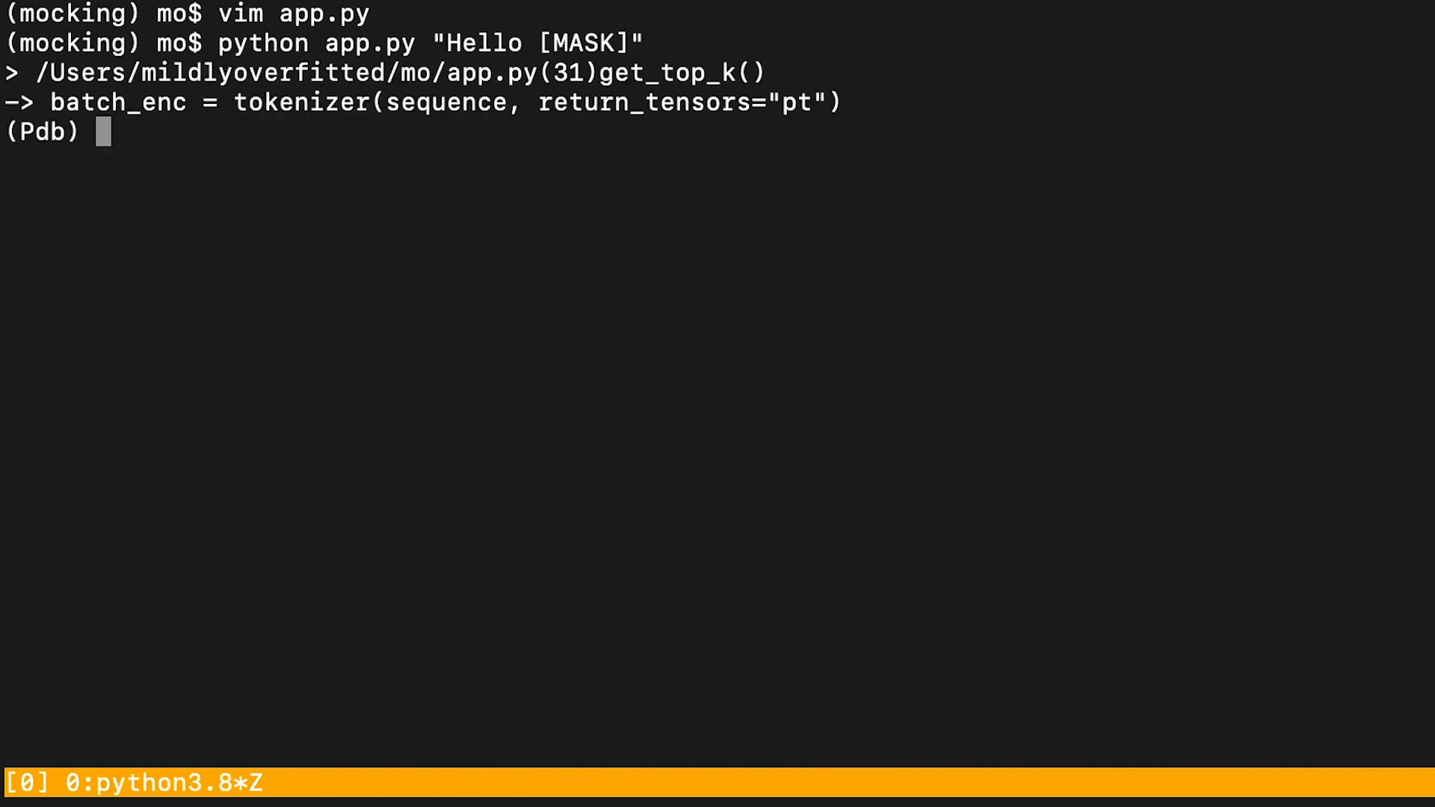
{"action": "type", "text": "l"}
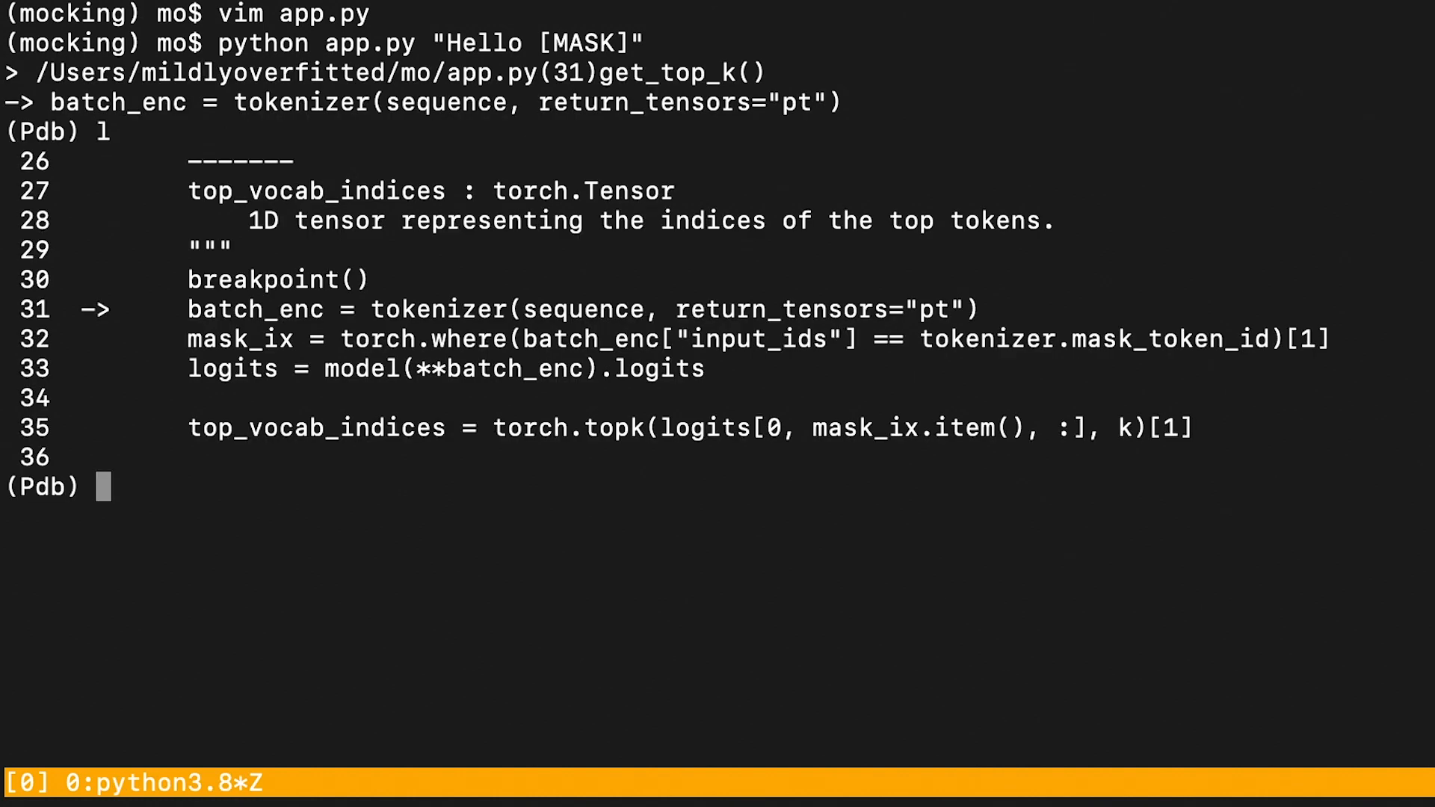
- At the (Pdb) prompt inspect type(tokenizer), type(model) and the tokenizer's batch encoding
{"action": "type", "text": "type(tokenizer"}
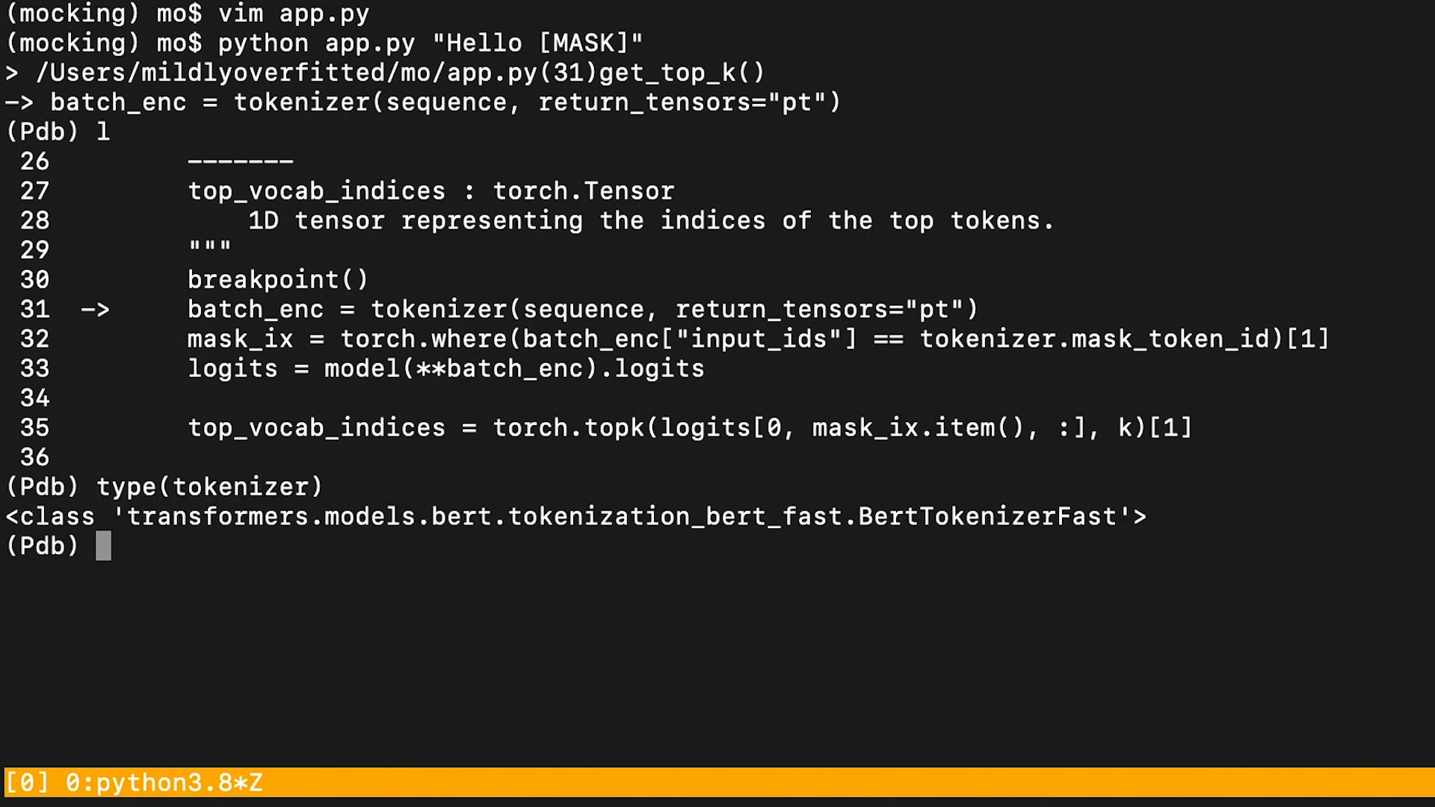
{"action": "type", "text": "type"}
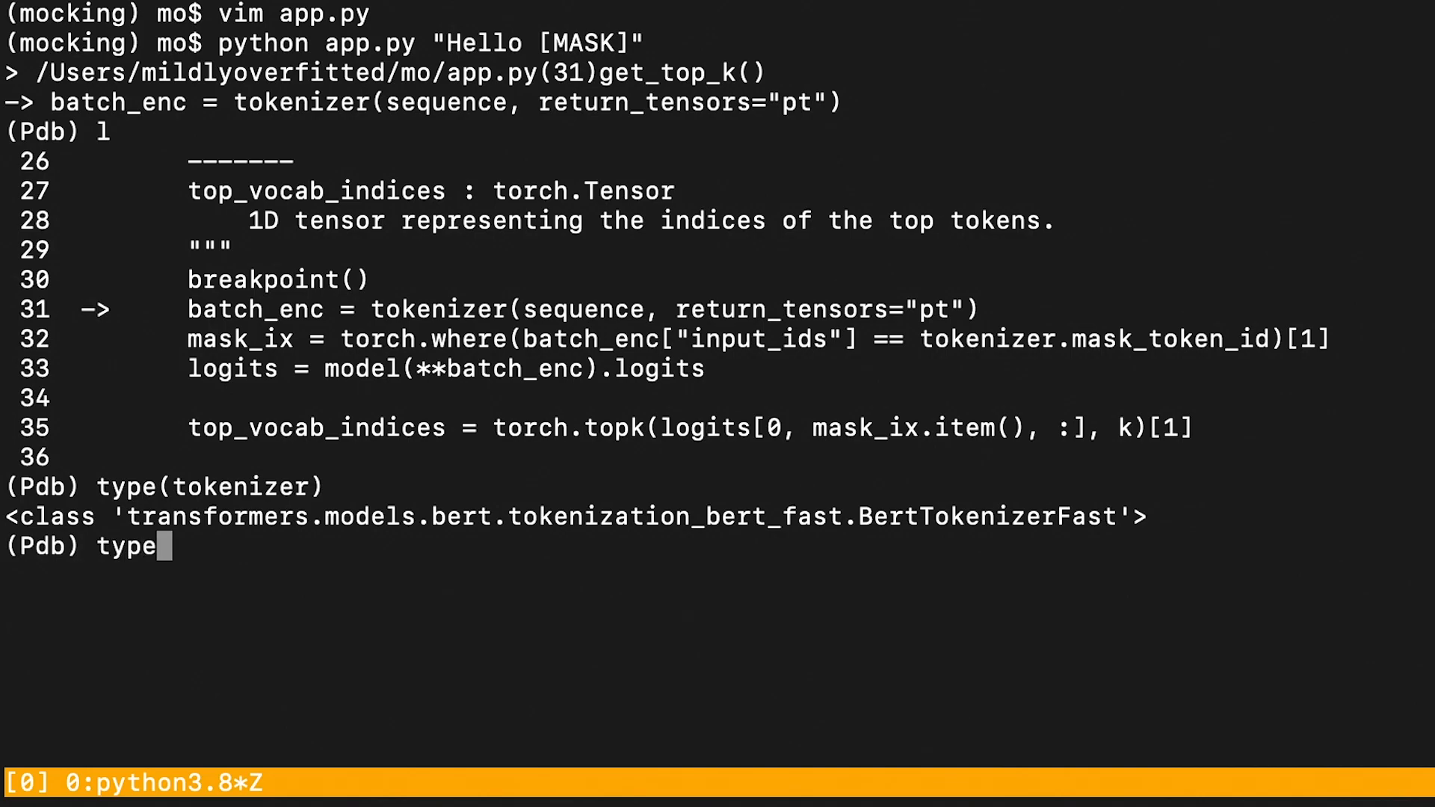
{"action": "type", "text": "(model)"}
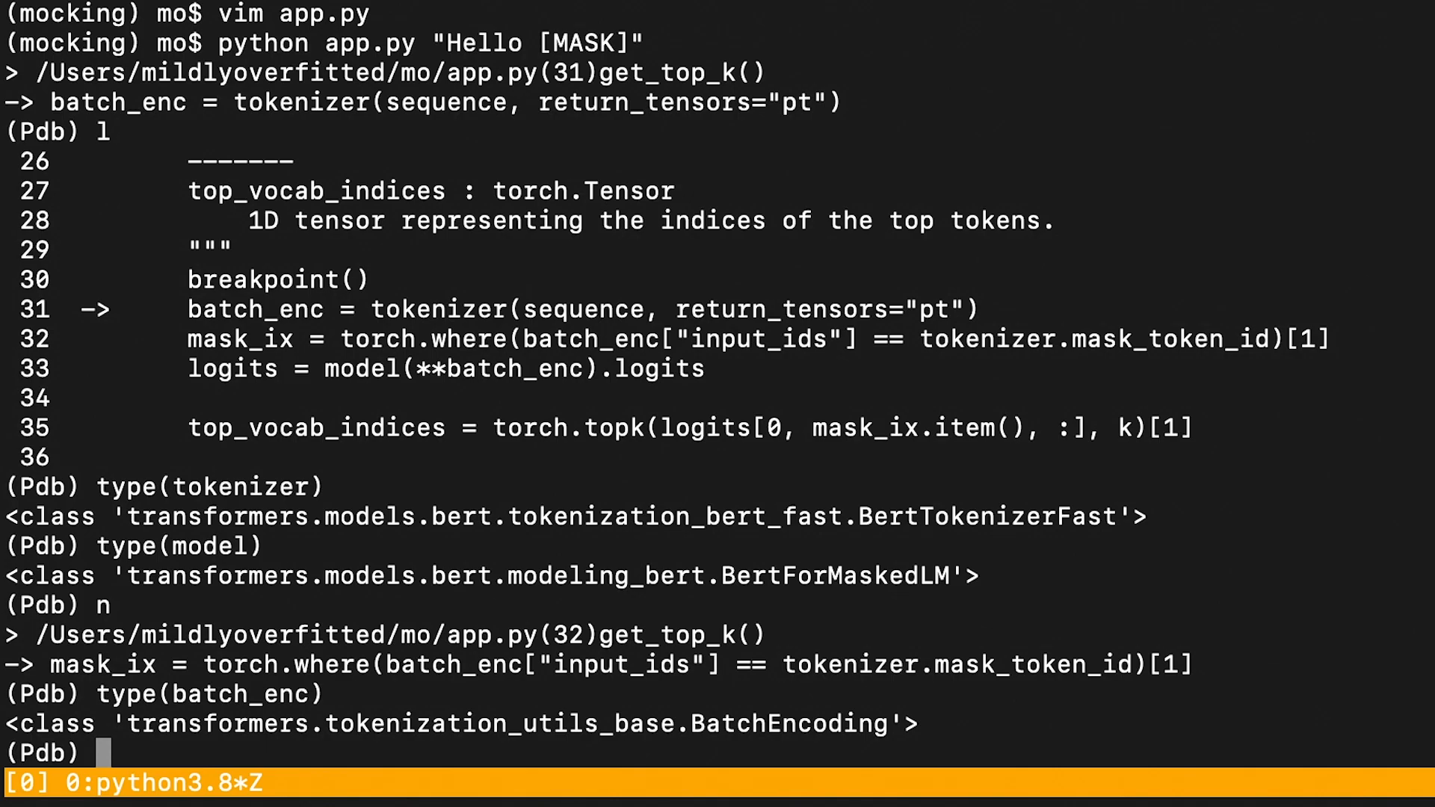
{"action": "type", "text": "tokeniz"}
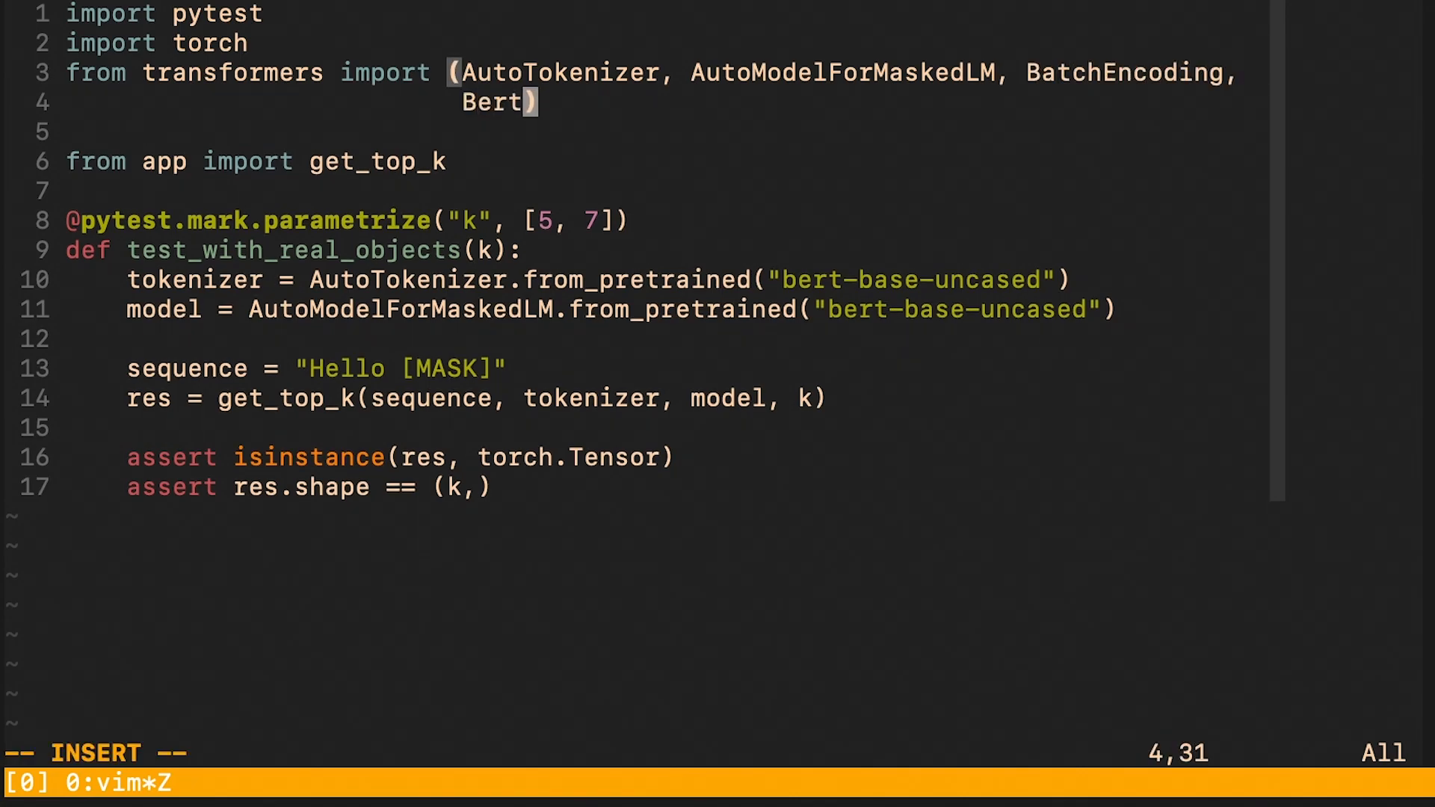
- Add BertForMaskedLM, BertTokenizerFast to the transformers import and import Mock from unittest.mock
{"action": "type", "text": "ForMaskedLM,"}
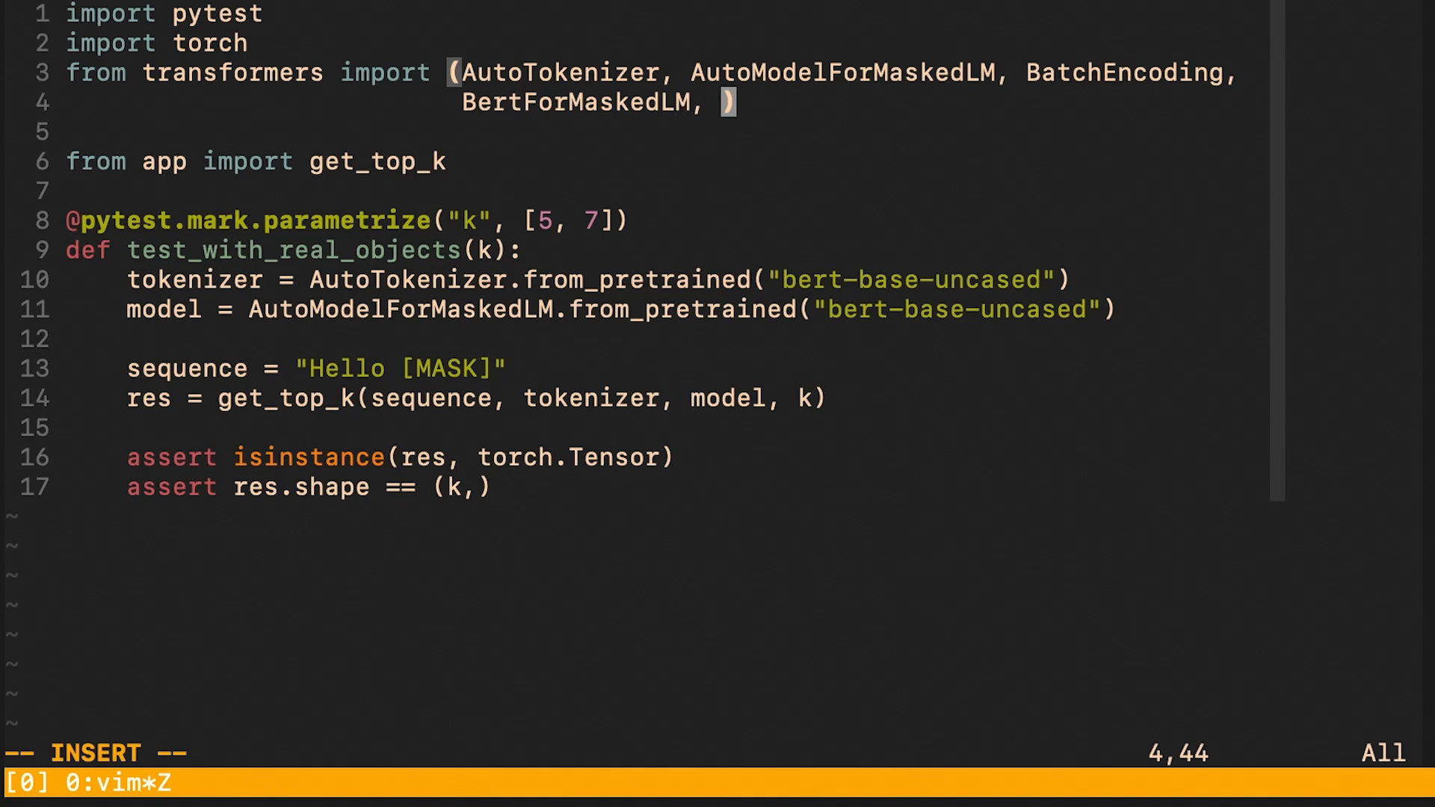
{"action": "type", "text": "BertTokenizerFast"}
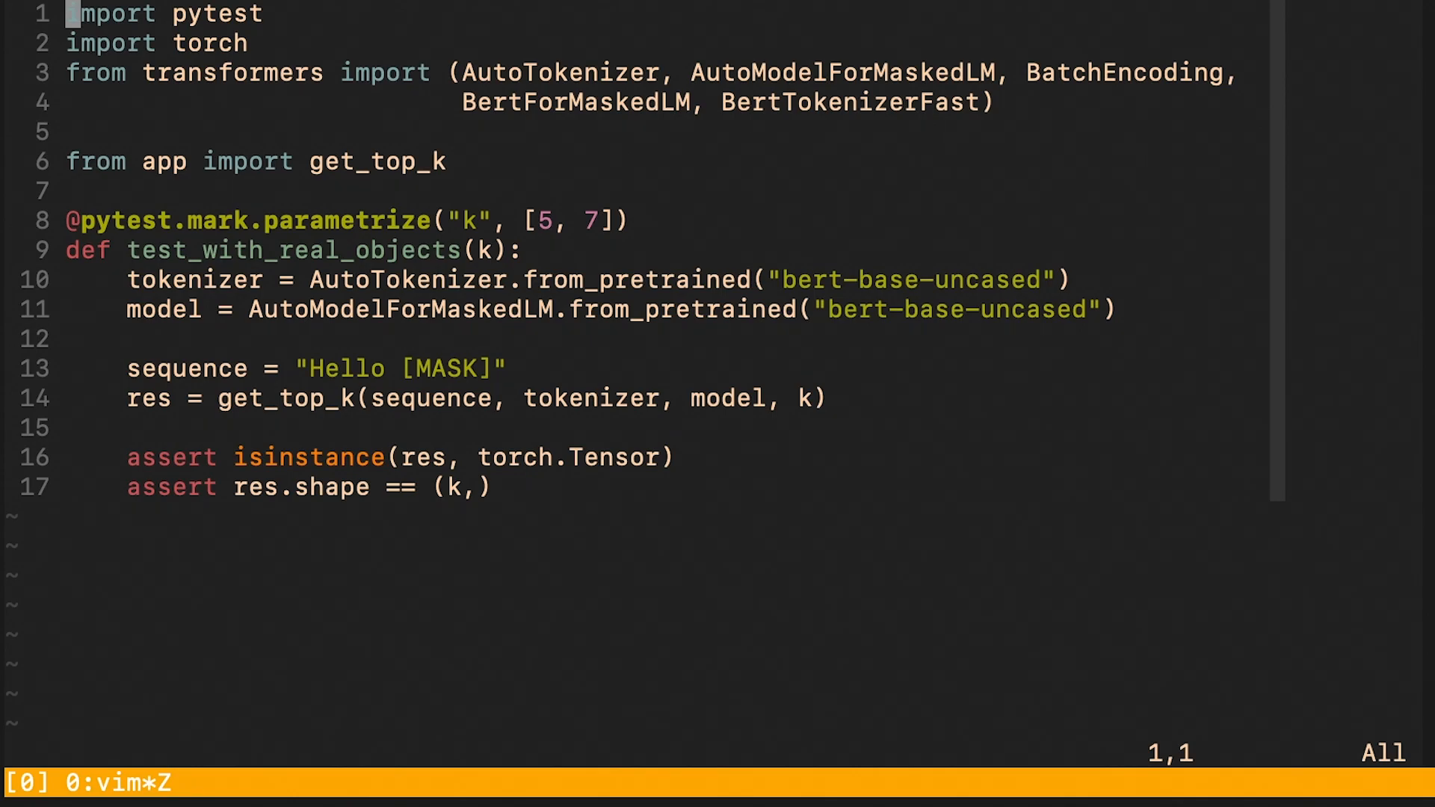
{"action": "type", "text": "from unittest.mock import Mock"}
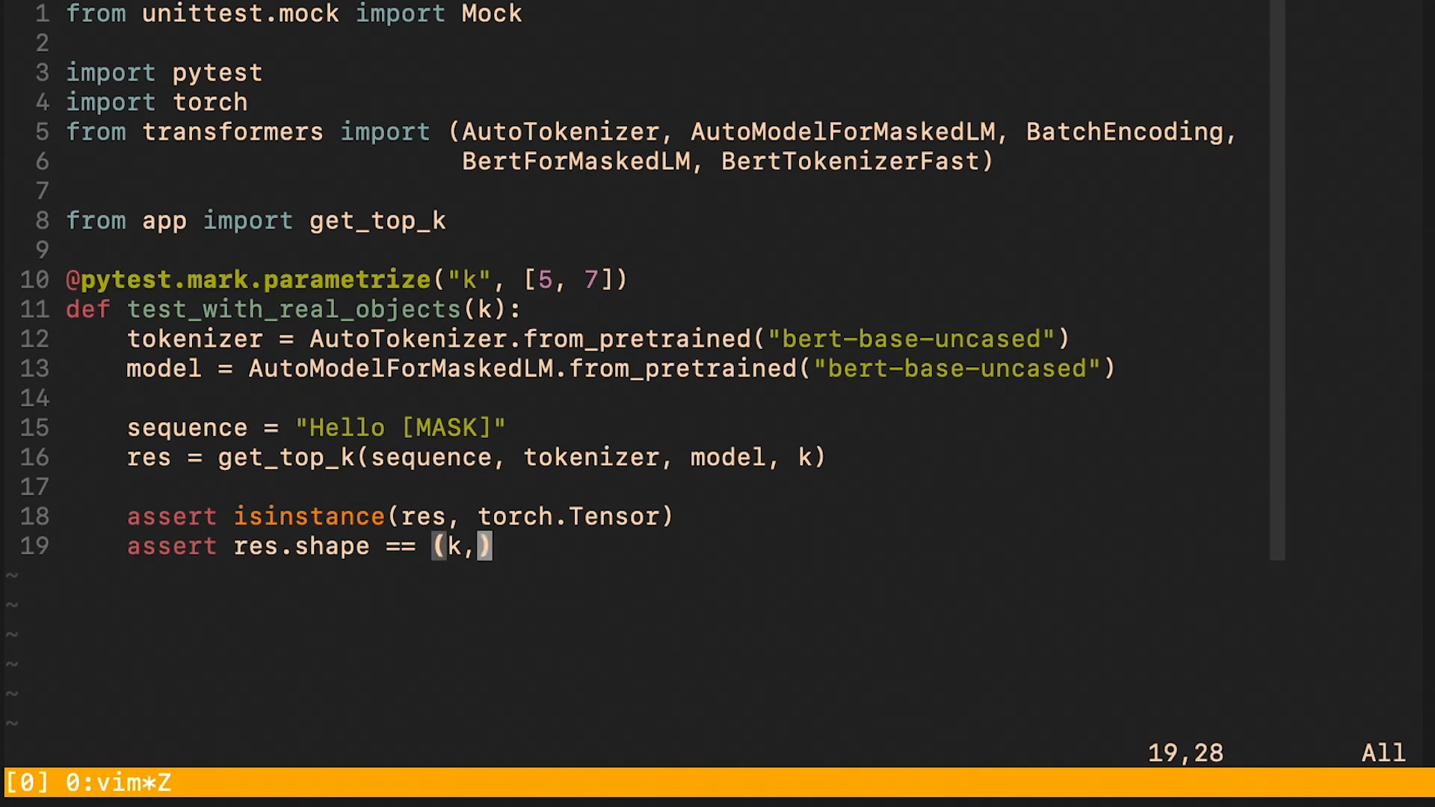
- Start test_with_mock_objects(k) parametrized on k=[5, 7] with sequence "Hello [MASK]"
{"action": "type", "text": "o"}
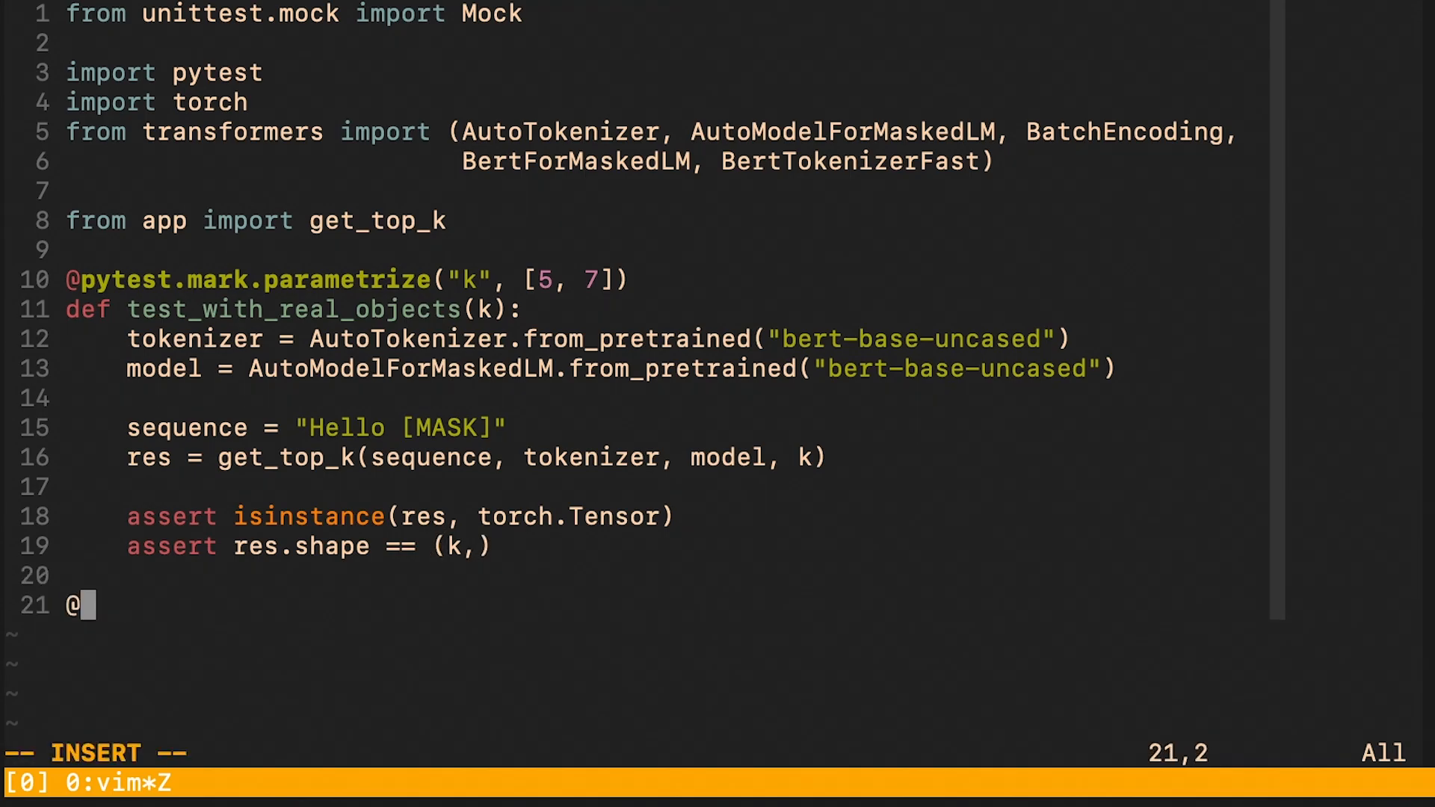
{"action": "type", "text": "pytest.mark.parametrize("}
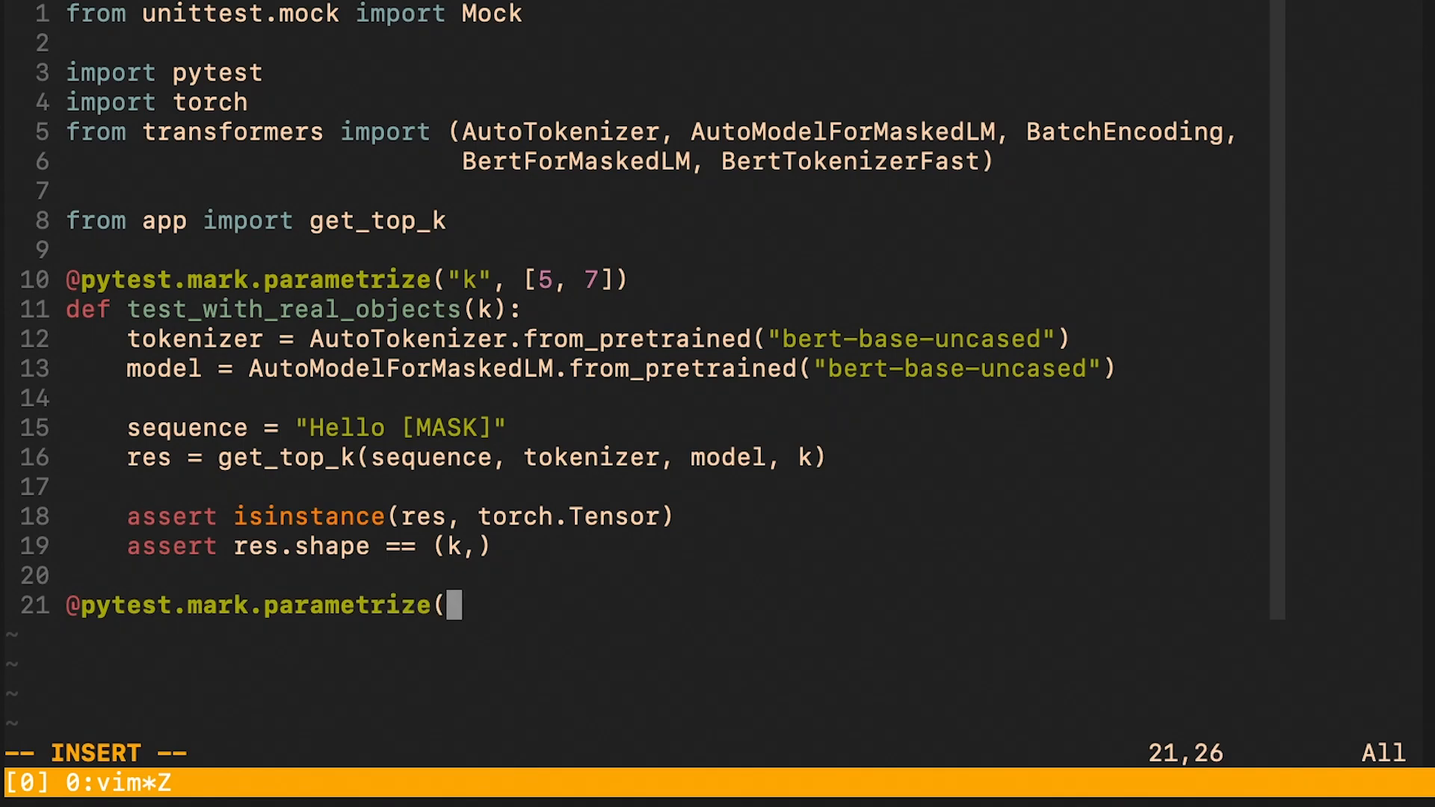
{"action": "type", "text": "\"k\", [5, 7])"}
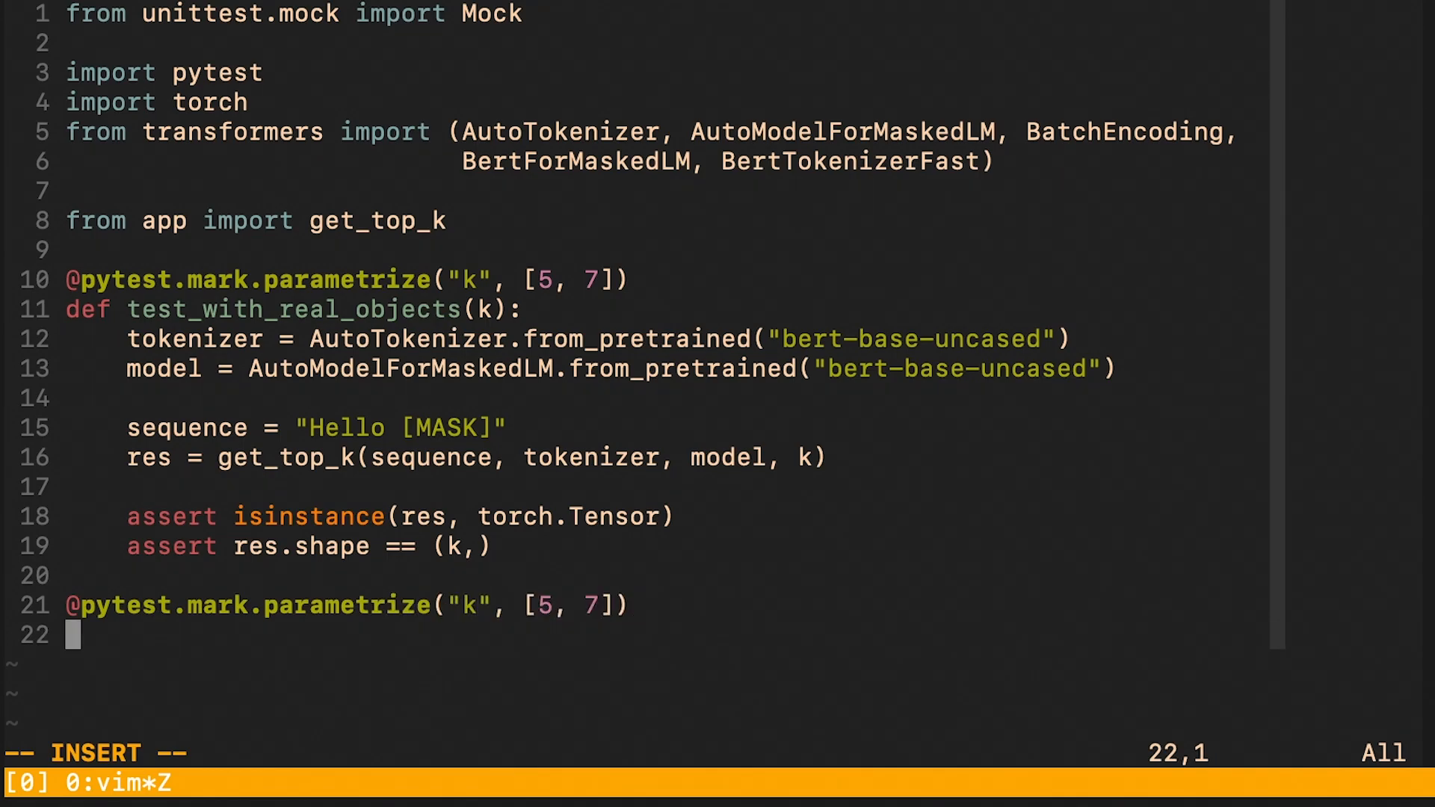
{"action": "type", "text": "def test_with_mock_objects(k):"}
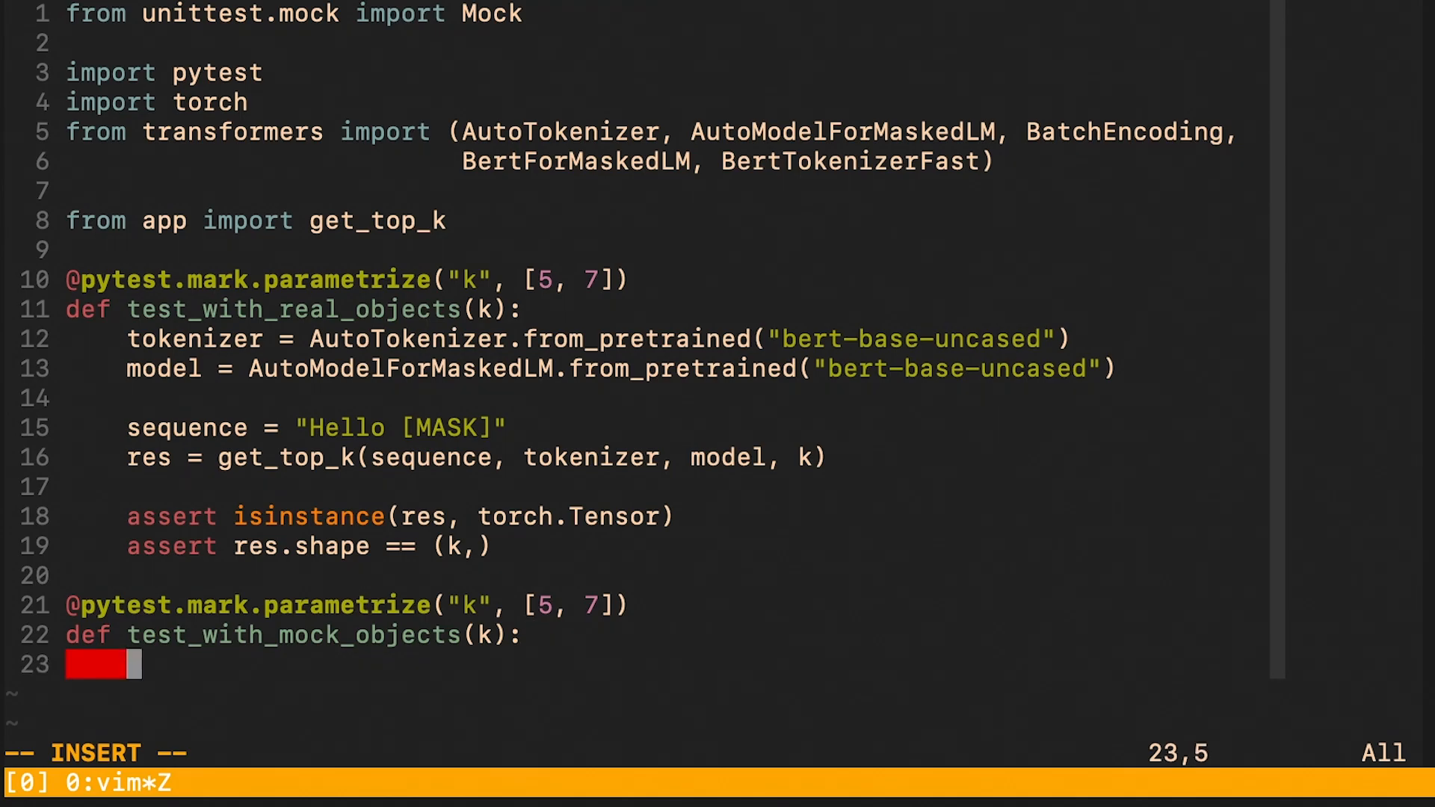
{"action": "type", "text": "sequence = \"Hello [M"}
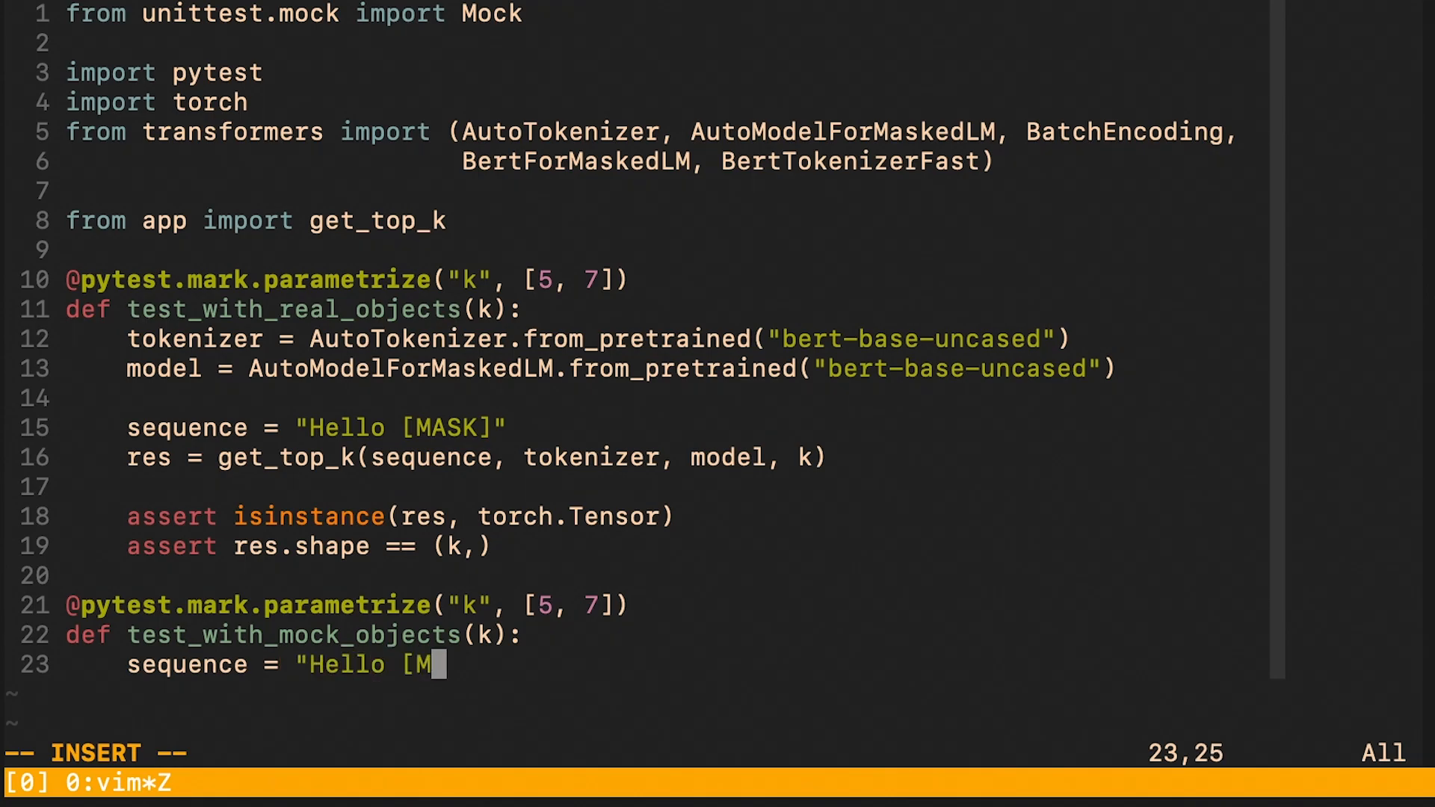
{"action": "type", "text": "ASK]\""}
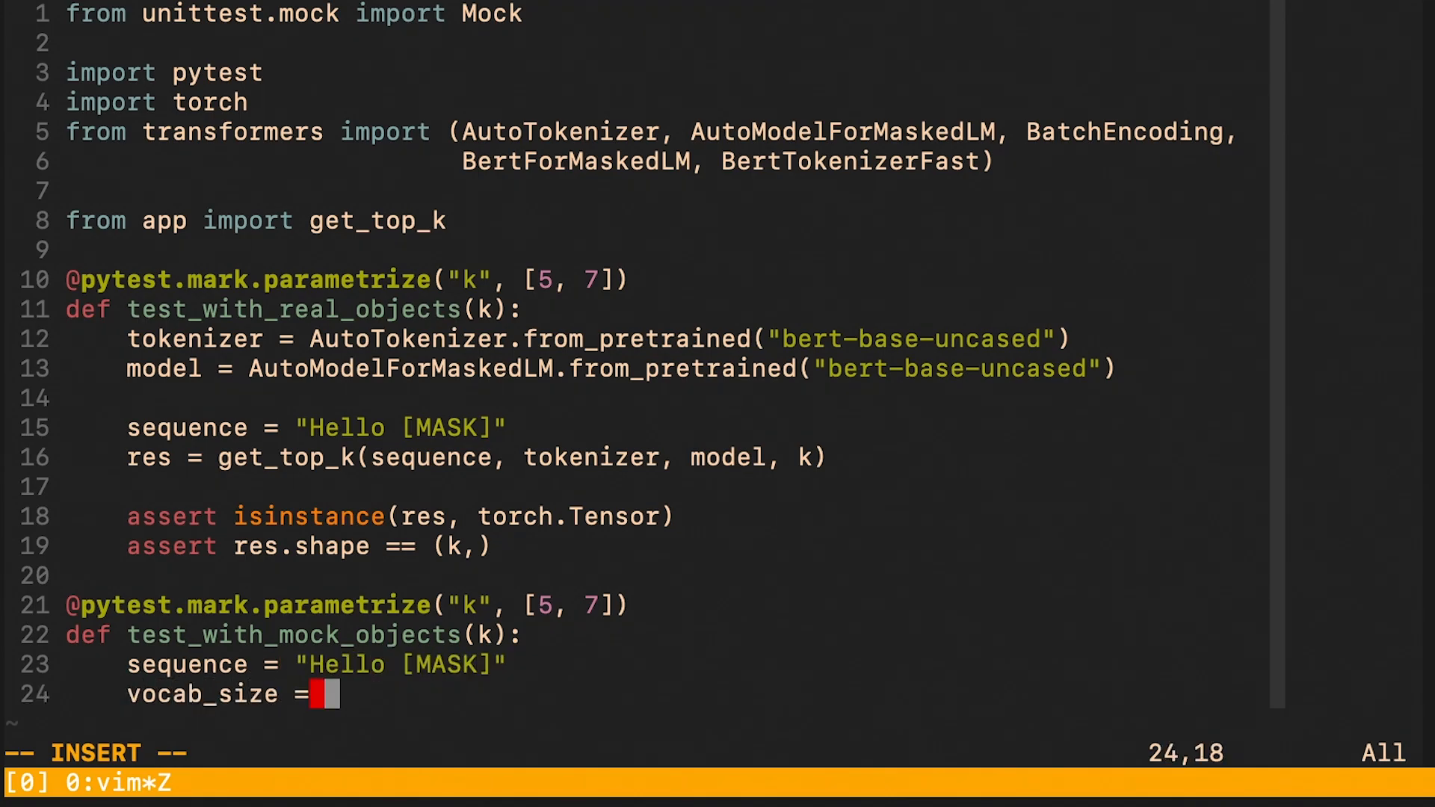
- Define vocab_size 1000, input_ids tensor [[101, 555, 103, 102]] and be = BatchEncoding(data=data)
{"action": "type", "text": "100"}
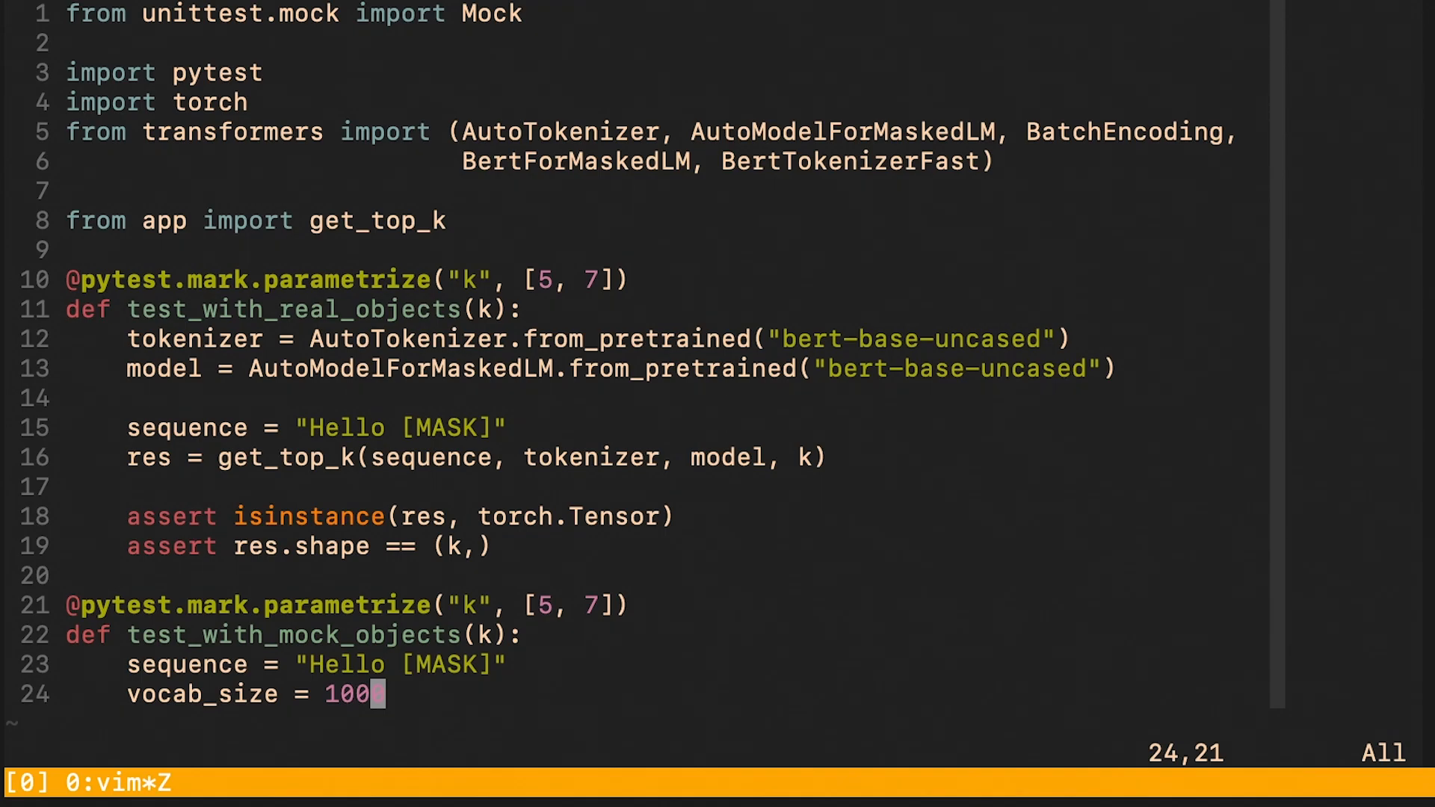
{"action": "type", "text": "0"}
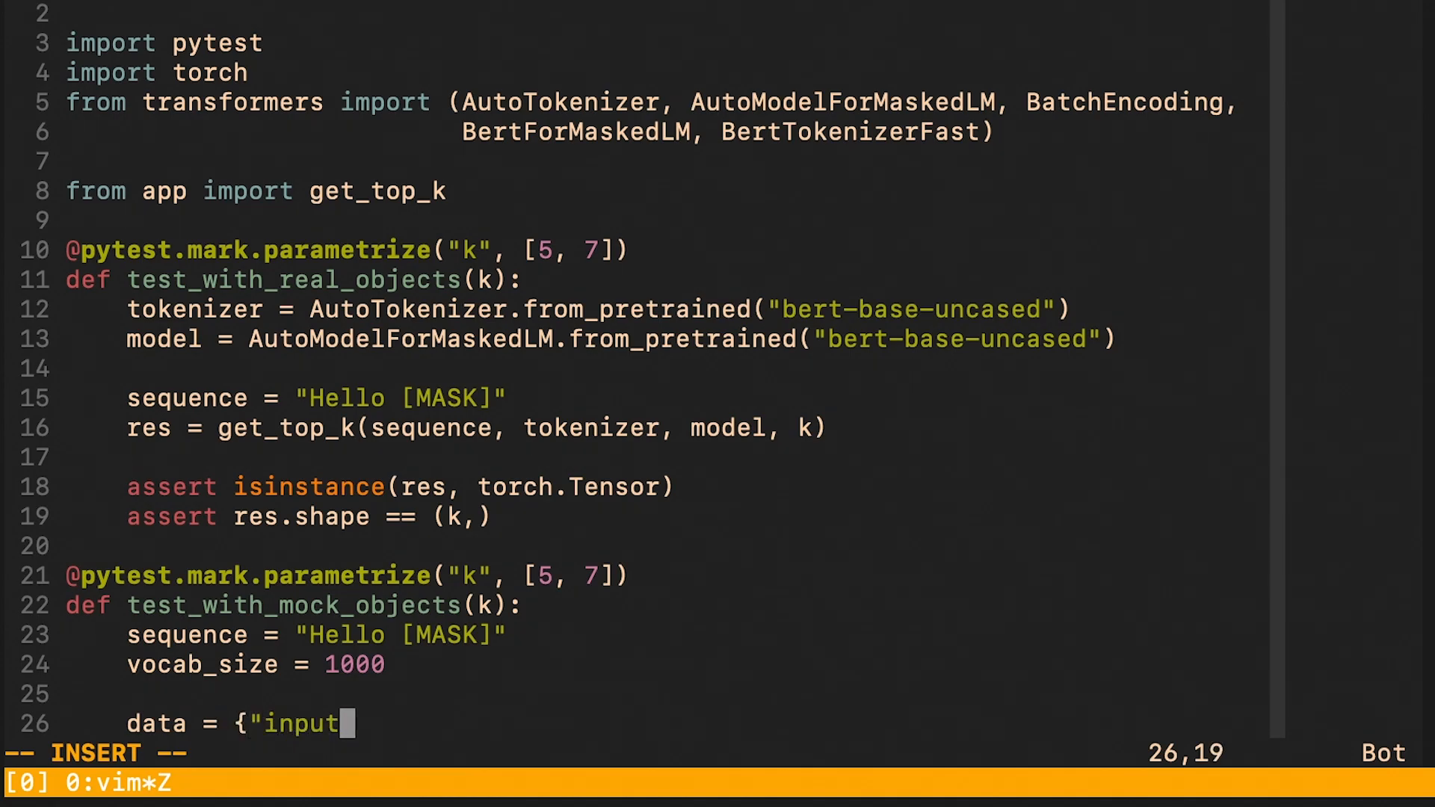
{"action": "type", "text": "_ids\": torch"}
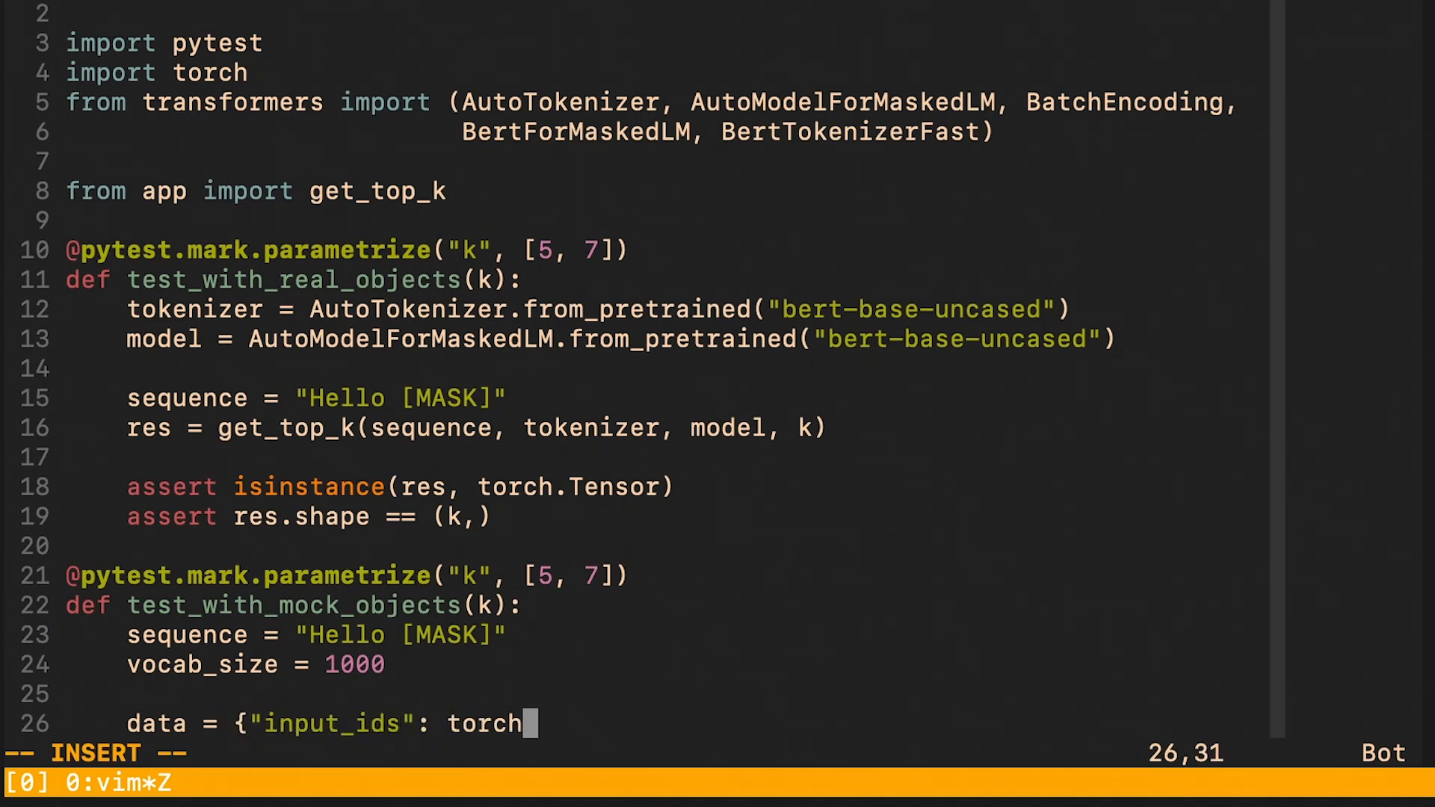
{"action": "type", "text": ".tensor([[101,"}
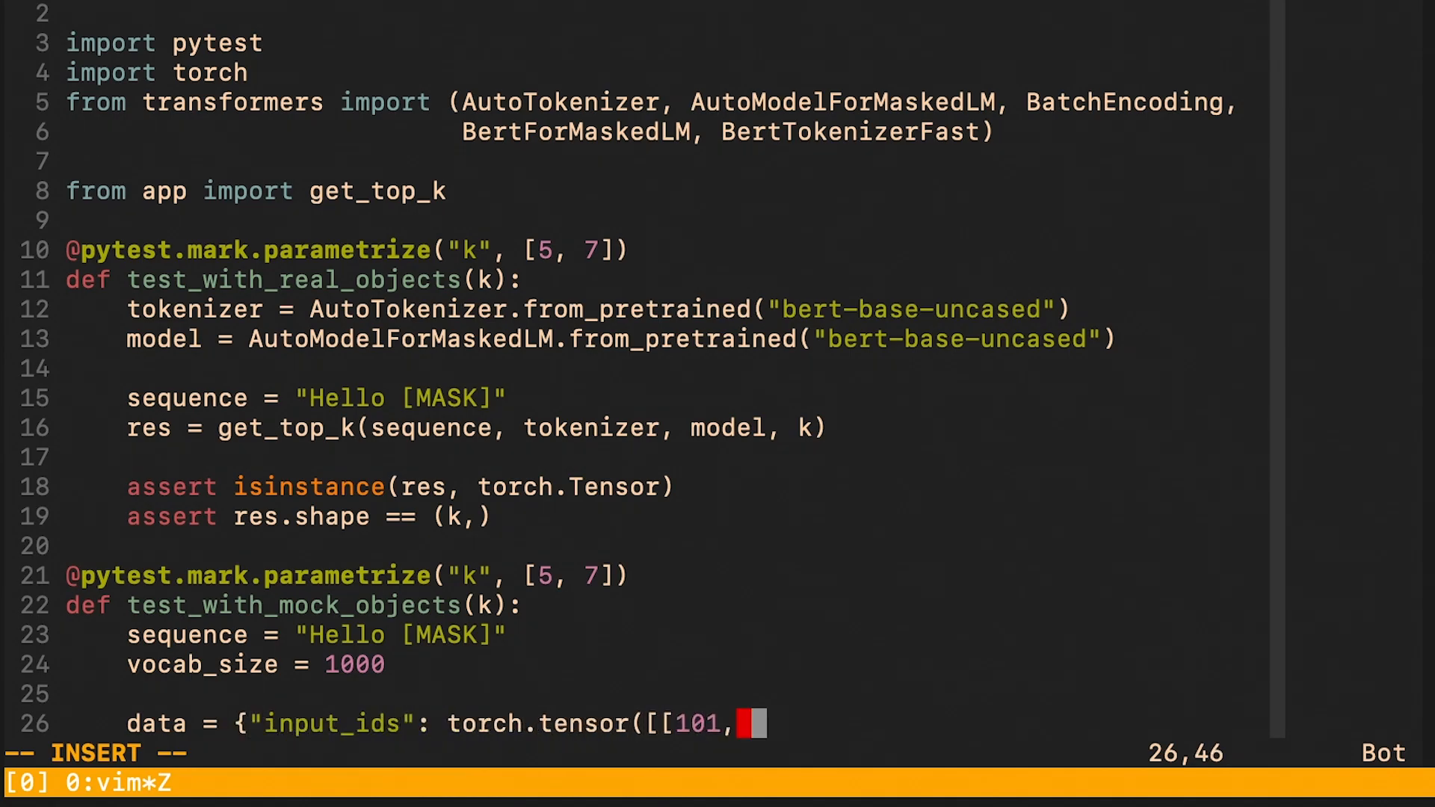
{"action": "type", "text": "555, 103"}
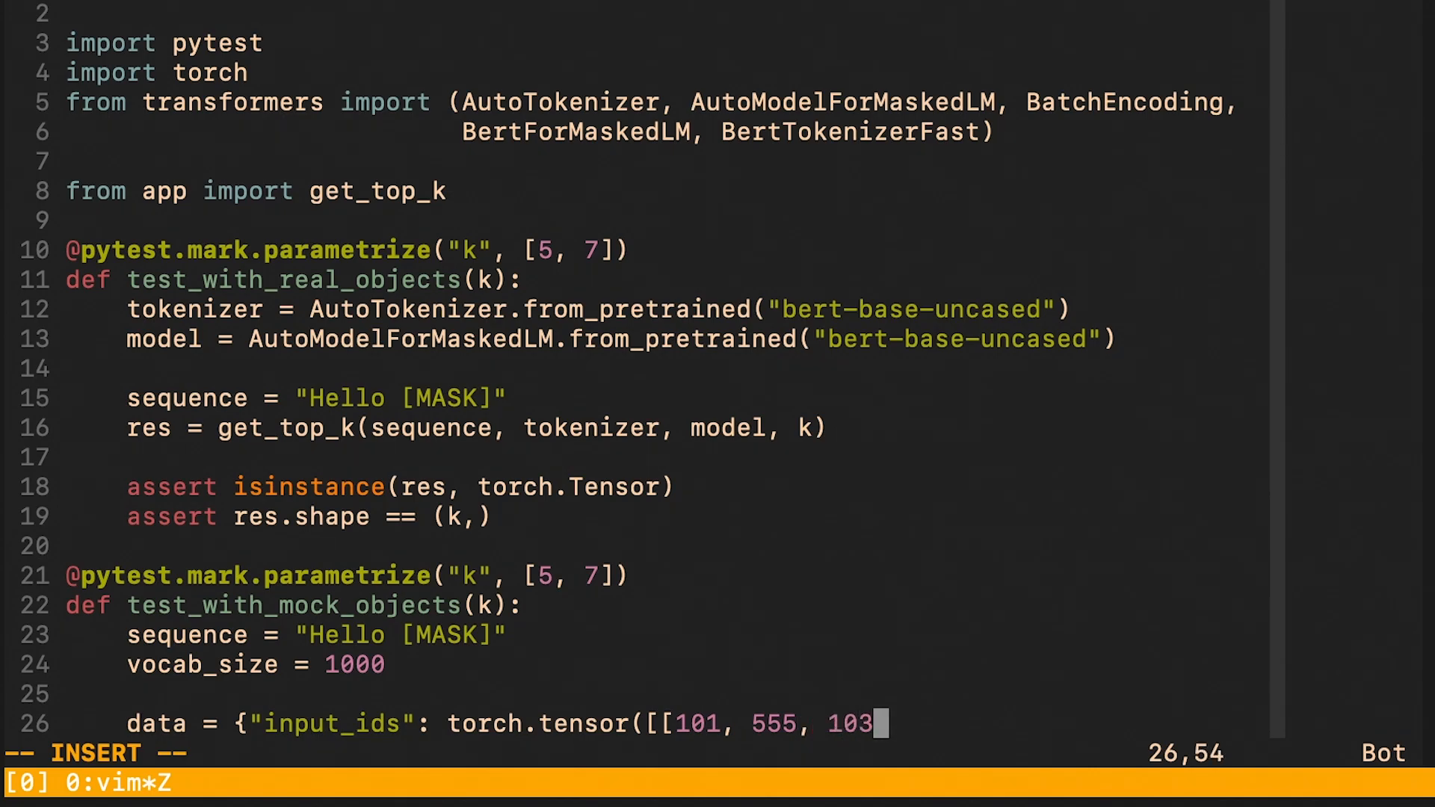
{"action": "type", "text": ", 102]])}"}
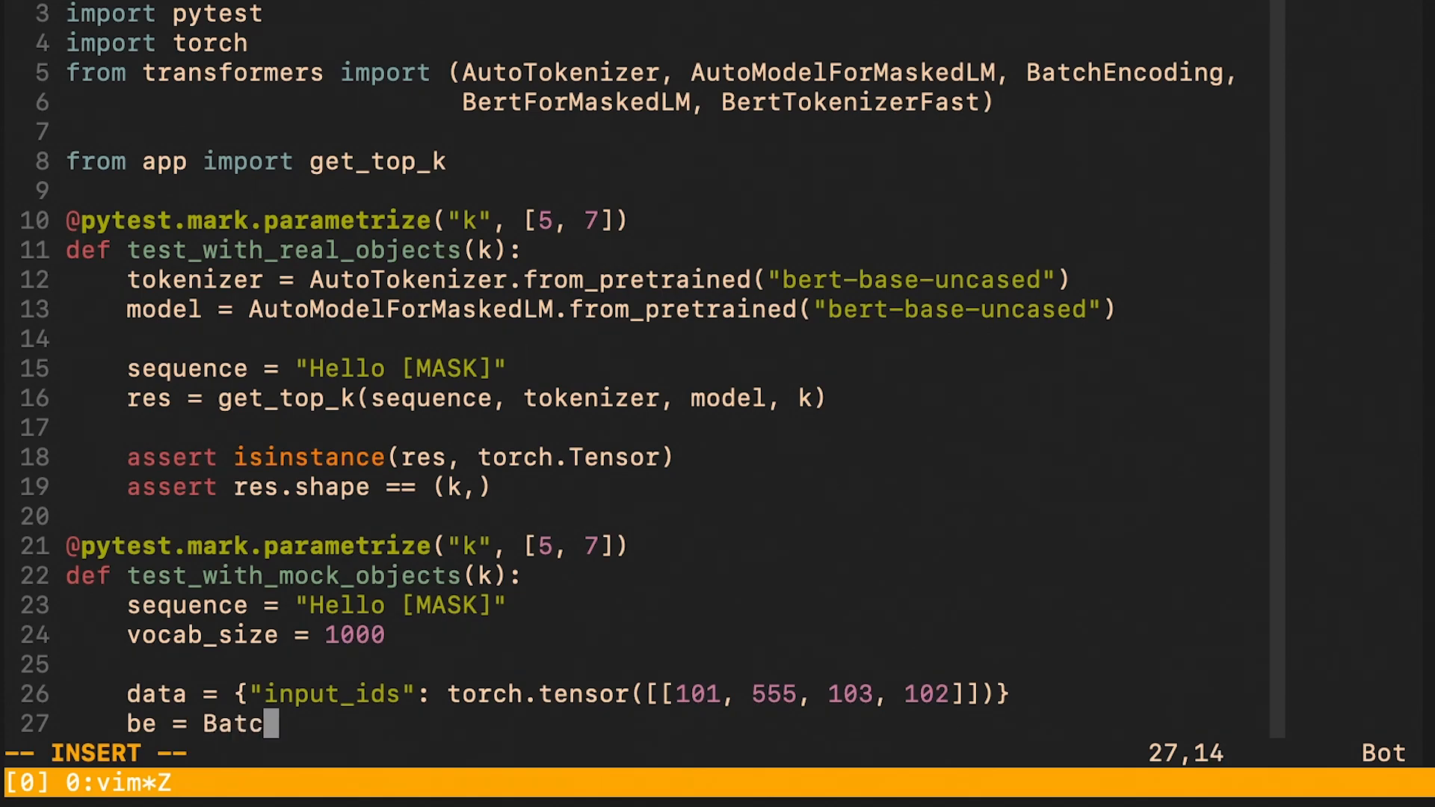
{"action": "type", "text": "hEncoding(data=data)"}
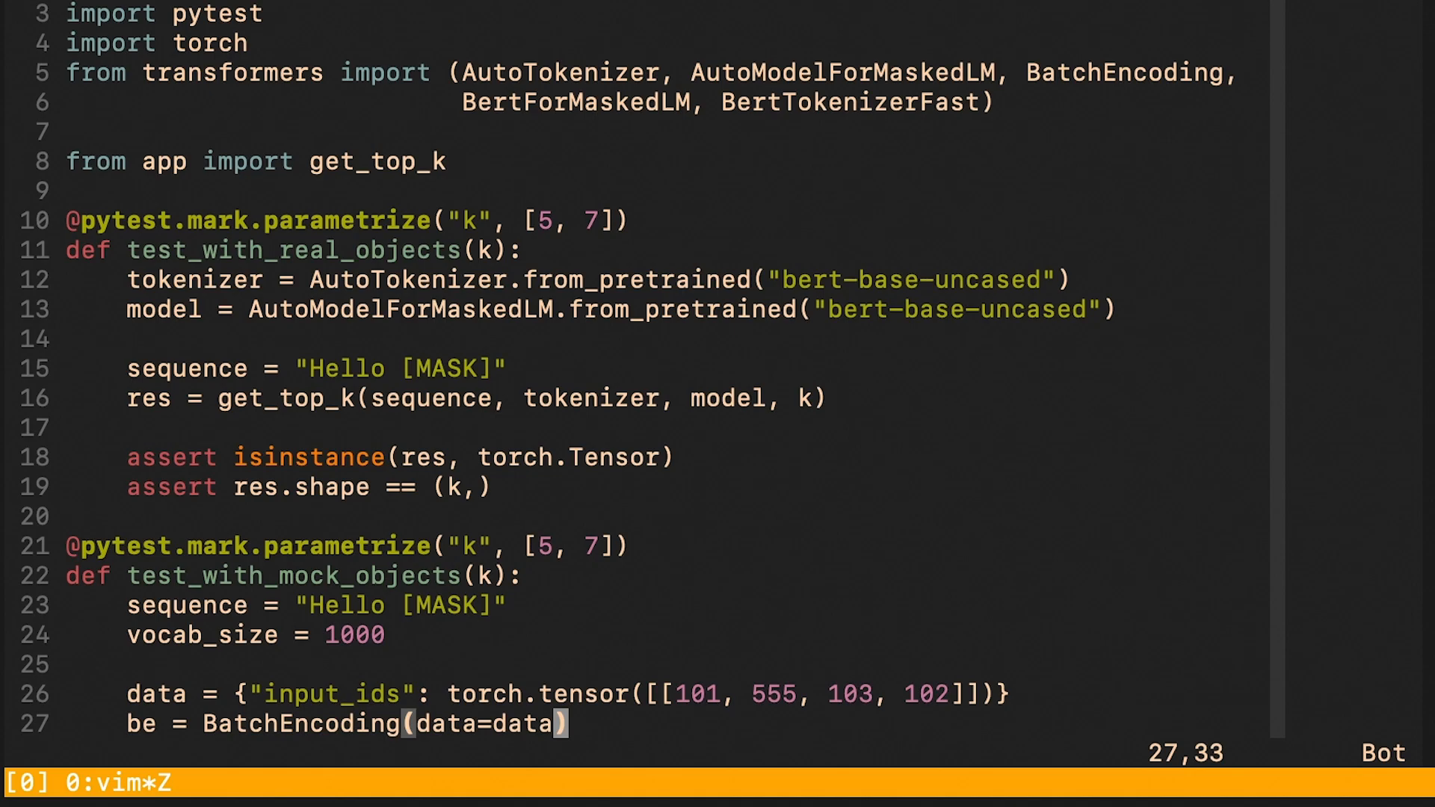
- Add logits = torch.rand(1, 4, vocab_size) and tokenizer_m = Mock(spec=BertTokenizerFast, ...)
{"action": "type", "text": "logits = torch.rand("}
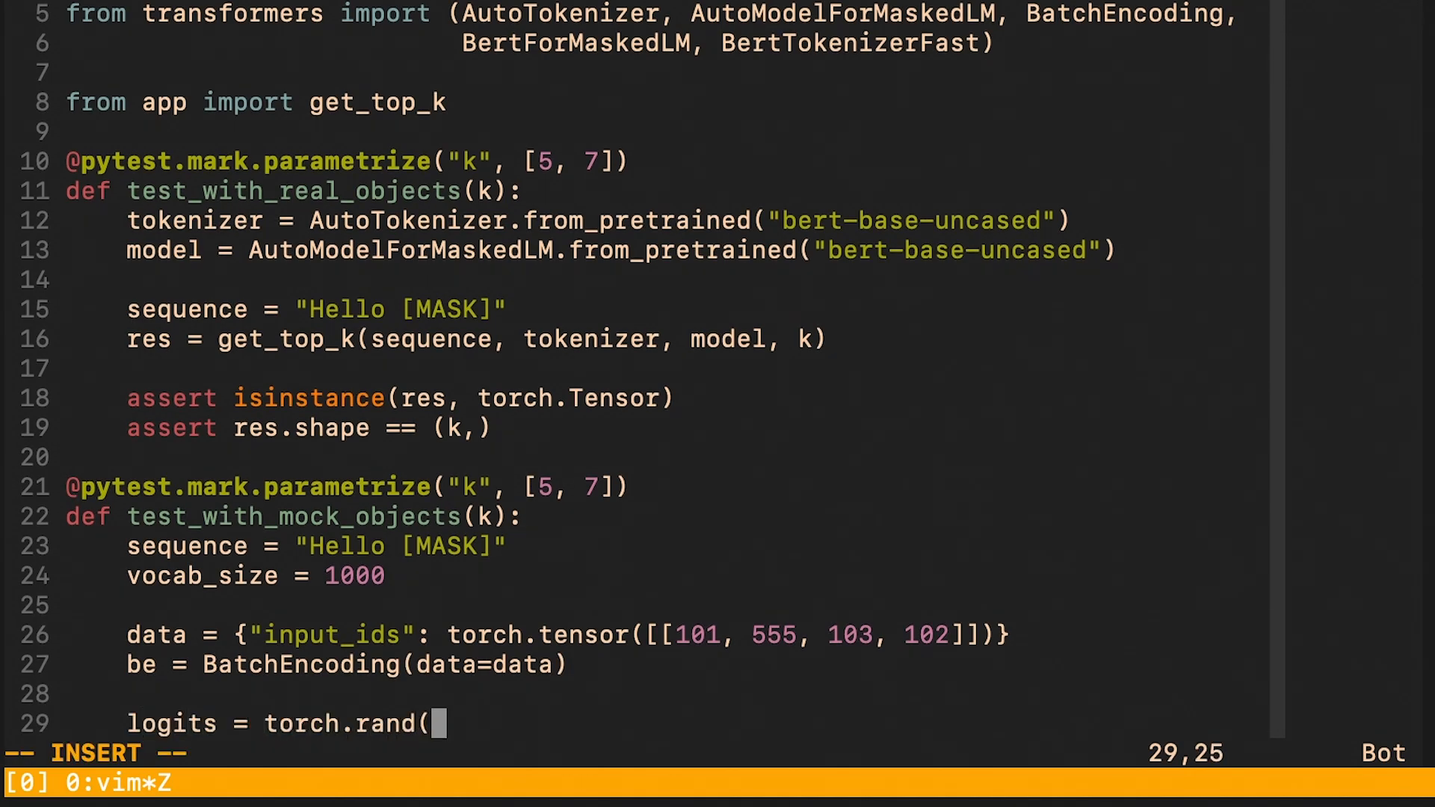
{"action": "type", "text": "1, 4, vocab_size)"}
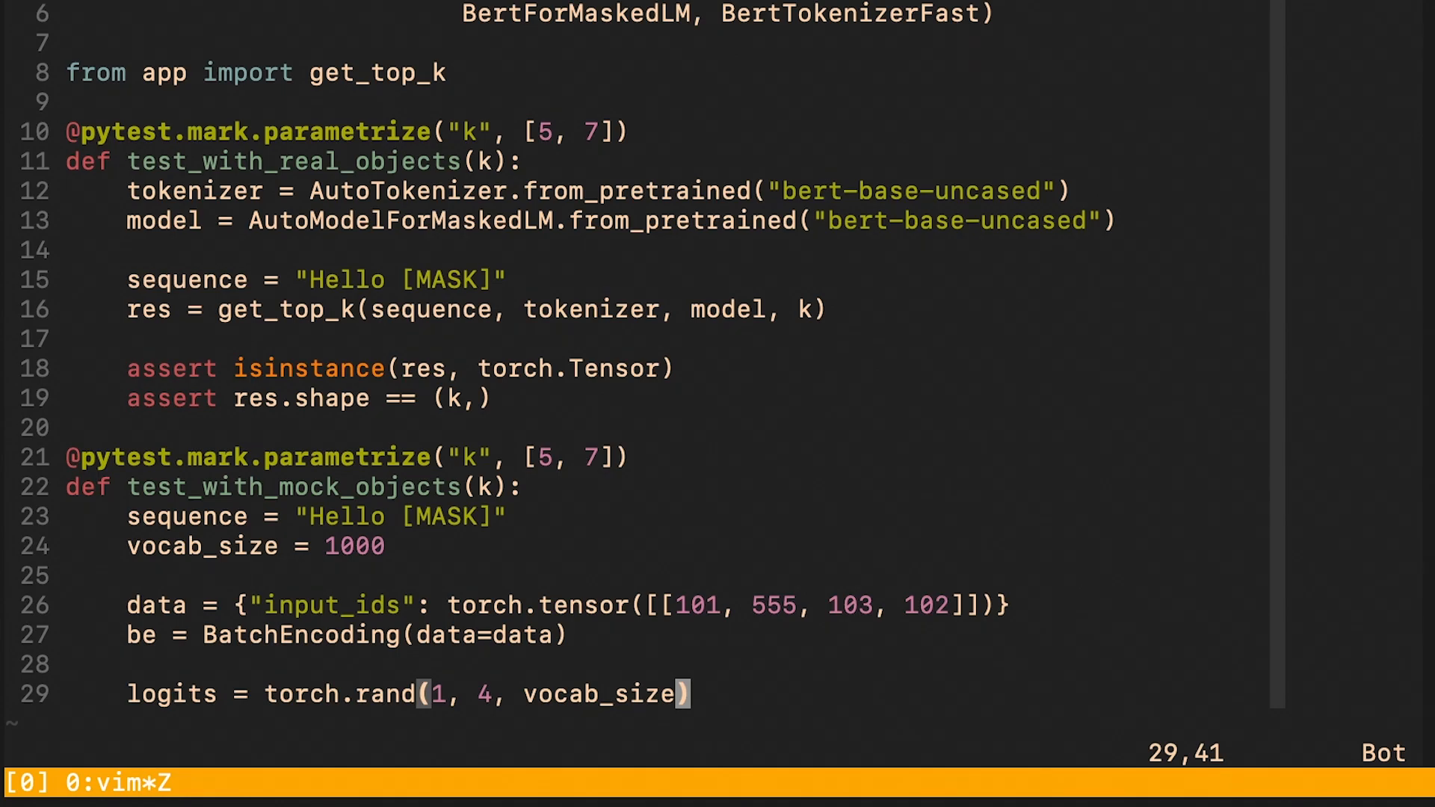
{"action": "type", "text": "tokenizer_"}
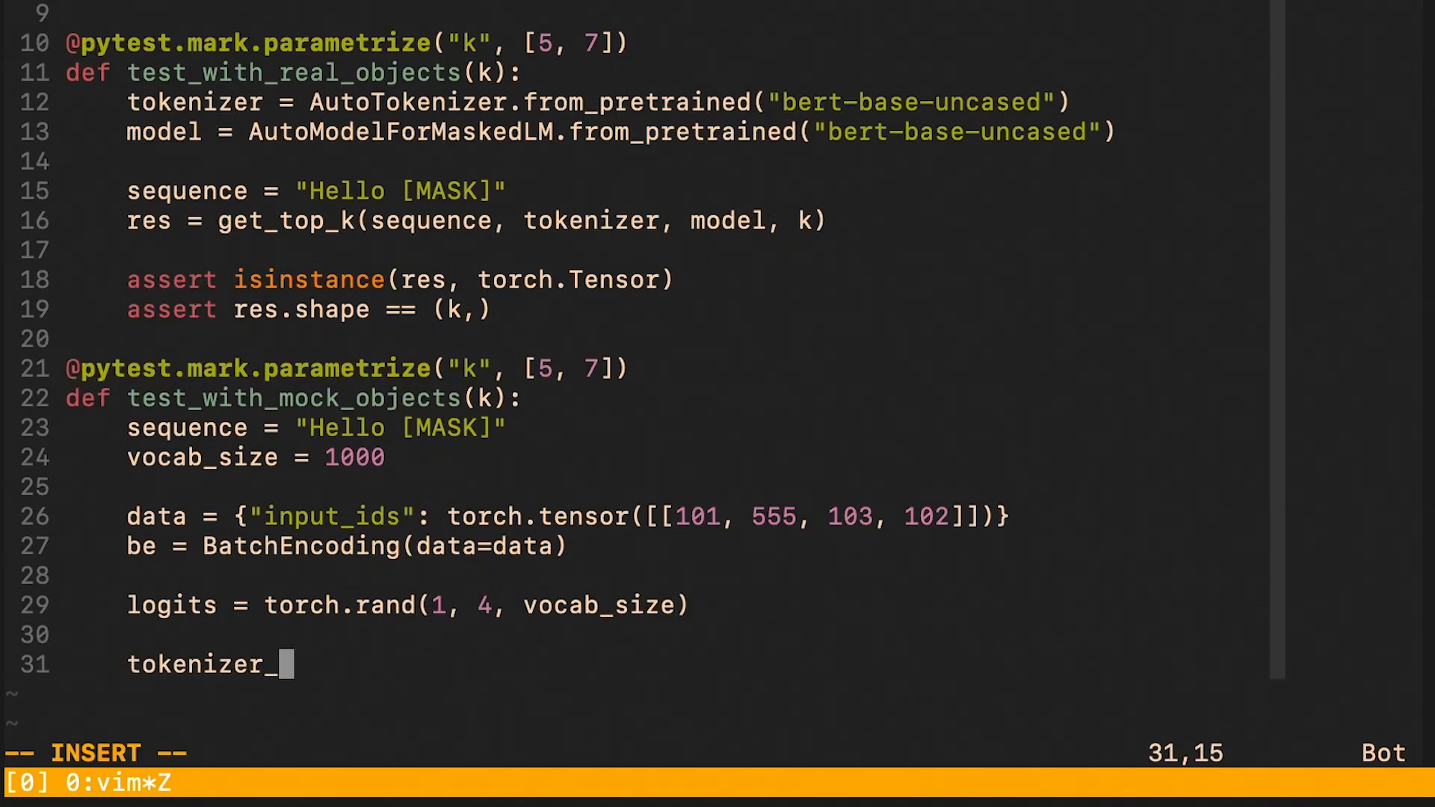
{"action": "type", "text": "m = Mock(spec=BertTokenizerF"}
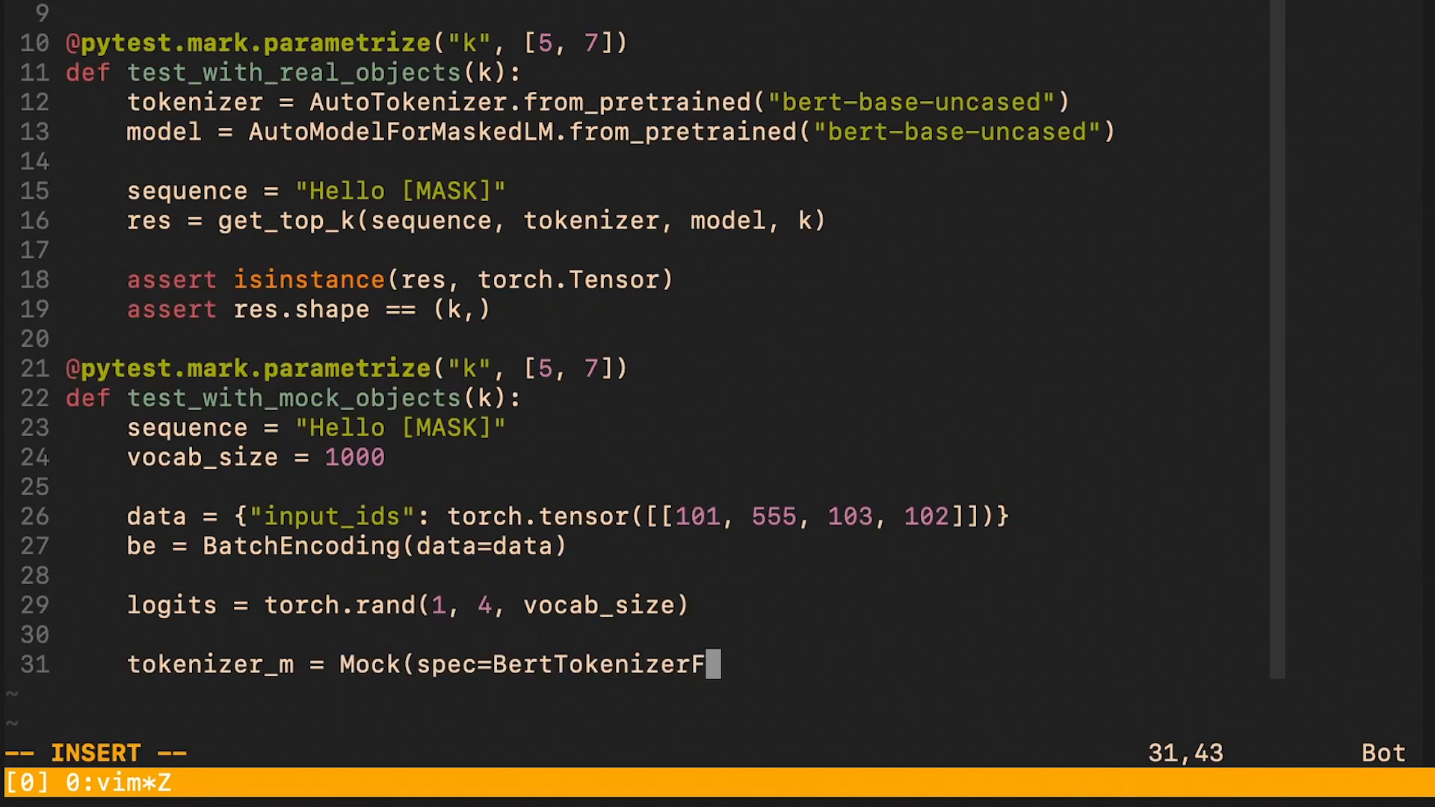
{"action": "type", "text": "ast,"}
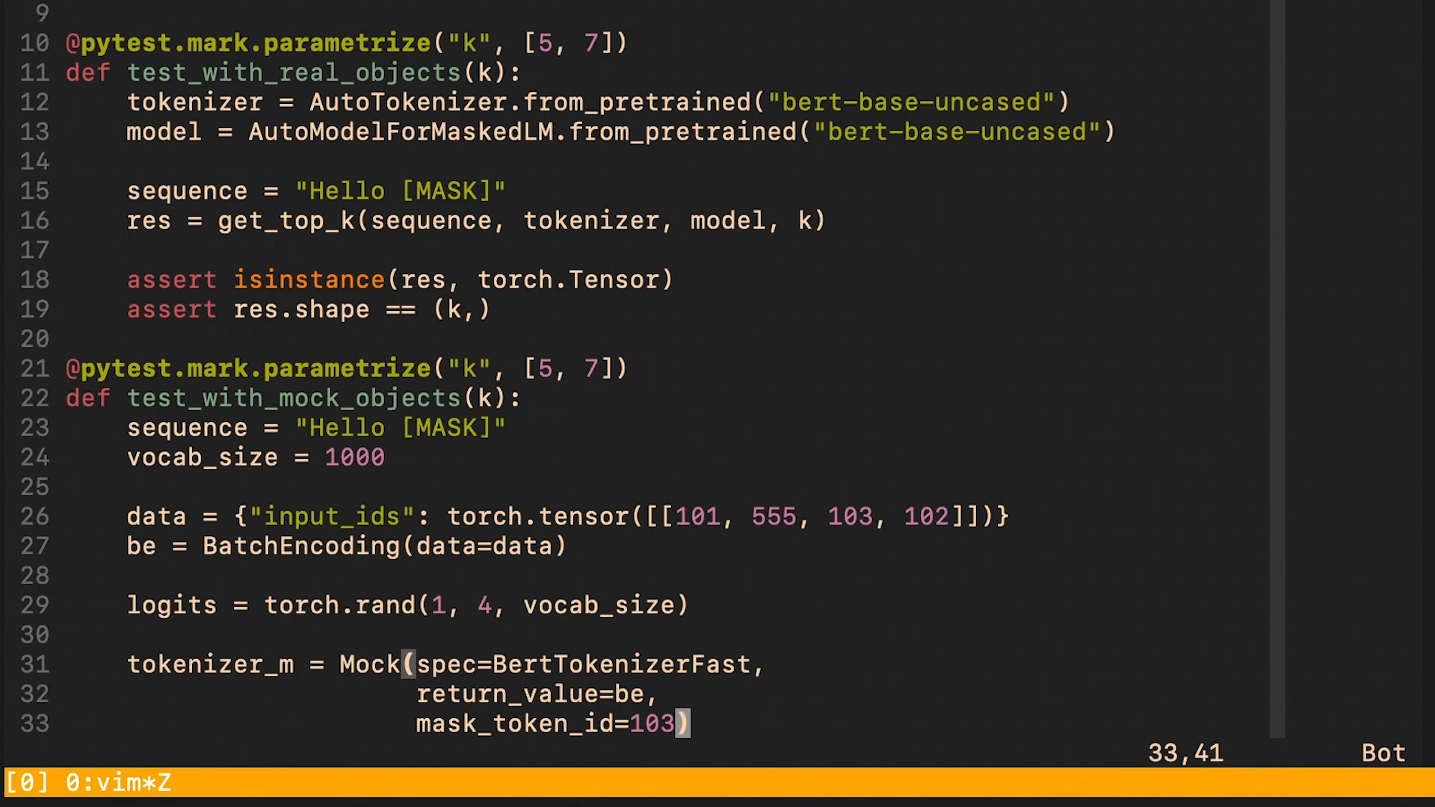
- Add model_m = Mock(spec=BertForMaskedLM) with model_m.return_value.logits = logits
{"action": "type", "text": "model_m = Moc"}
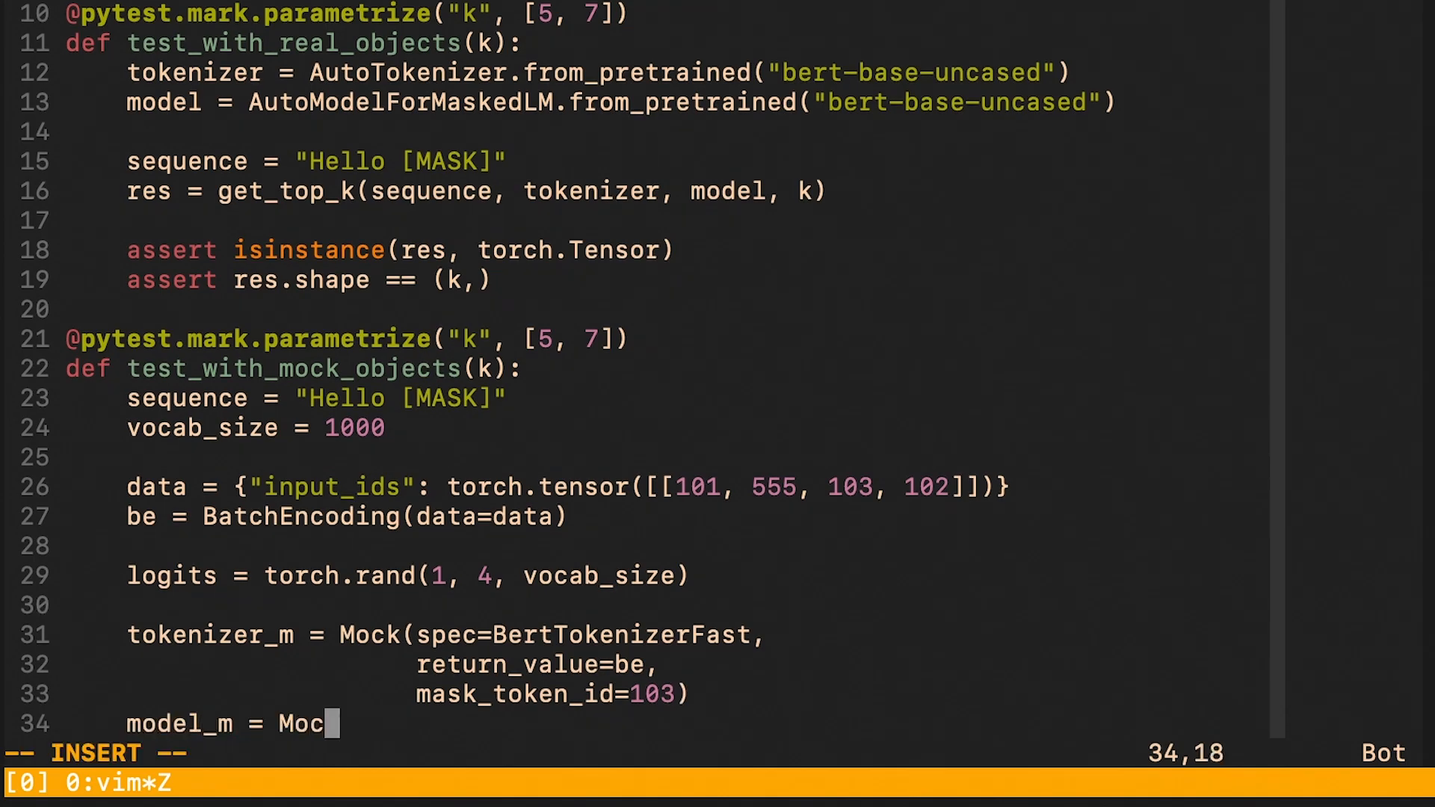
{"action": "type", "text": "k(spec=BertForMaskedLM"}
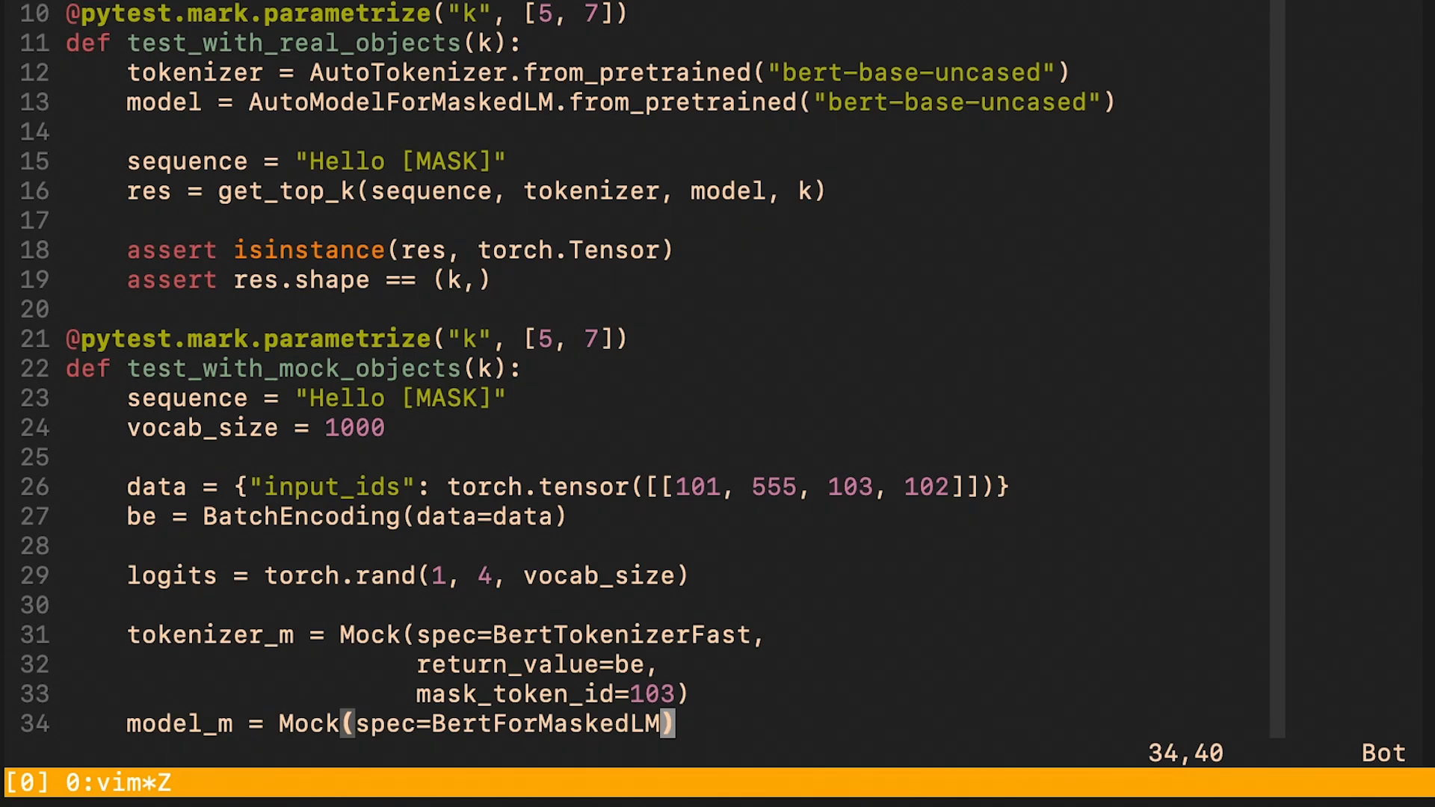
{"action": "type", "text": "model_m.return_val"}
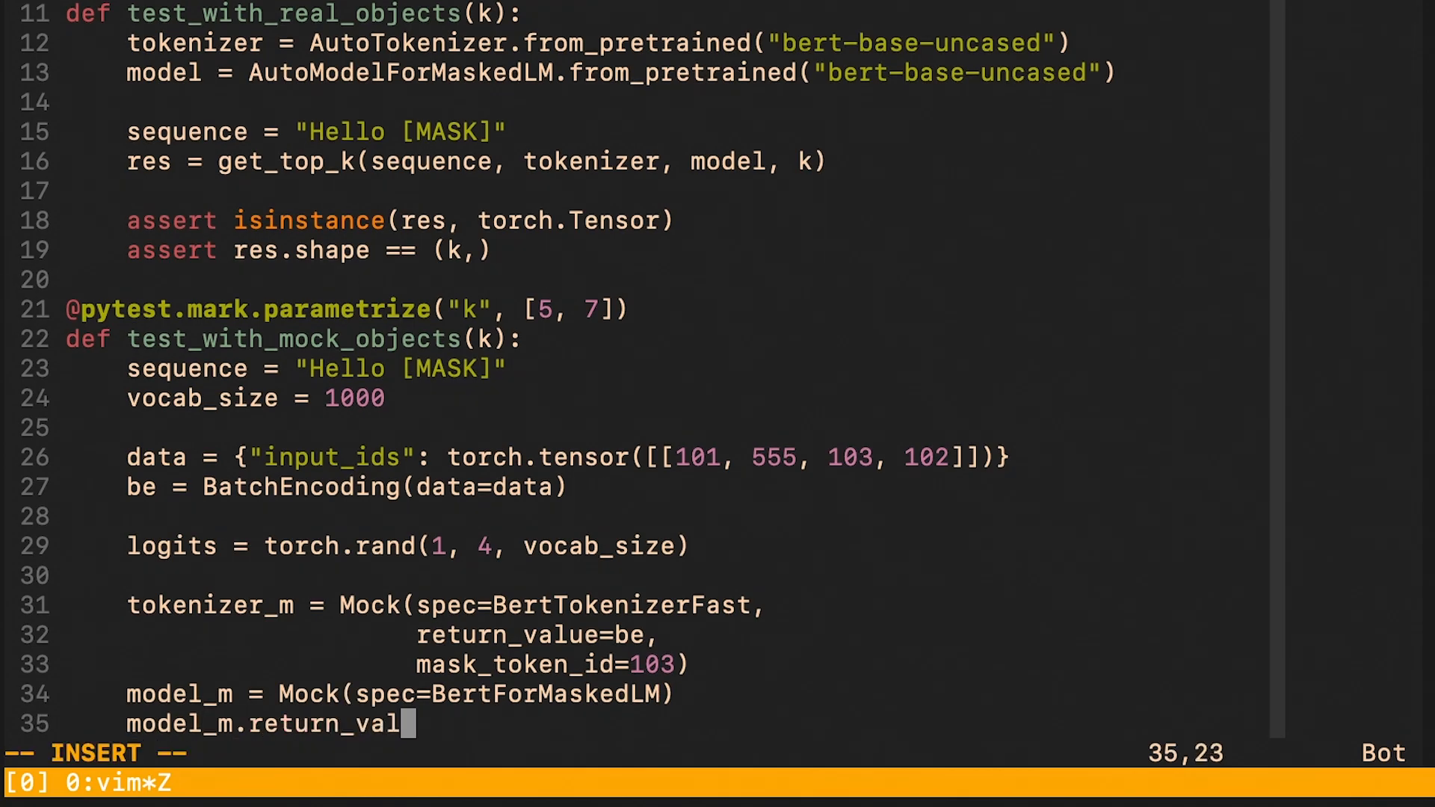
{"action": "type", "text": "ue.logits = logits"}
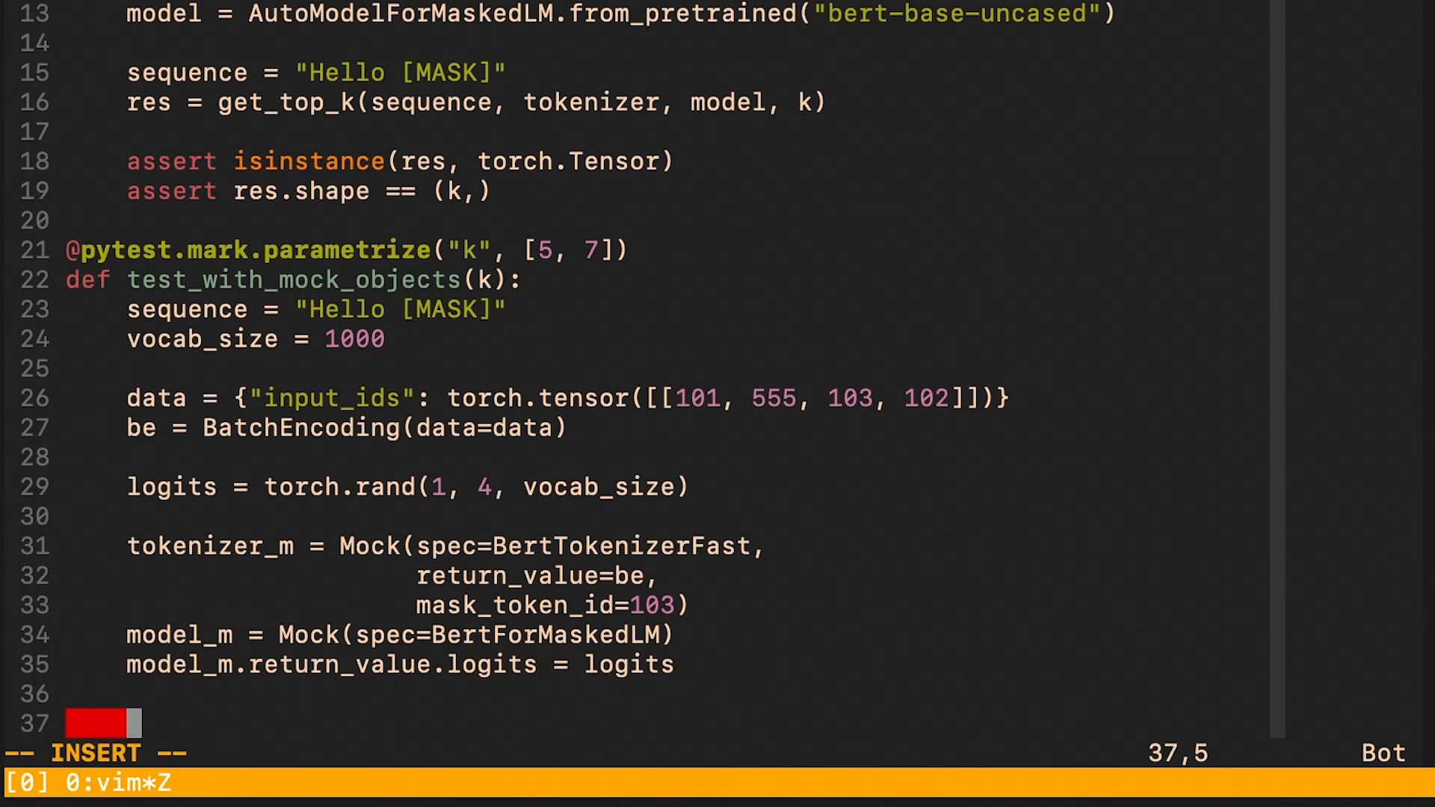
- Write res = get_top_k(sequence, tokenizer_m, model_m, k=k) in the mock test
{"action": "type", "text": "res = get_top_k(sequence,"}
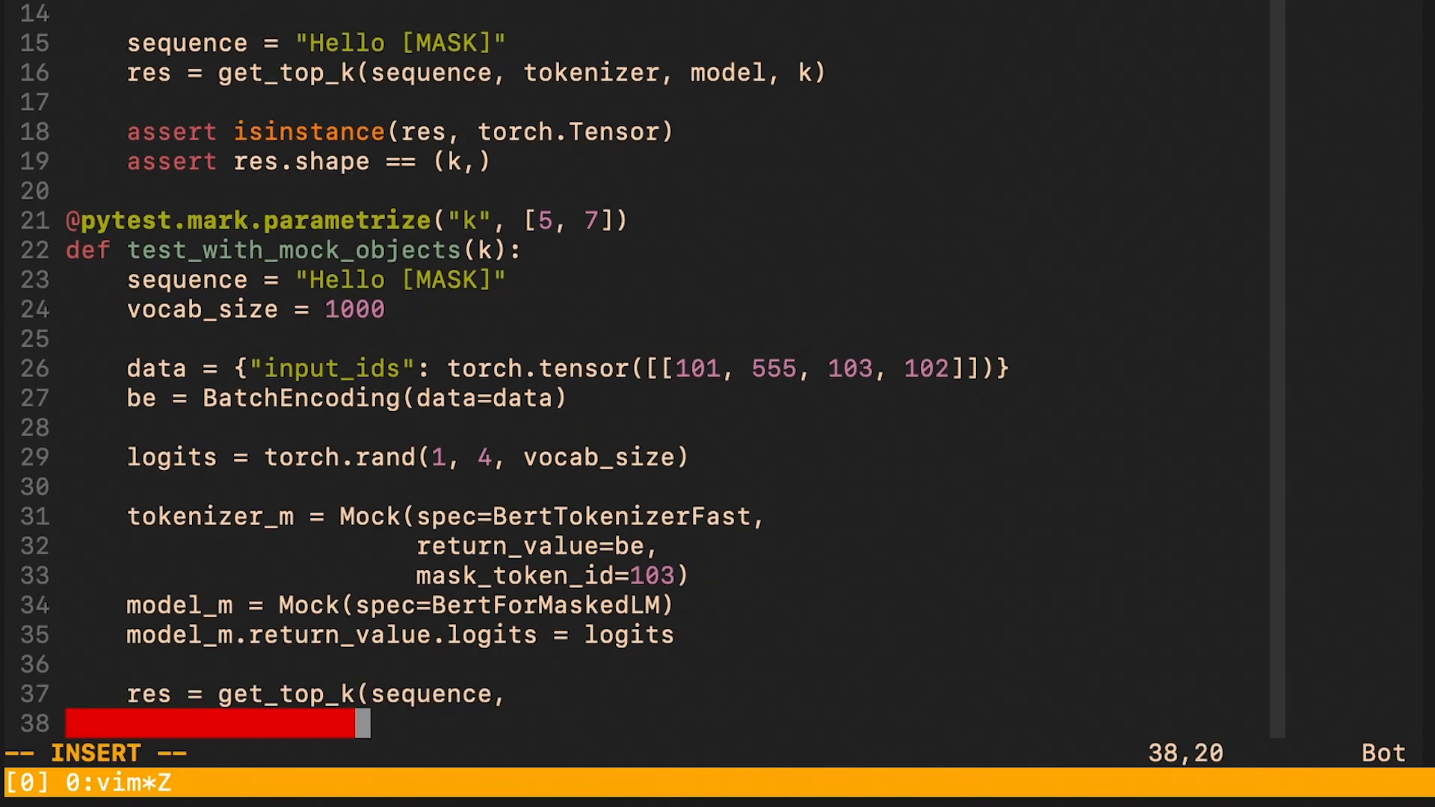
{"action": "type", "text": "tokenizer_m,"}
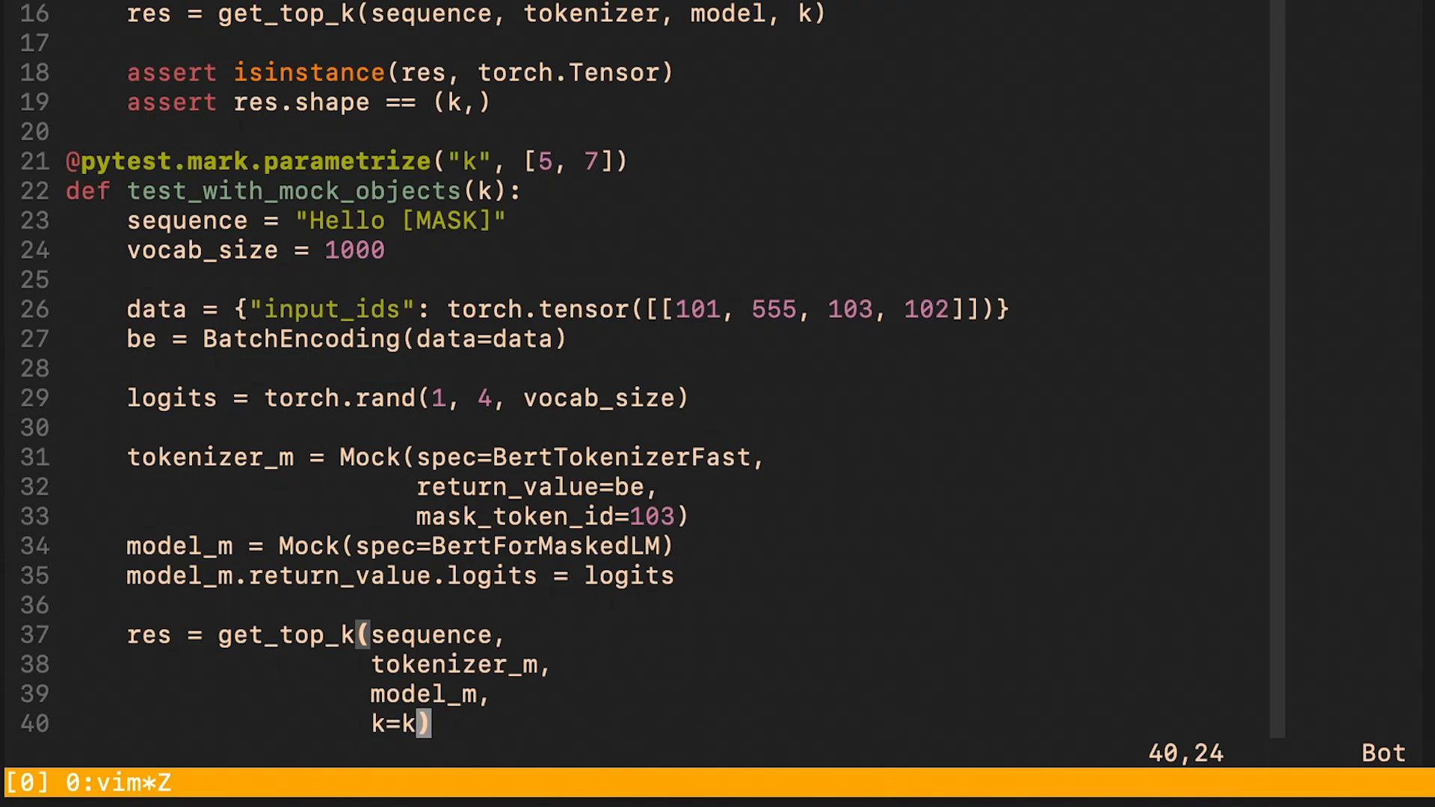
{"action": "key", "text": "%"}
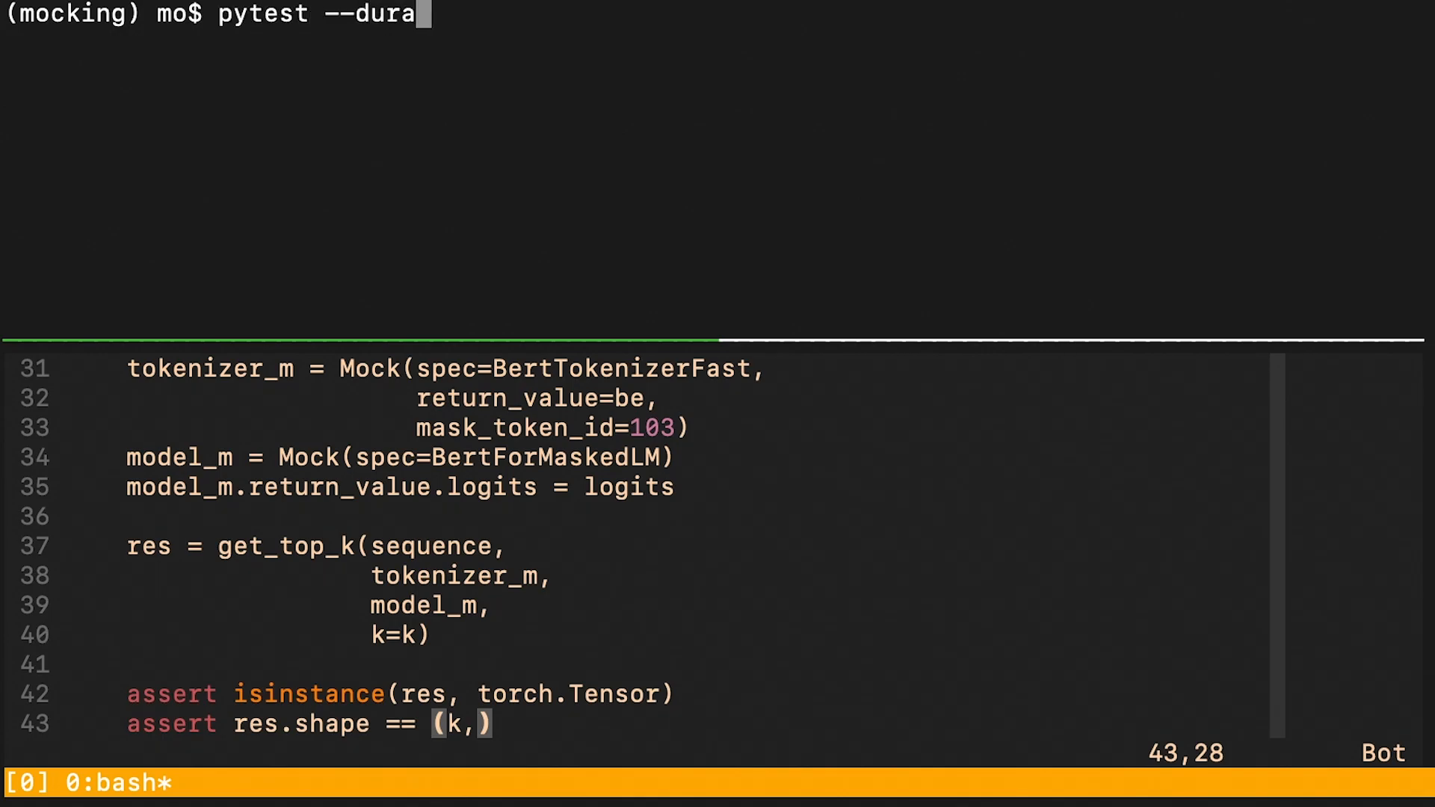
- Run pytest --durations=5 -vv test.py in the tmux pane
{"action": "key", "text": "Enter"}
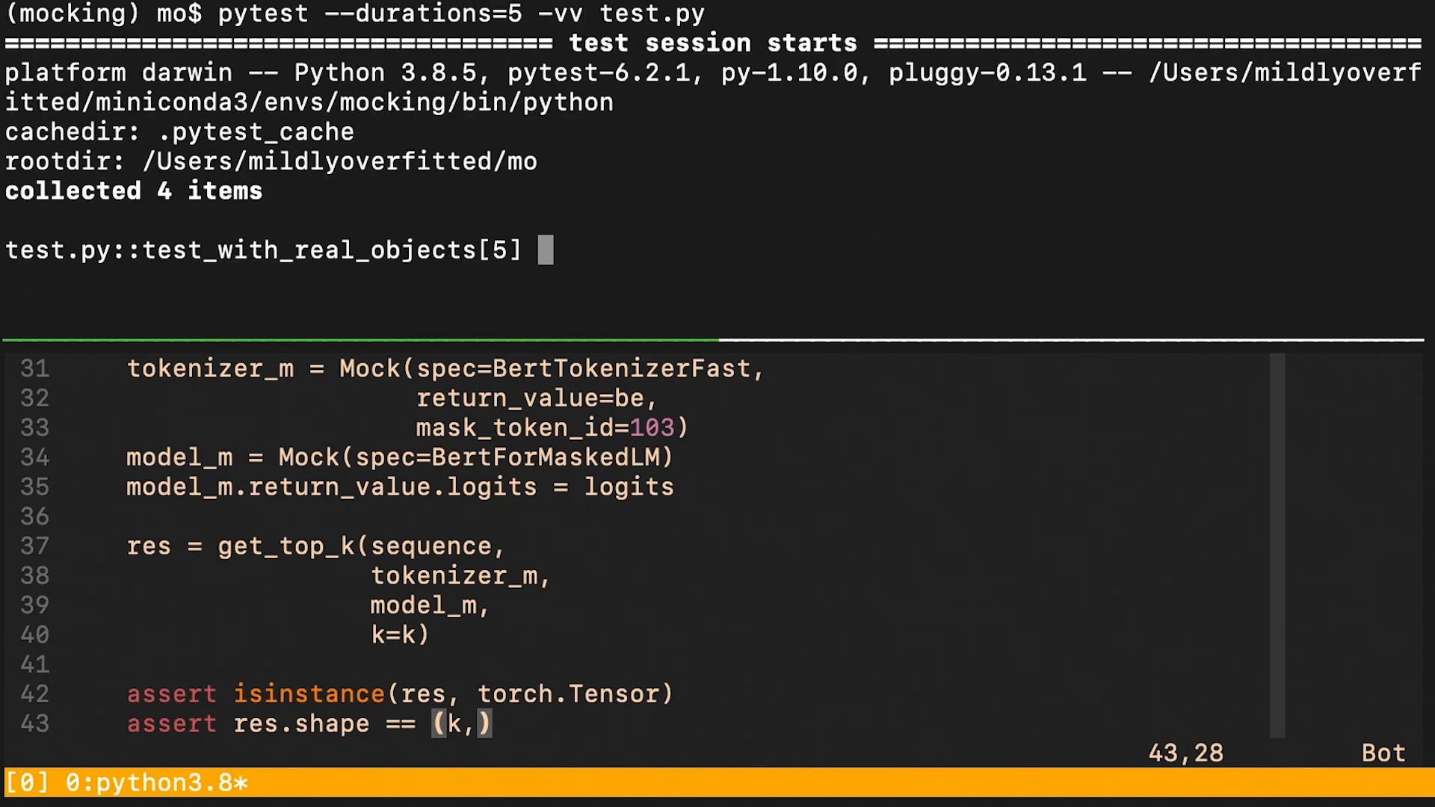